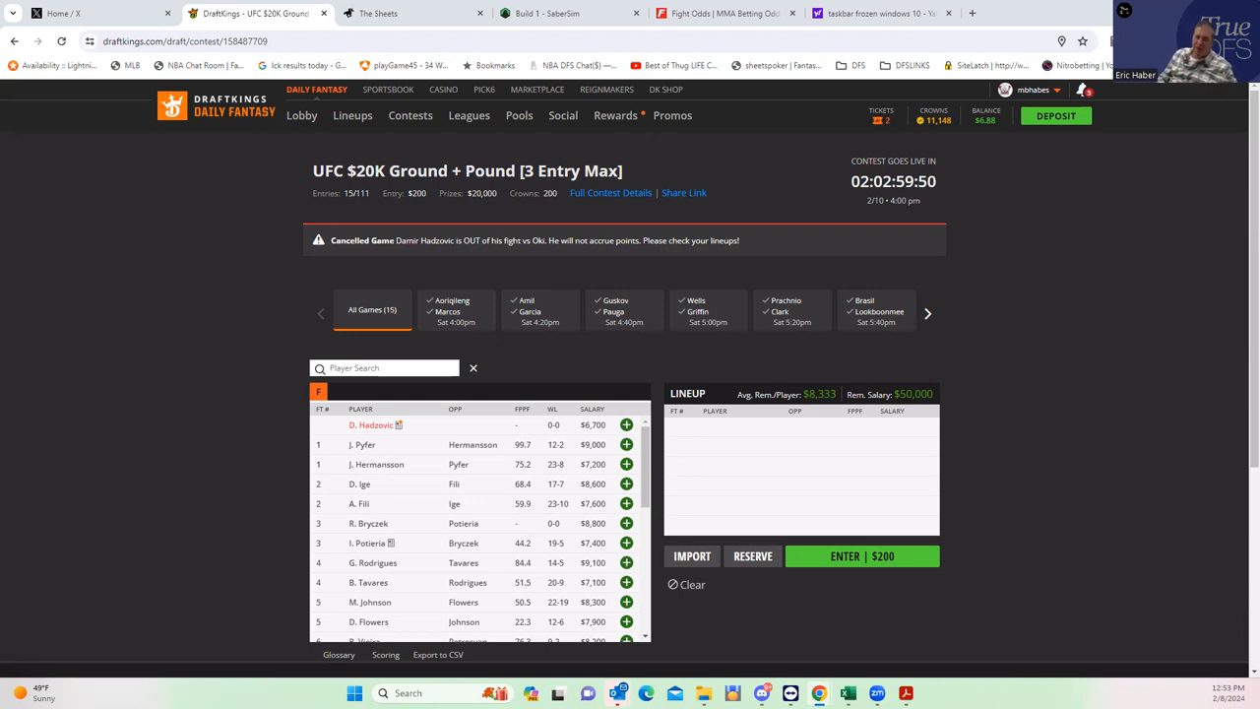
mouse_move(744, 461)
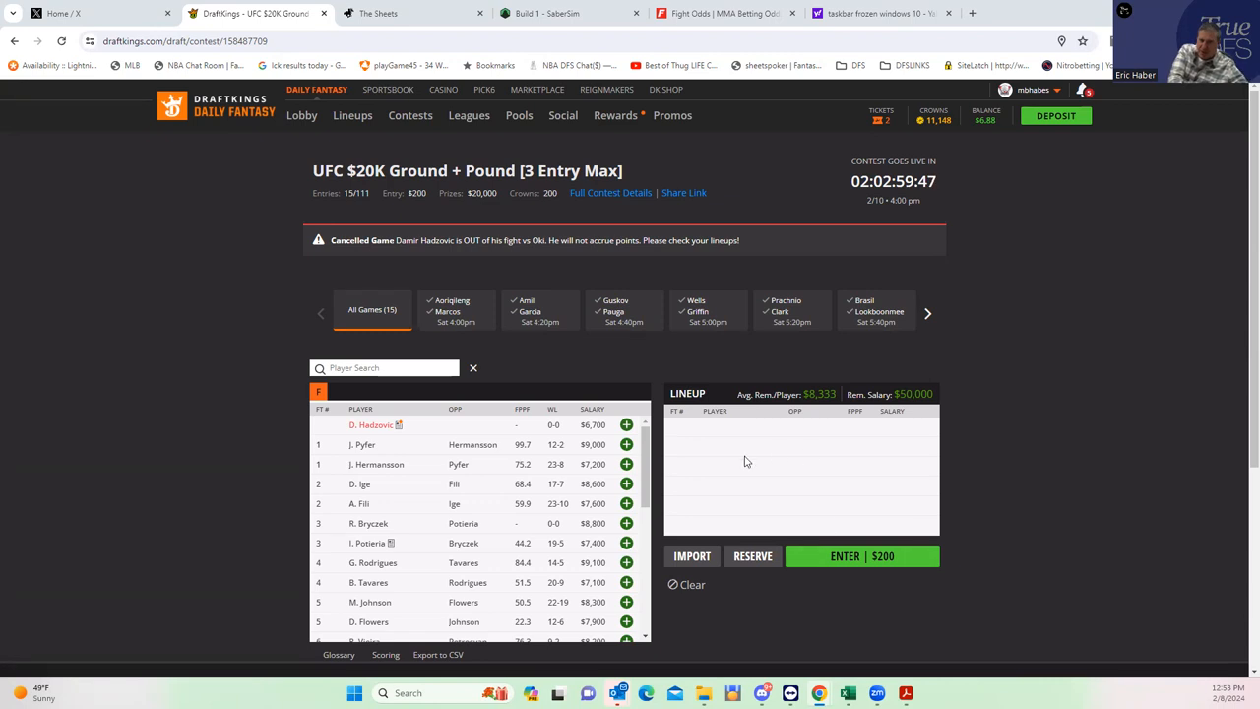
- Review the UFC $20K fighter pool, then move to the FightOdds betting lines page
scroll(down, 3)
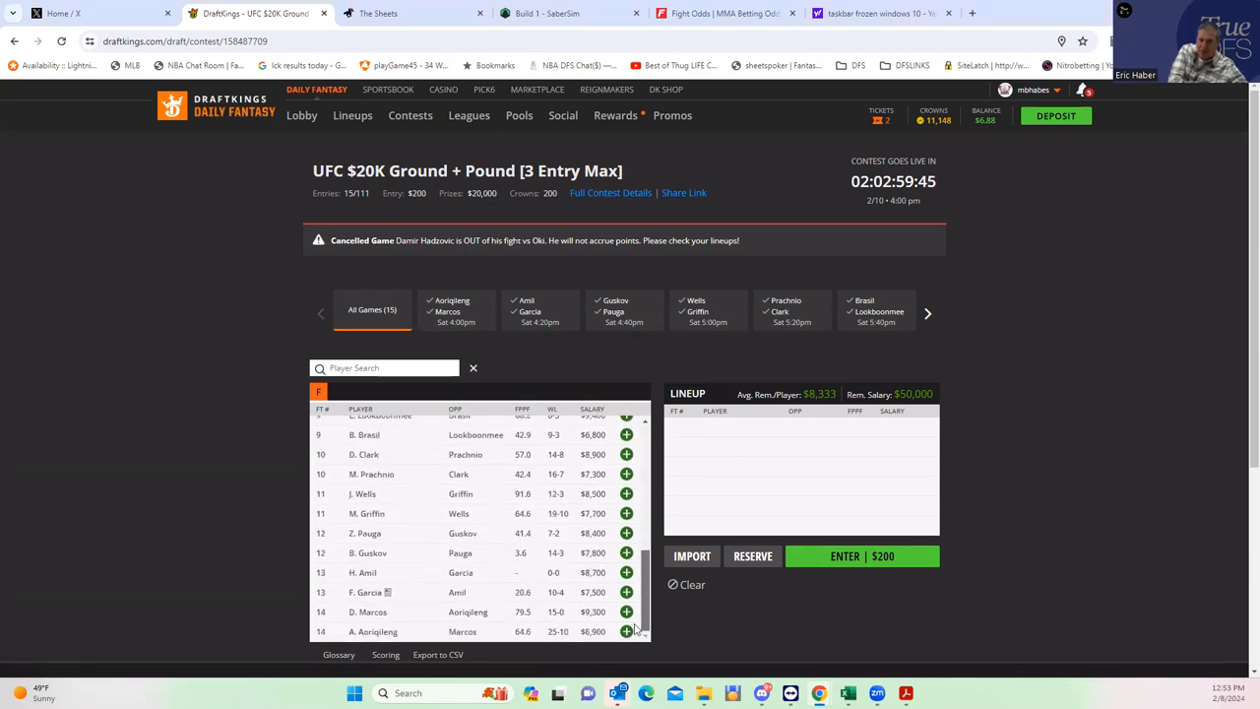
scroll(up, 3)
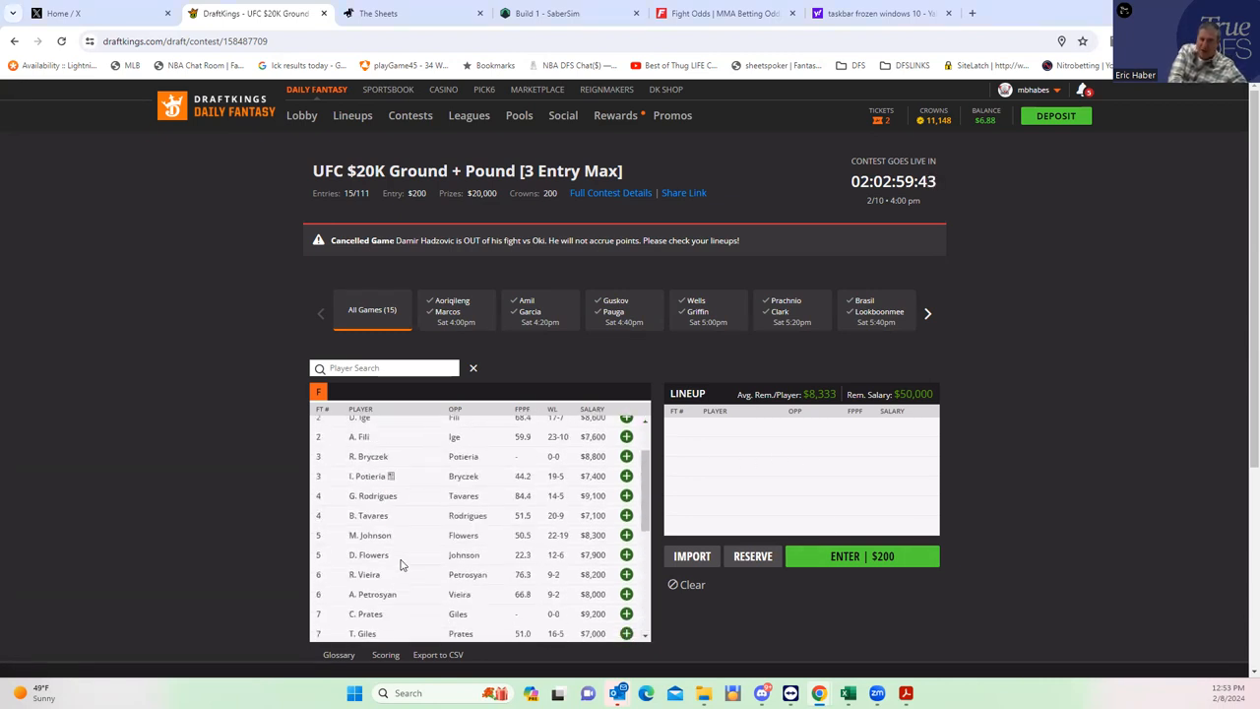
scroll(up, 3)
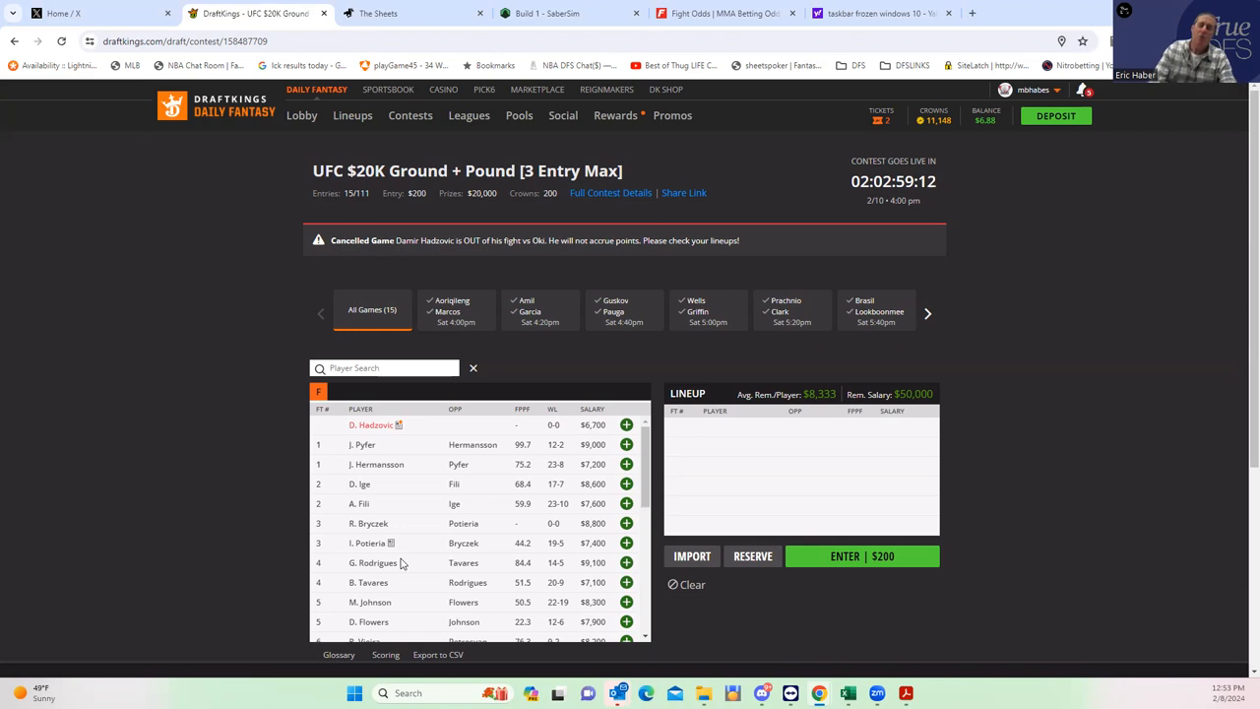
scroll(up, 3)
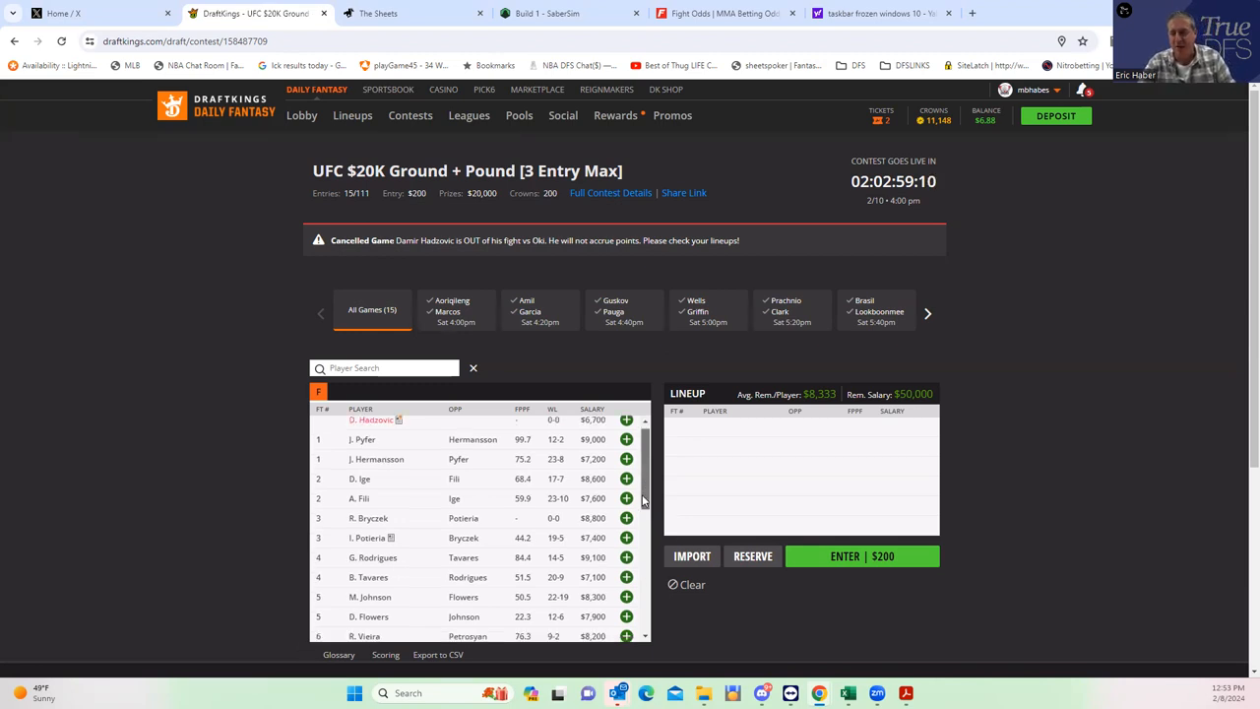
scroll(down, 3)
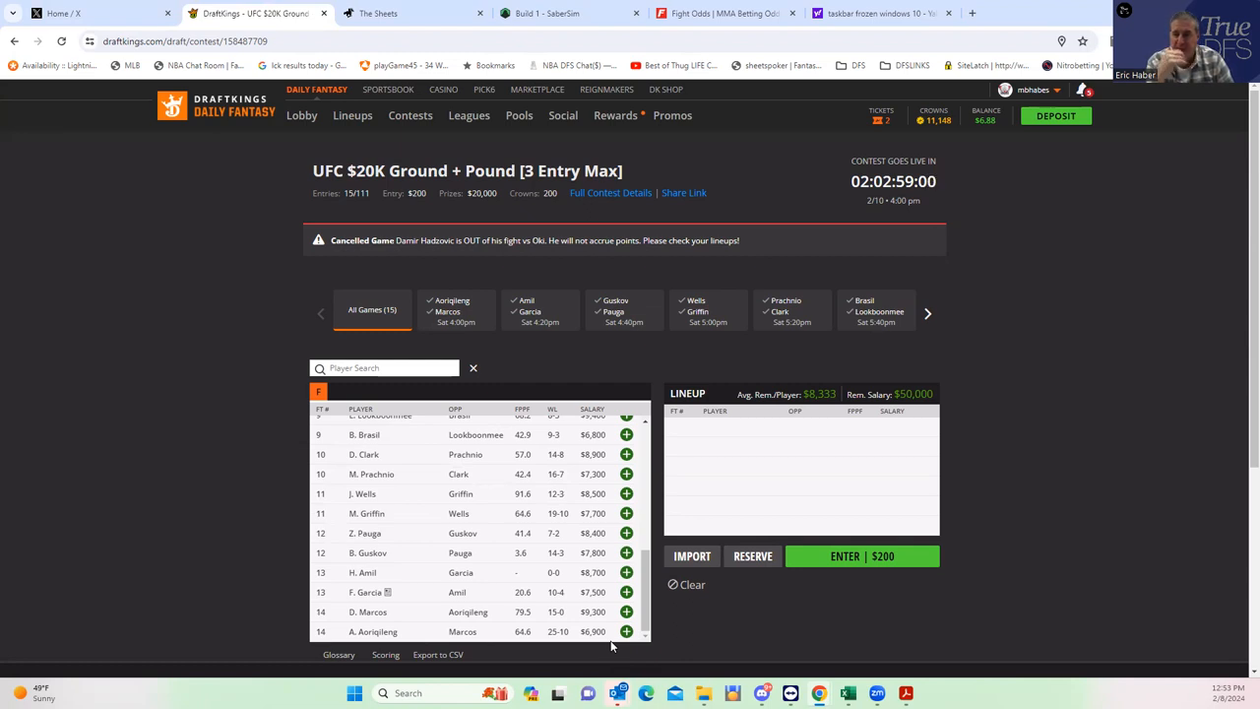
mouse_move(437, 630)
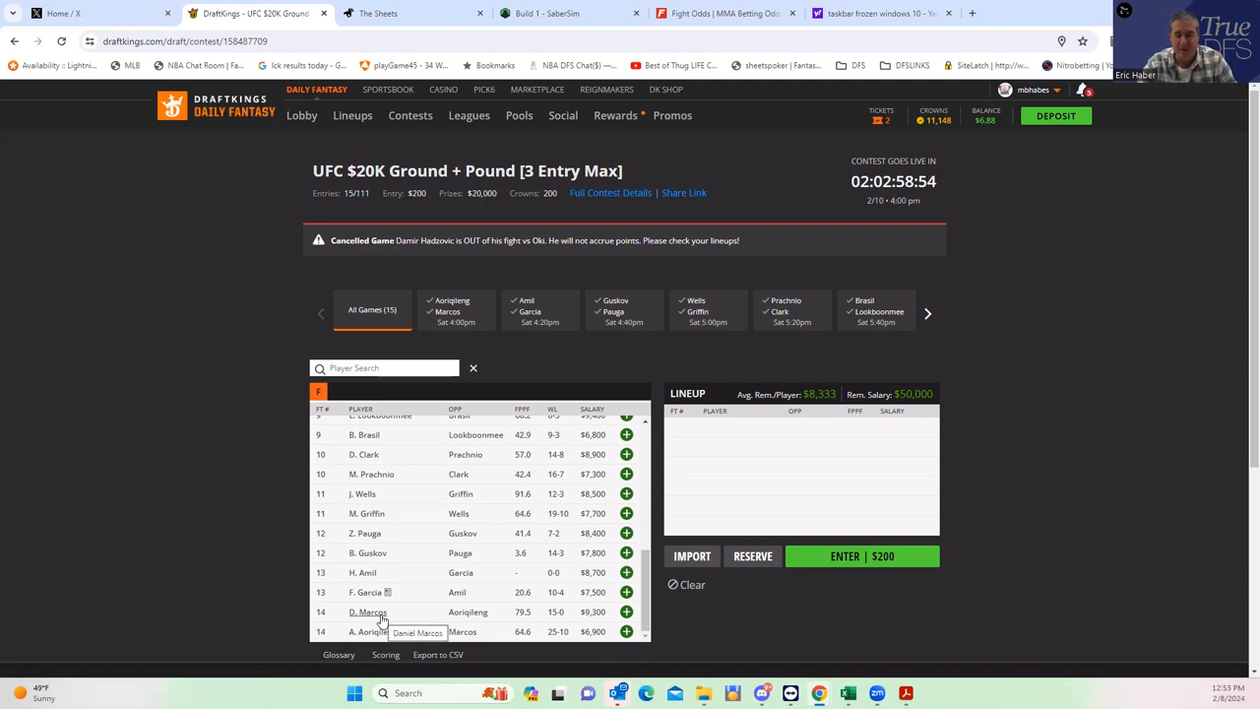
mouse_move(403, 630)
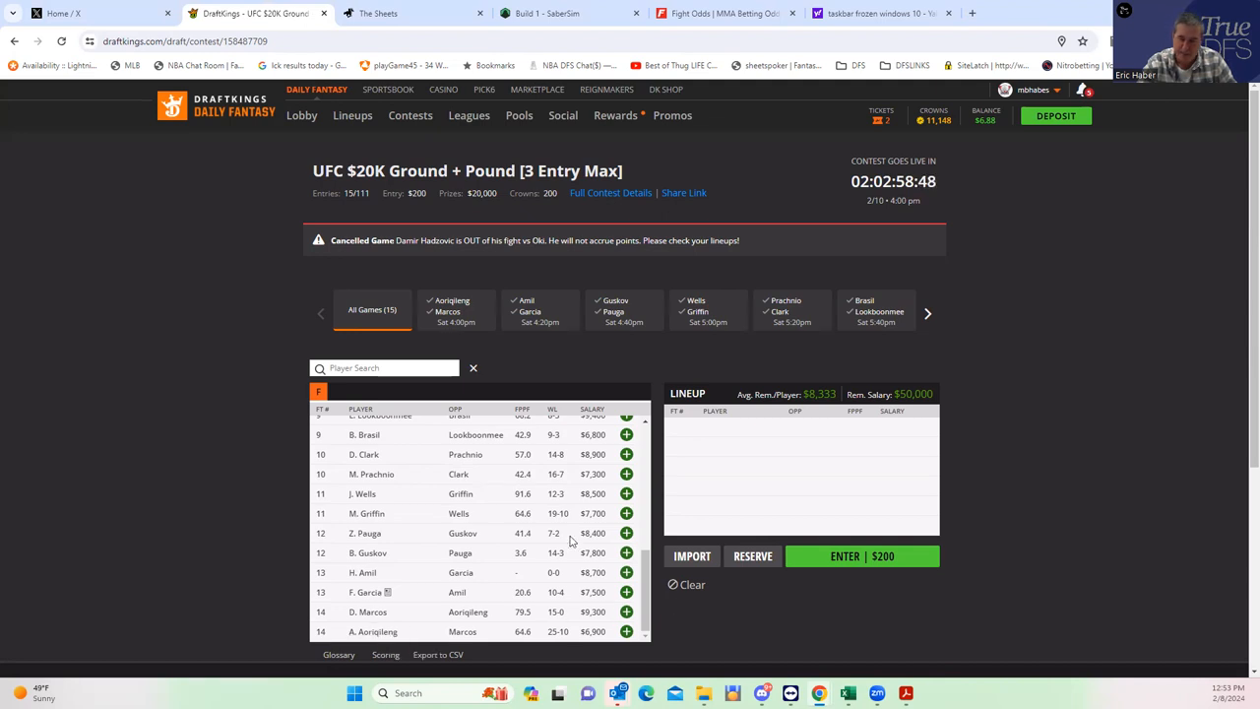
mouse_move(593, 607)
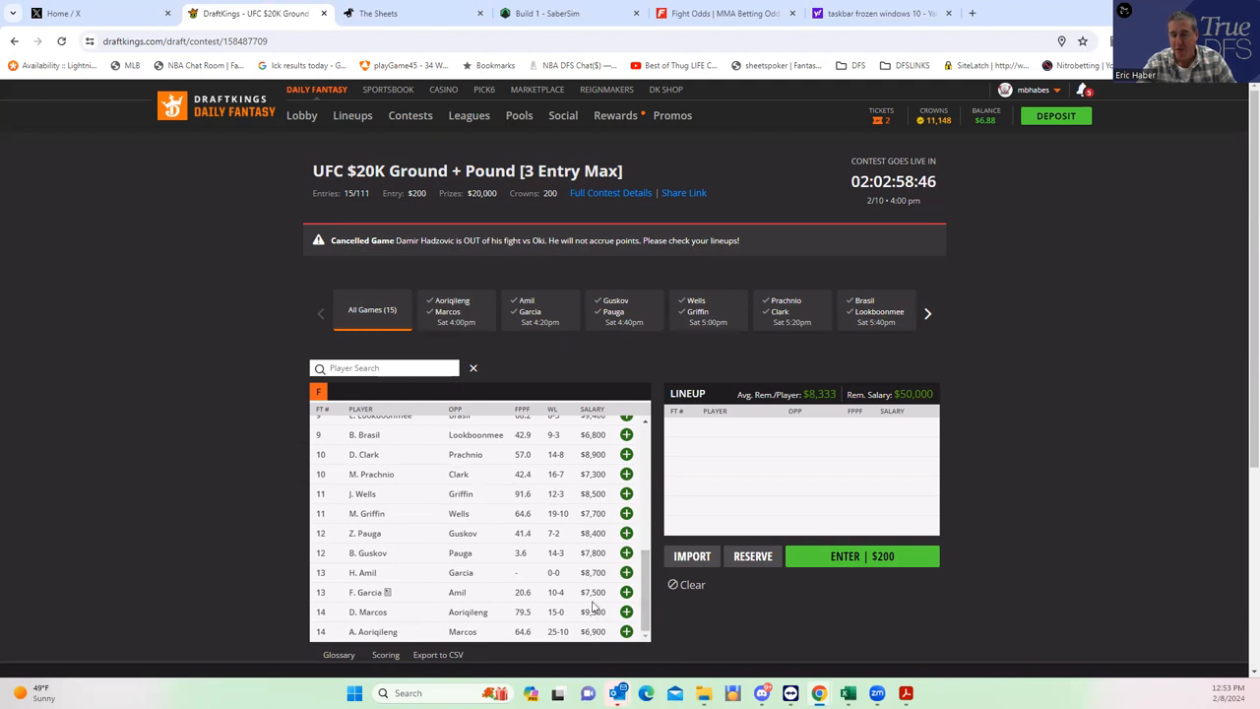
click(725, 11)
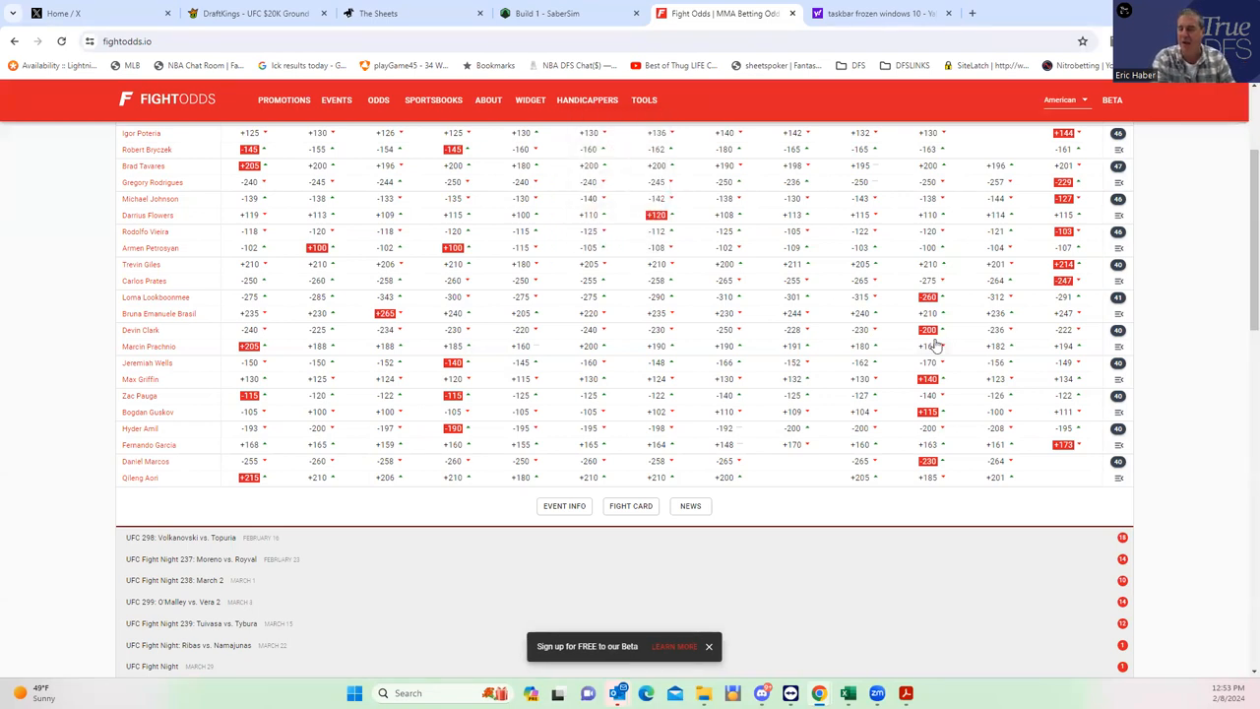
click(709, 646)
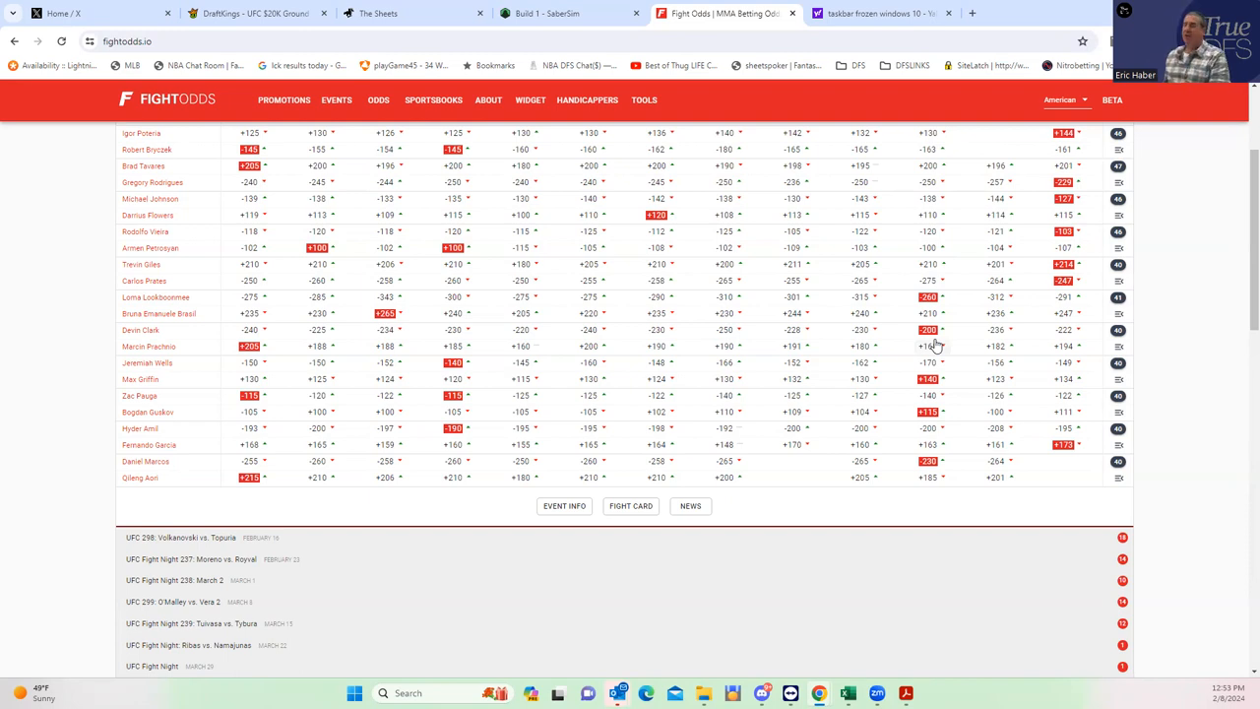
mouse_move(1011, 453)
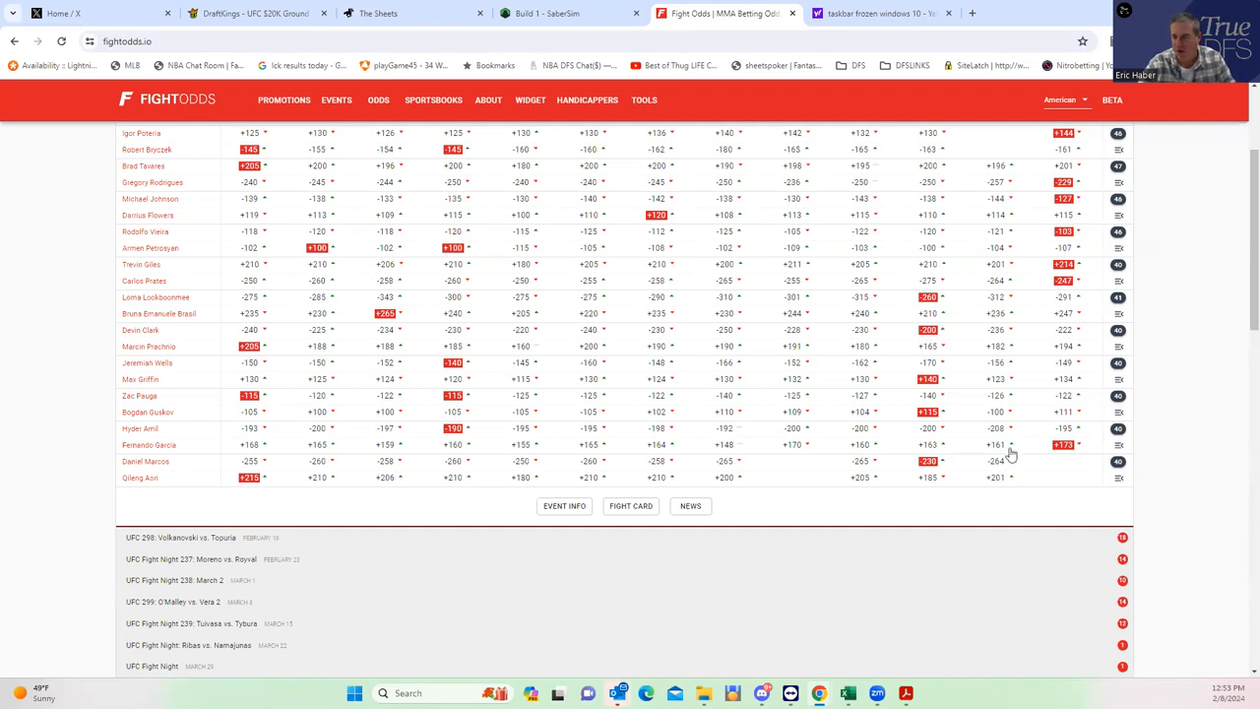
mouse_move(776, 459)
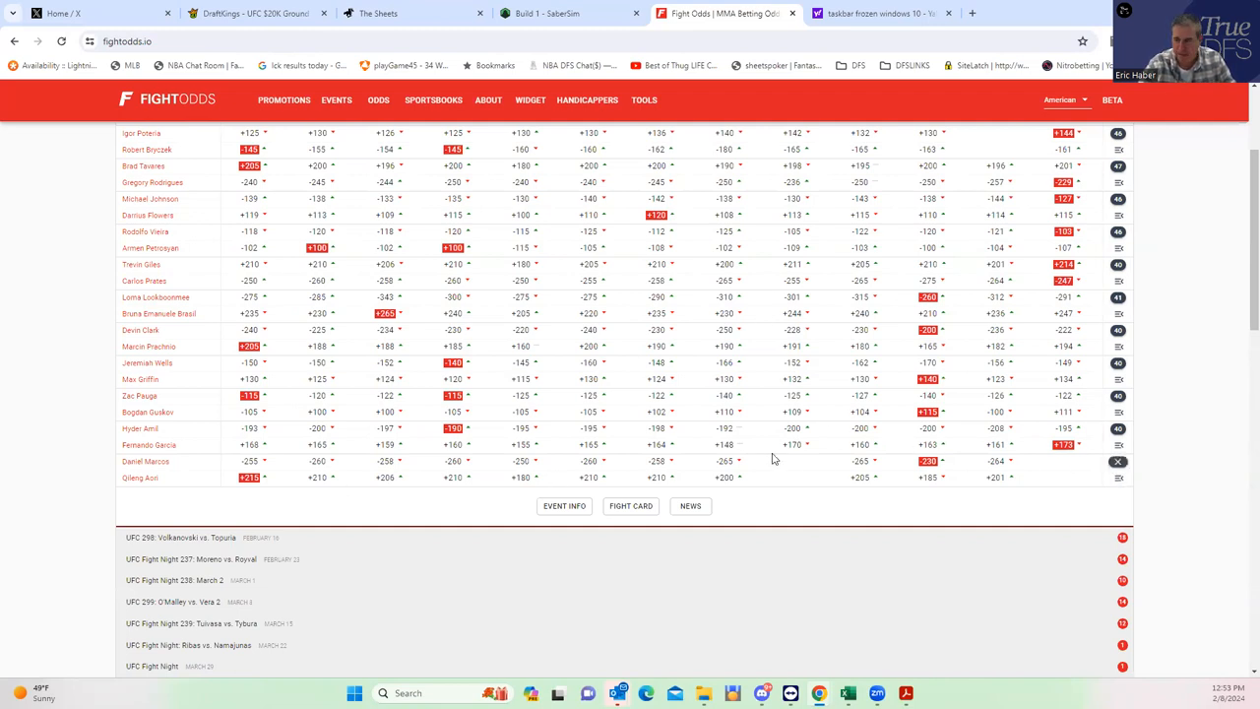
scroll(down, 3)
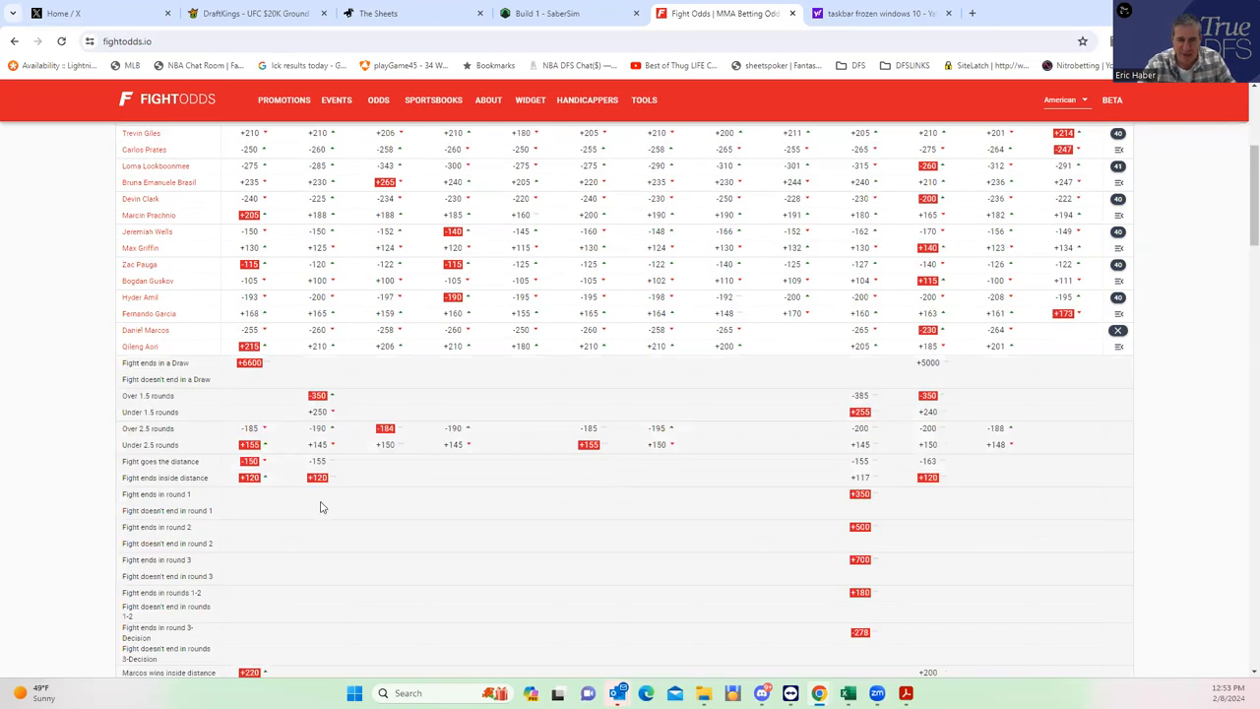
scroll(down, 3)
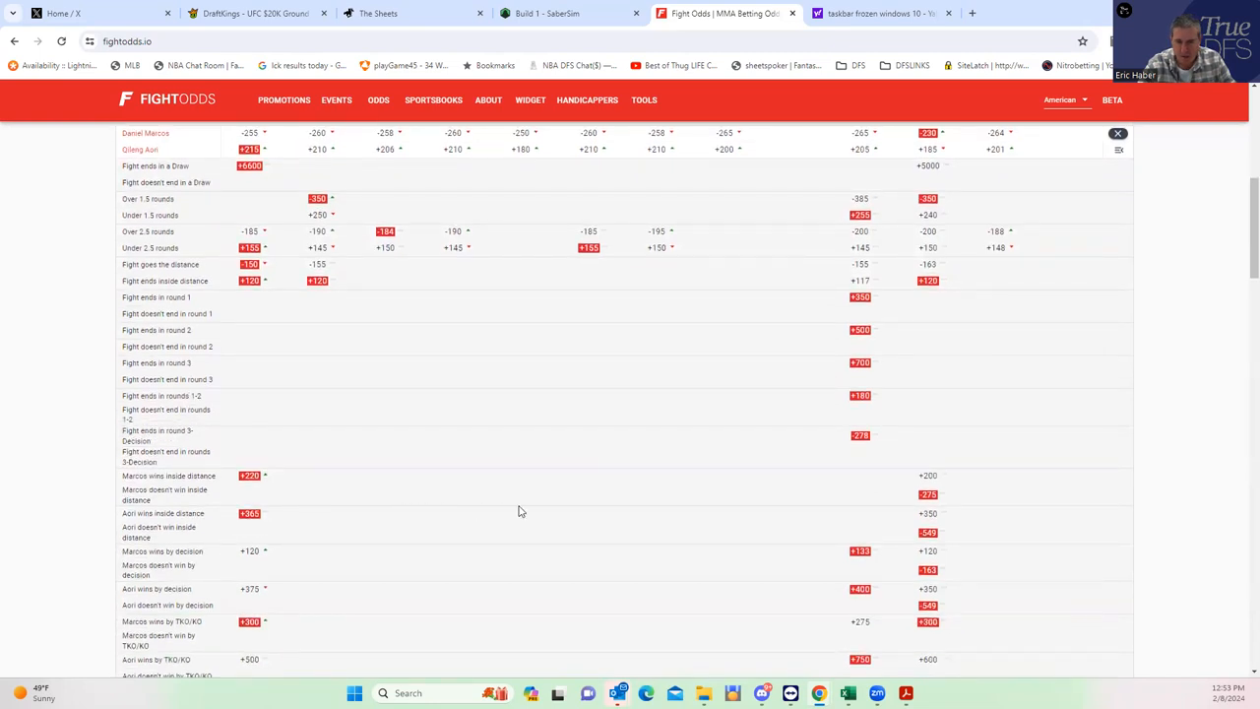
mouse_move(917, 497)
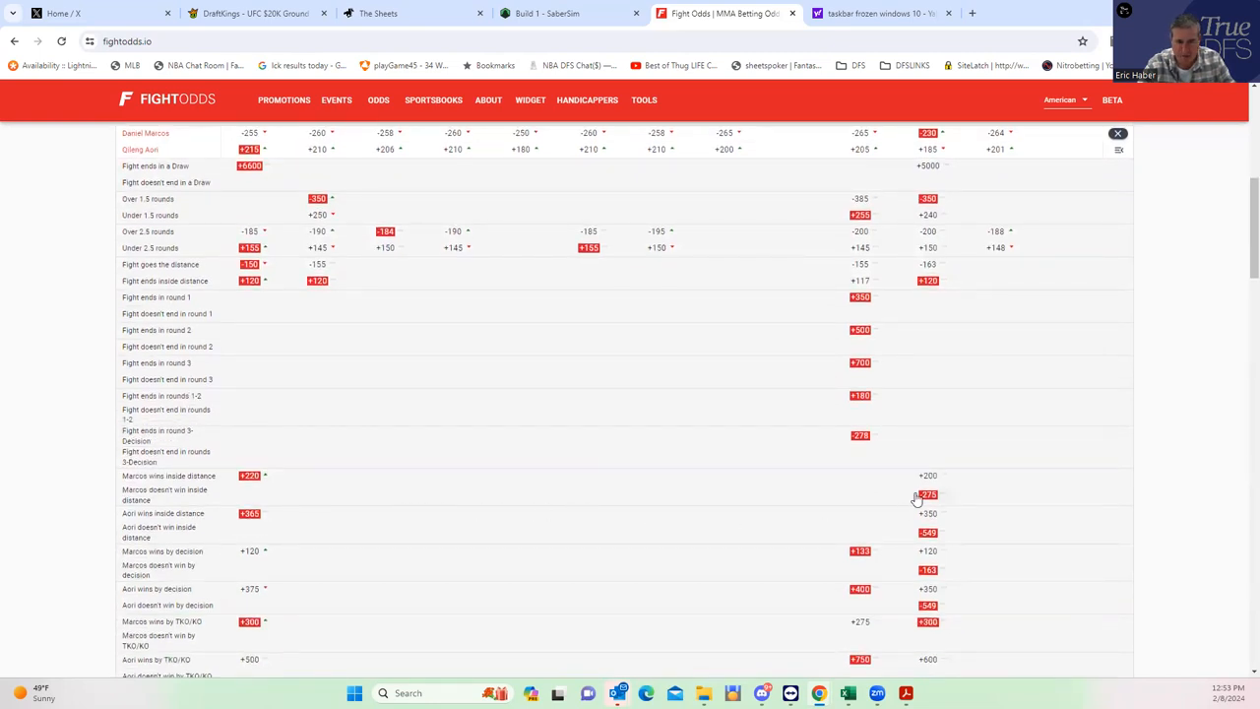
mouse_move(835, 493)
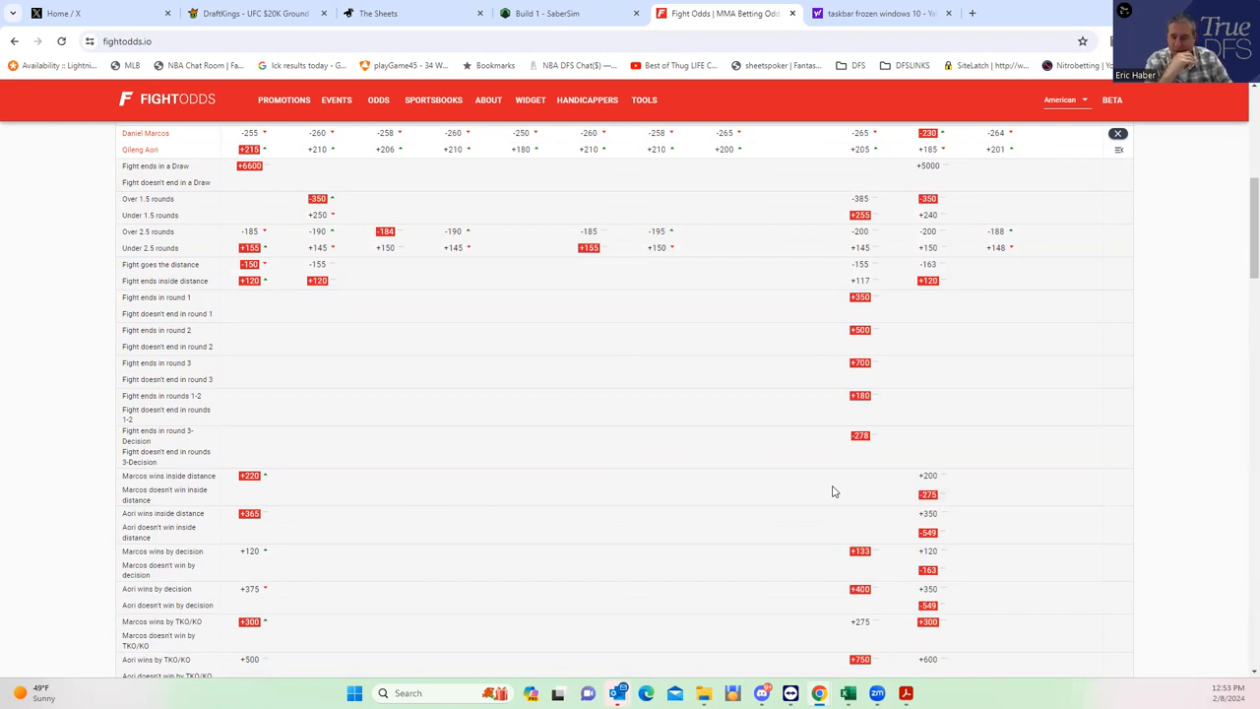
scroll(up, 3)
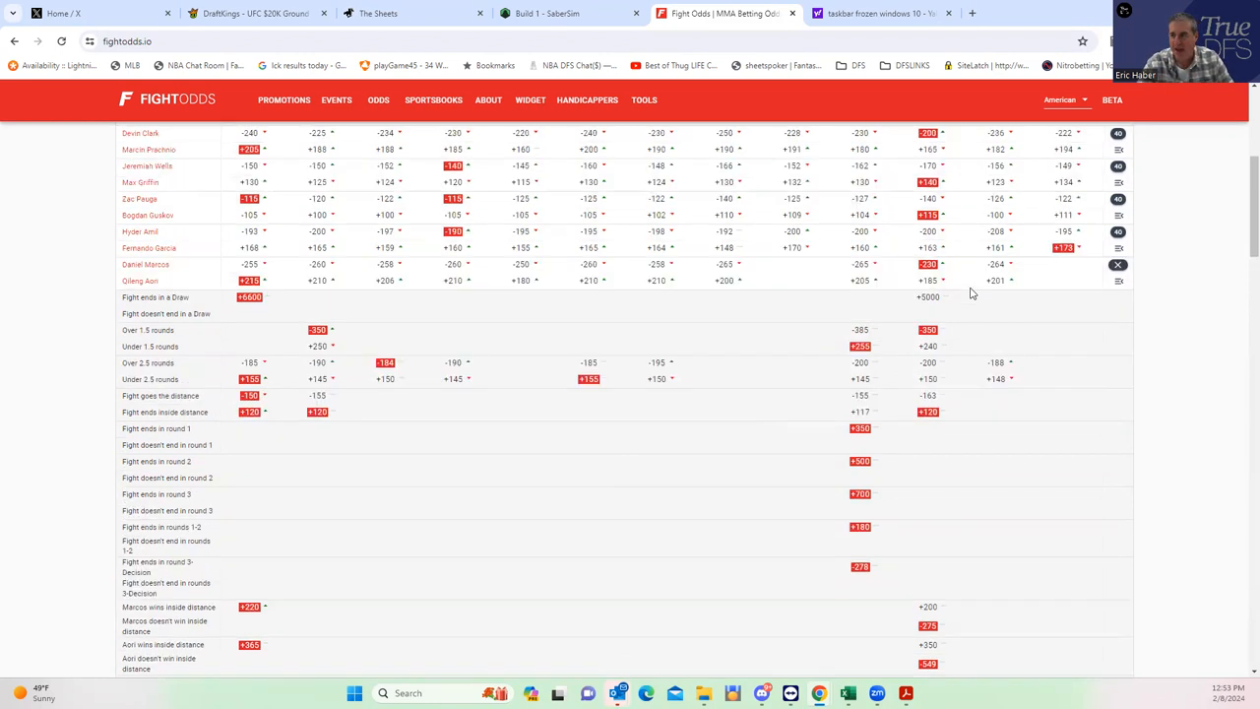
scroll(up, 3)
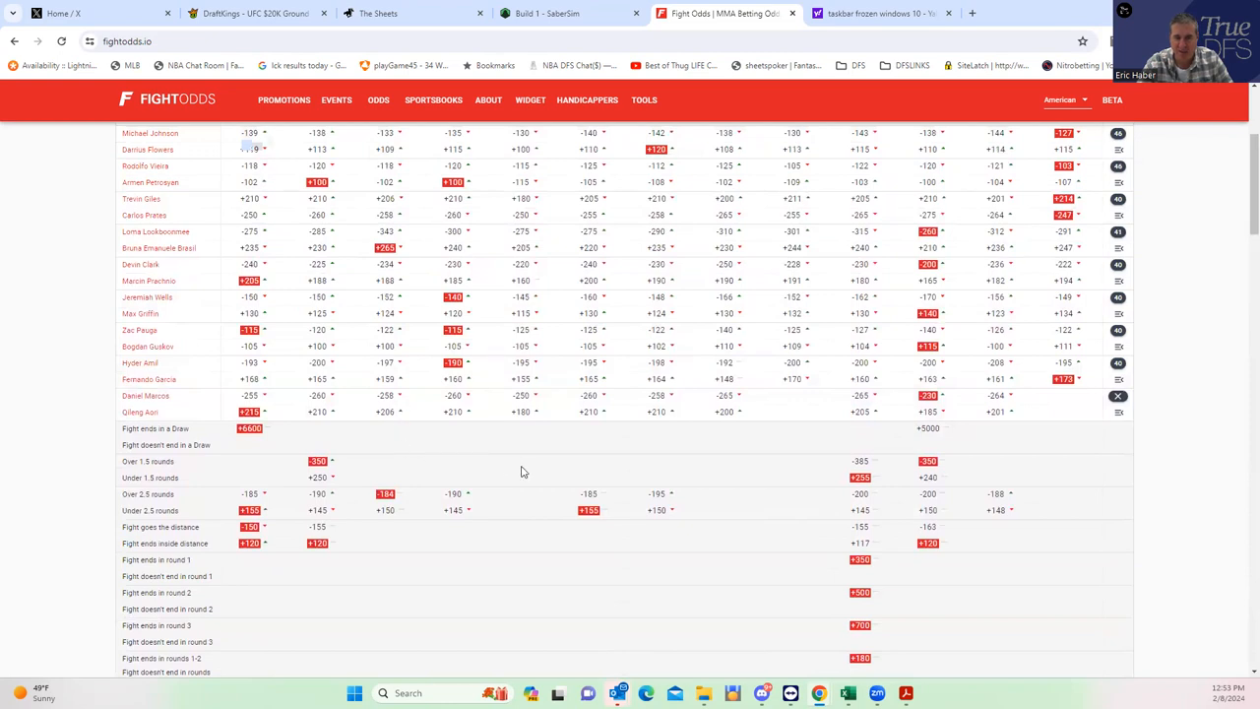
scroll(down, 3)
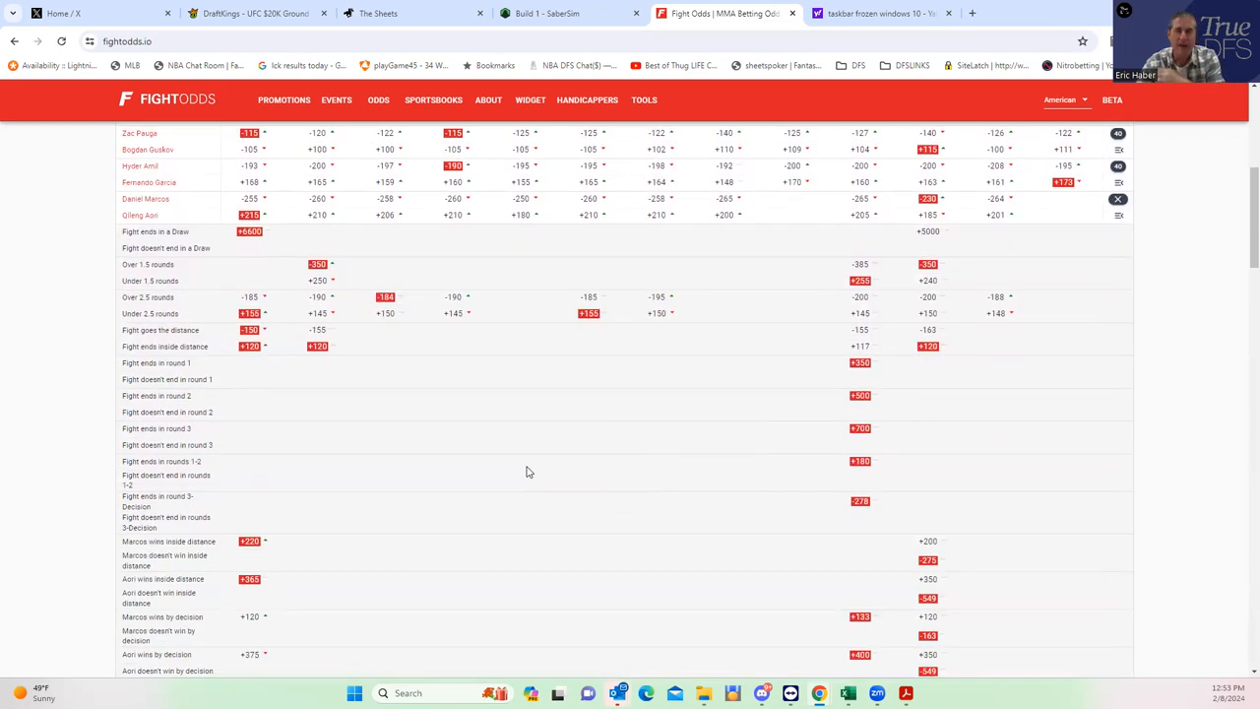
mouse_move(550, 470)
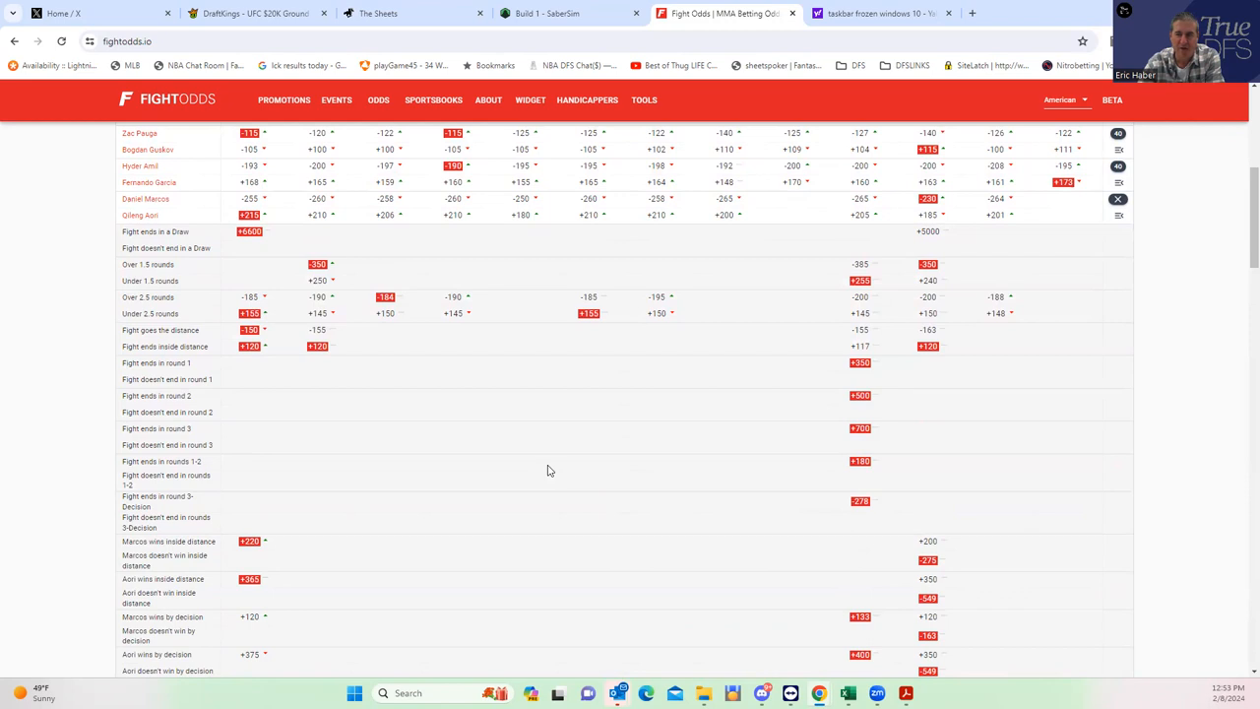
scroll(down, 3)
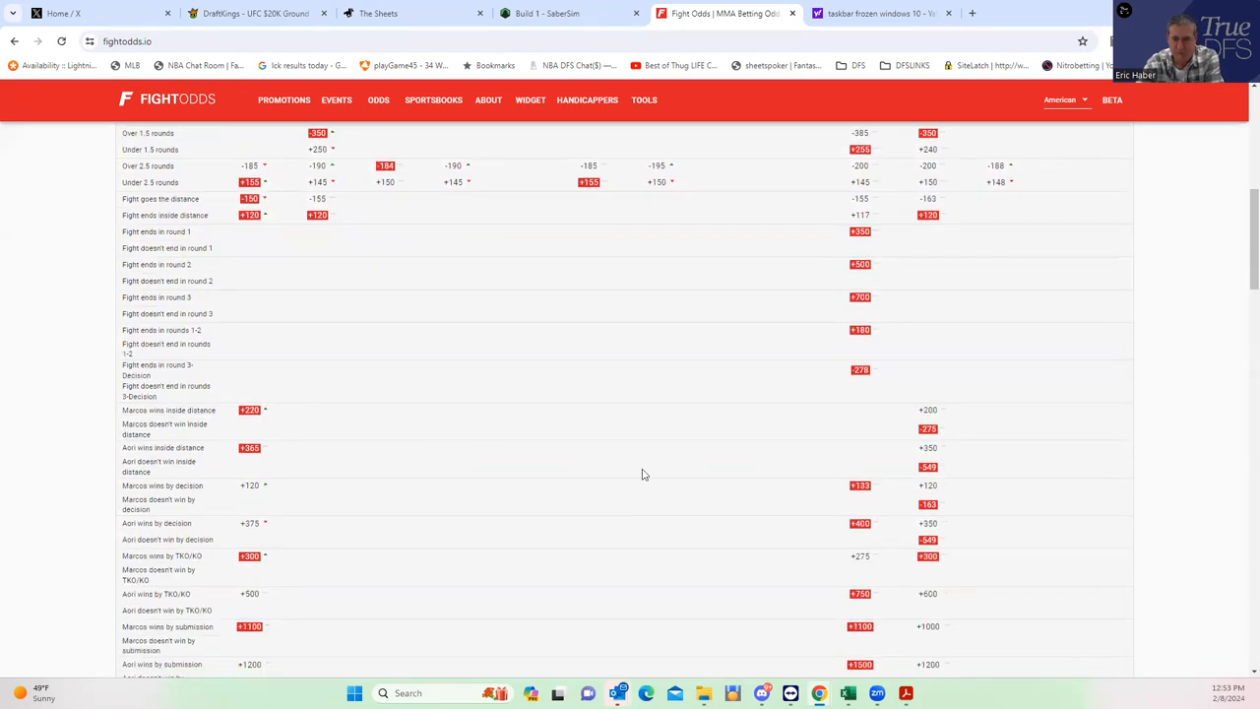
mouse_move(364, 473)
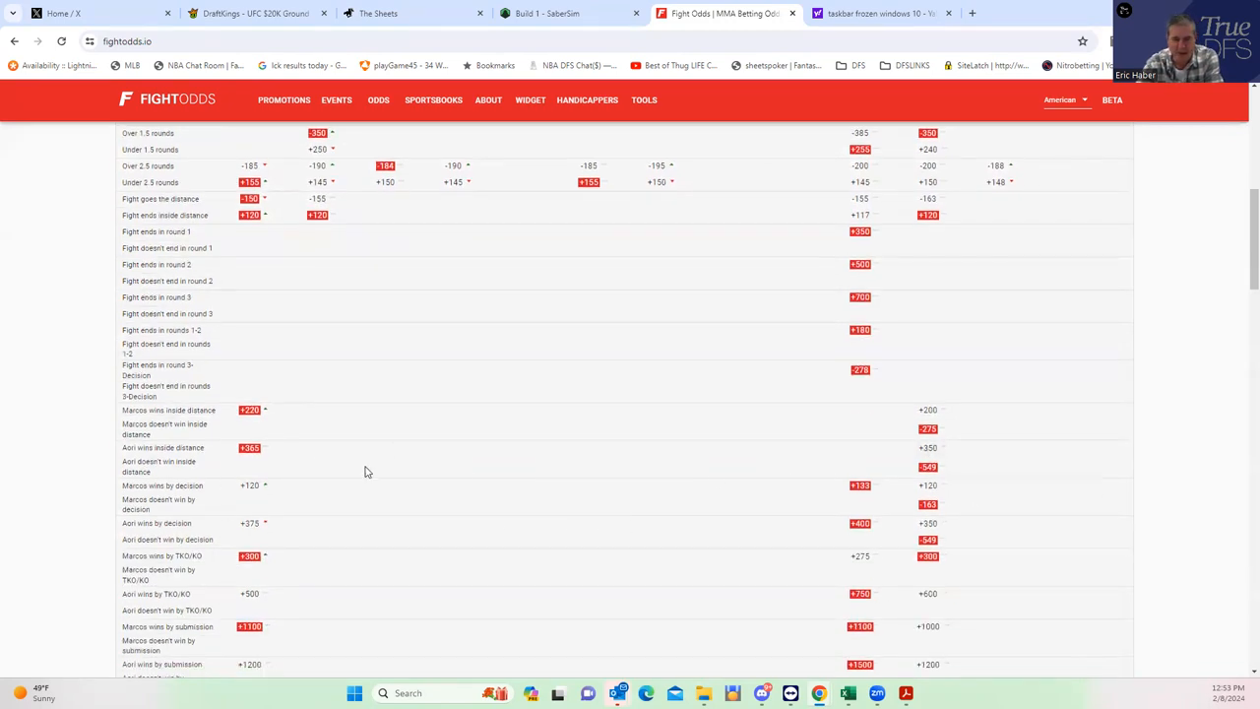
mouse_move(260, 469)
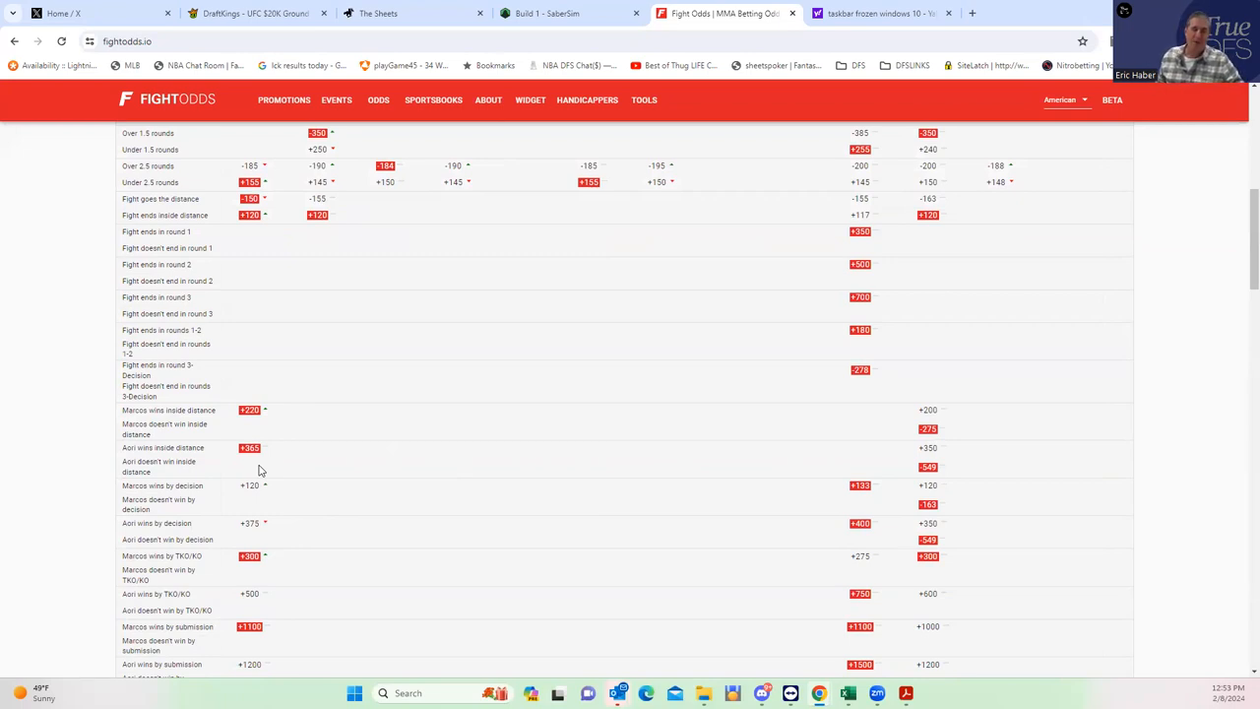
scroll(up, 3)
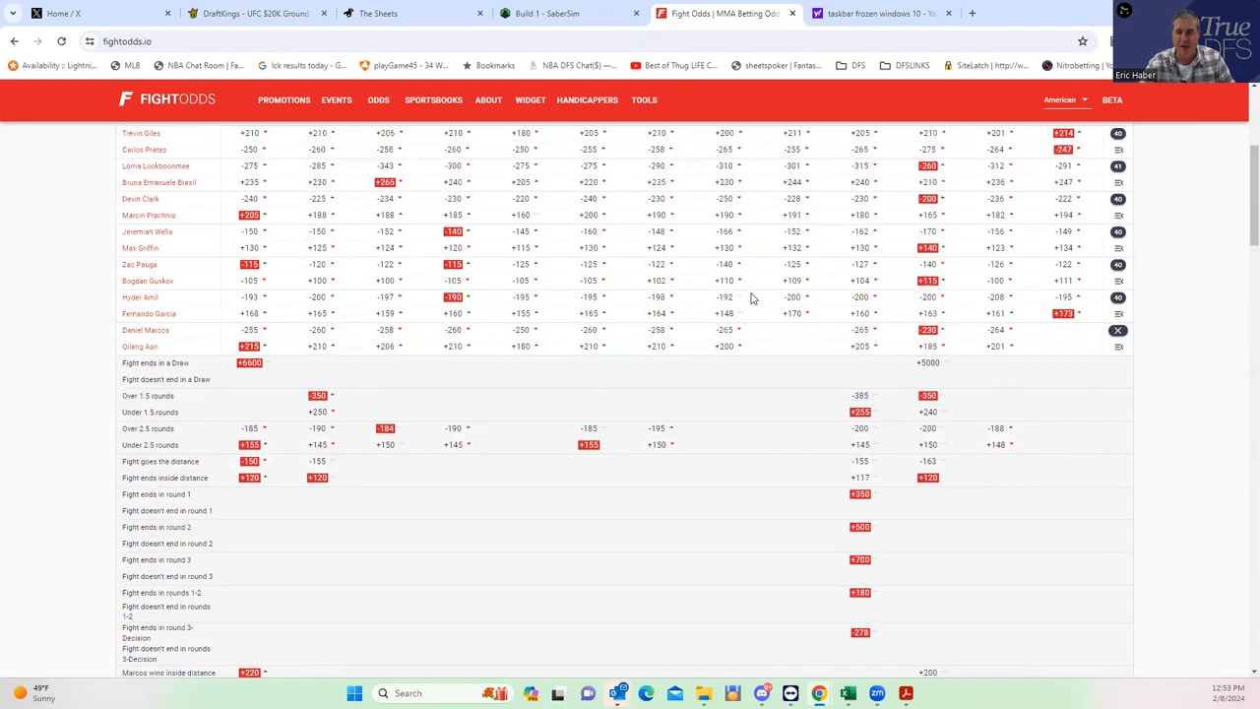
- Check Hyder Amil's player card, which shows no fight history or news, then close it
click(254, 12)
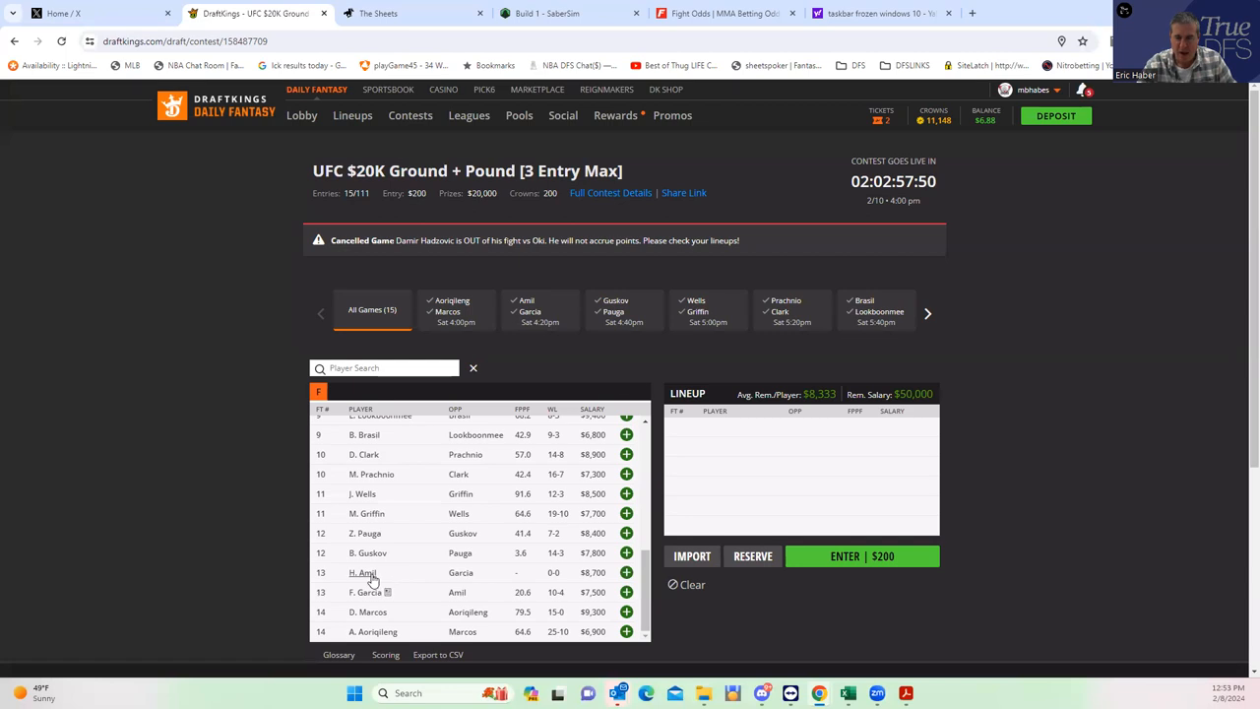
click(362, 571)
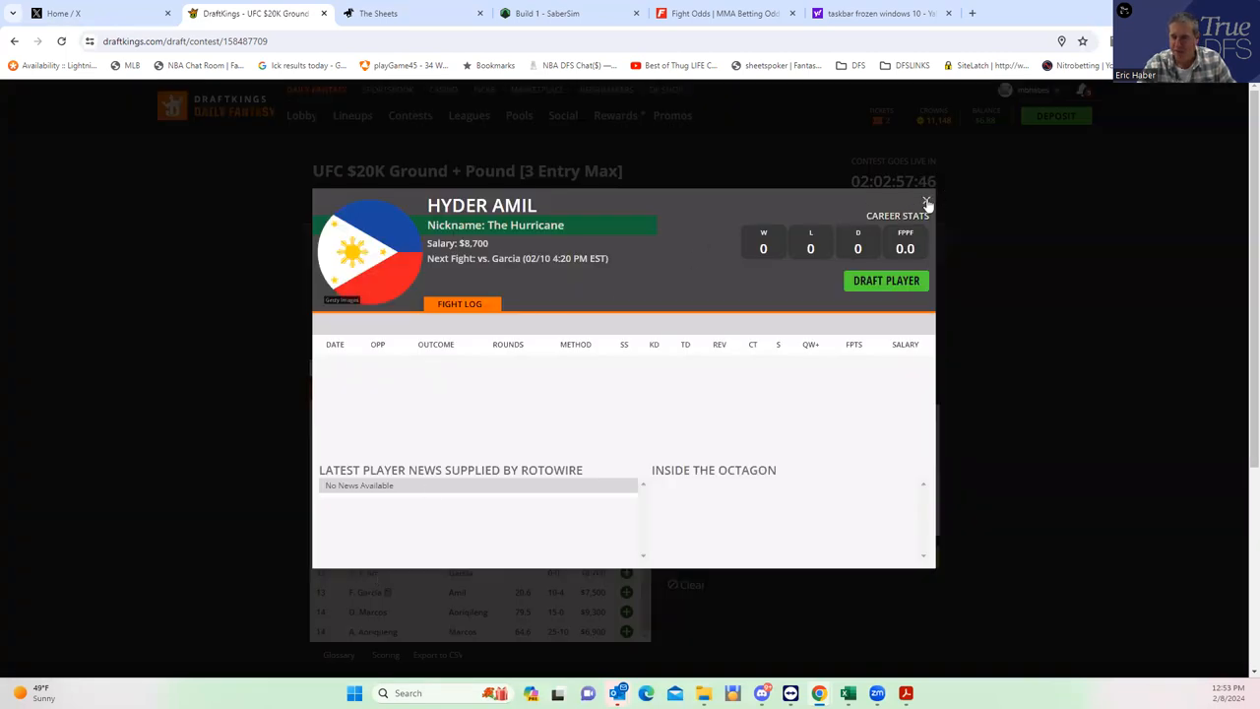
click(925, 201)
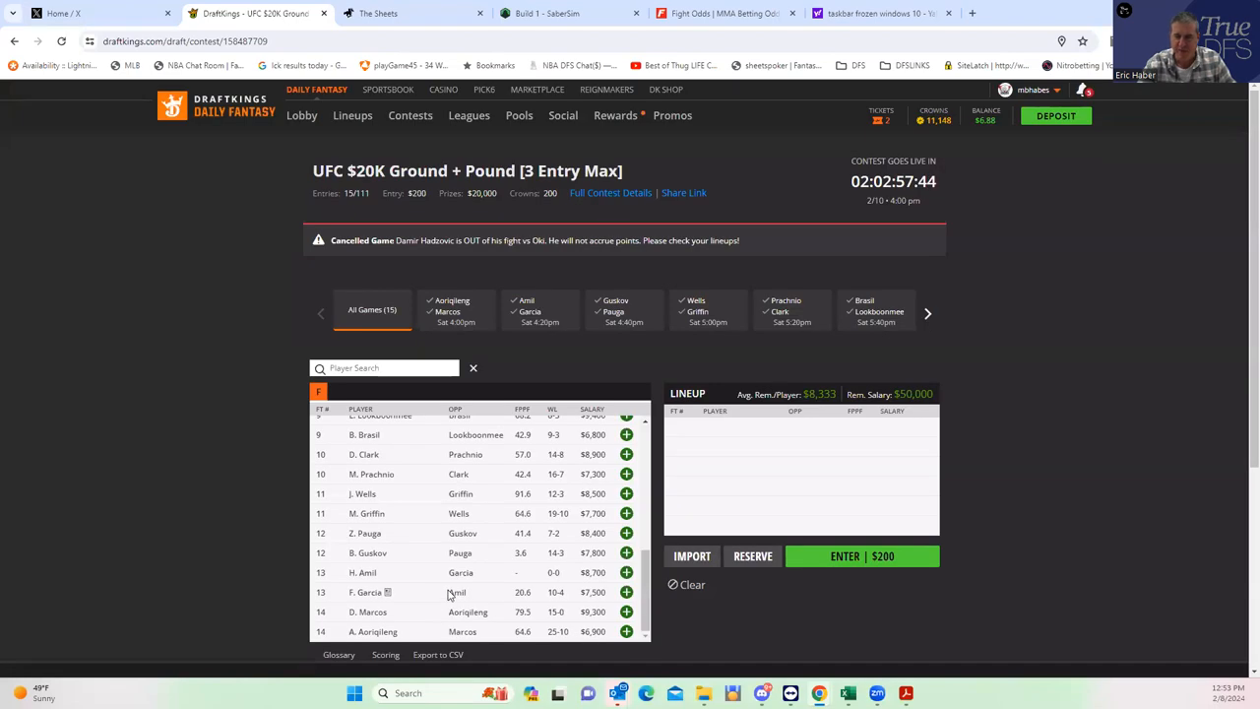
mouse_move(372, 534)
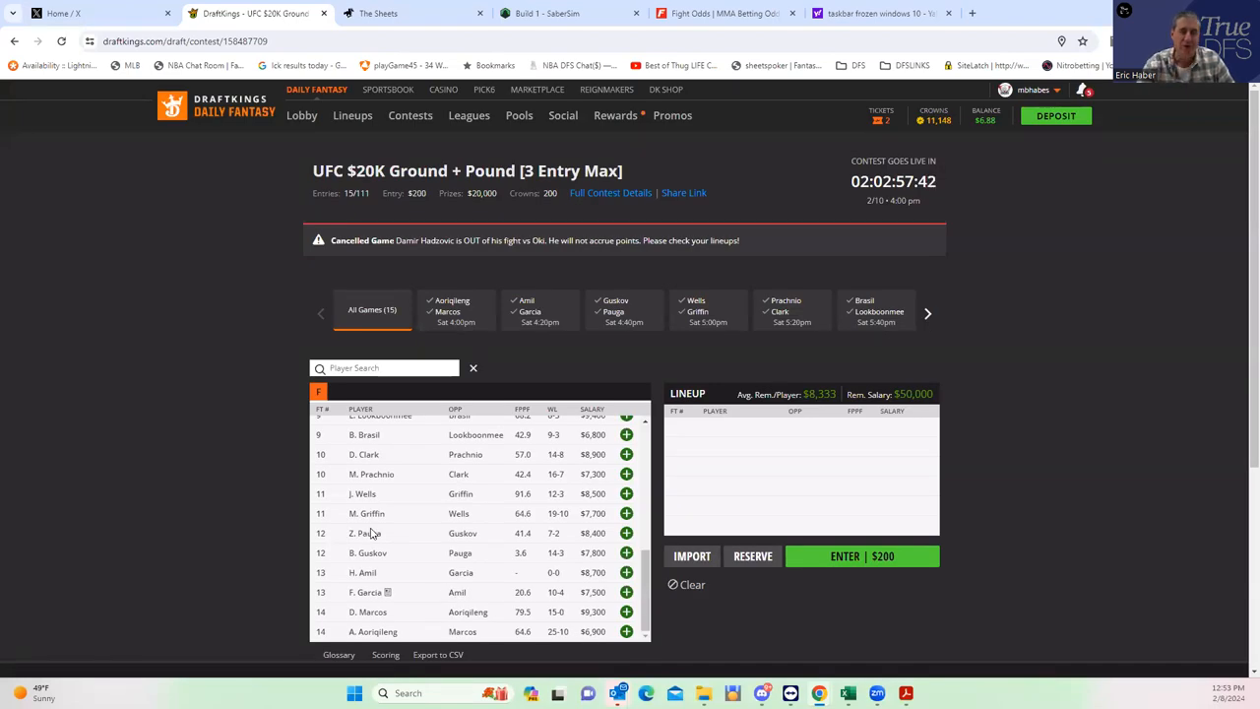
click(725, 12)
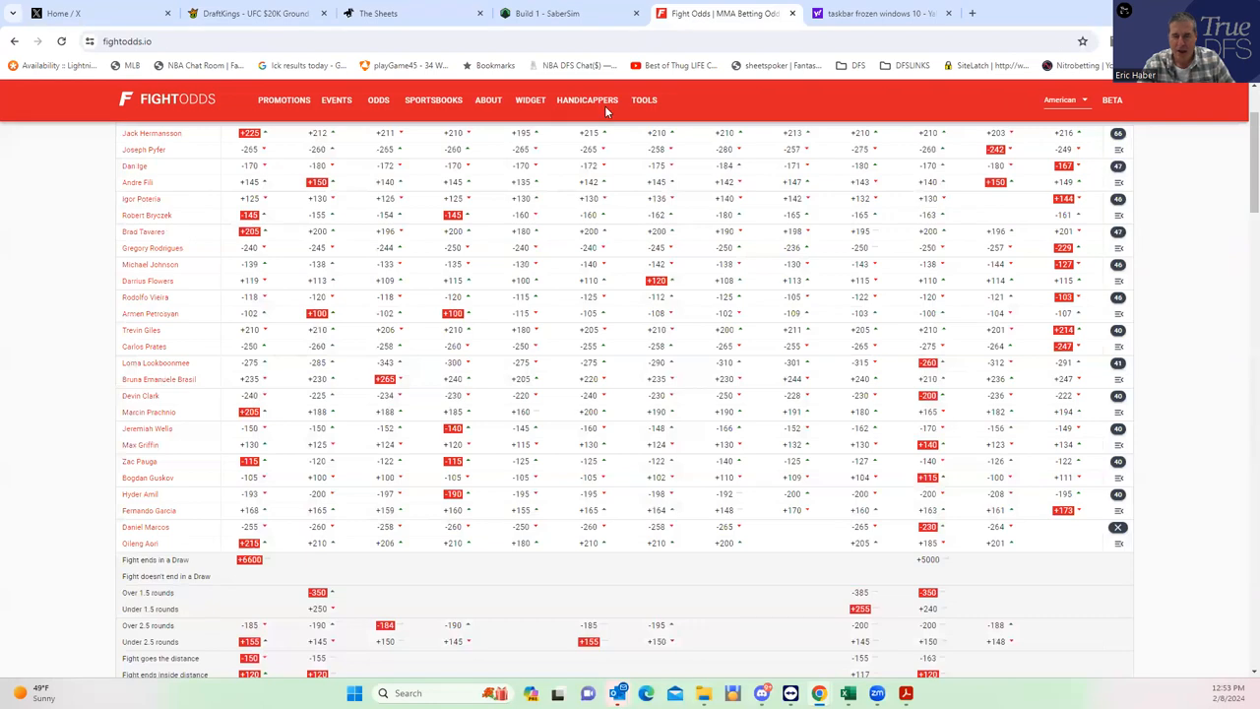
mouse_move(232, 512)
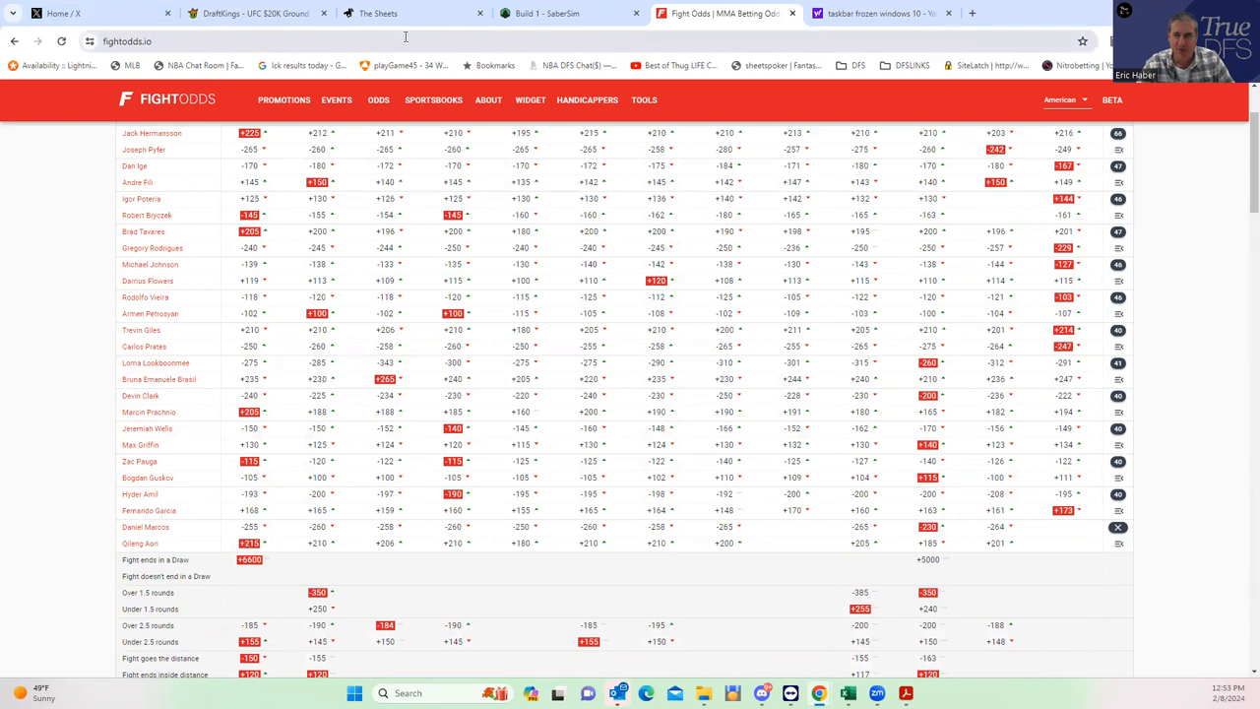
click(252, 11)
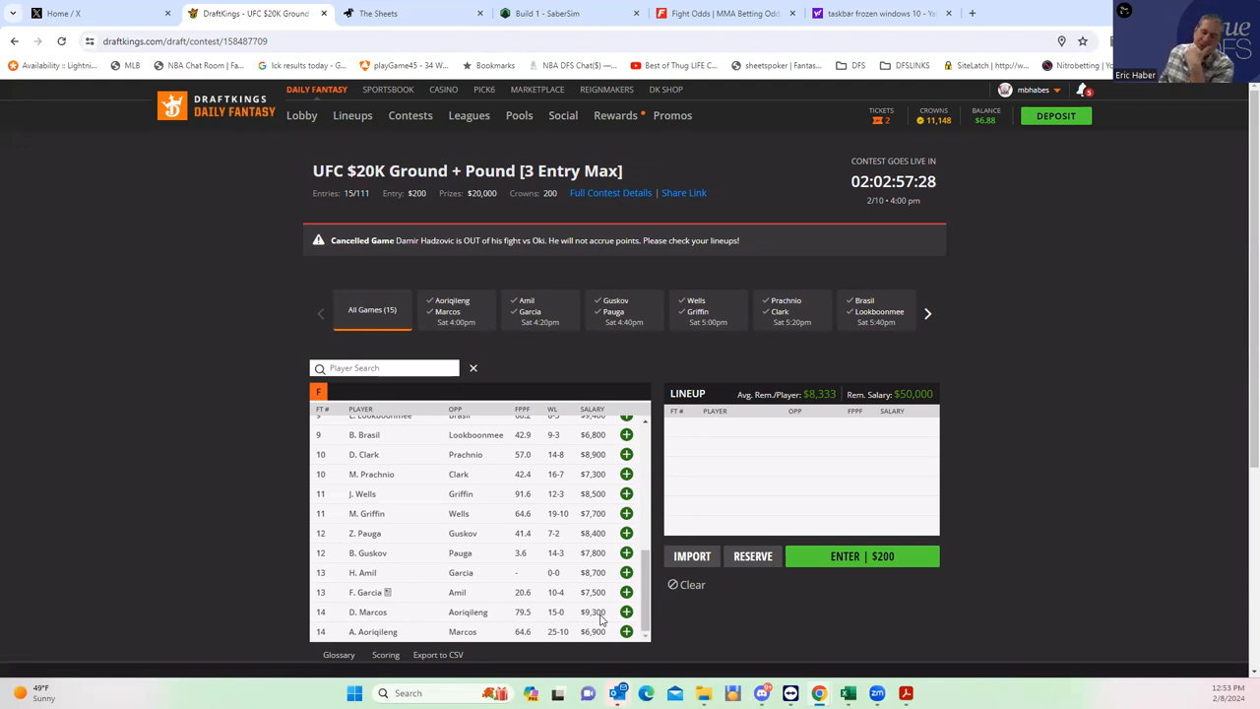
mouse_move(357, 575)
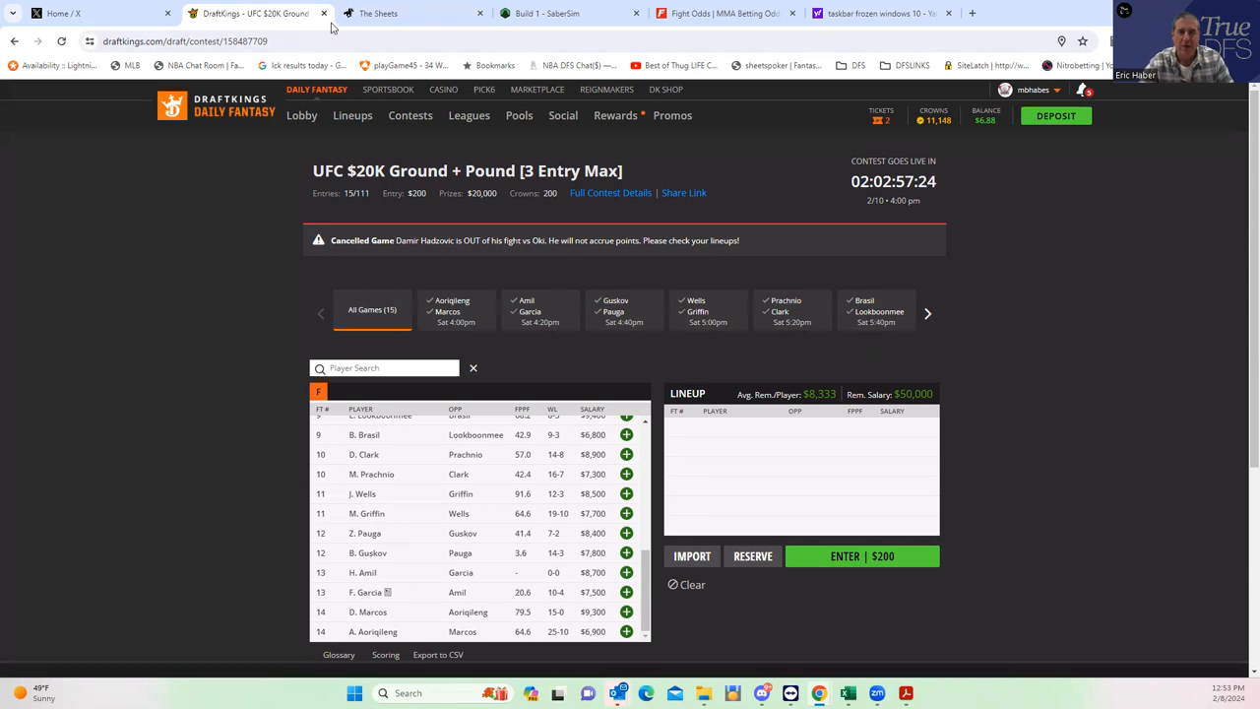
- Review the Amil vs Garcia method-of-victory and inside-distance prop lines on FightOdds
click(725, 12)
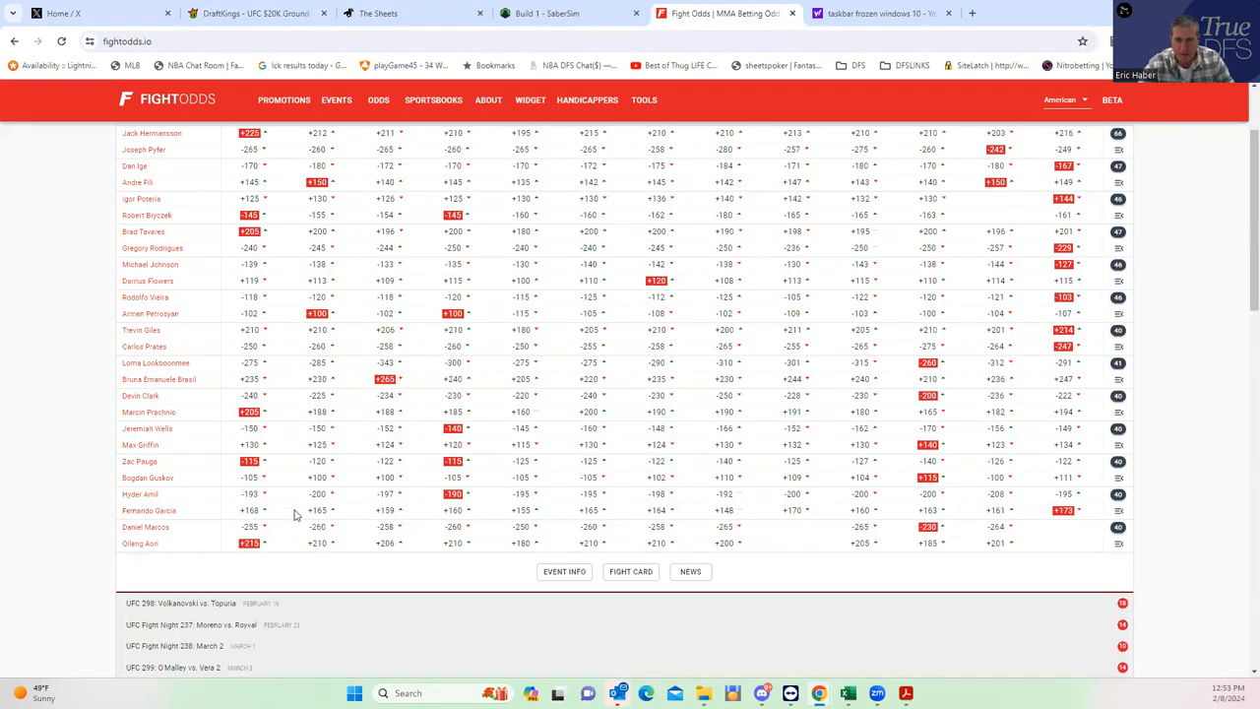
scroll(down, 3)
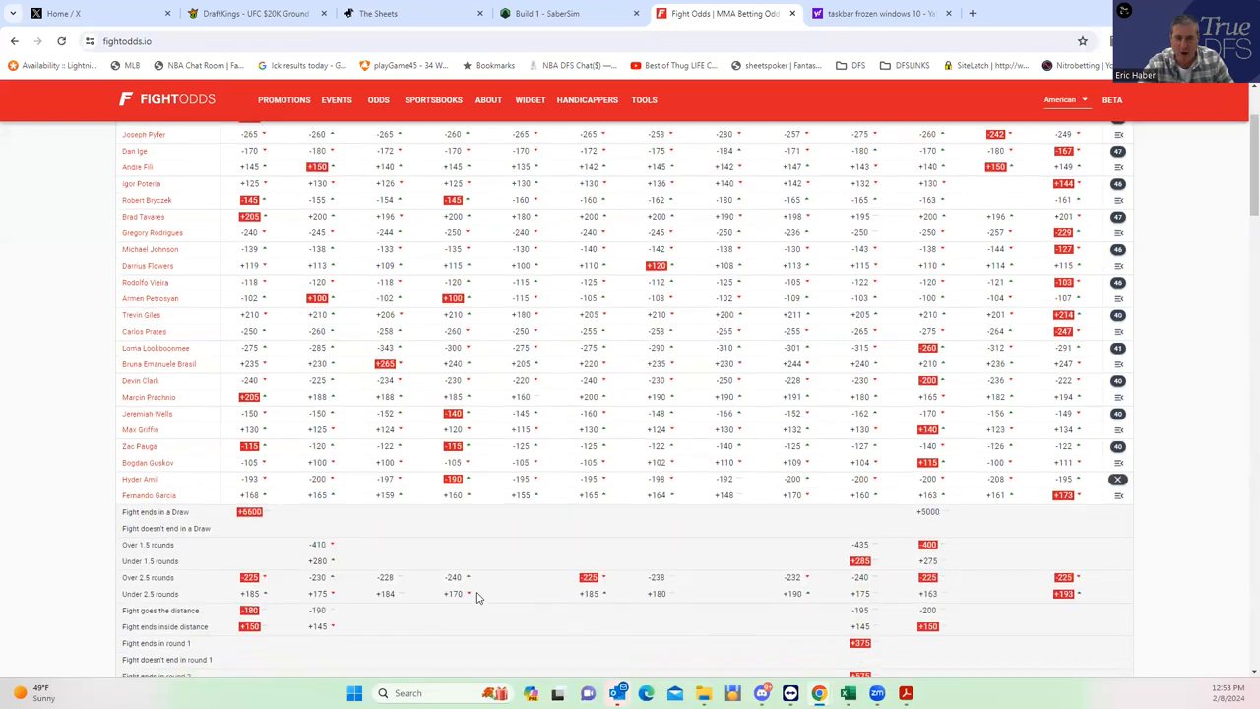
scroll(down, 3)
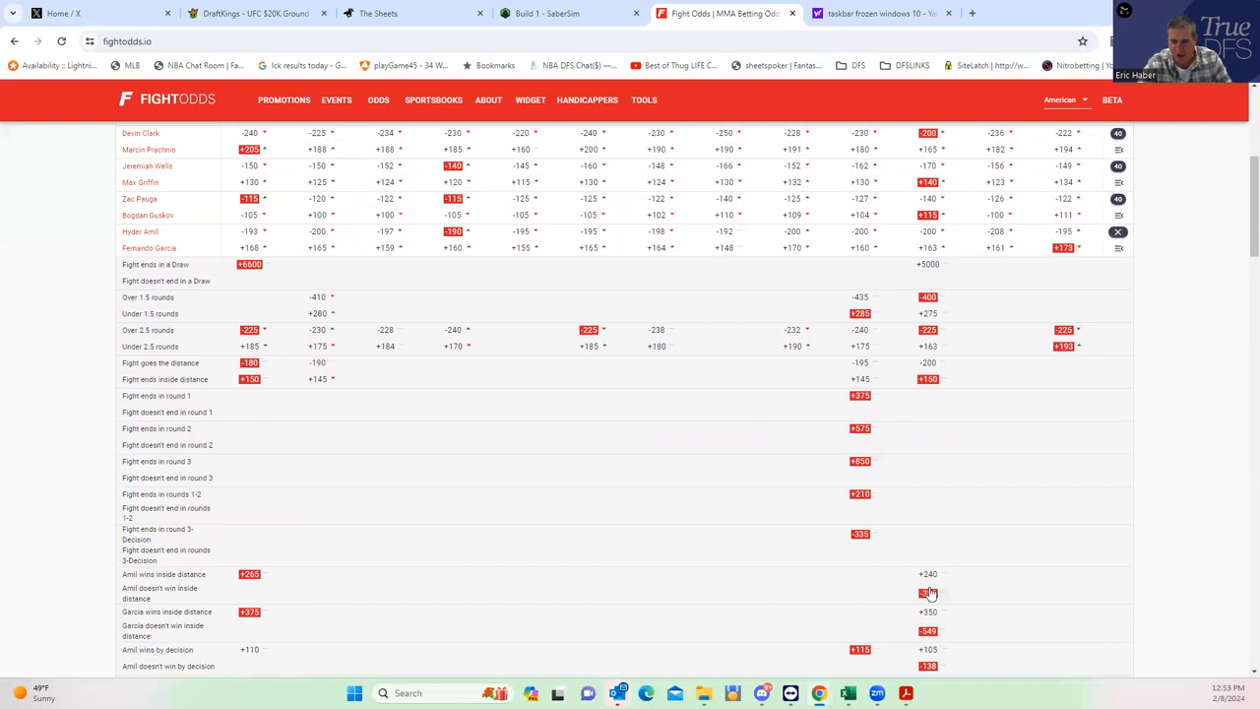
mouse_move(931, 591)
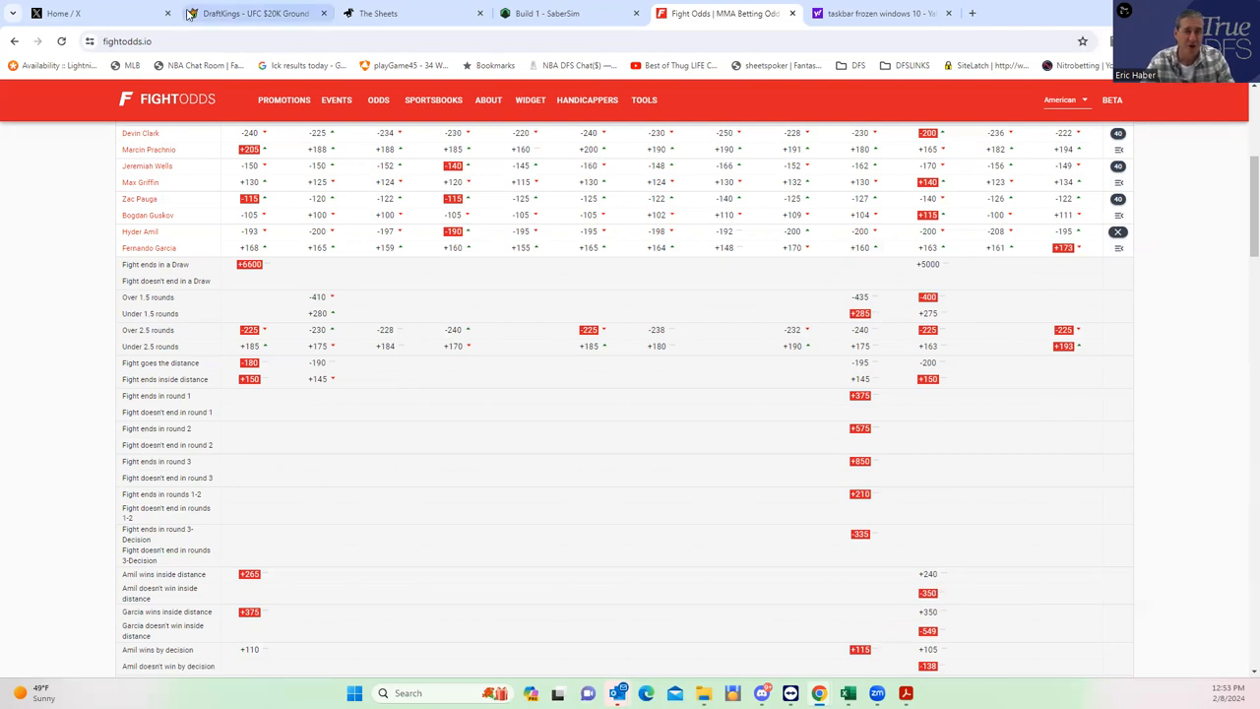
- Add H. Amil ($8,700, vs Garcia) to the lineup and review Bogdan Guskov's fight log
click(254, 12)
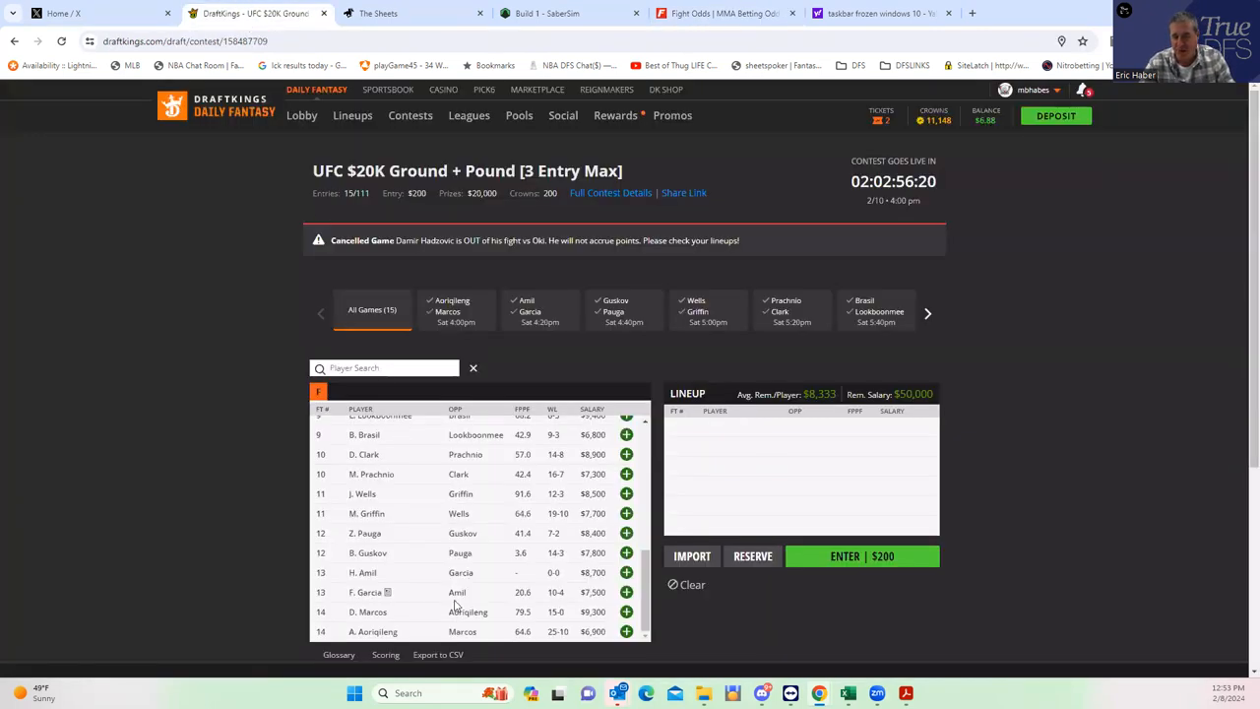
click(626, 571)
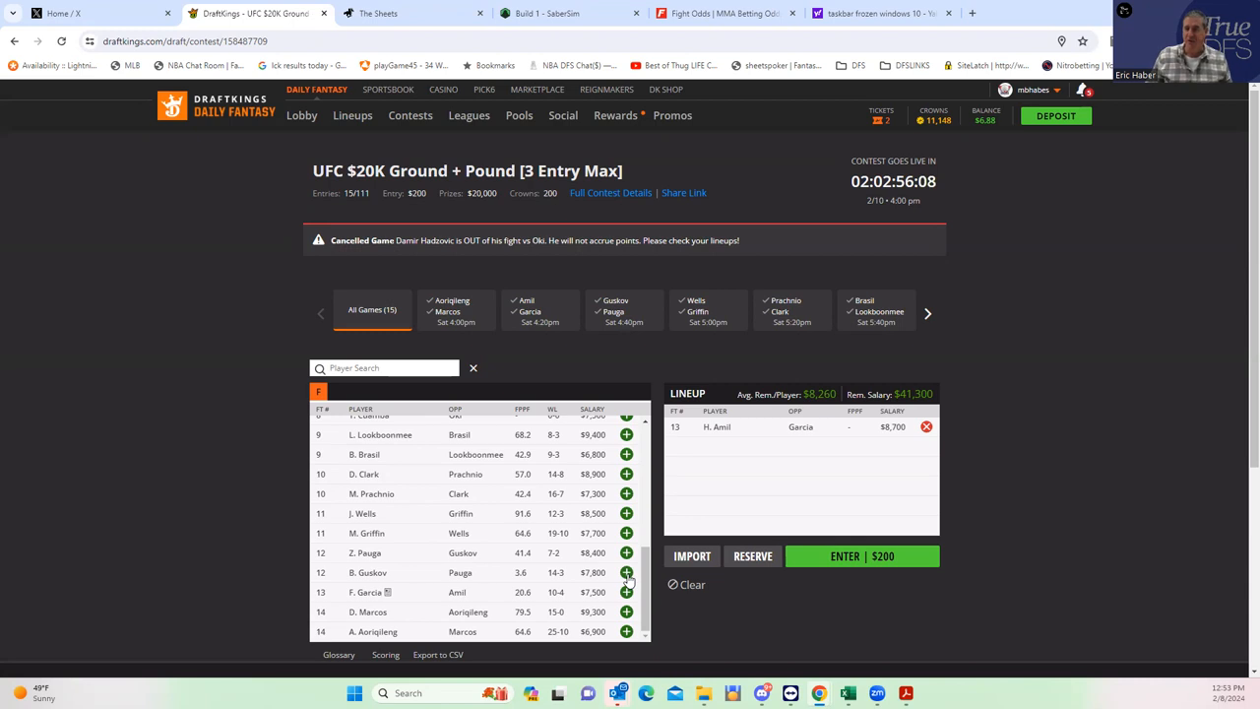
mouse_move(398, 607)
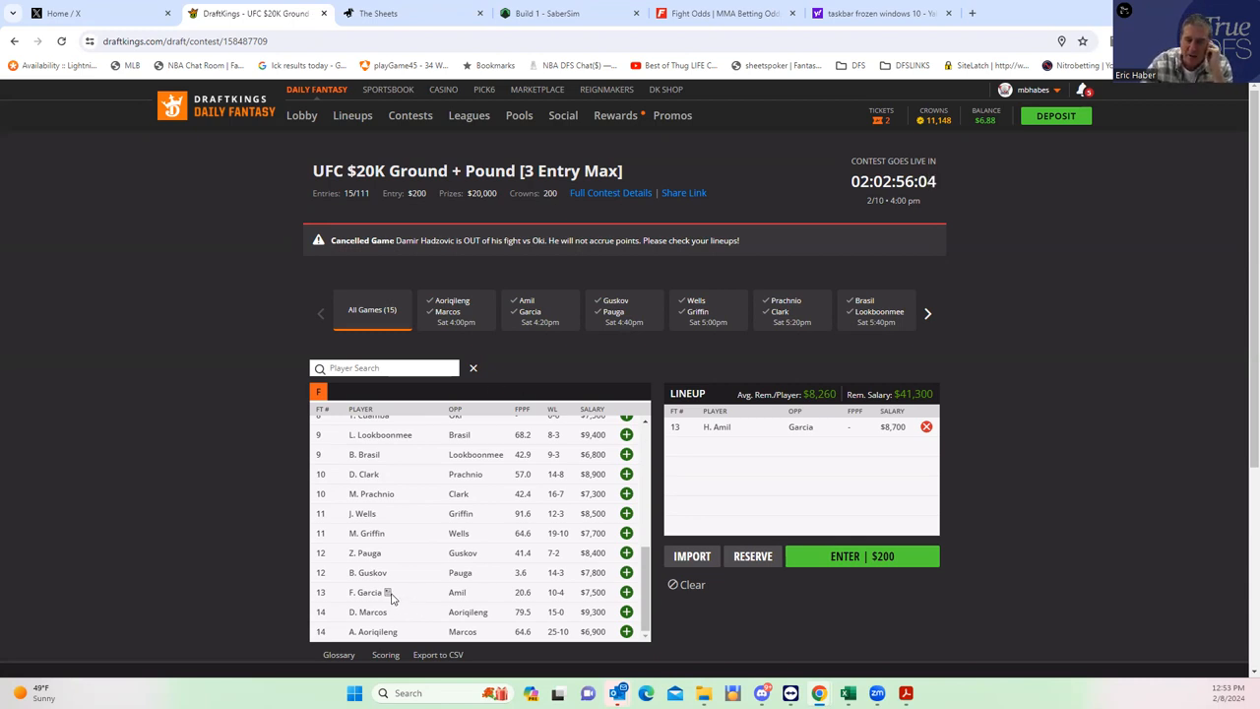
click(366, 571)
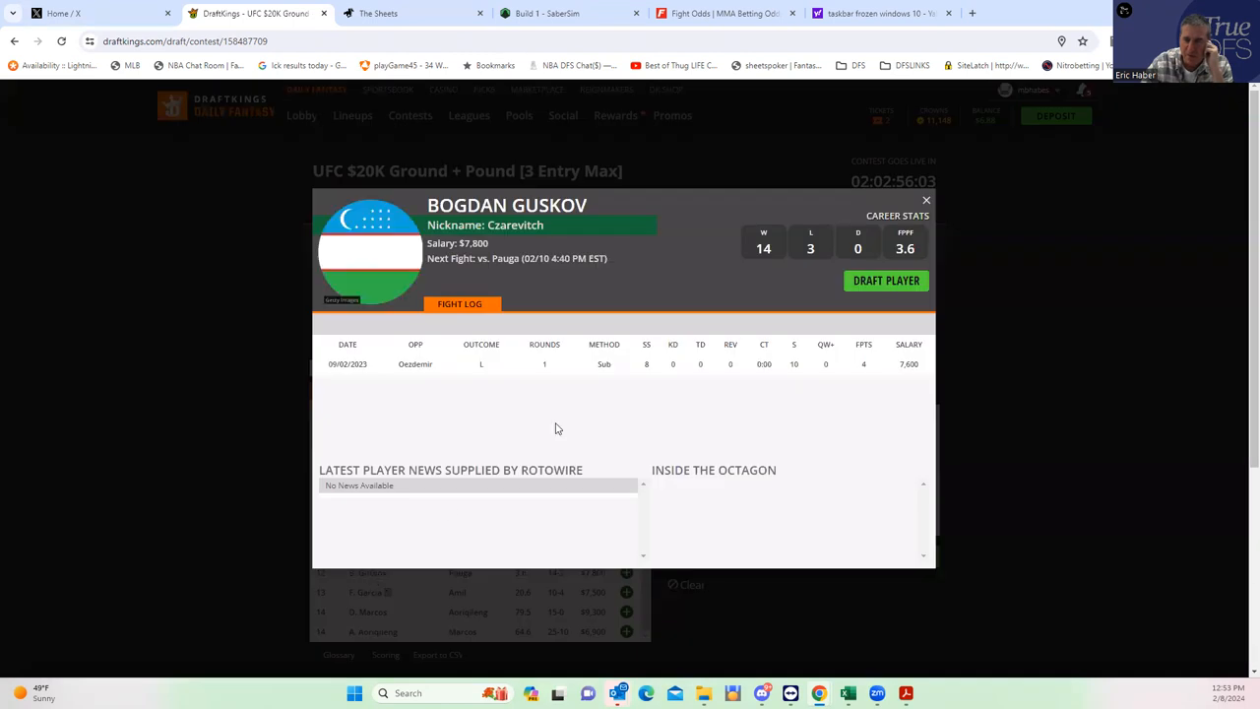
click(925, 201)
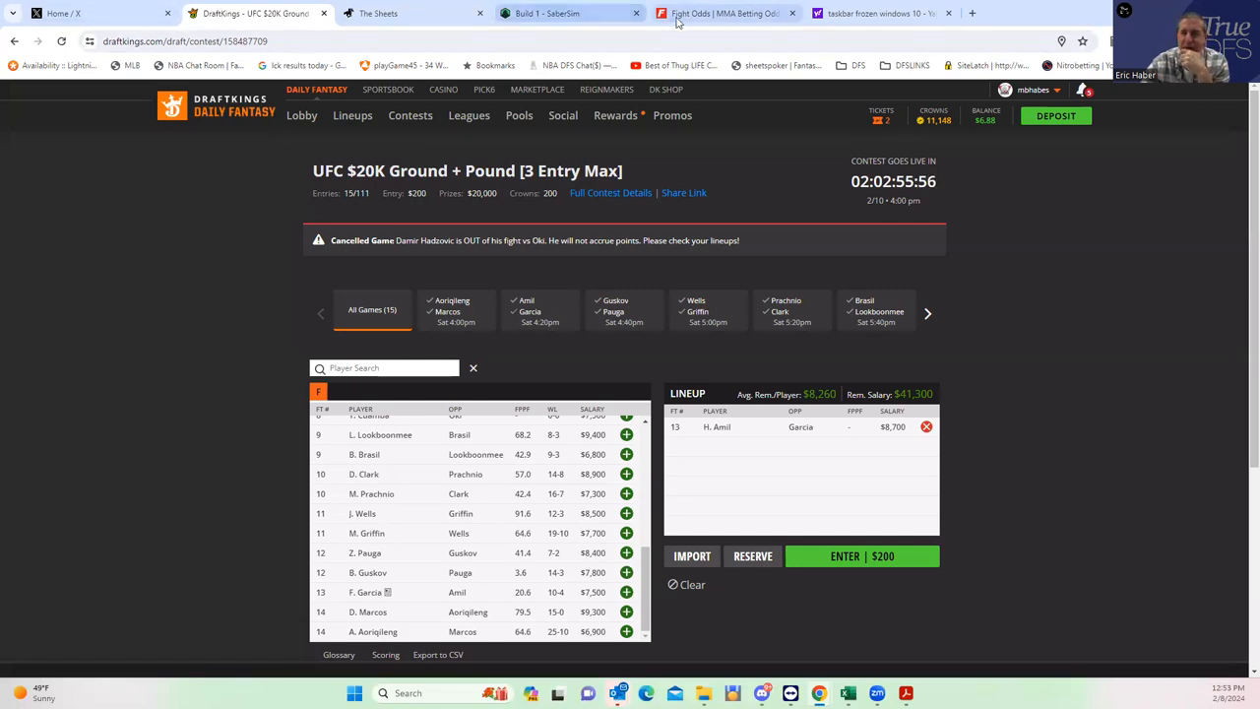
click(727, 12)
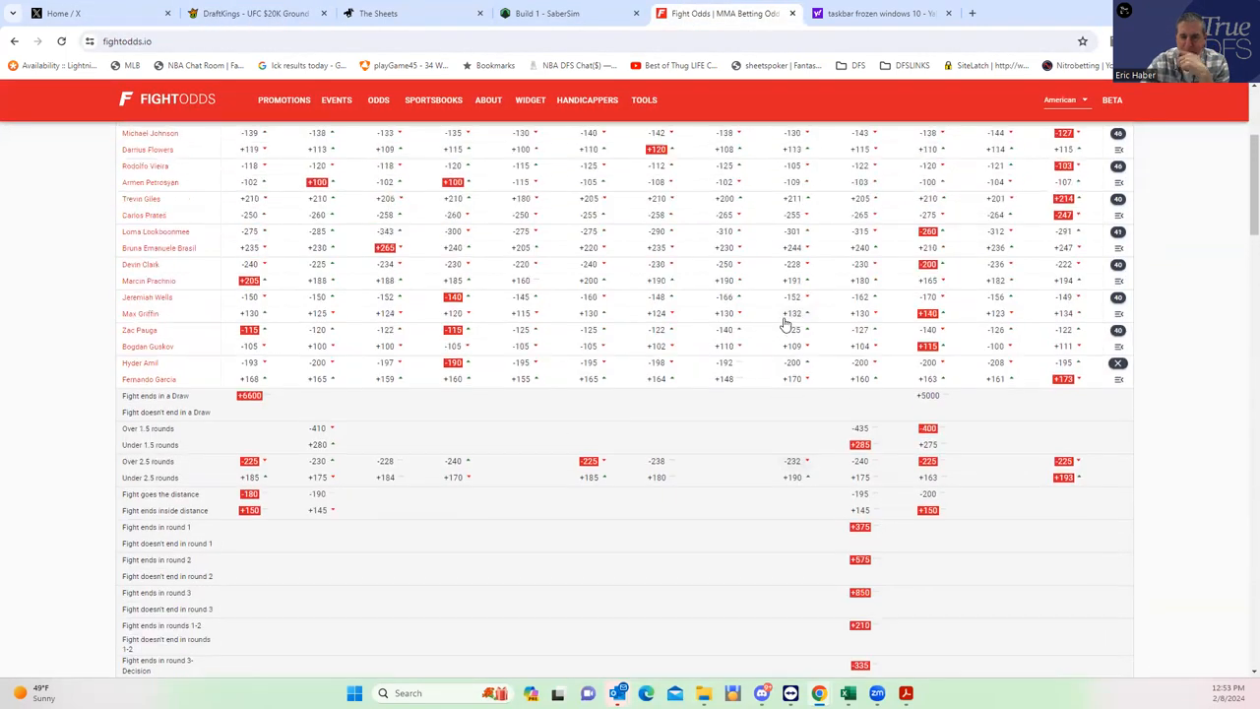
mouse_move(426, 344)
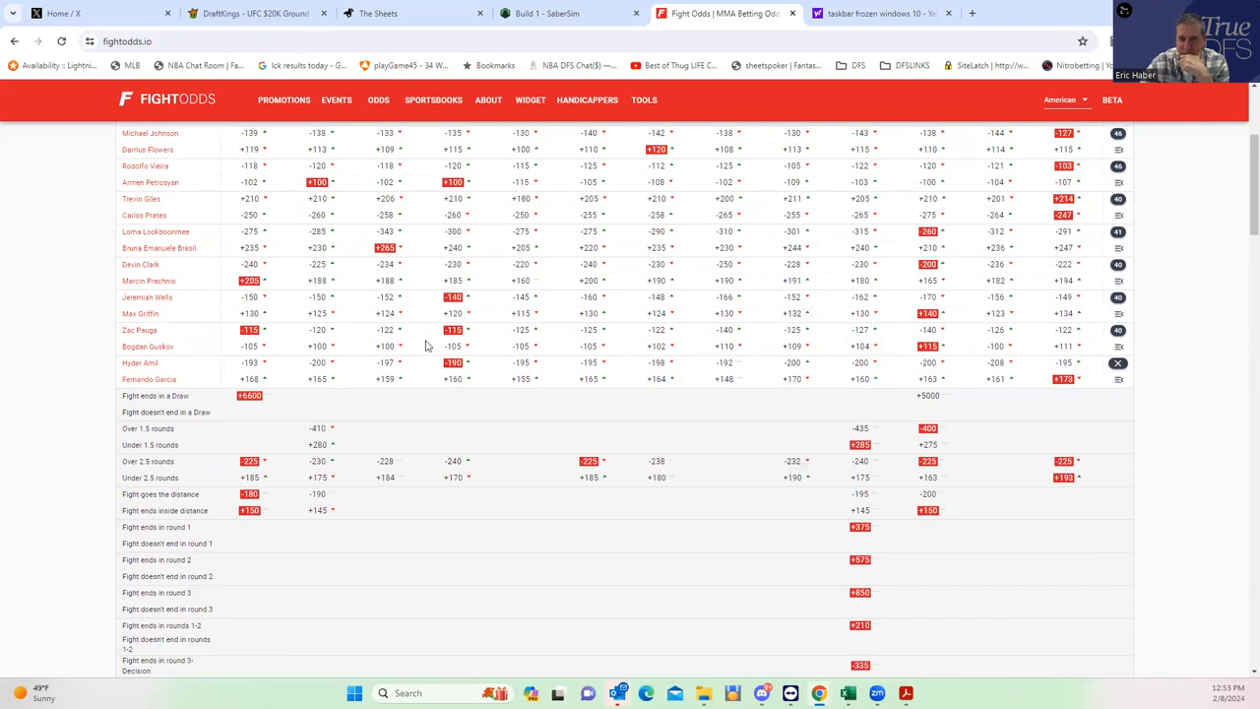
mouse_move(306, 351)
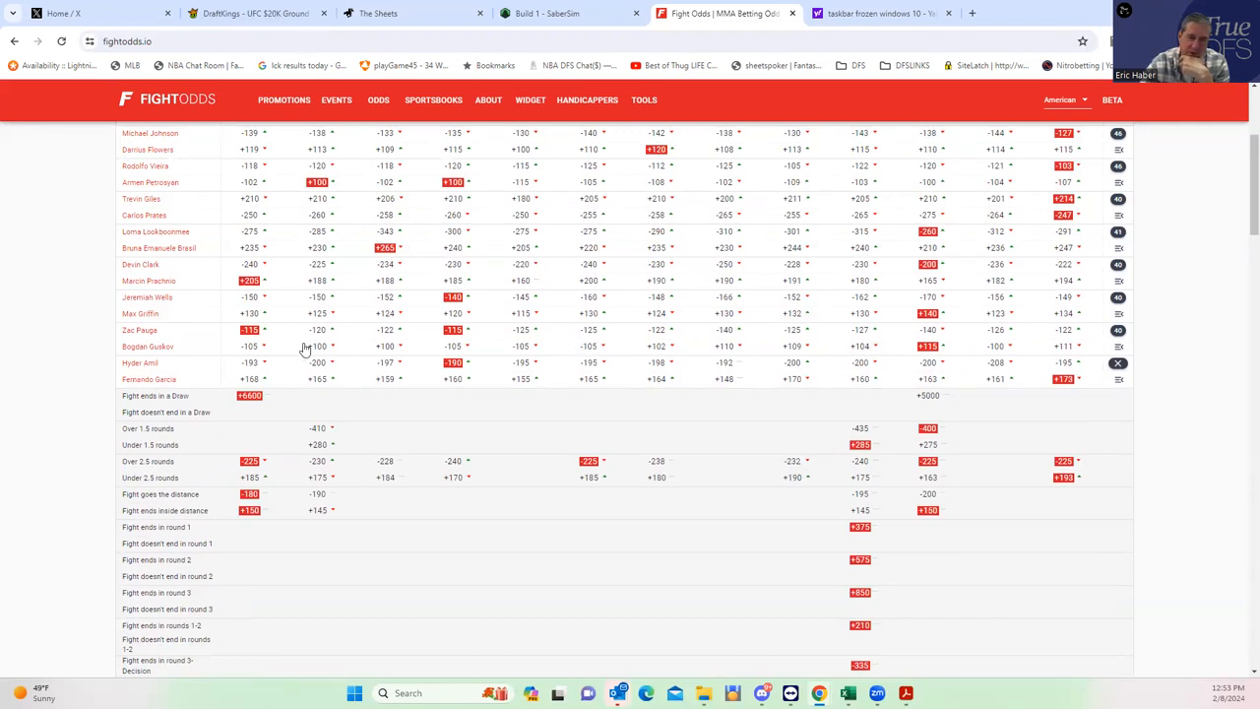
mouse_move(567, 354)
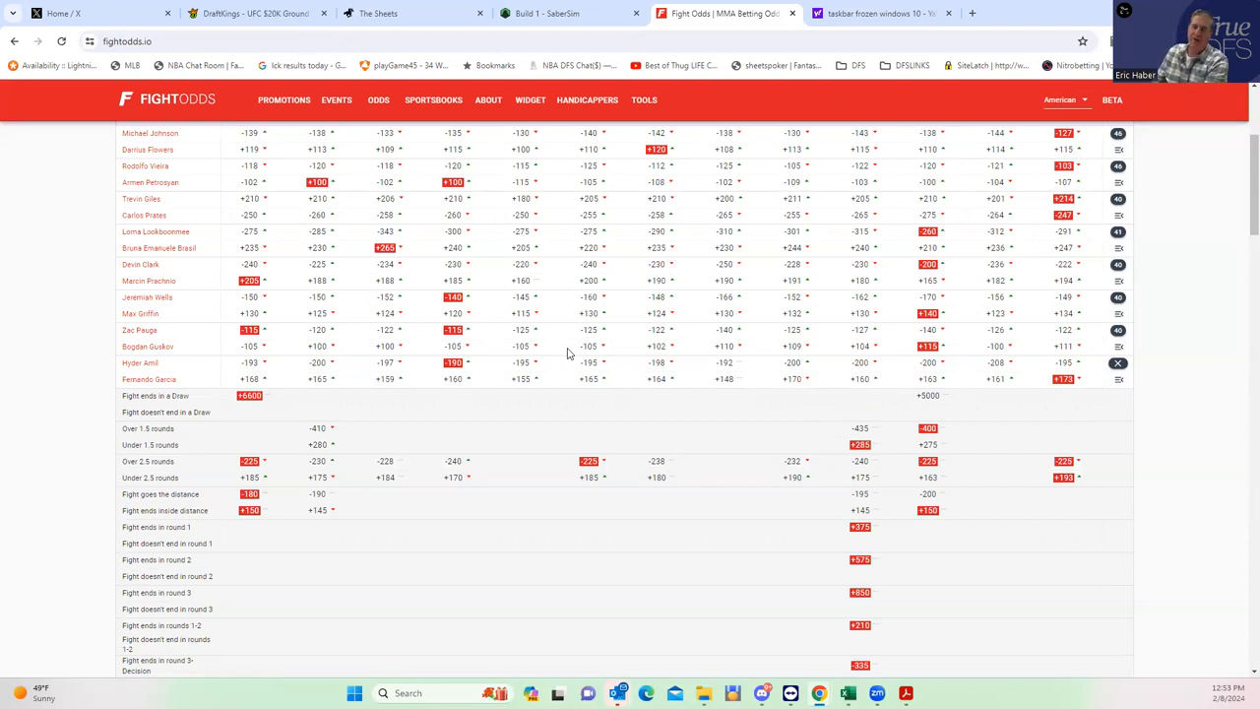
mouse_move(628, 362)
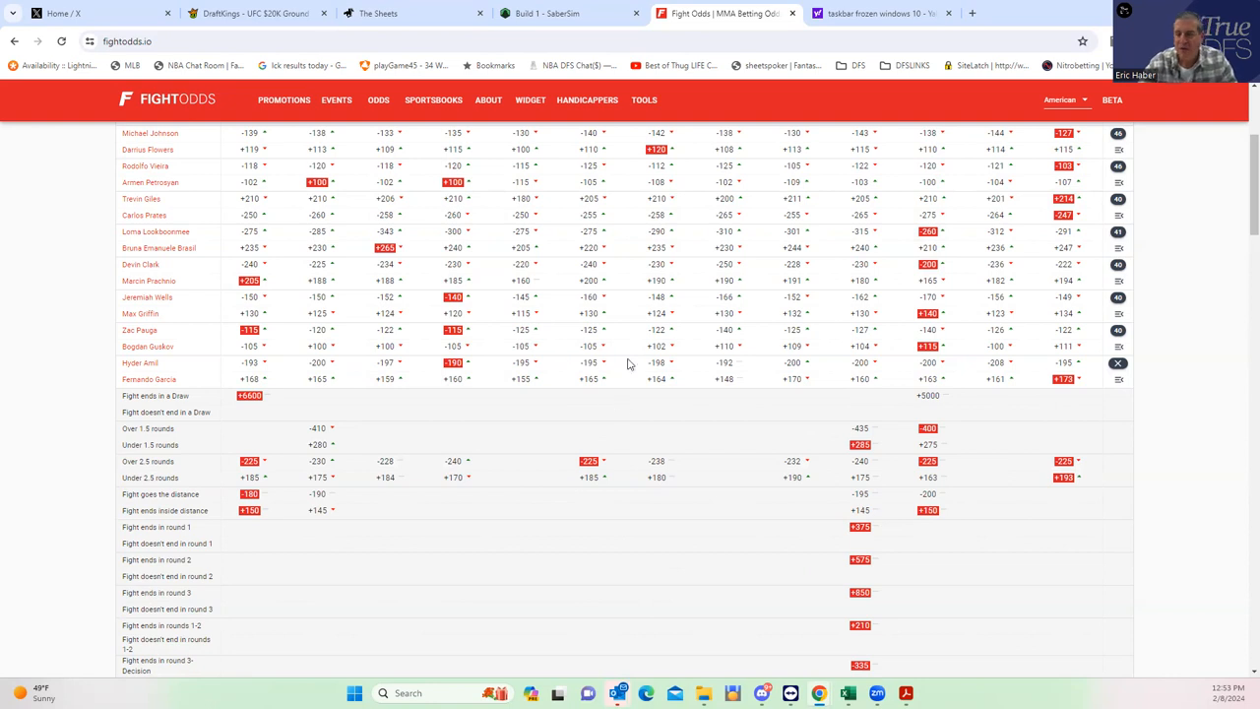
mouse_move(1119, 334)
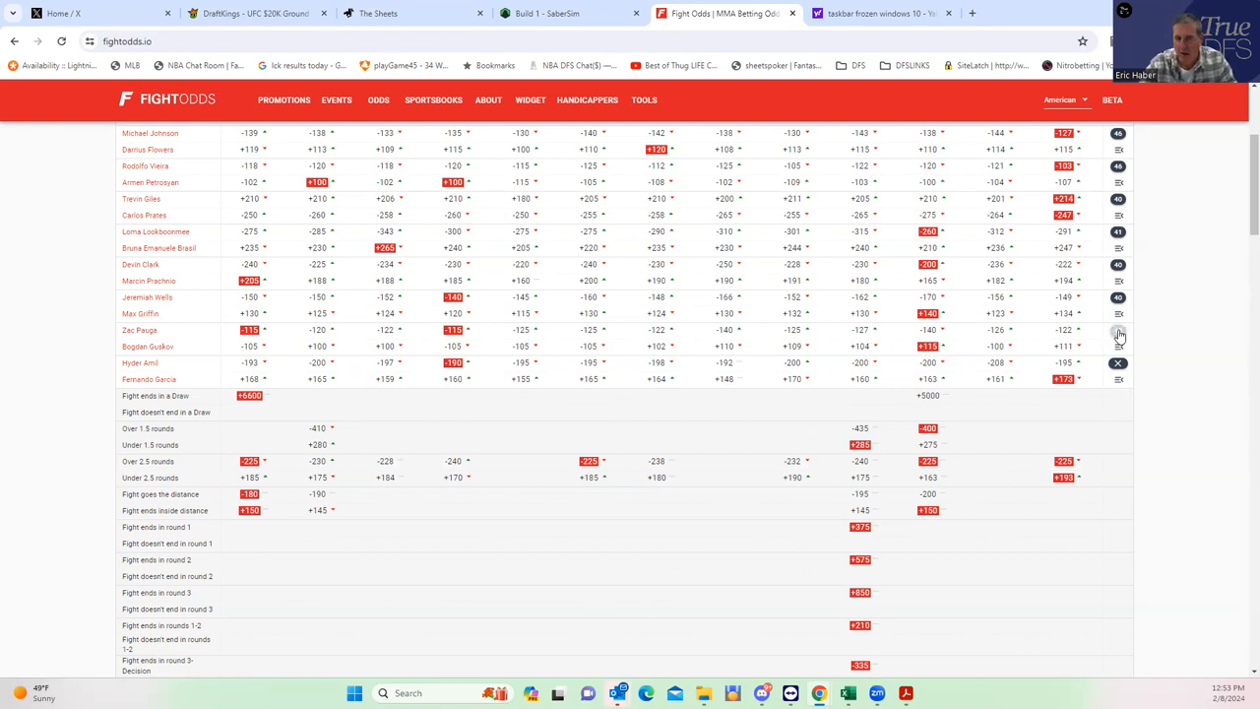
scroll(down, 3)
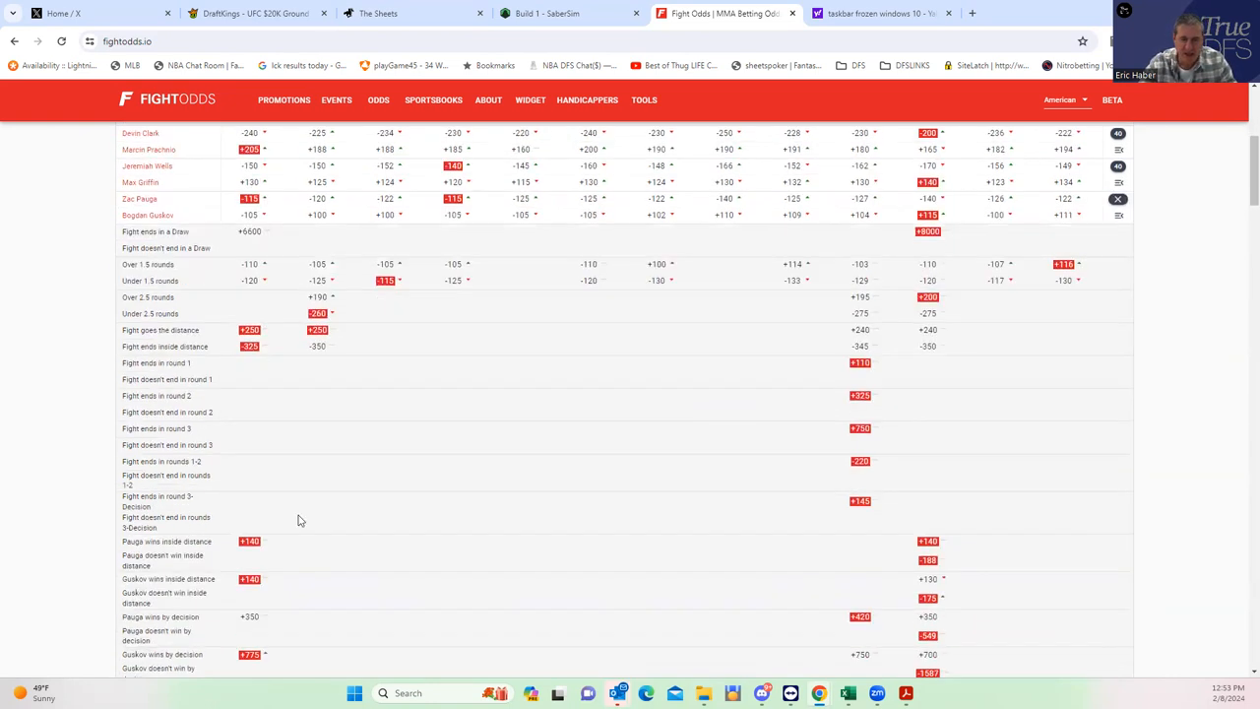
scroll(down, 3)
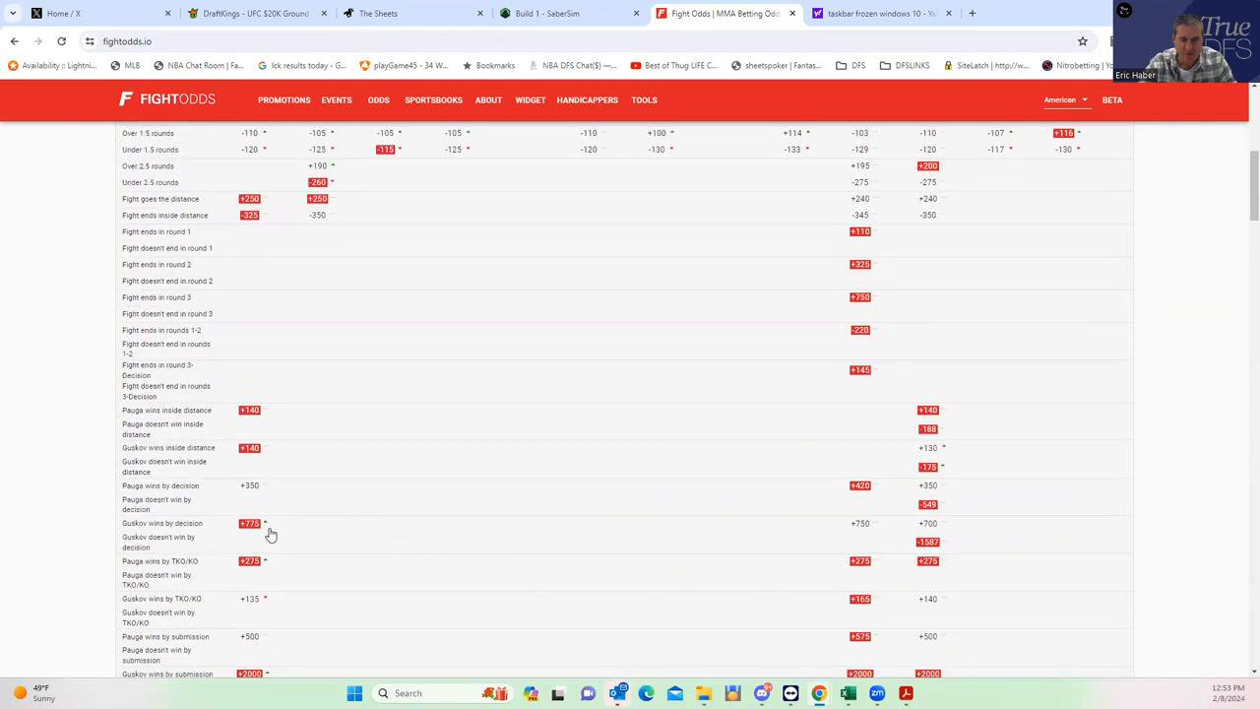
scroll(down, 3)
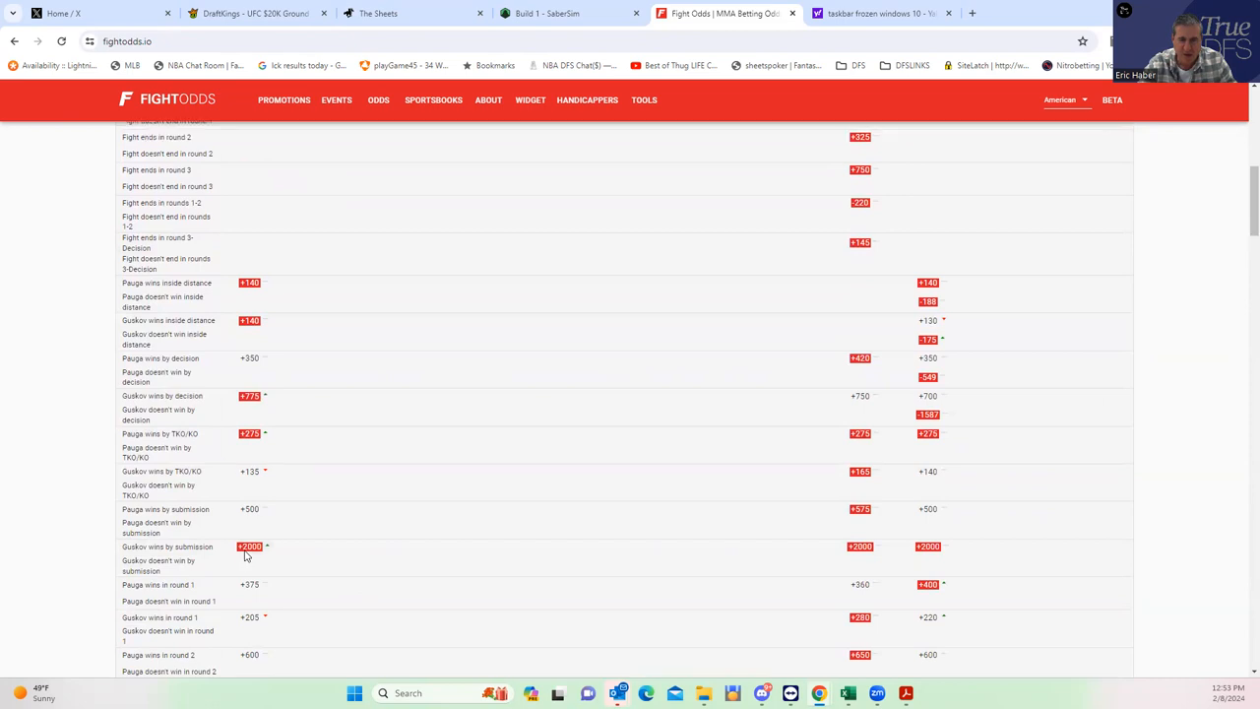
scroll(up, 3)
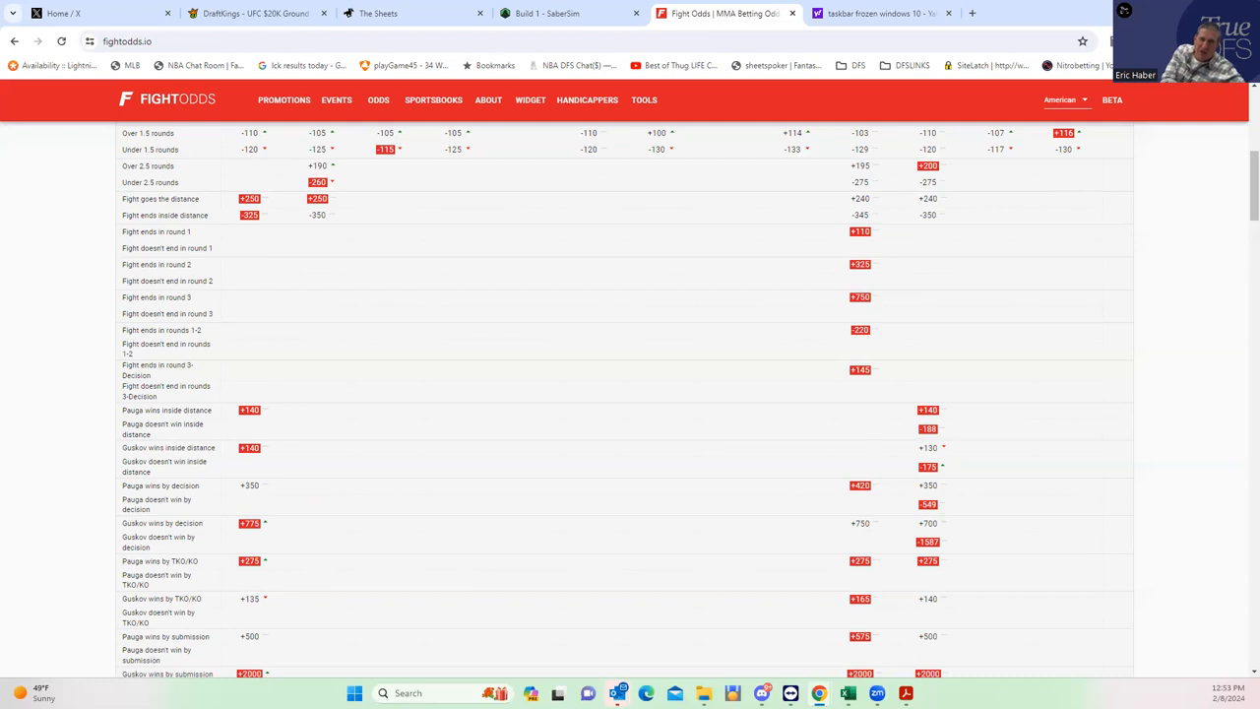
click(254, 12)
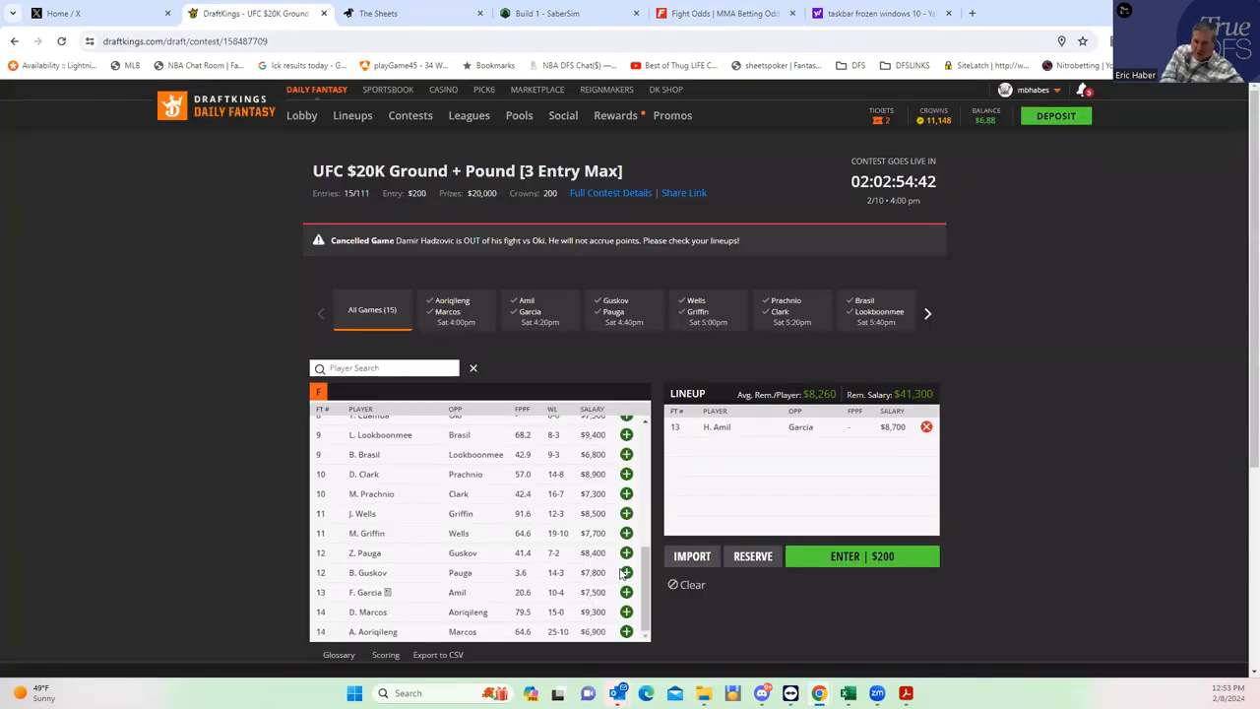
- Add B. Guskov ($7,800, vs Pauga) to the lineup, leaving $33,500 salary remaining
click(627, 571)
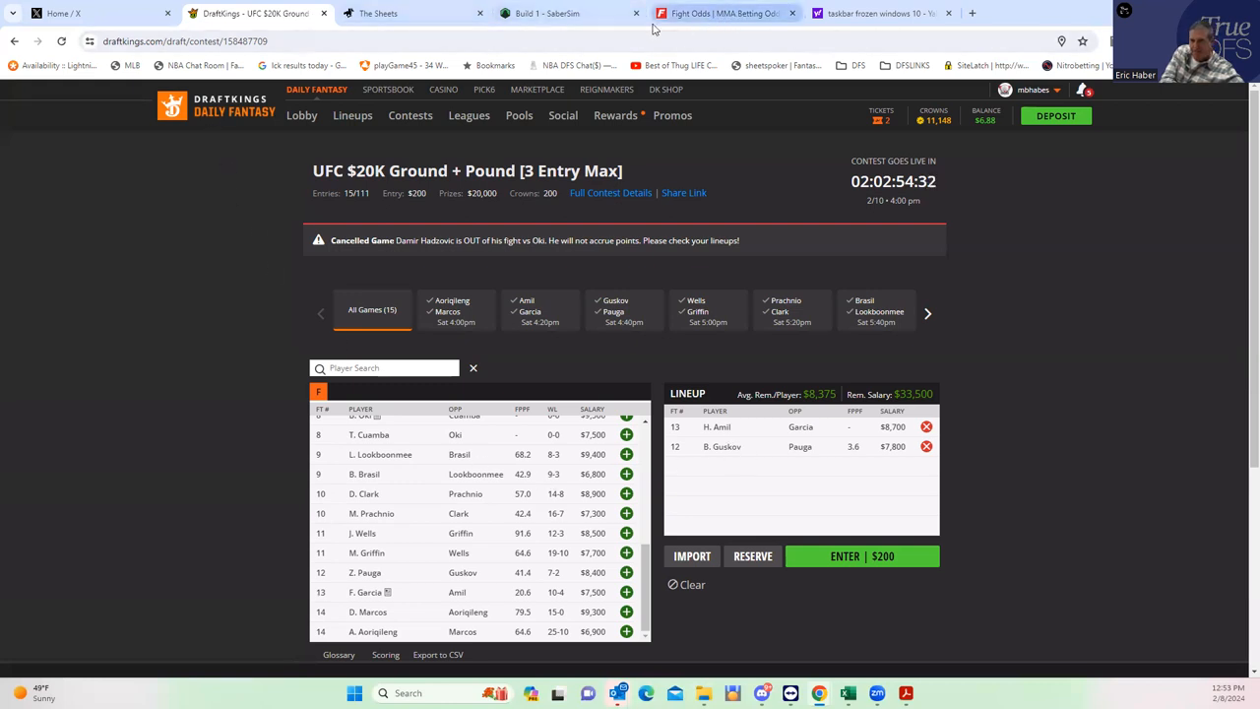
click(725, 11)
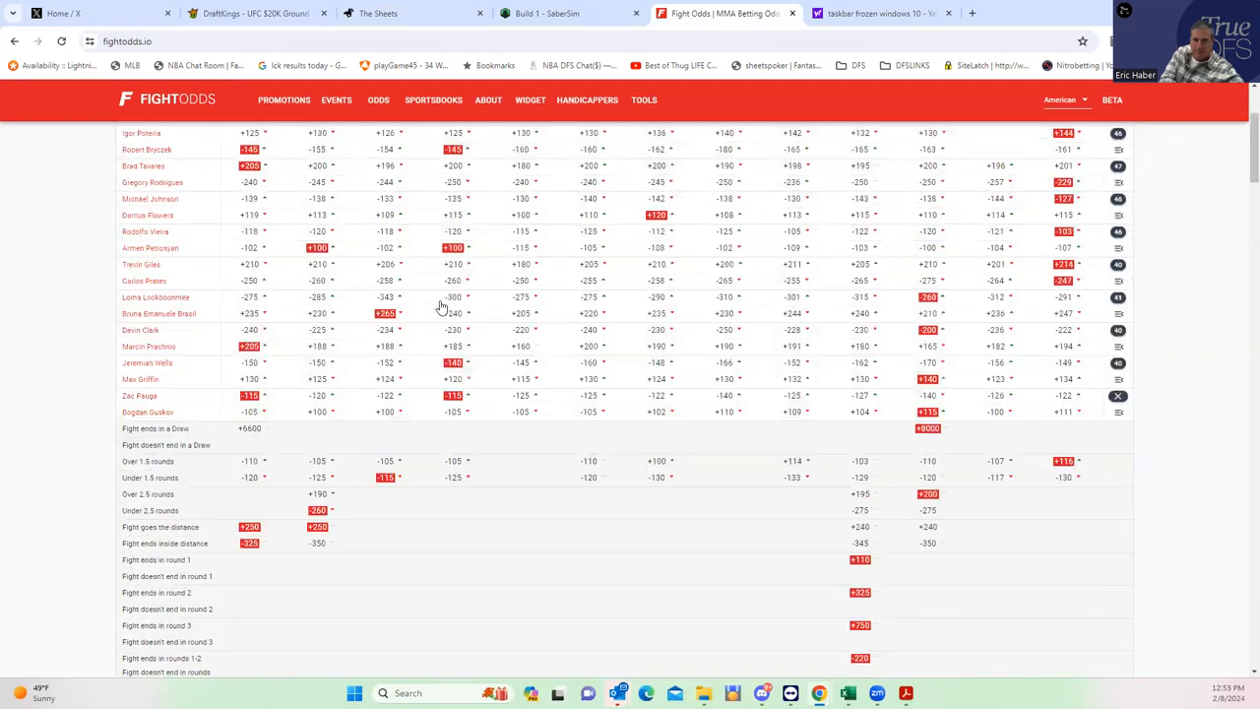
click(252, 12)
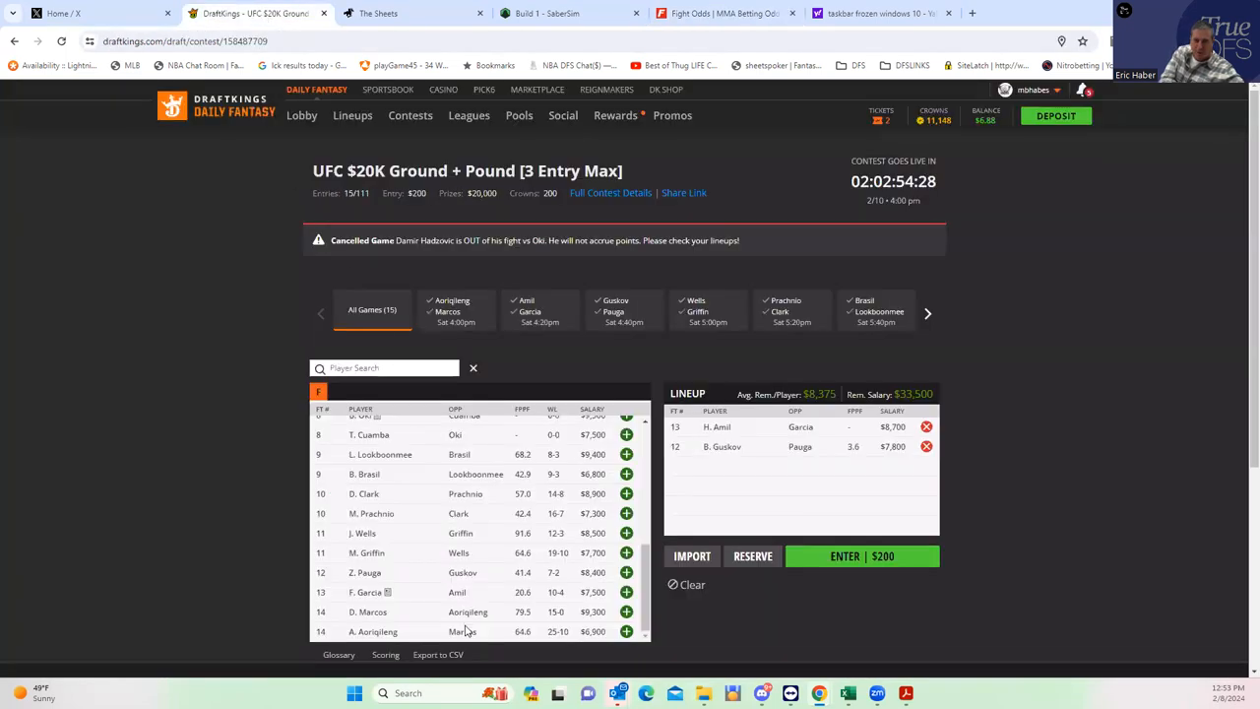
mouse_move(359, 541)
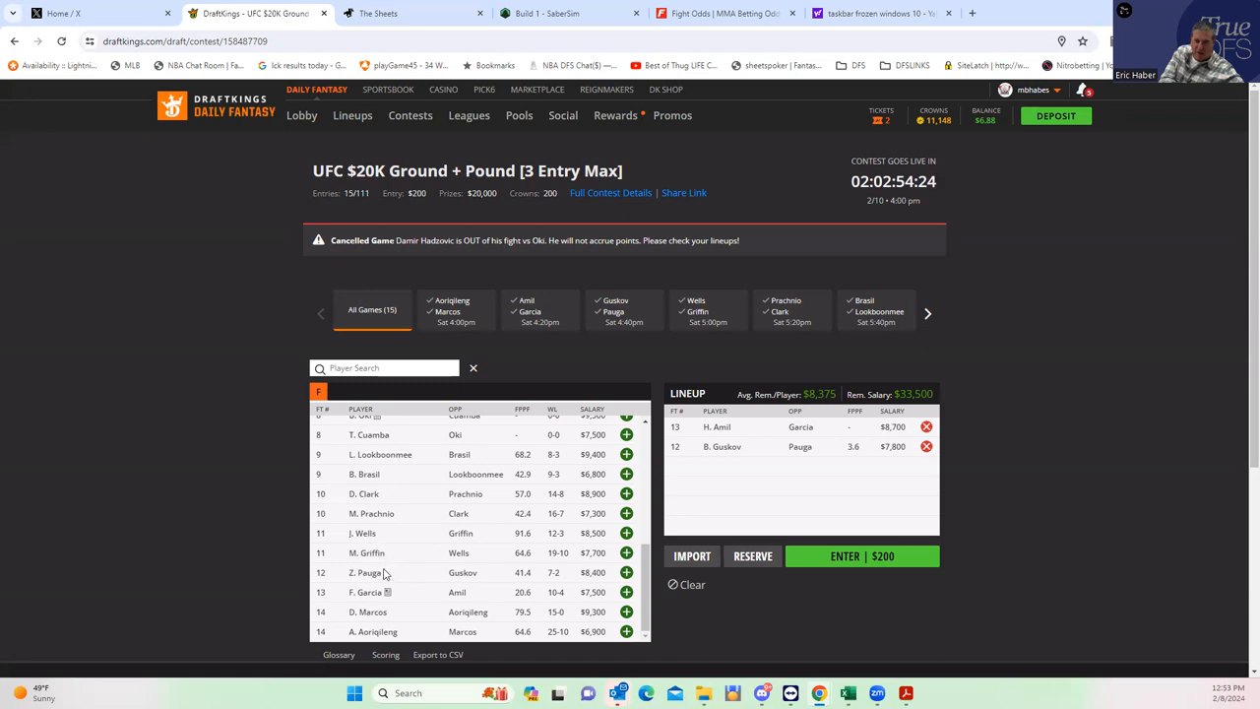
mouse_move(551, 530)
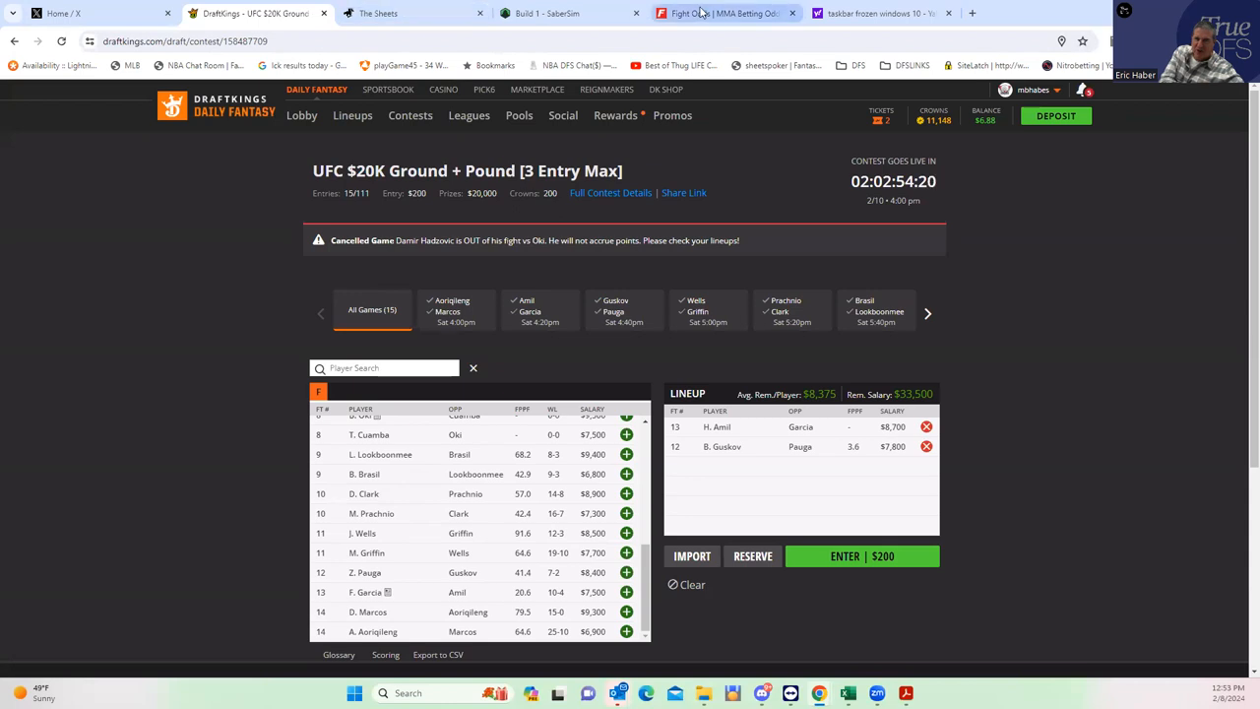
- Review the Wells vs Griffin round and method prop odds, then return to the DraftKings draft page
click(725, 12)
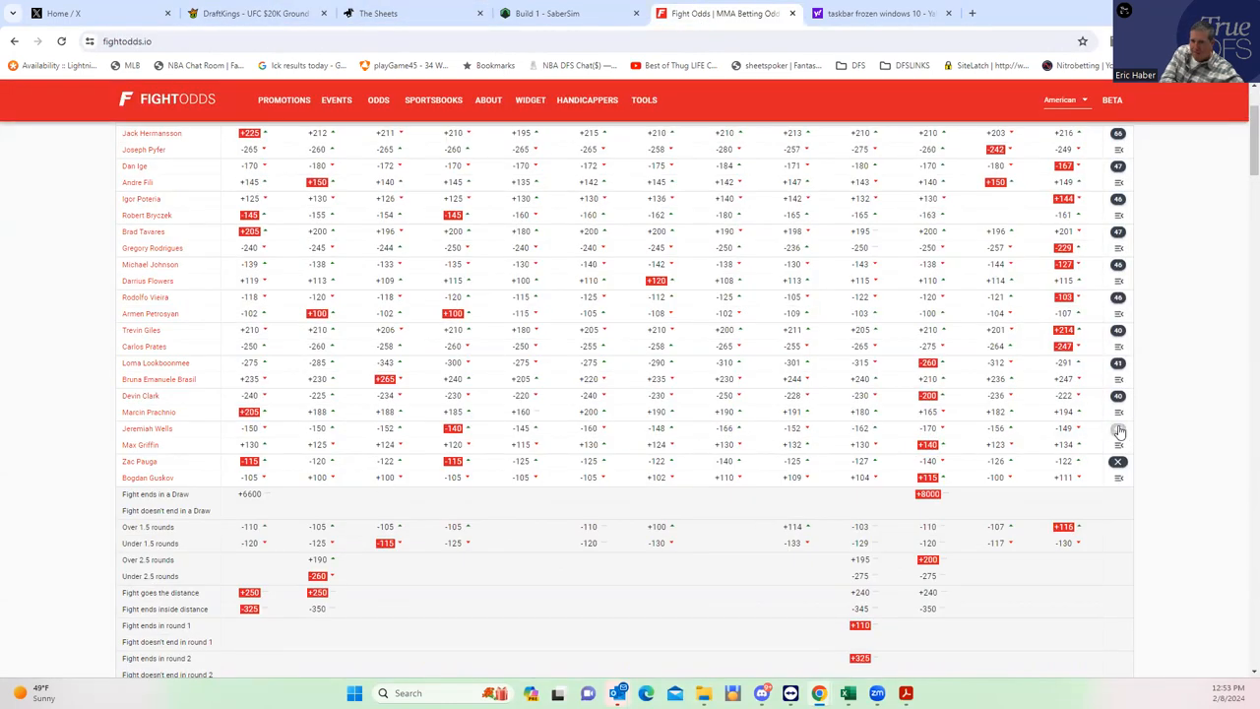
scroll(down, 3)
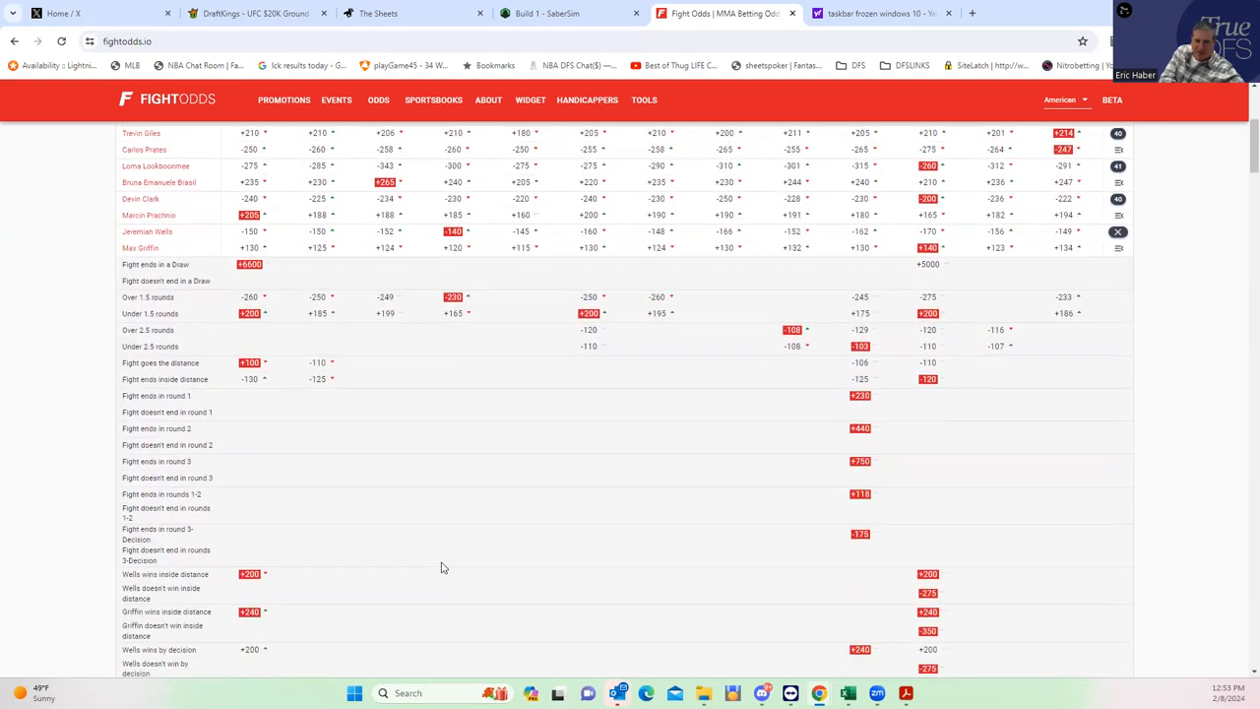
scroll(down, 3)
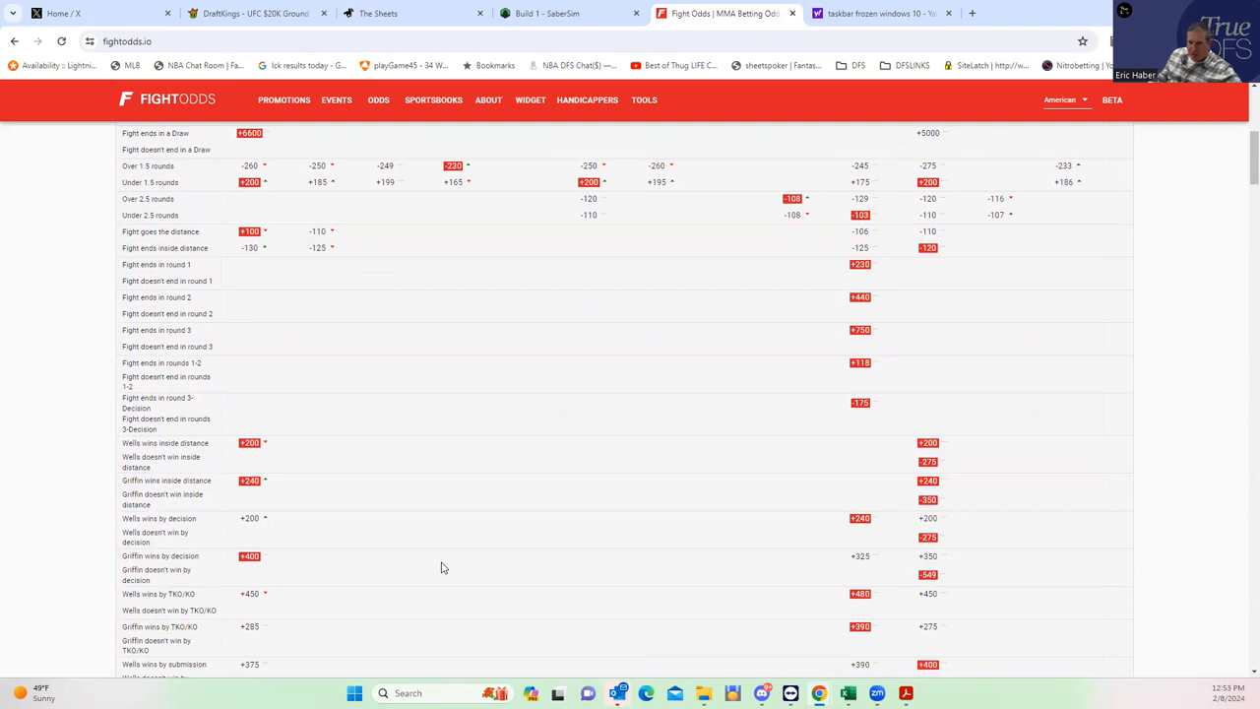
mouse_move(925, 493)
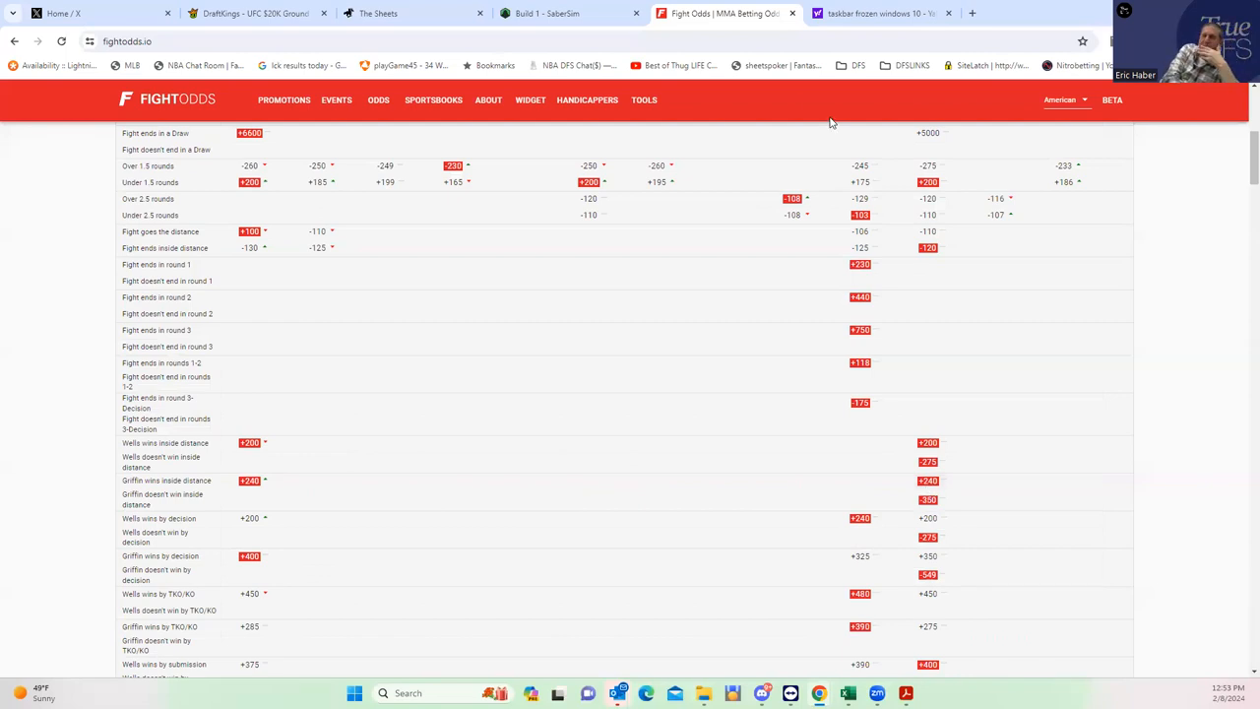
click(252, 11)
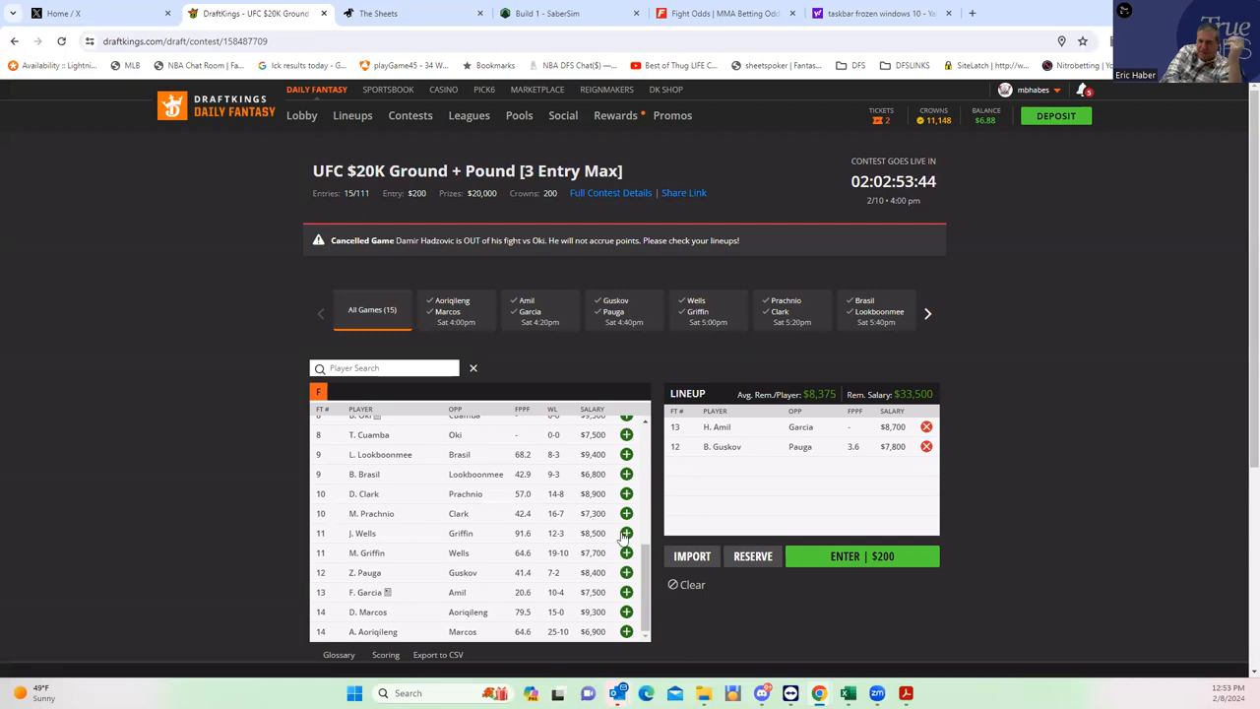
- Add J. Wells (vs Griffin) to the lineup, leaving $25,000 remaining salary
click(626, 532)
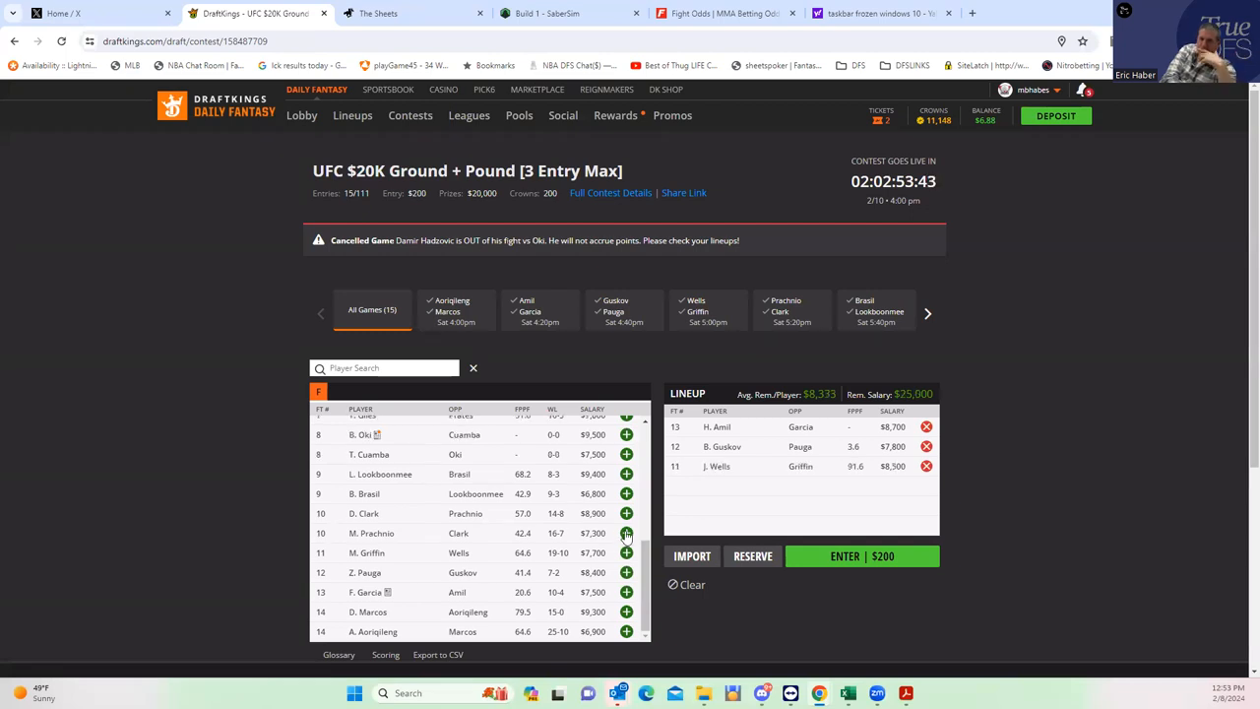
mouse_move(462, 553)
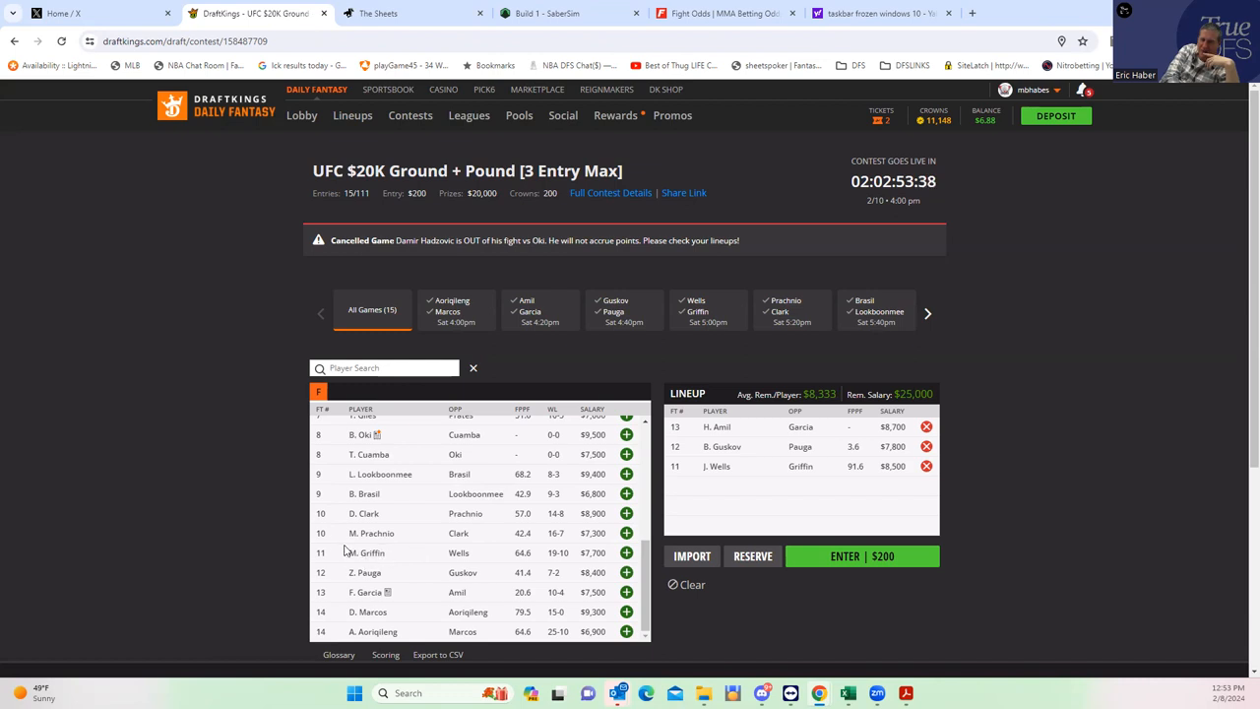
mouse_move(344, 493)
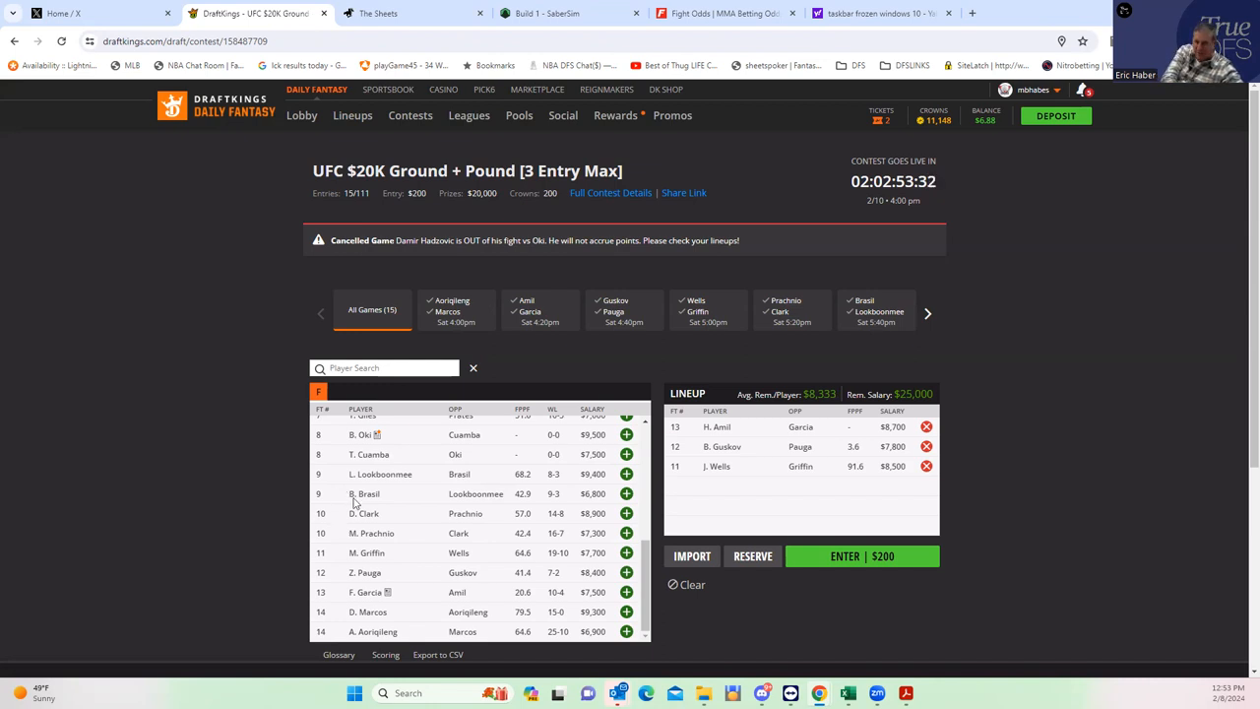
mouse_move(724, 445)
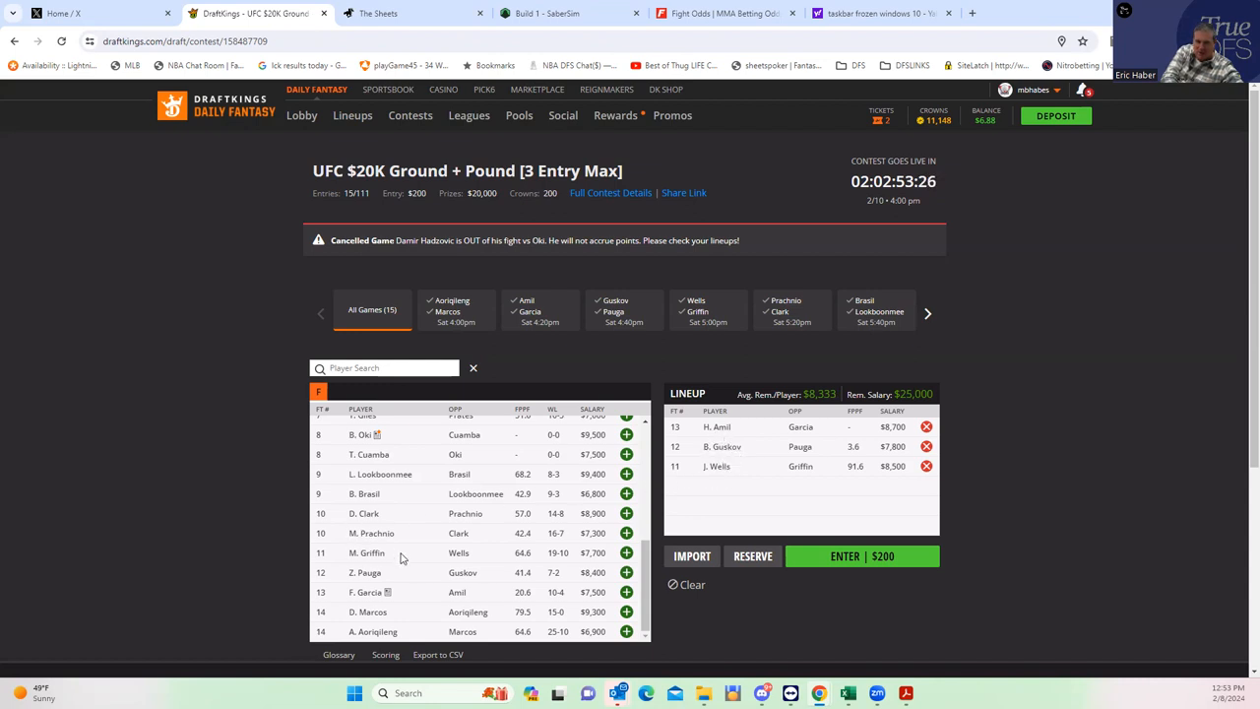
mouse_move(358, 536)
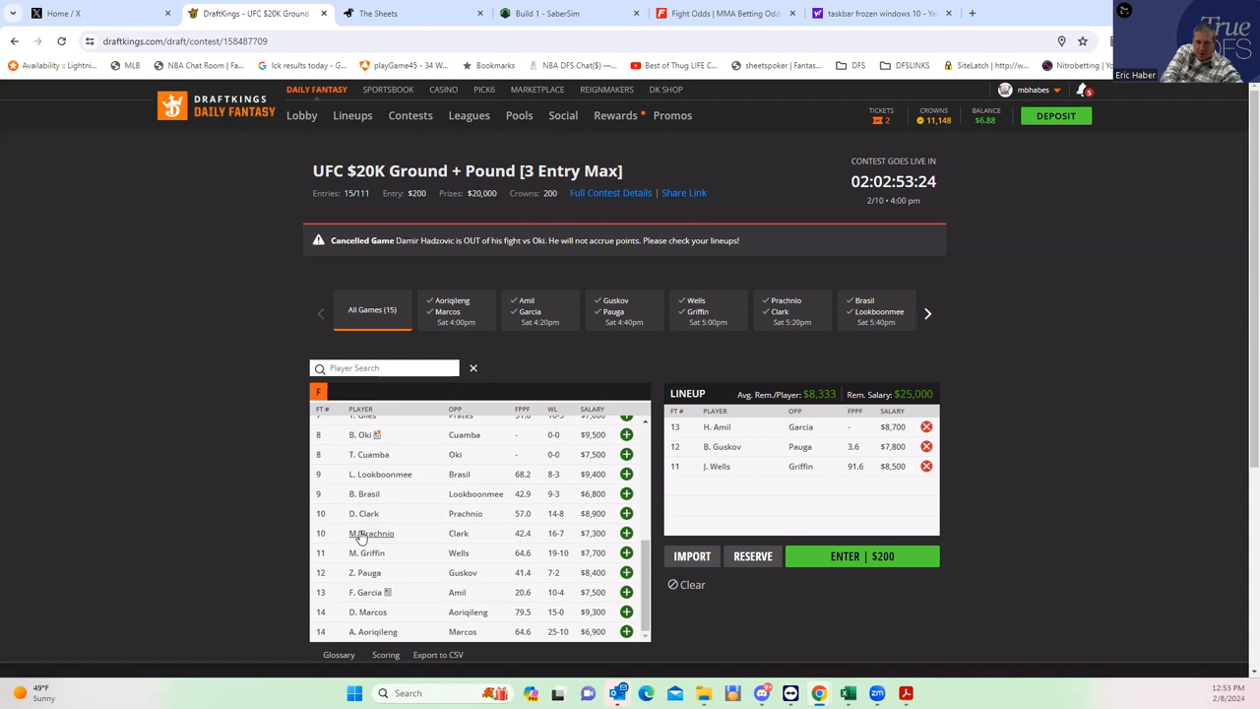
mouse_move(520, 544)
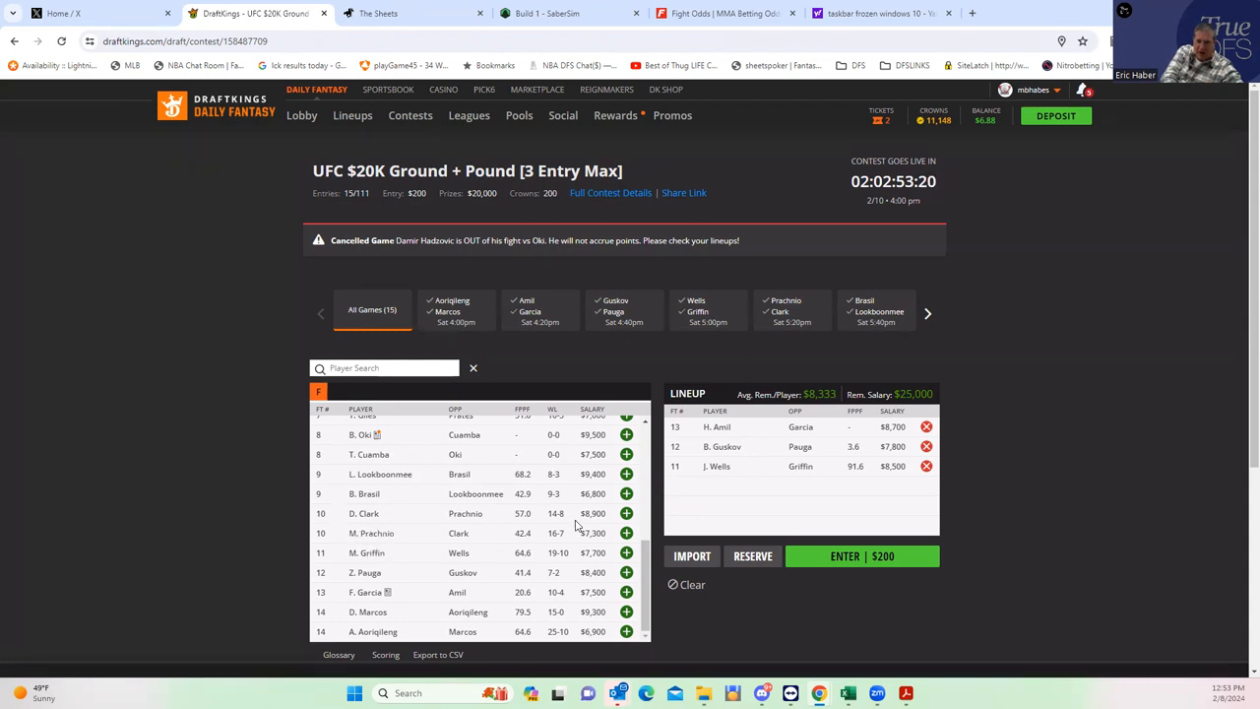
- Review the Clark vs Prachnio inside-distance and decision prop lines on FightOdds
click(725, 12)
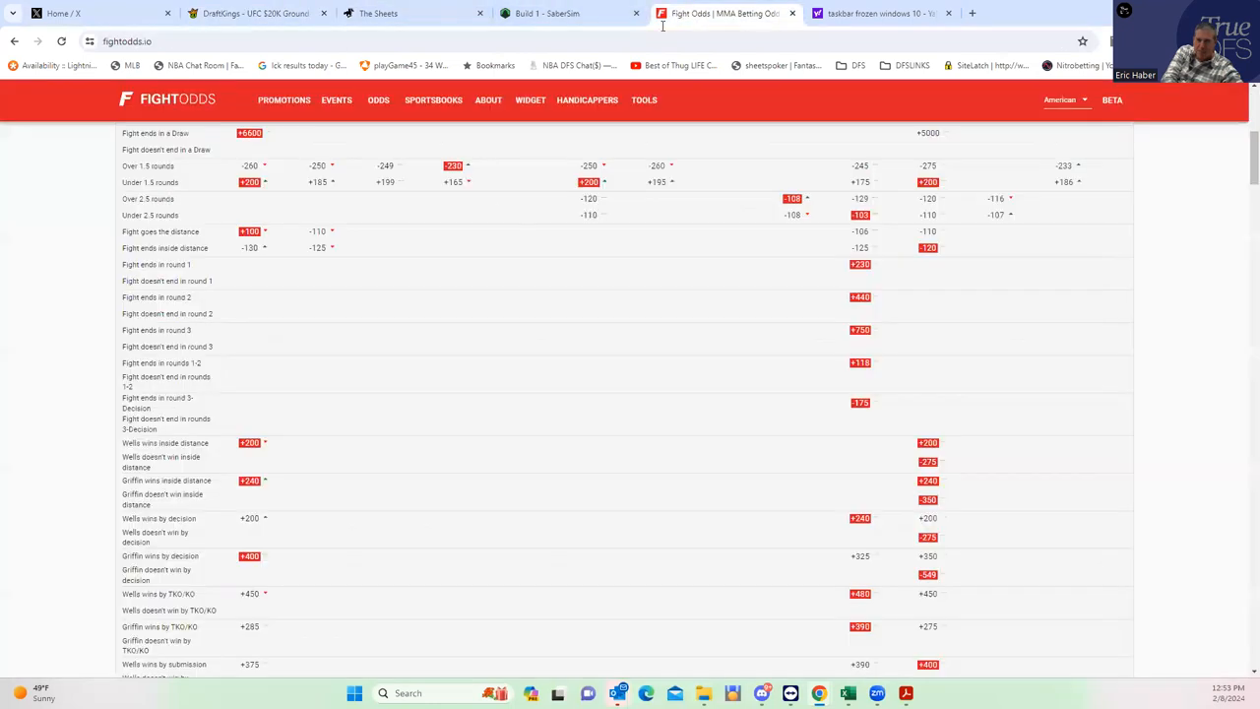
scroll(up, 3)
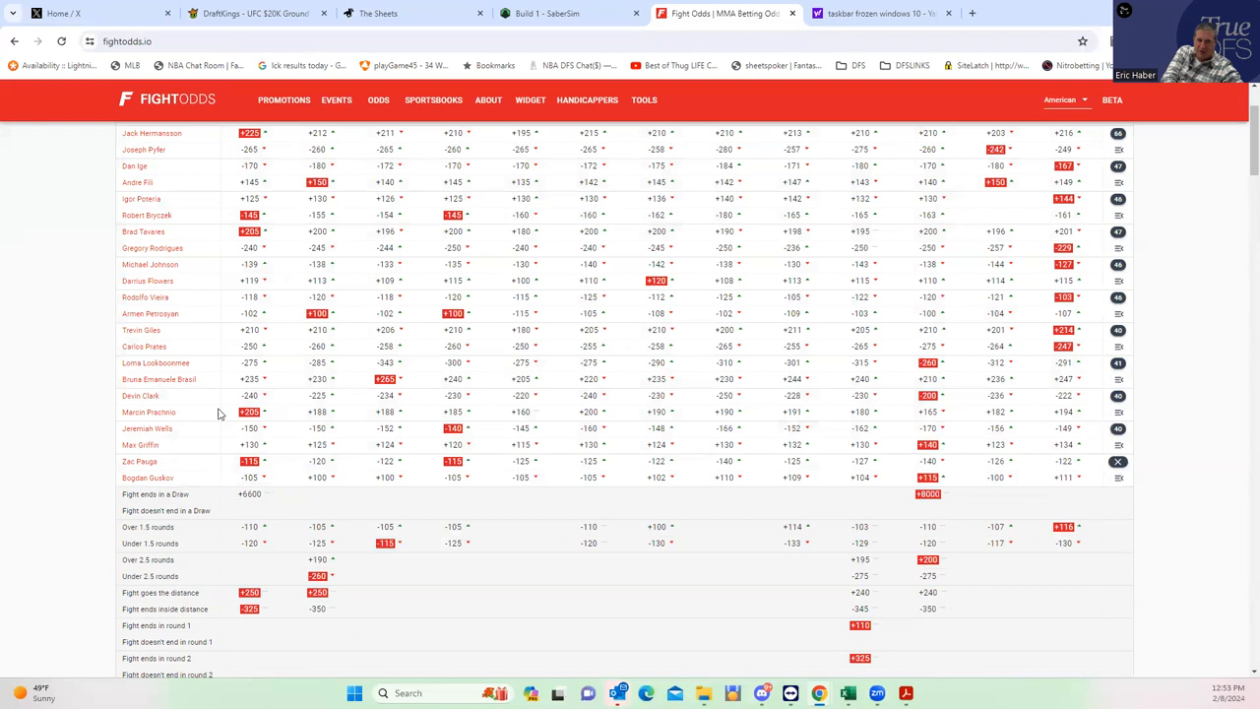
mouse_move(1122, 398)
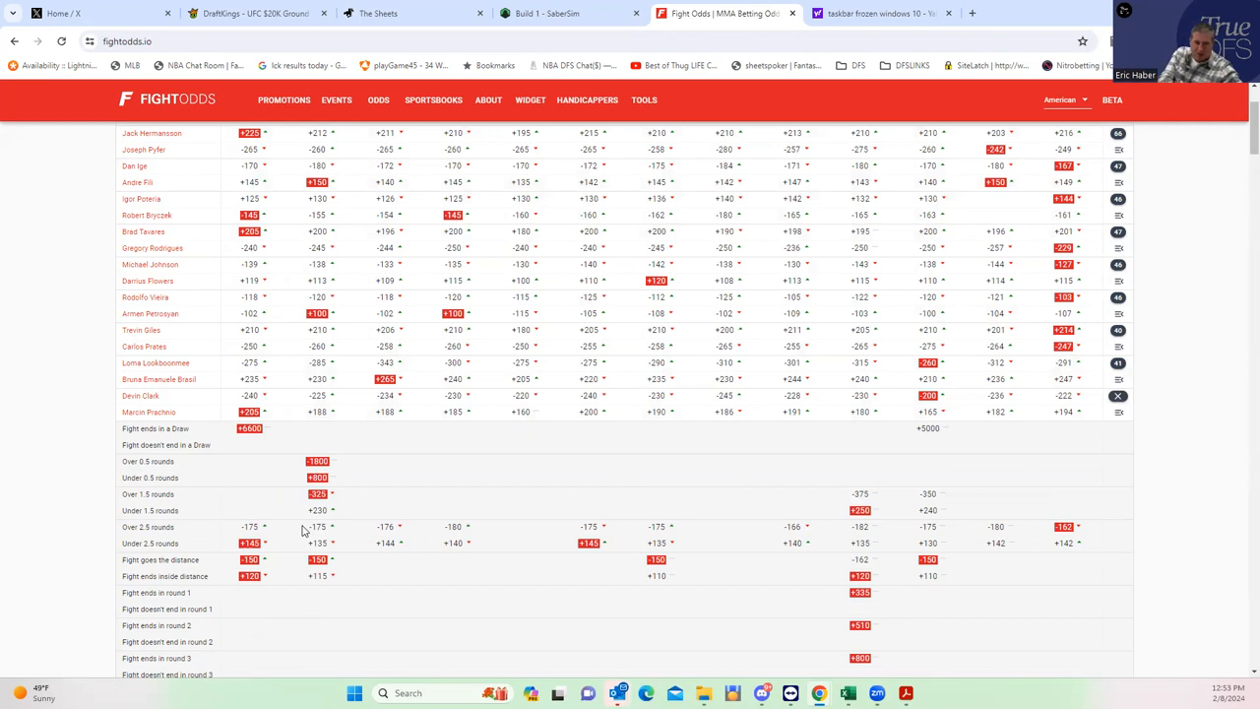
scroll(down, 3)
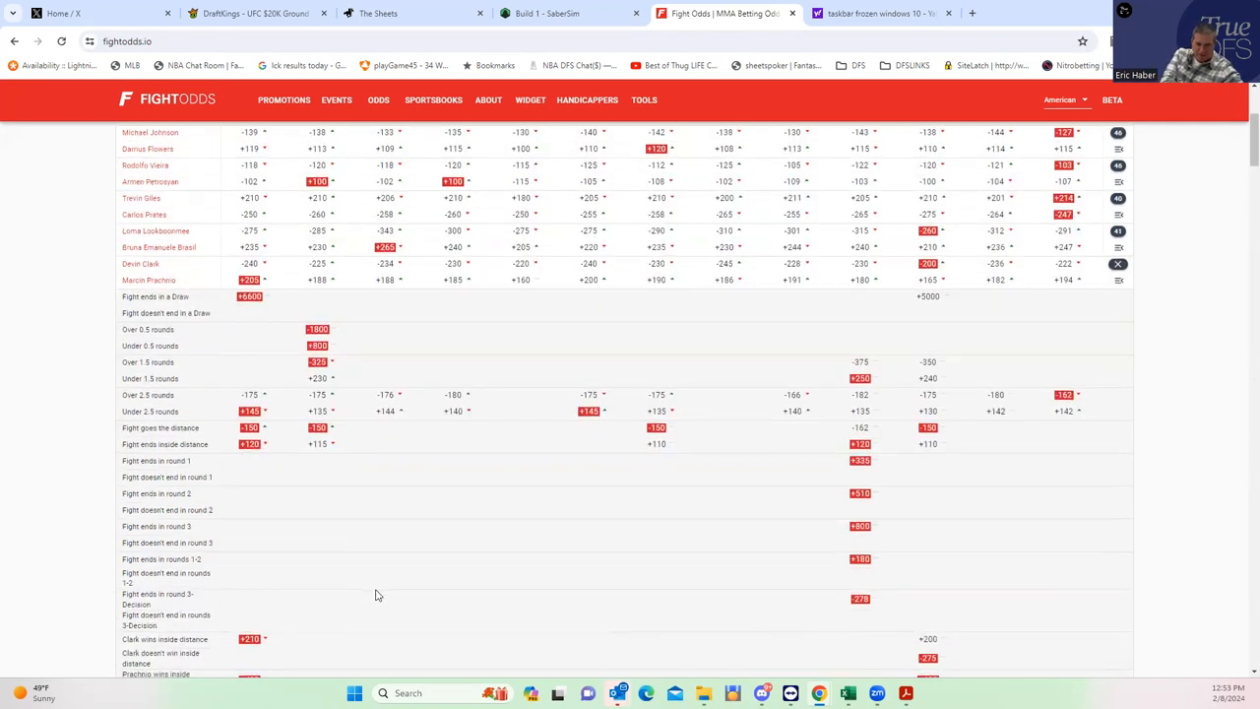
scroll(down, 3)
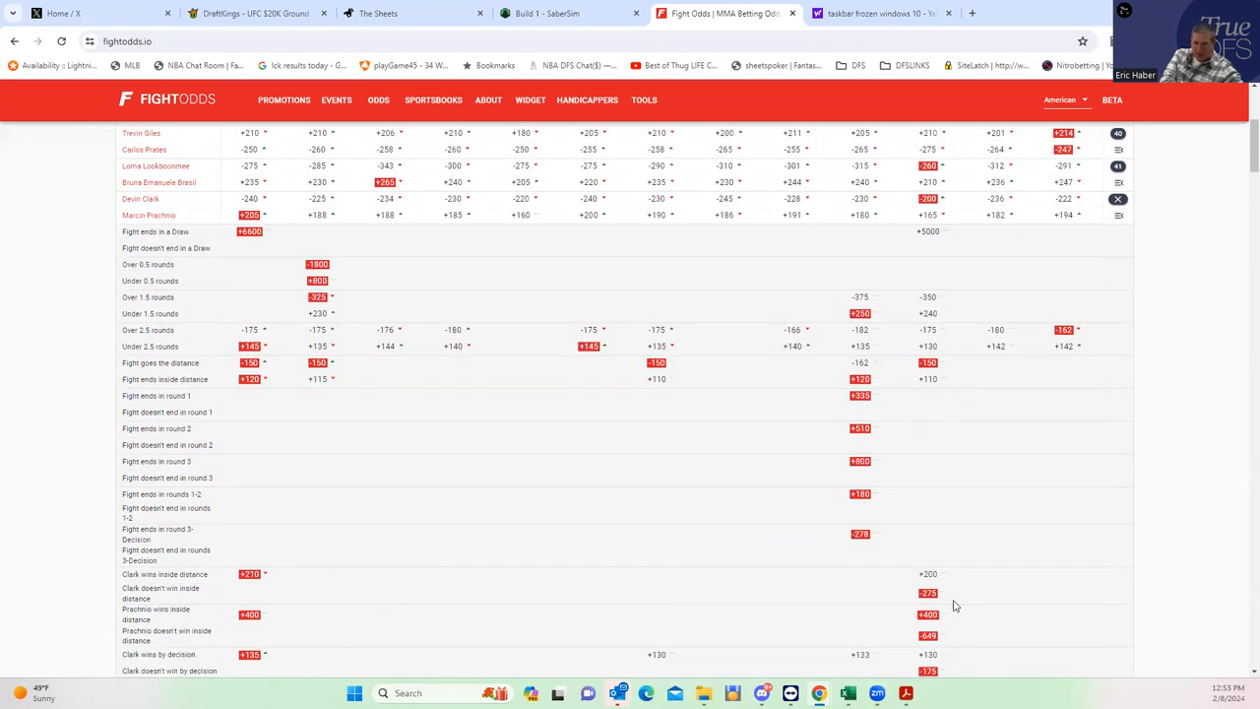
mouse_move(947, 595)
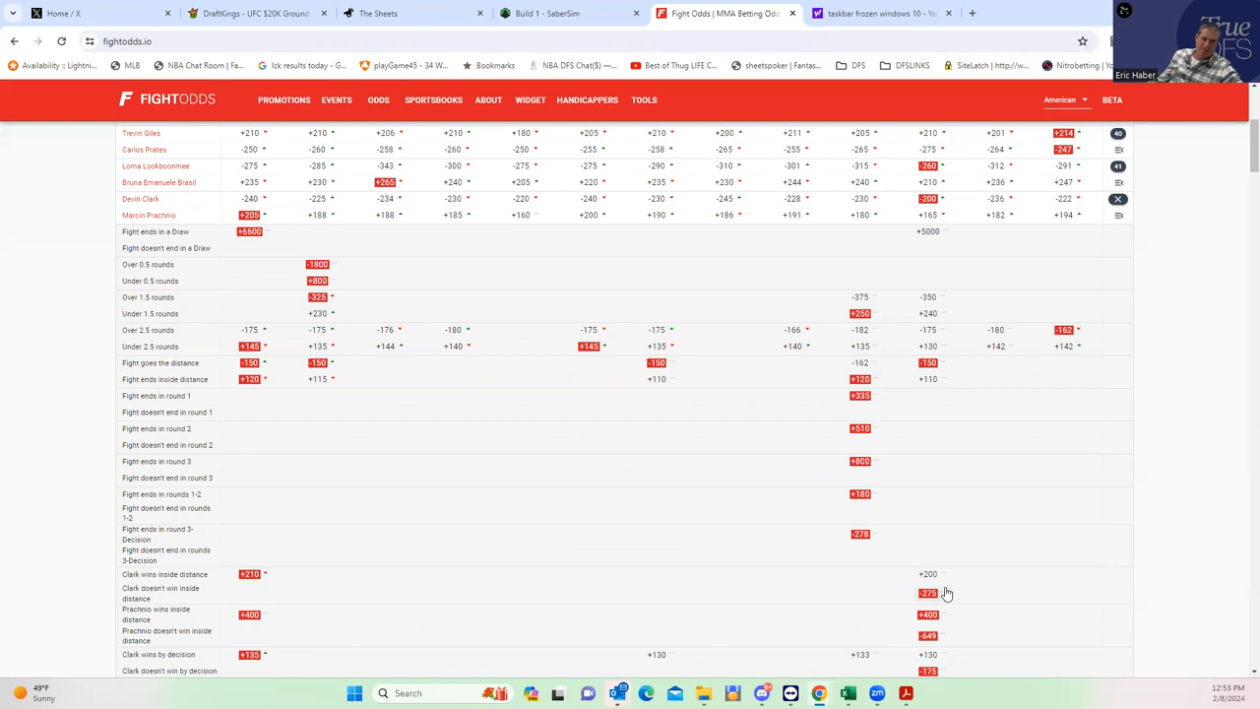
mouse_move(943, 591)
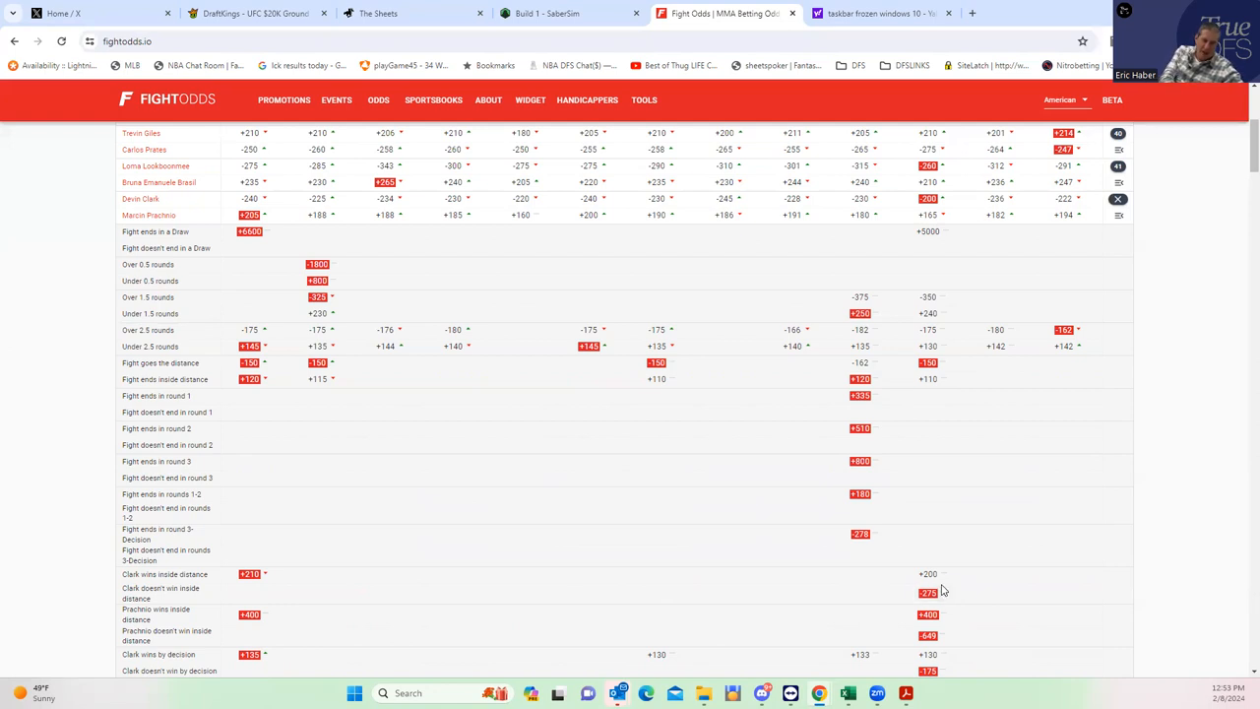
mouse_move(834, 650)
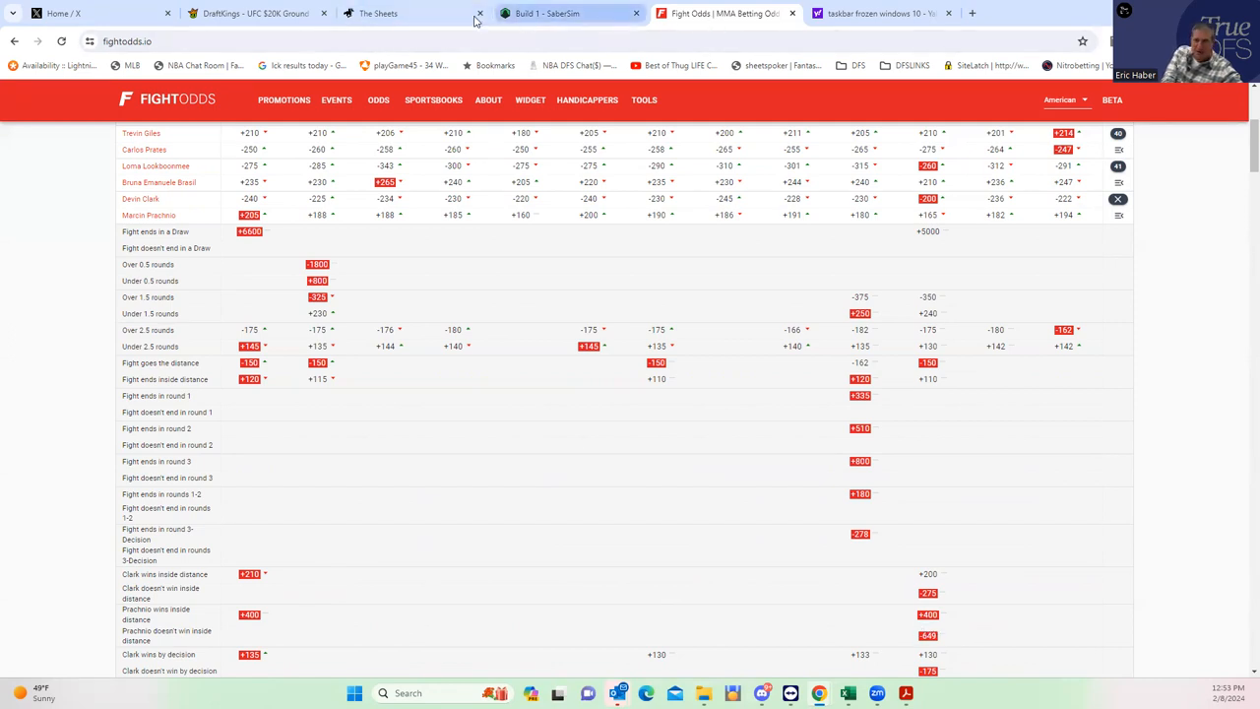
- Review Devin Clark's player card and fight log, then close it
click(246, 12)
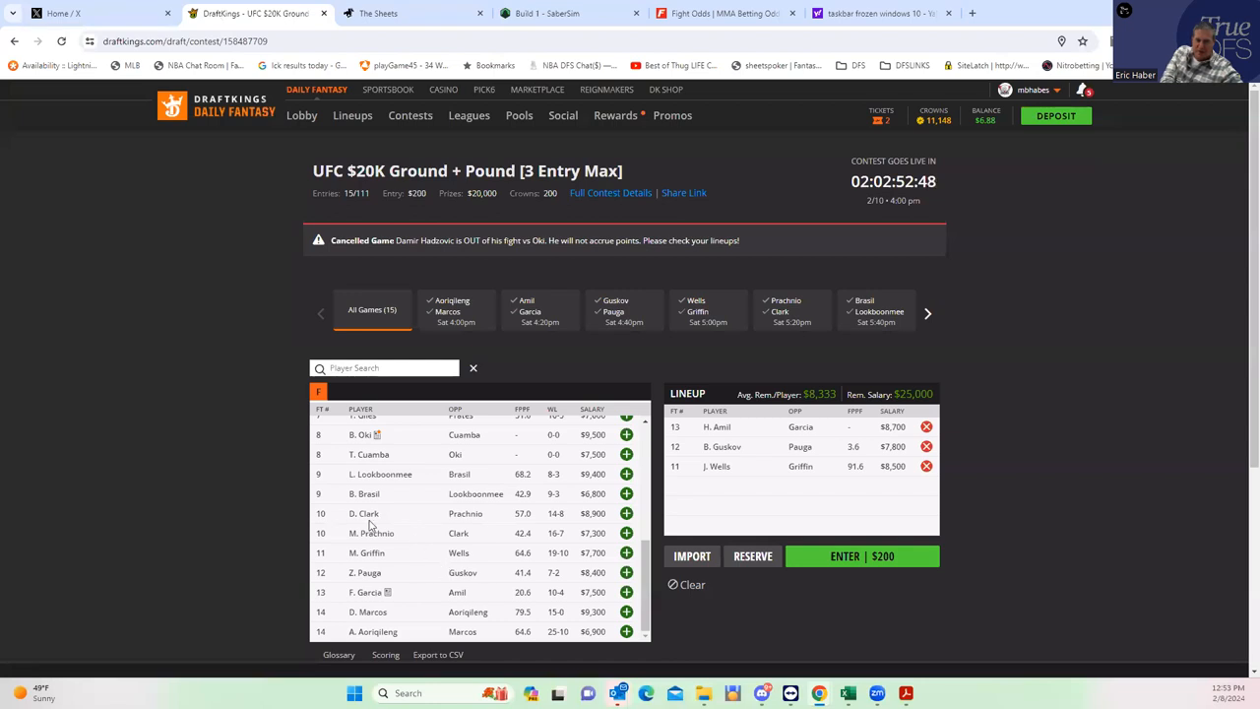
click(364, 512)
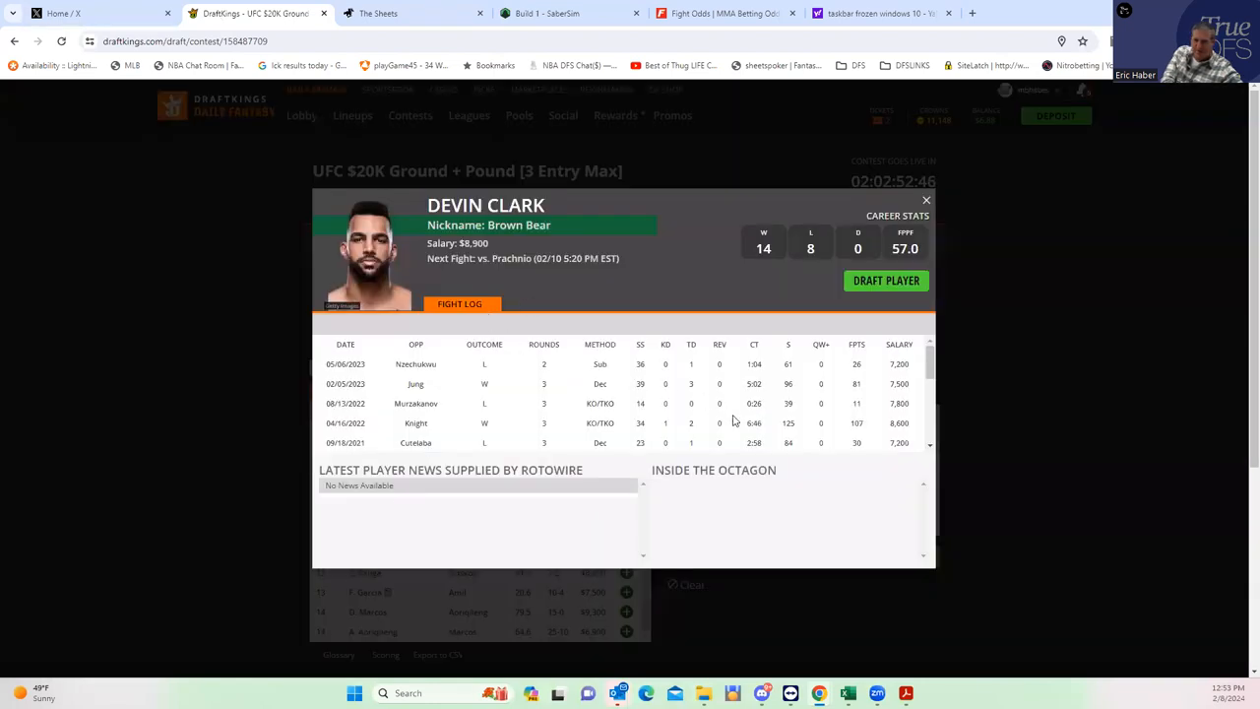
mouse_move(689, 400)
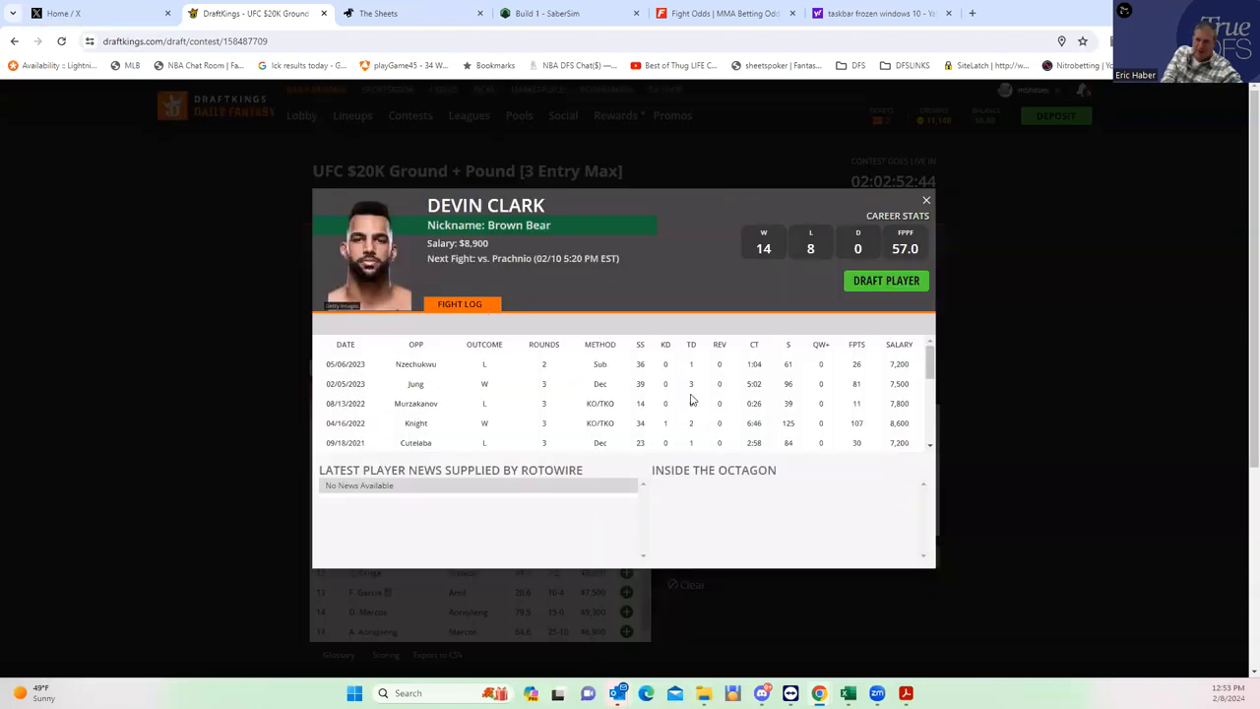
scroll(down, 3)
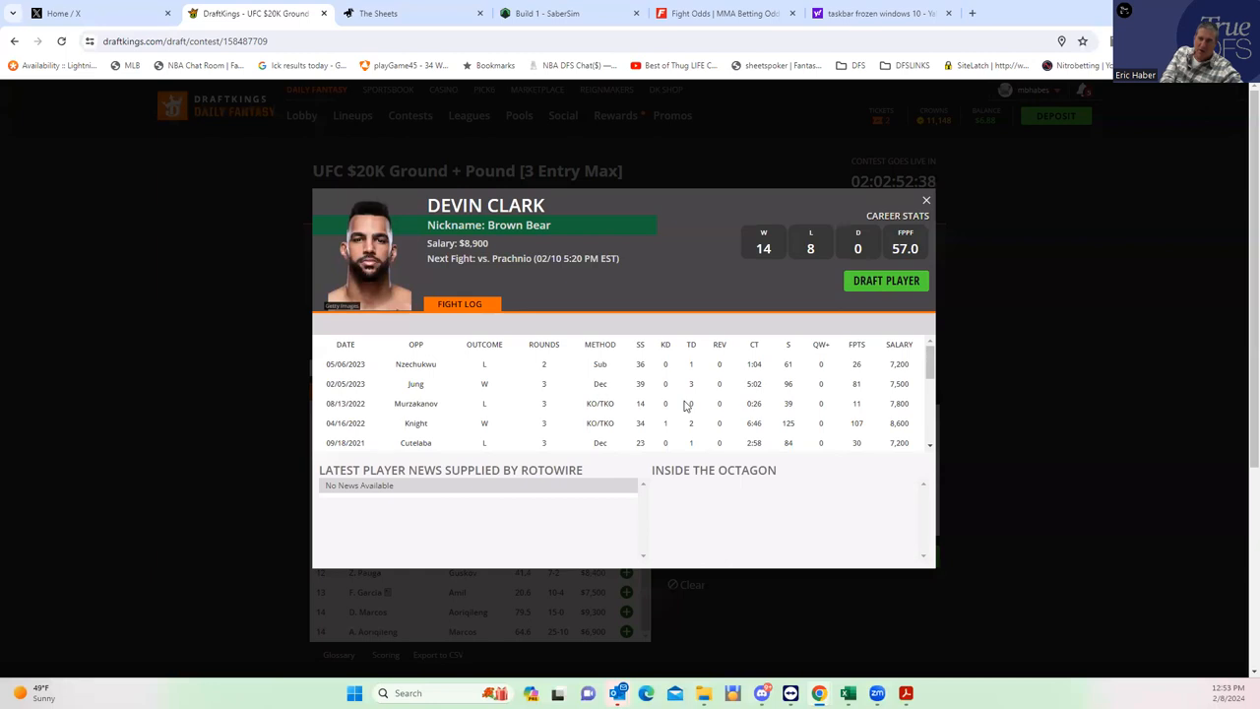
click(925, 201)
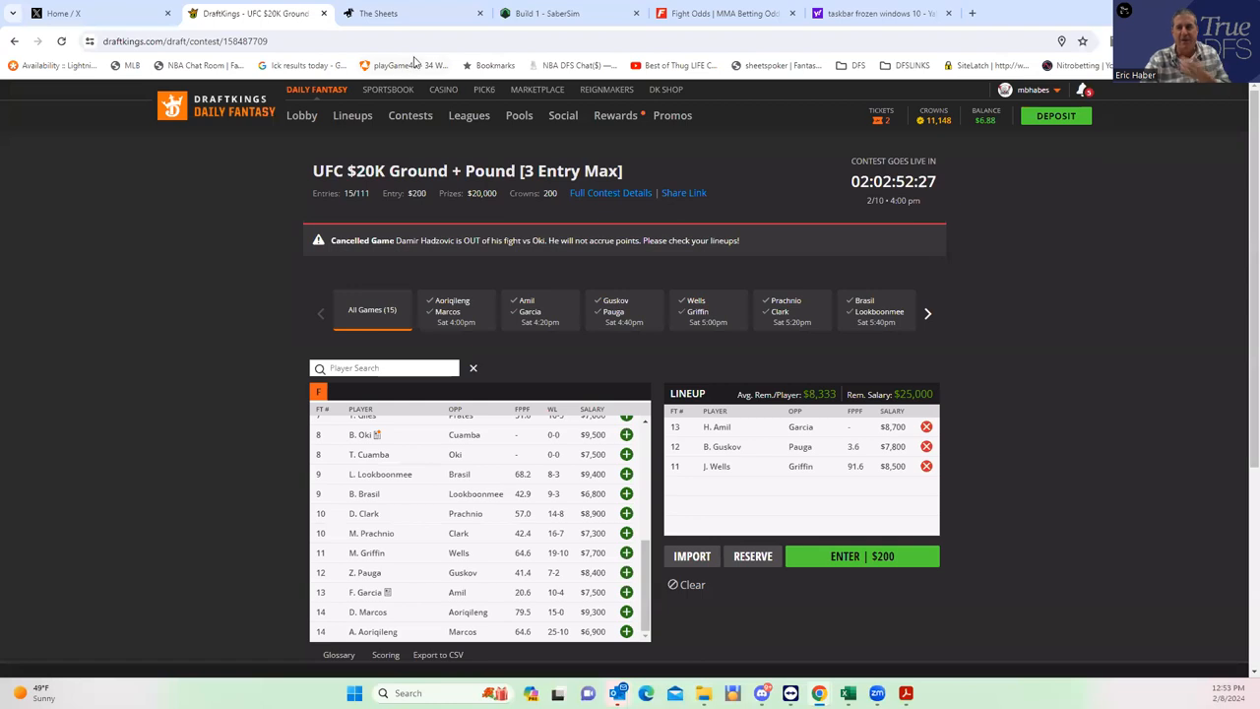
- Bring up the card's moneyline rows on FightOdds, including D. Clark and M. Prachnio
click(725, 12)
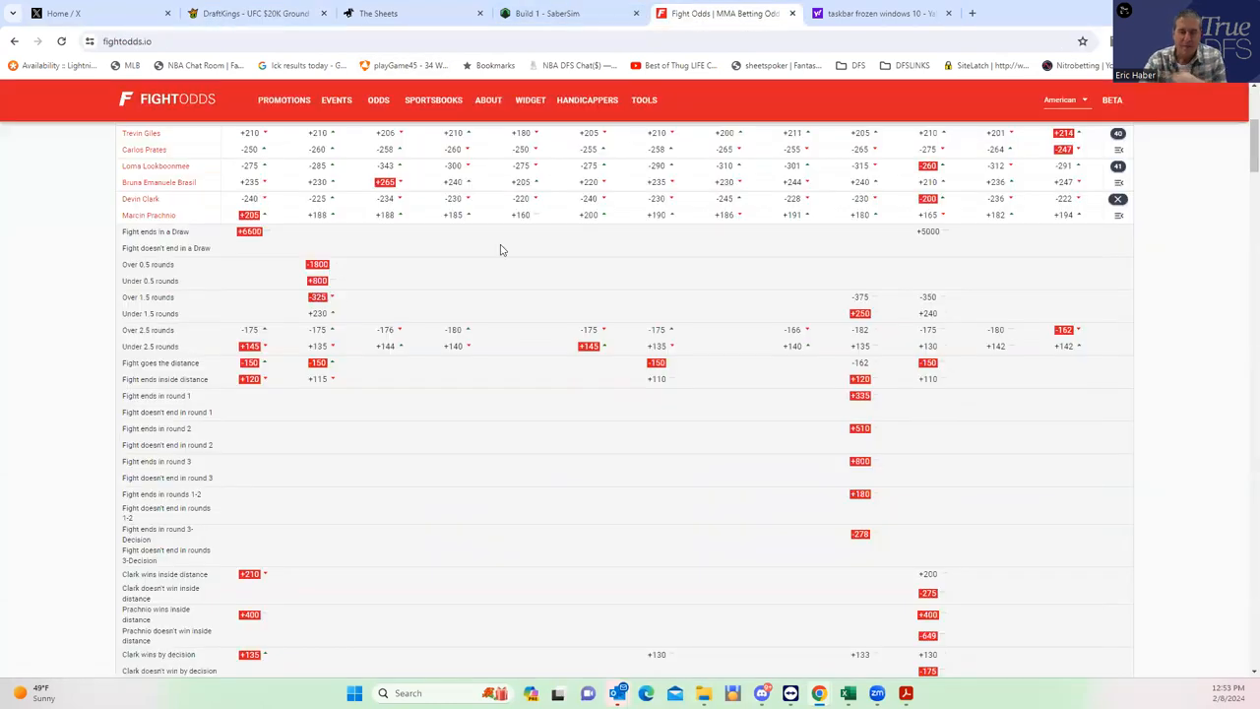
scroll(up, 3)
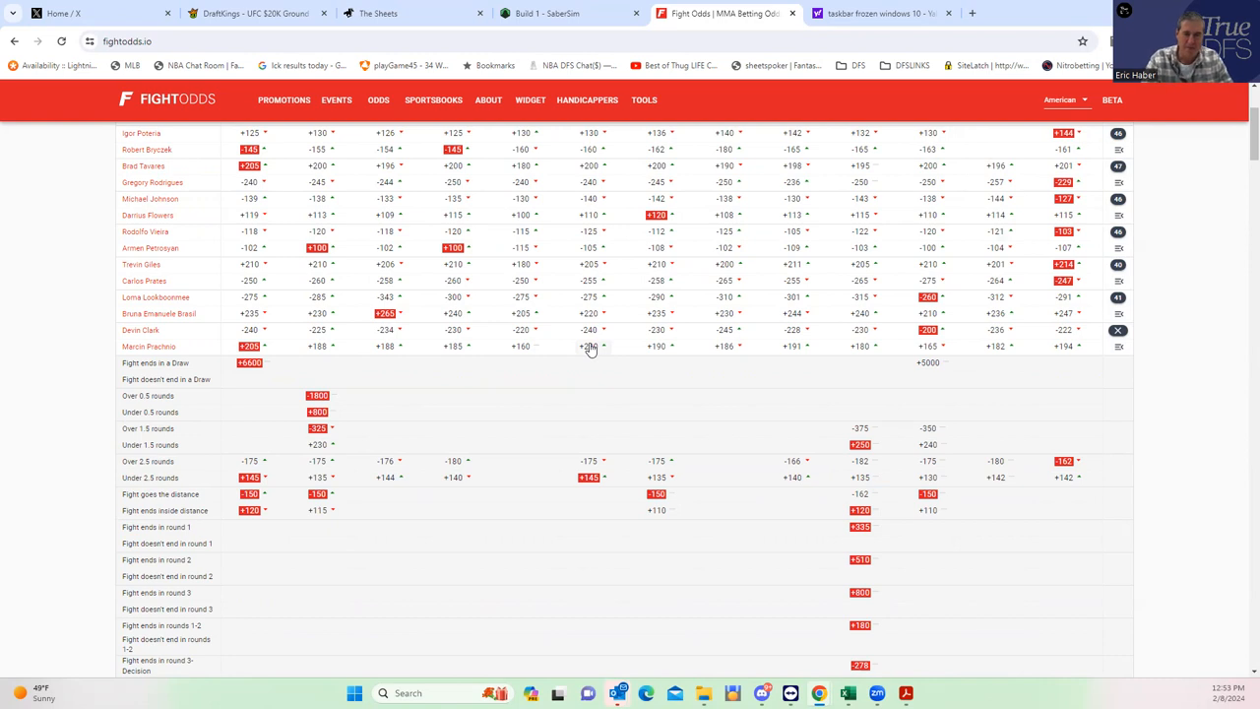
mouse_move(372, 317)
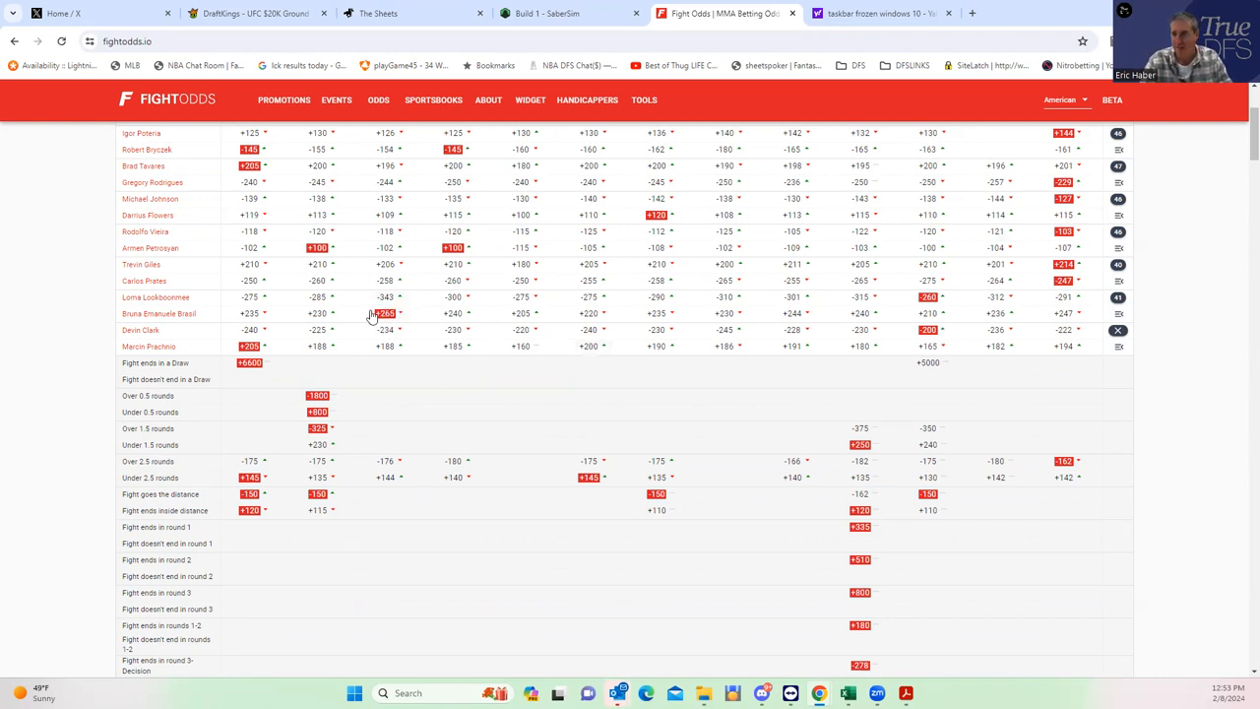
mouse_move(156, 295)
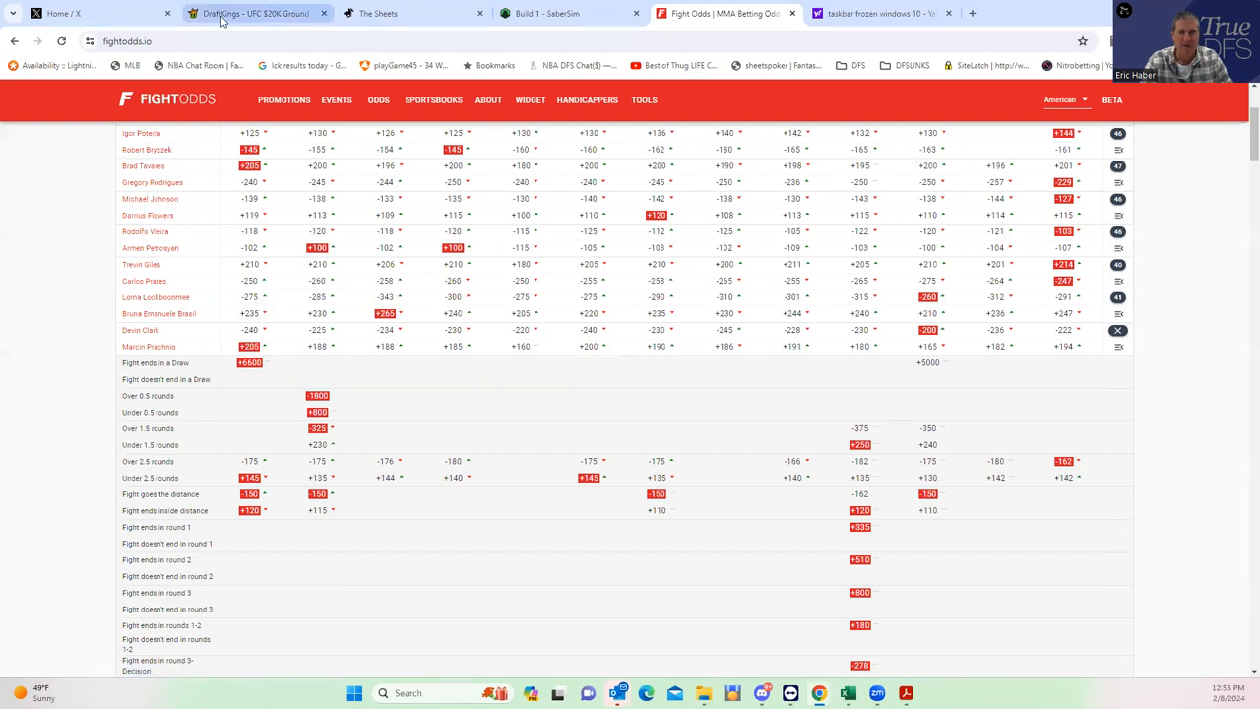
- Return to DraftKings and bring up Loma Lookboonmee's player card and fight log
click(256, 12)
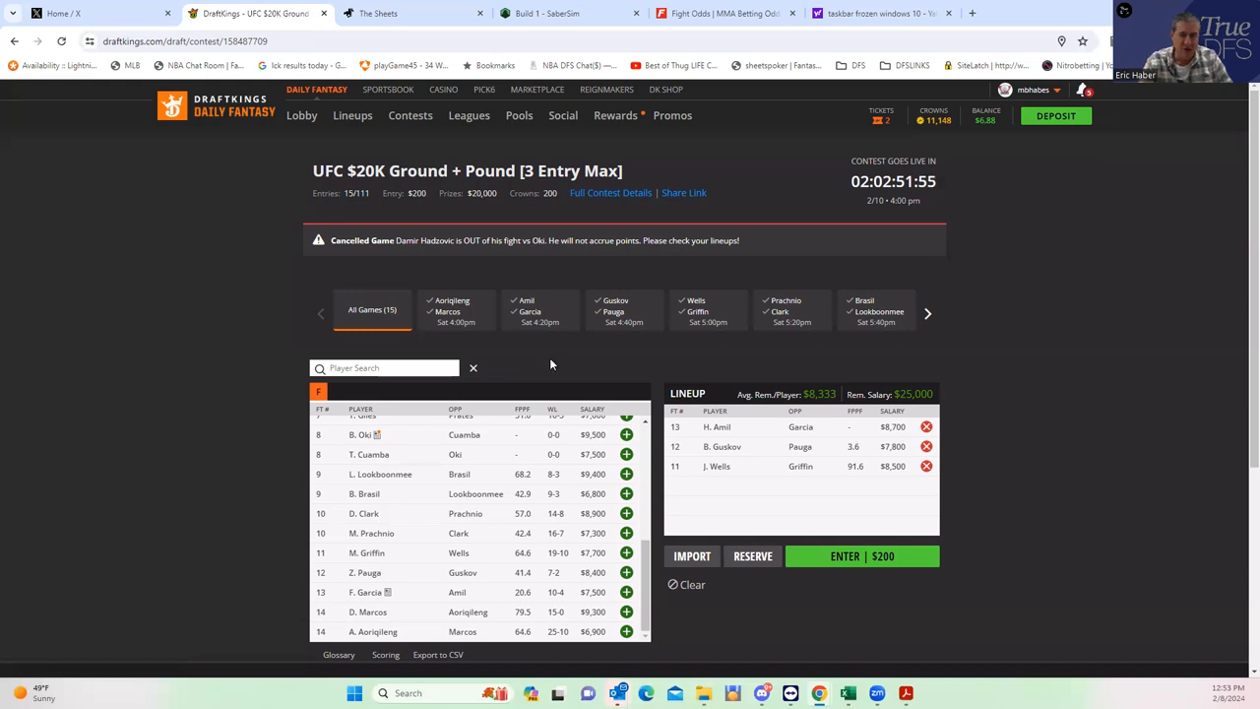
click(380, 473)
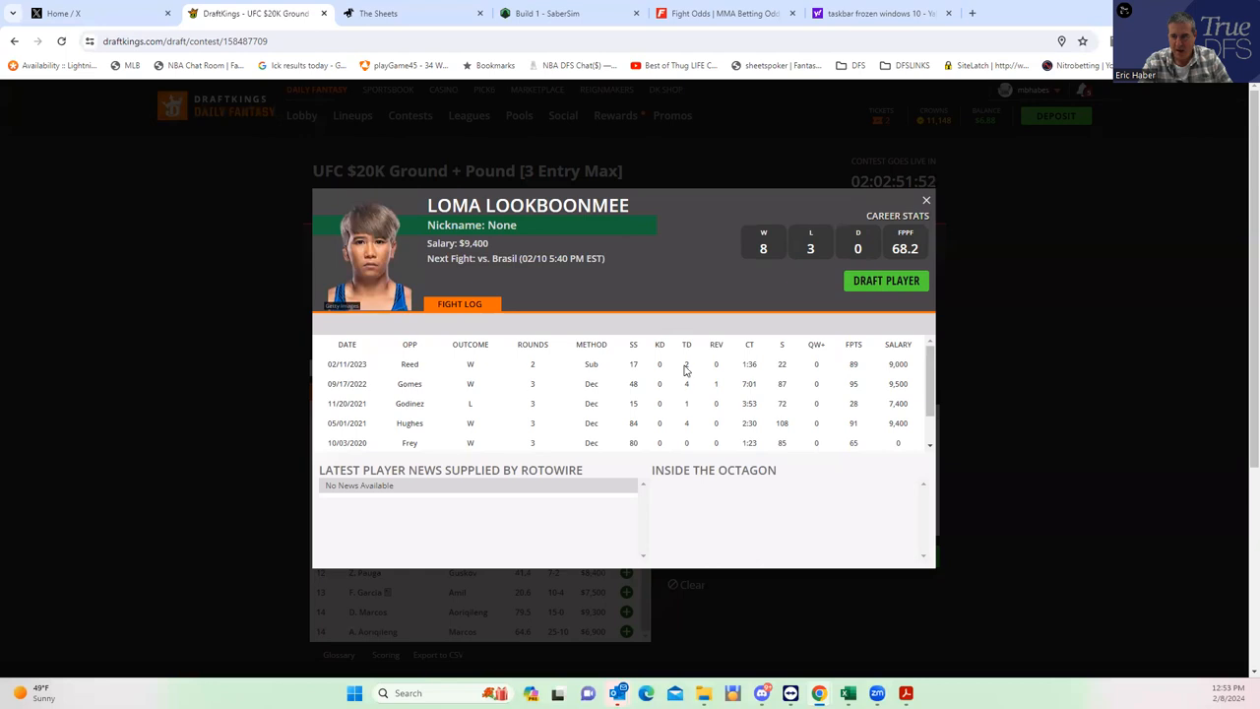
mouse_move(677, 439)
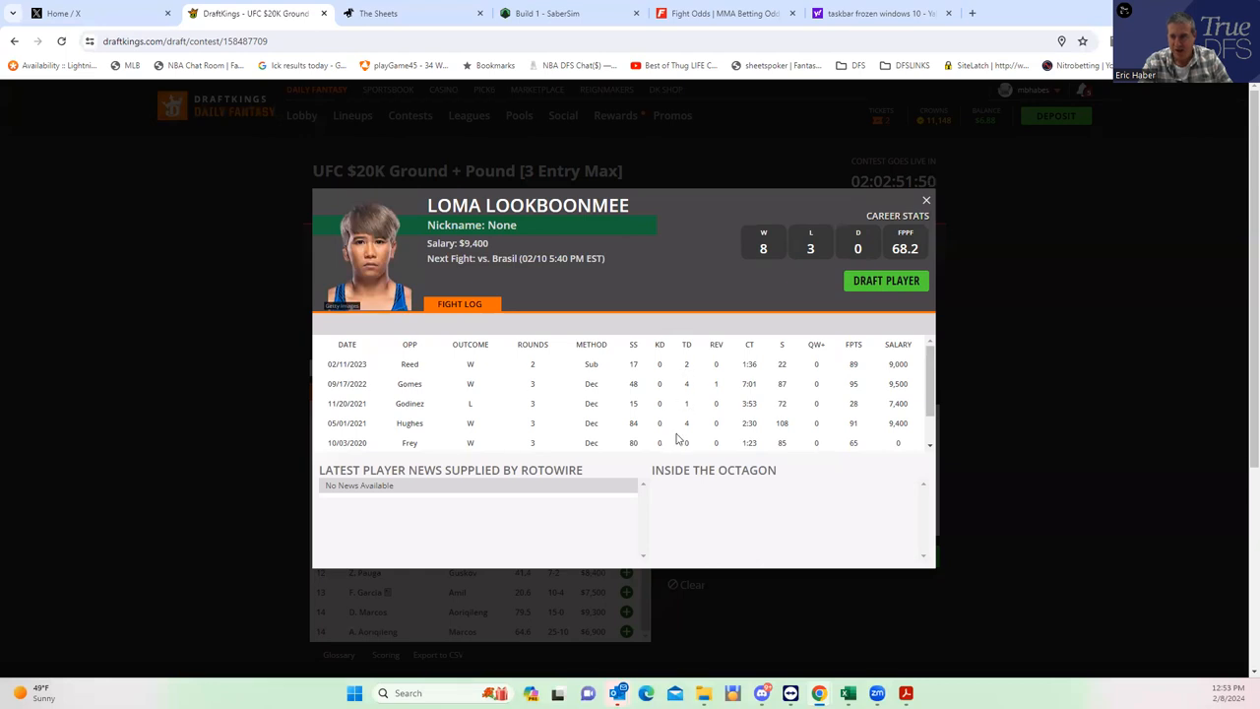
mouse_move(688, 418)
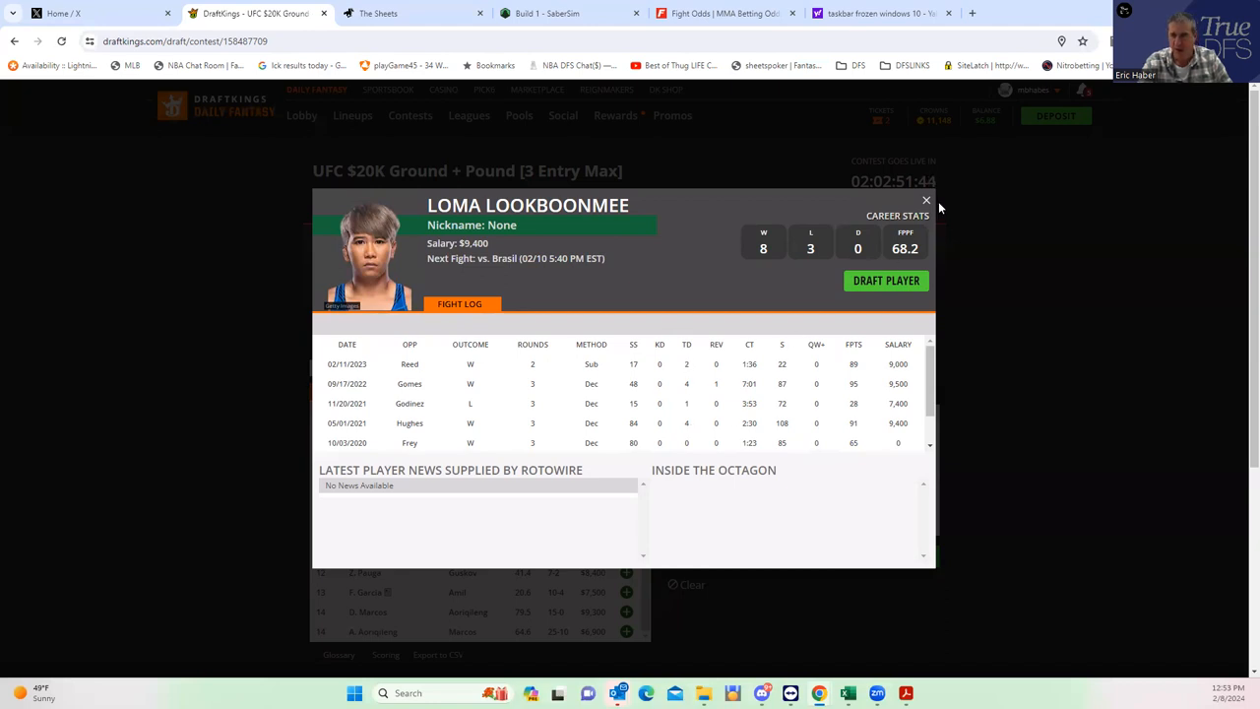
- Dismiss Loma Lookboonmee's player card to get back to the draft page
click(926, 201)
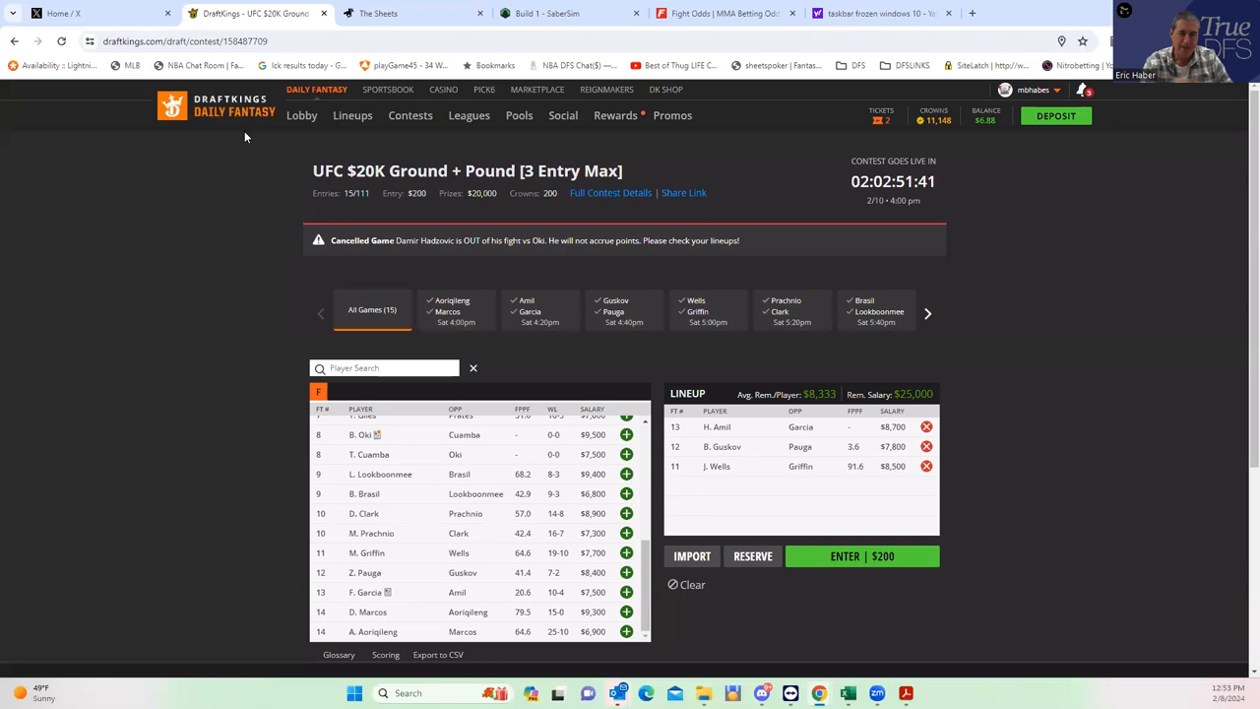
mouse_move(108, 162)
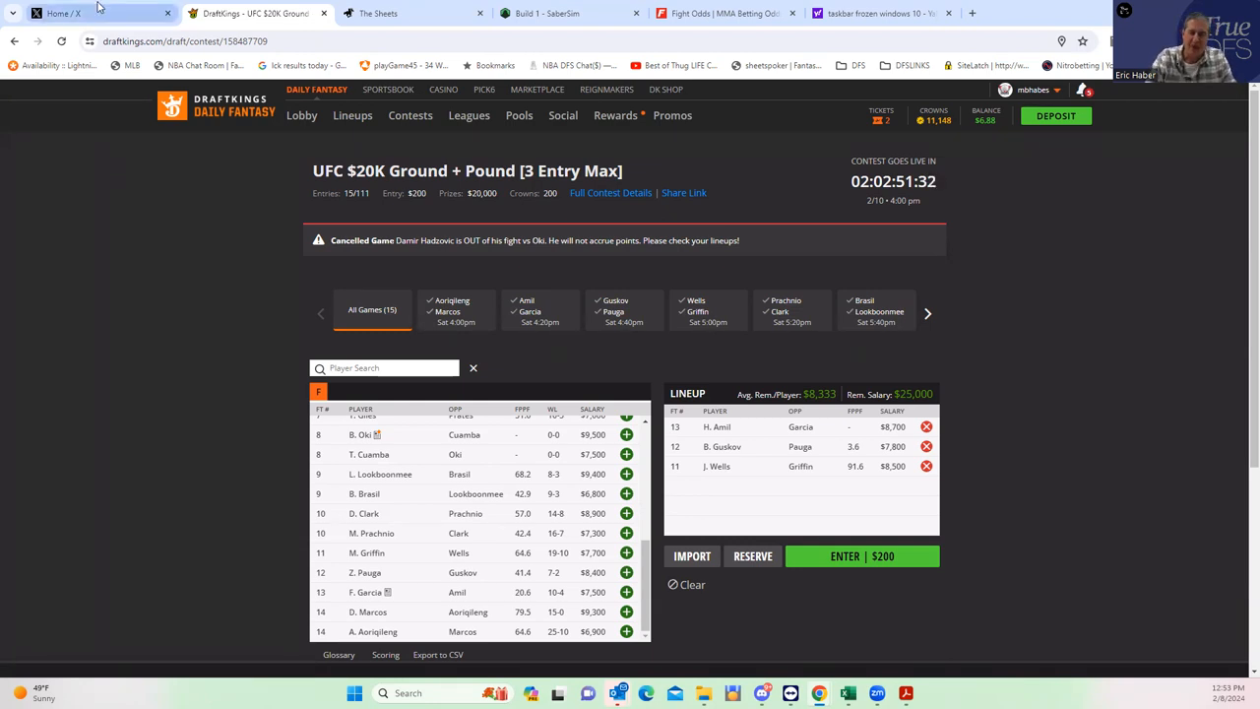
mouse_move(99, 12)
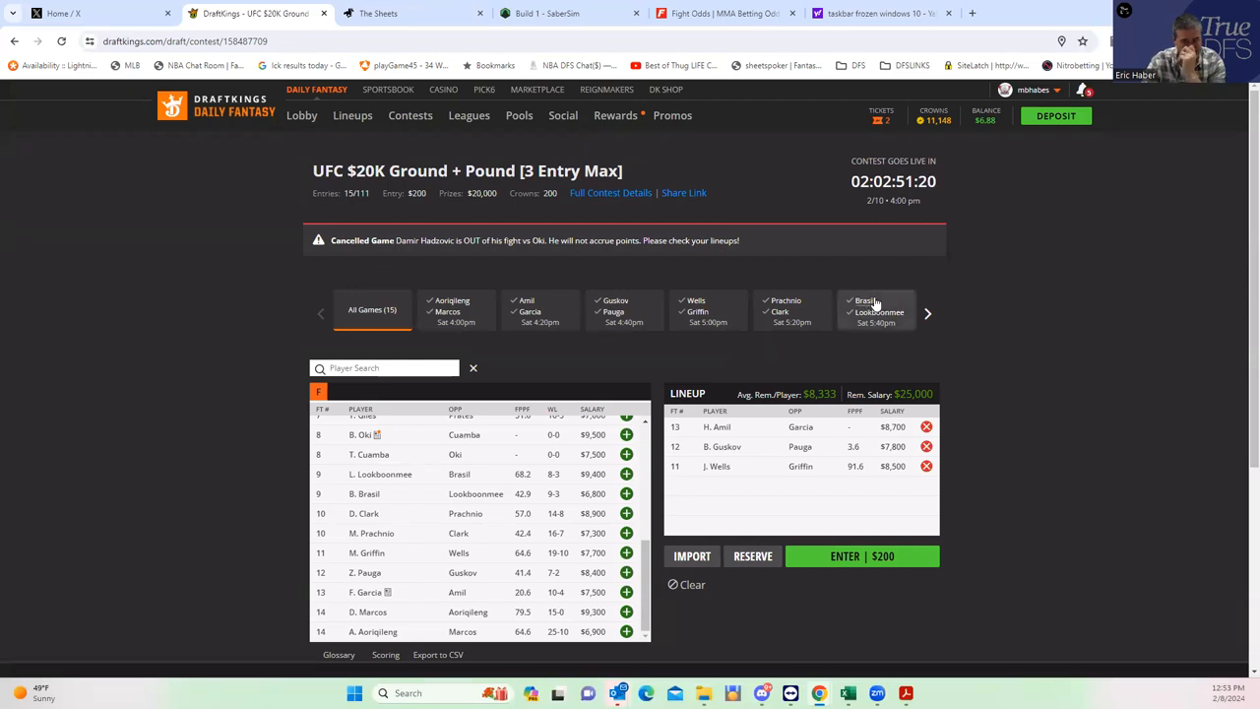
mouse_move(874, 316)
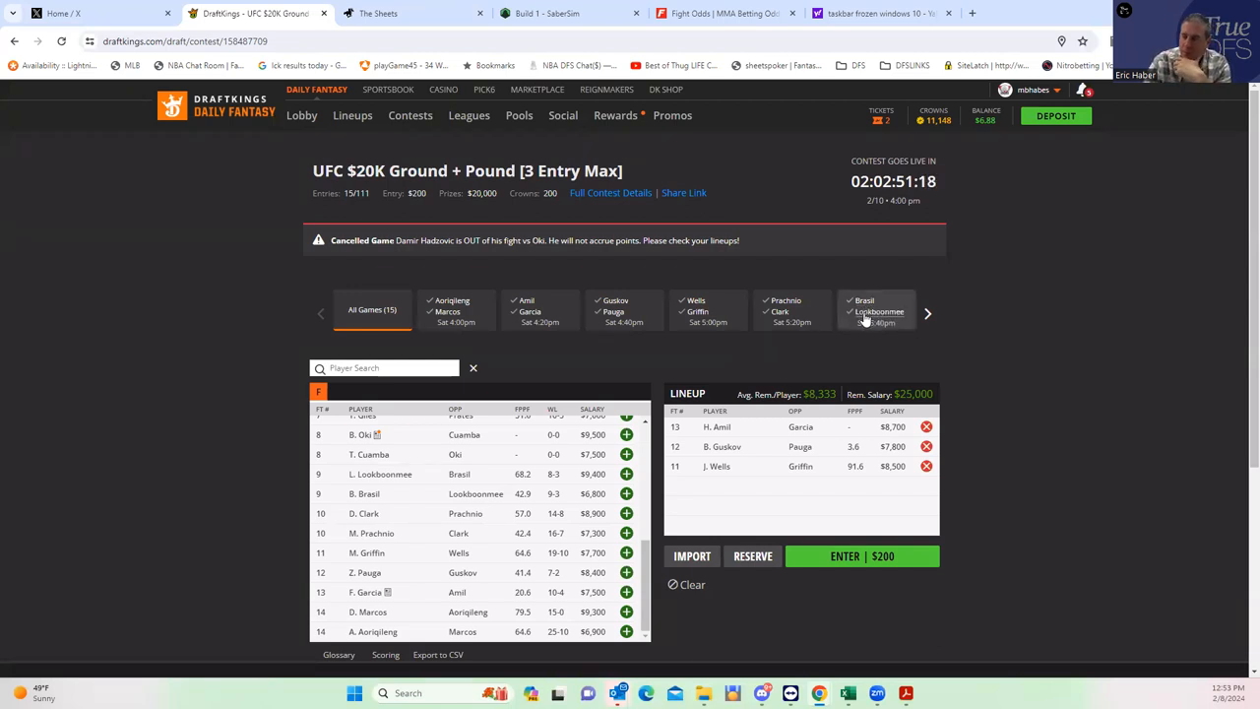
mouse_move(876, 311)
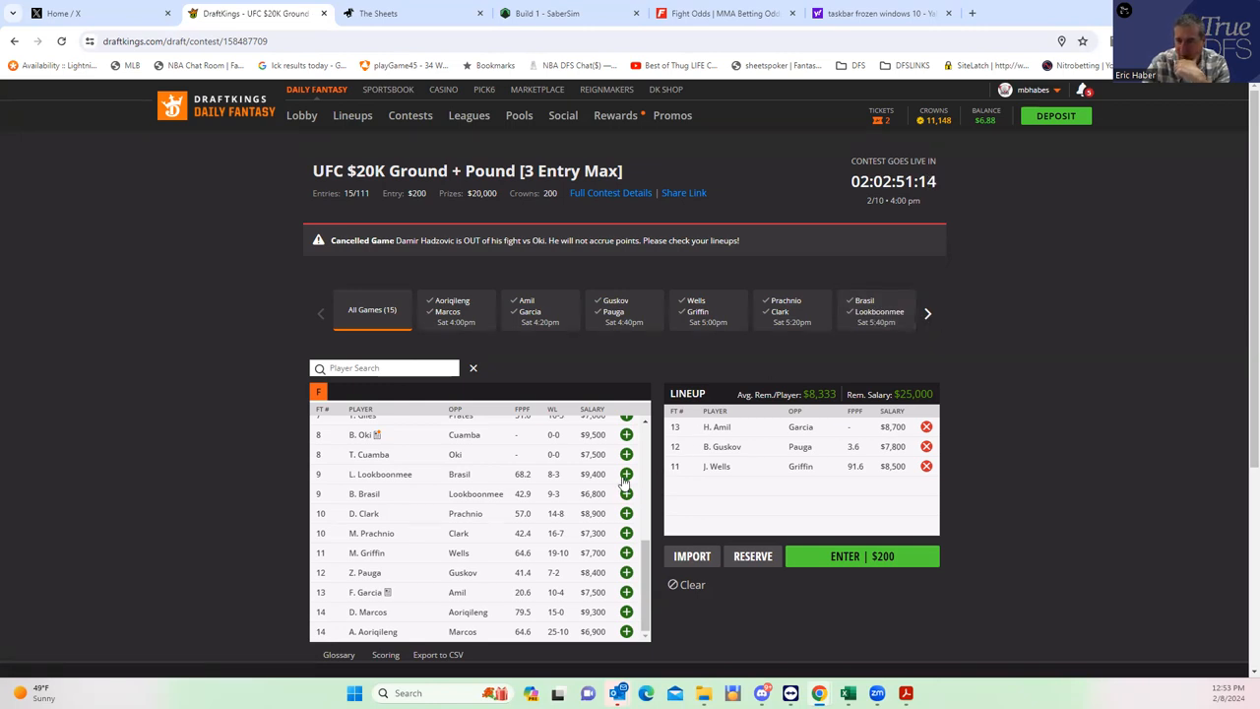
- Draft L. Lookboonmee ($8,400, vs Brasil) as the lineup's fourth fighter
click(626, 473)
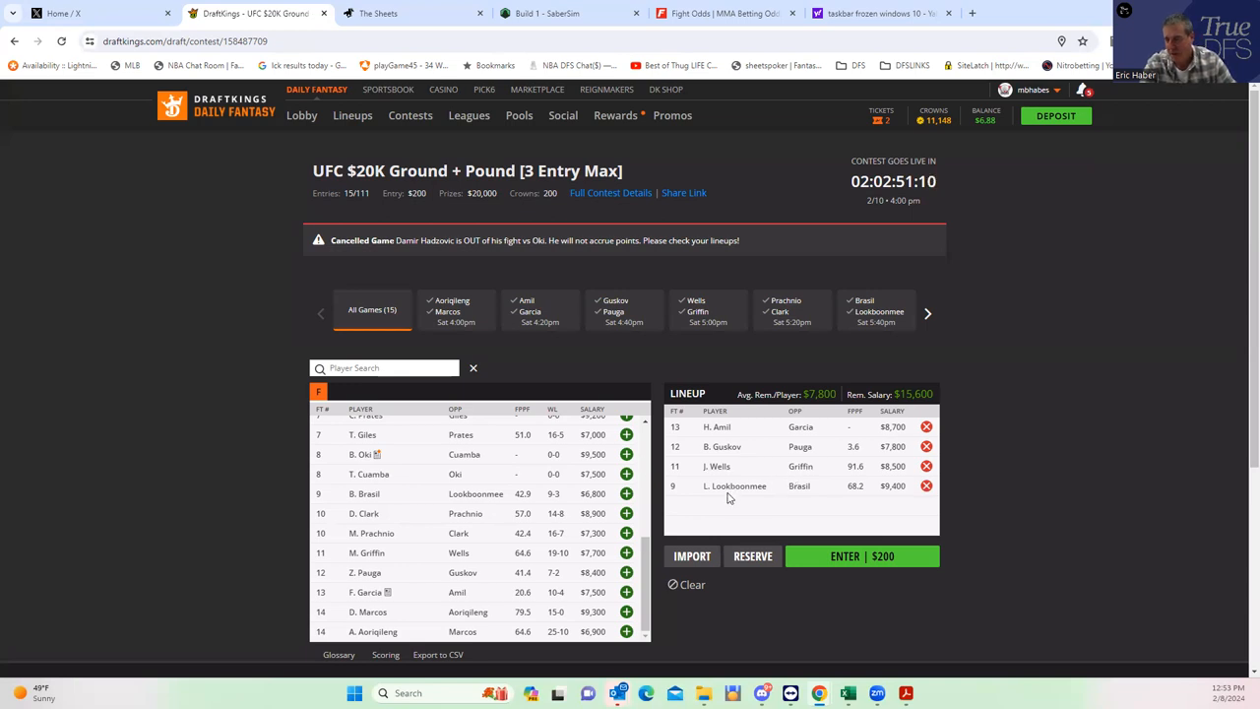
mouse_move(739, 484)
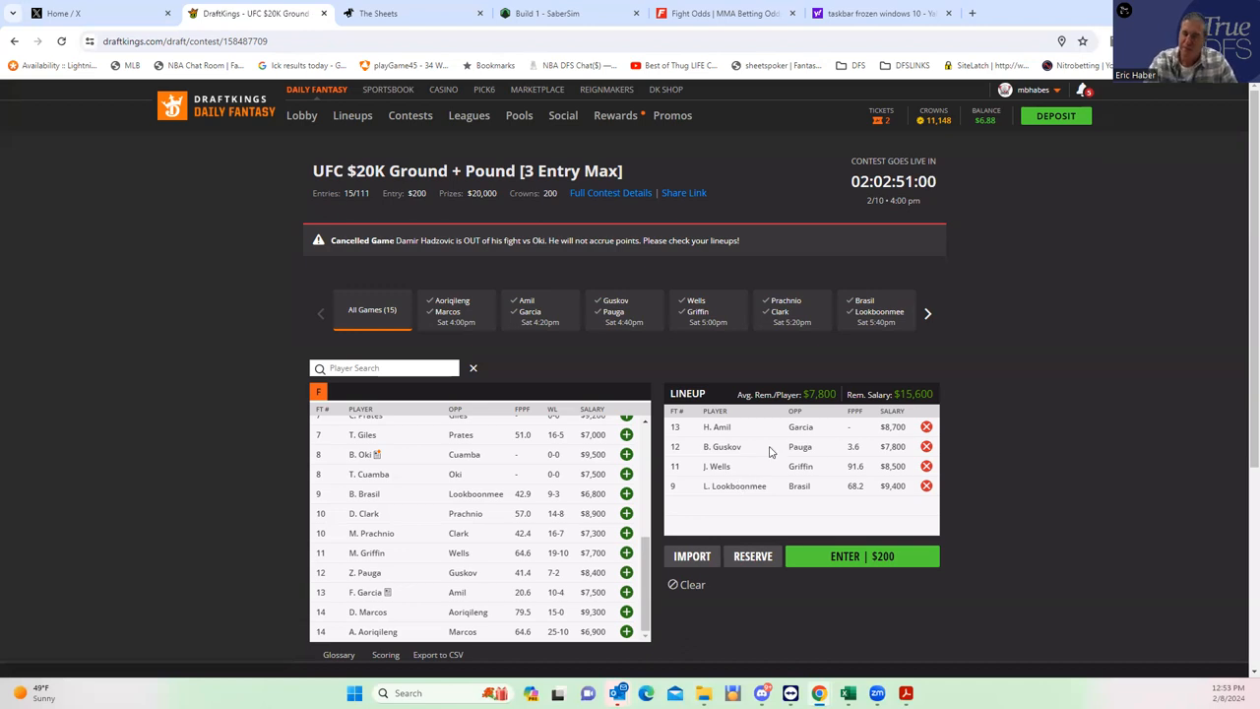
mouse_move(370, 496)
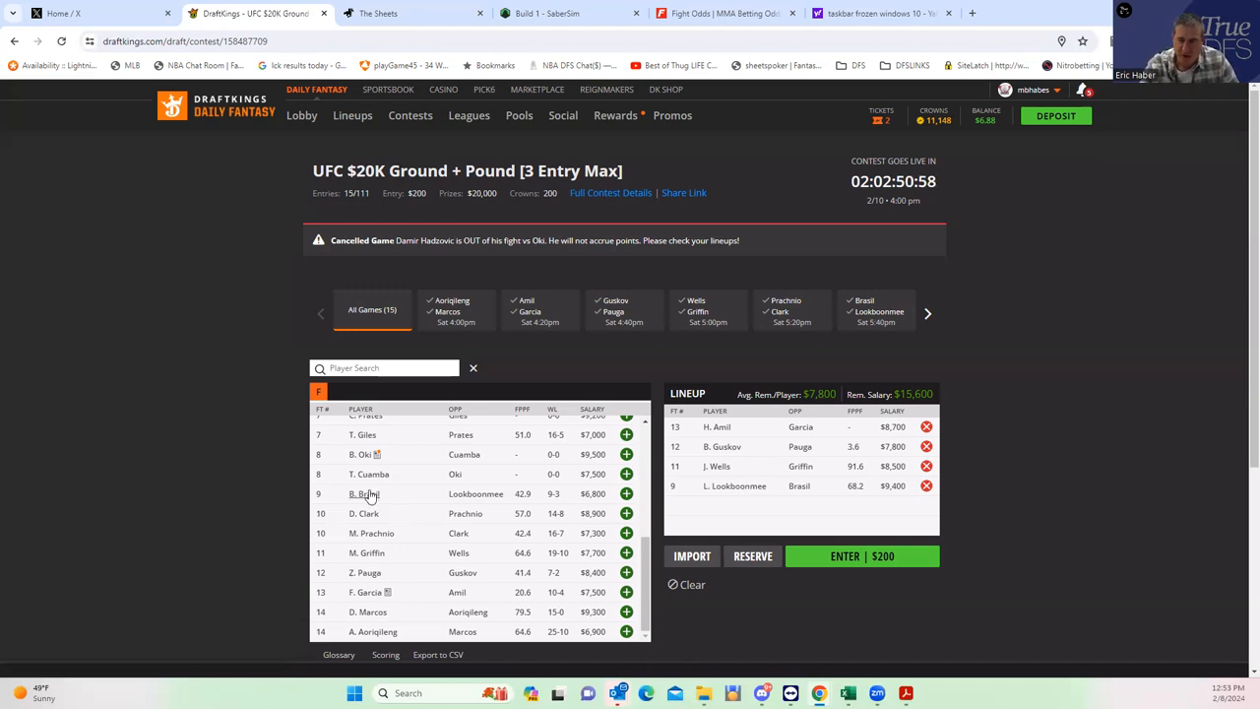
mouse_move(575, 35)
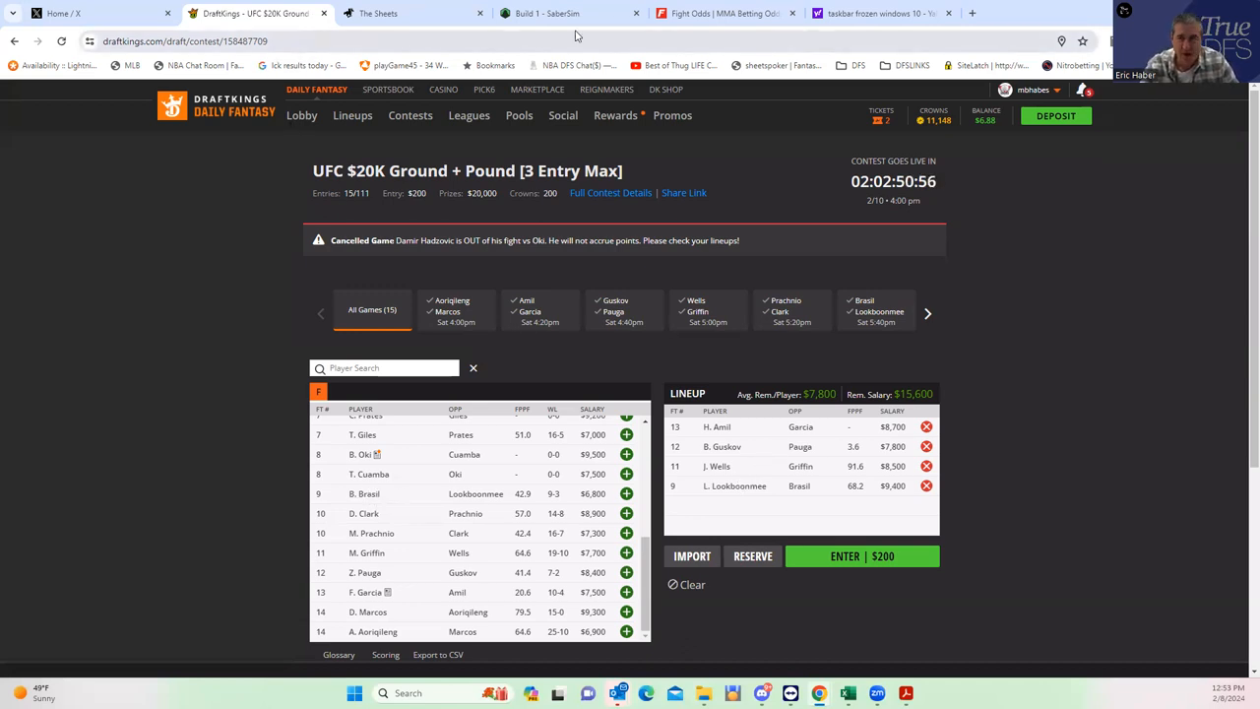
- Check the Lookboonmee–Brasil prop lines and moneyline table on FightOdds
click(725, 12)
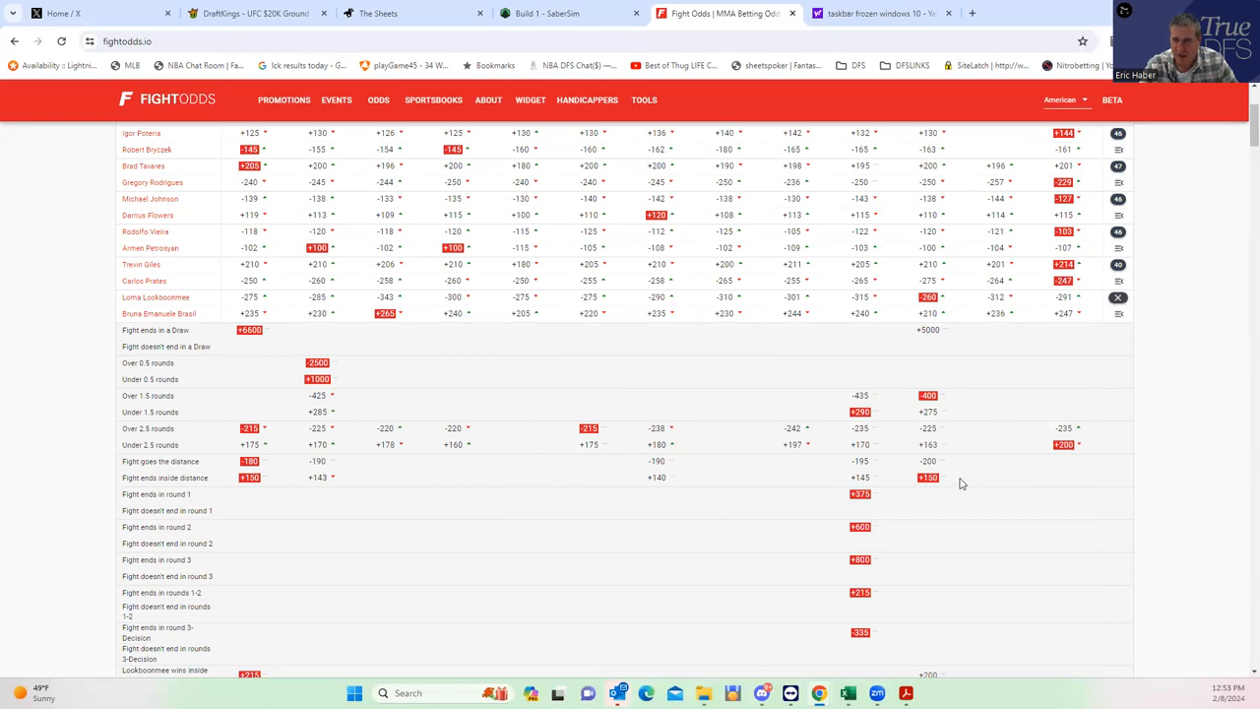
scroll(down, 3)
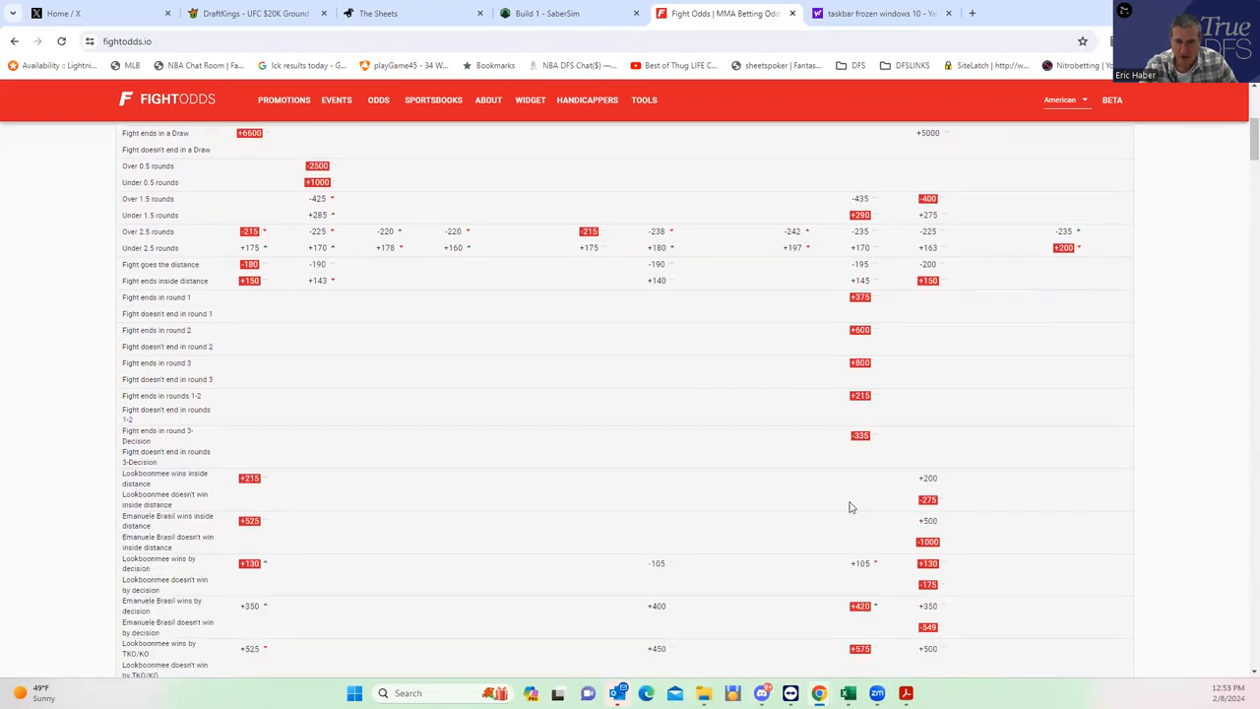
scroll(up, 3)
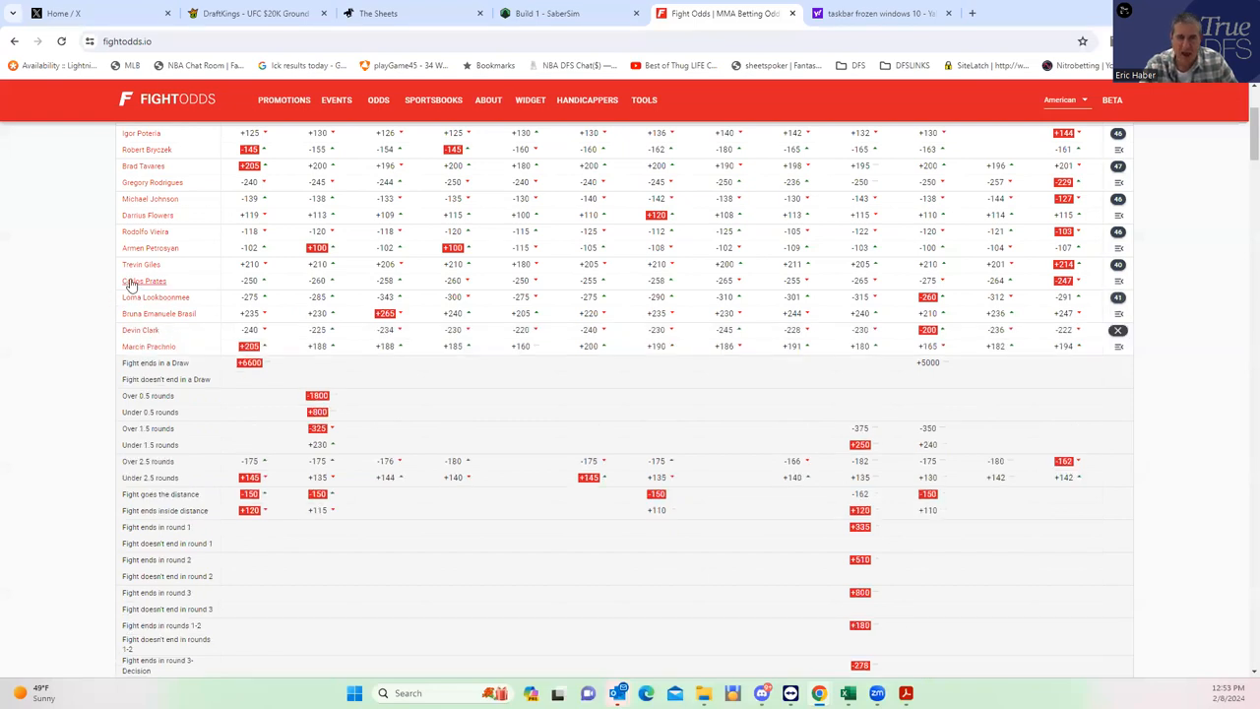
mouse_move(181, 287)
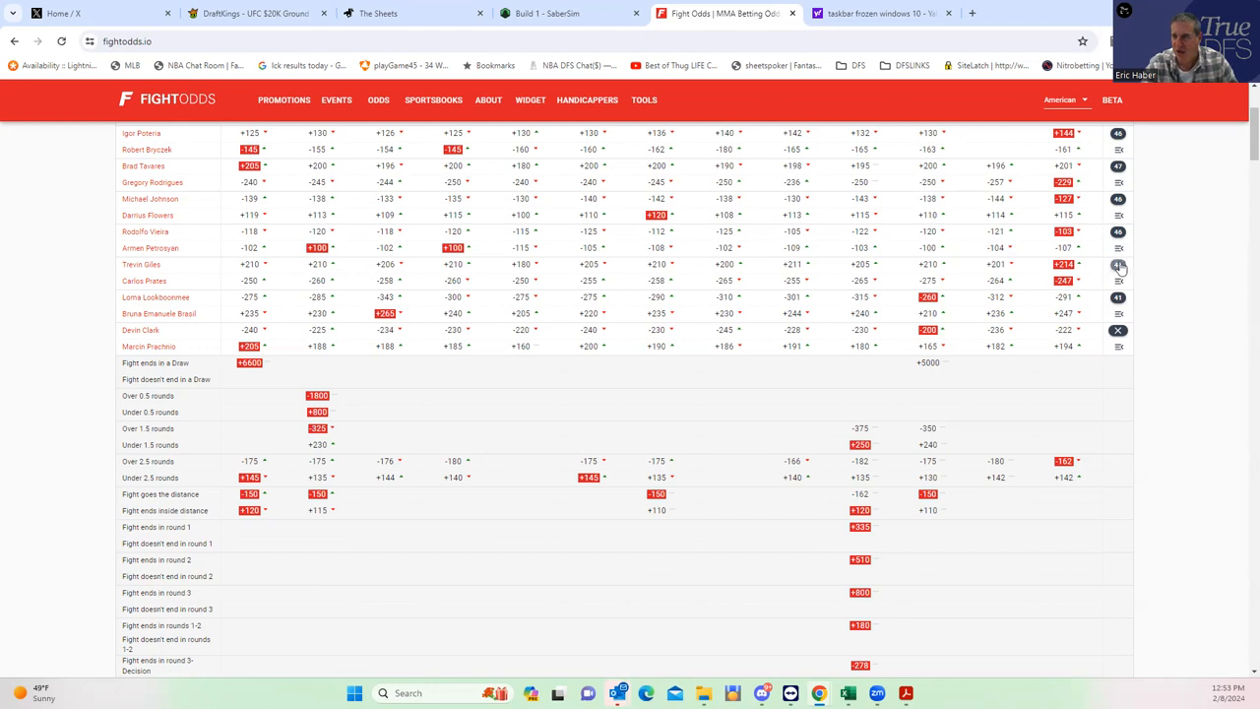
- Go back to the DraftKings draft page and scan the available players list
click(254, 12)
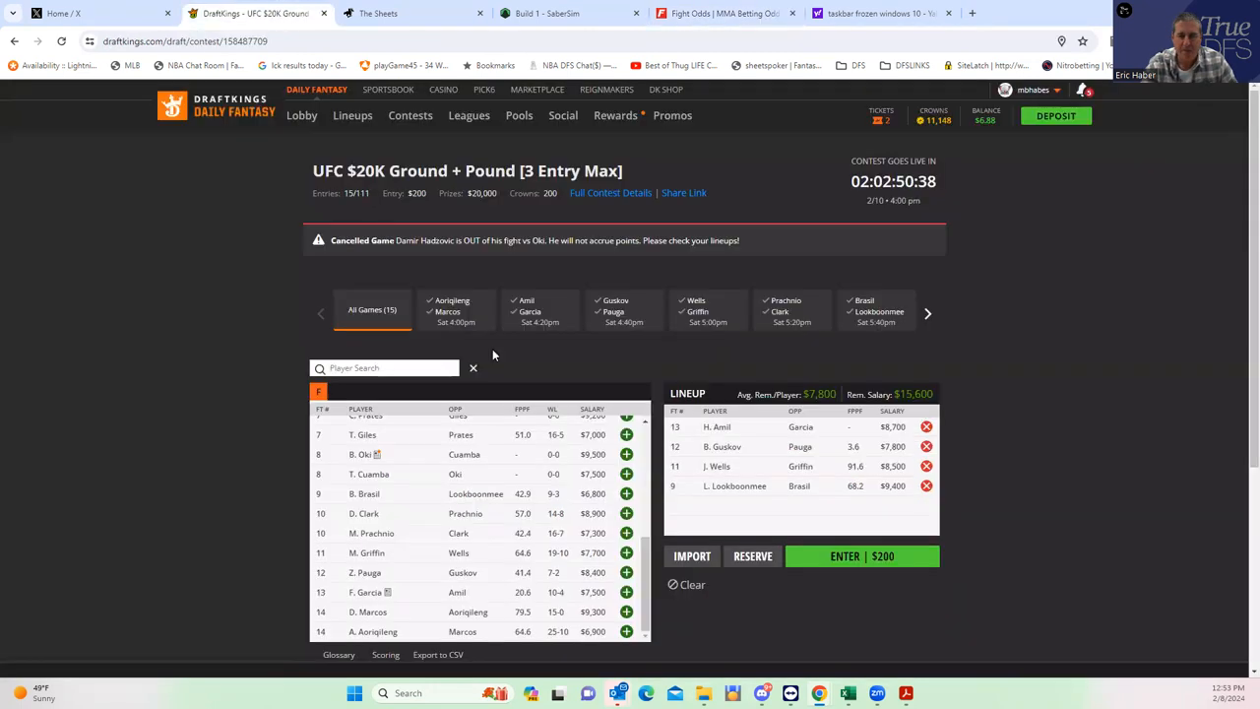
mouse_move(443, 495)
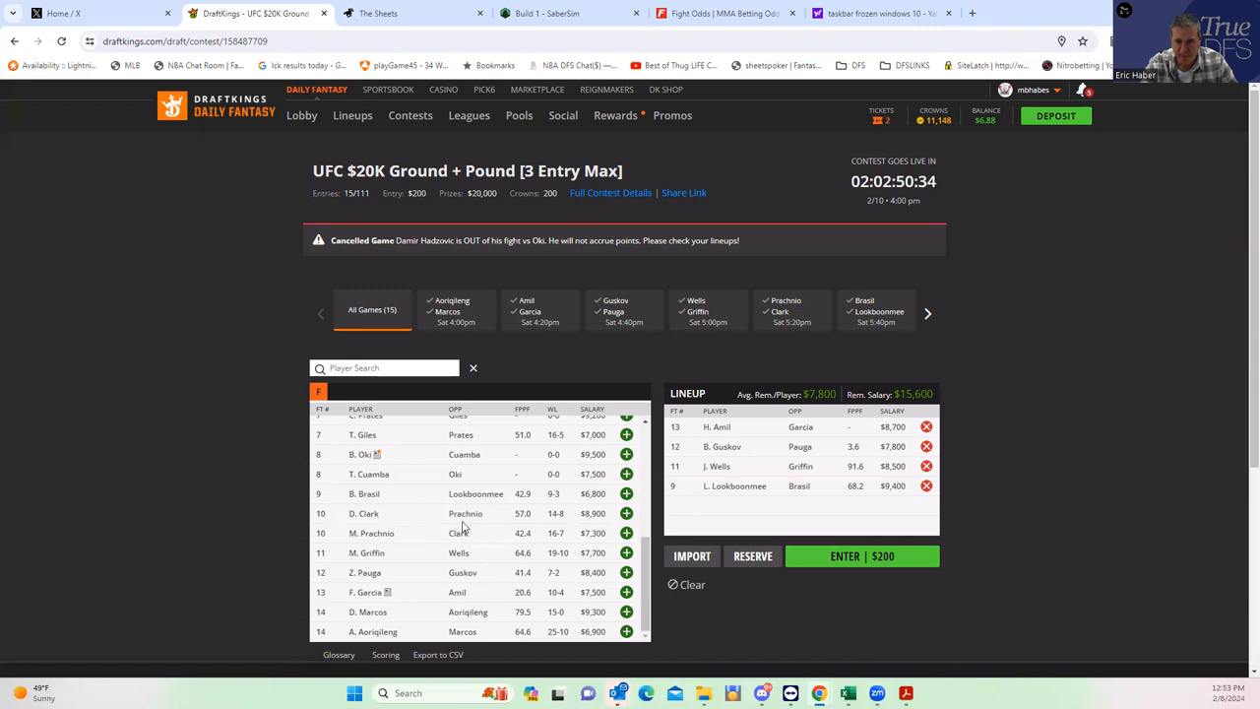
scroll(up, 3)
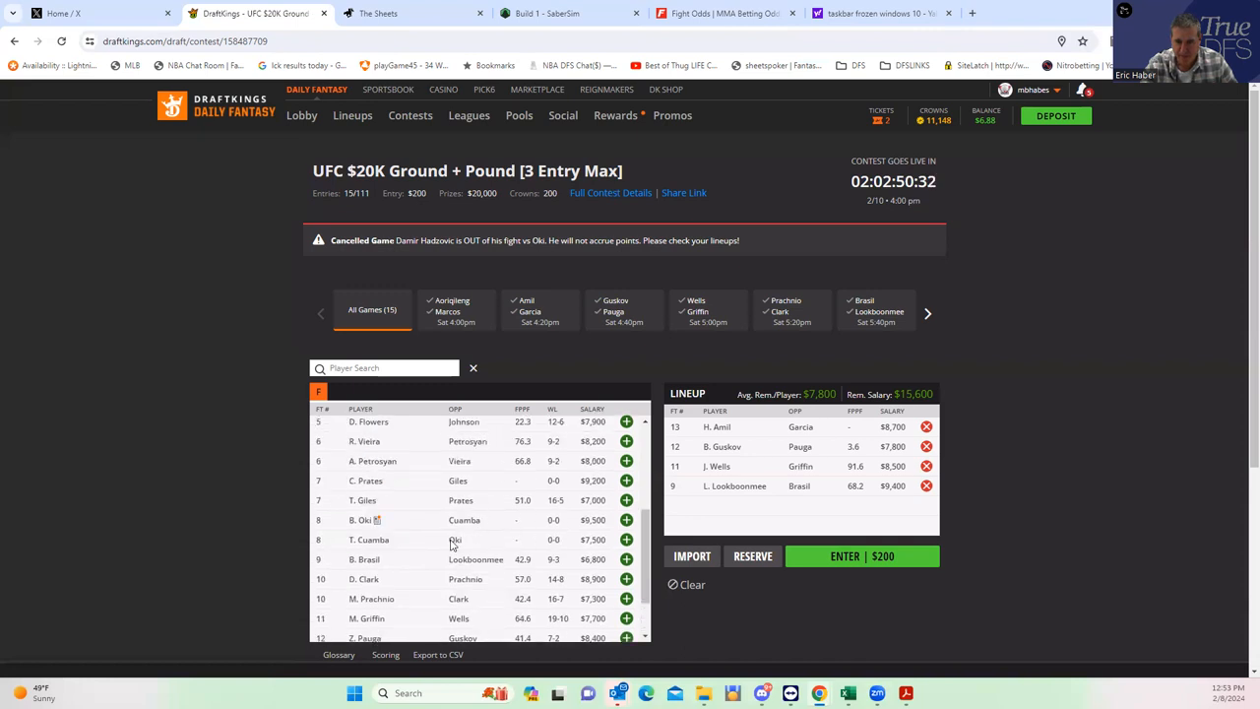
mouse_move(362, 493)
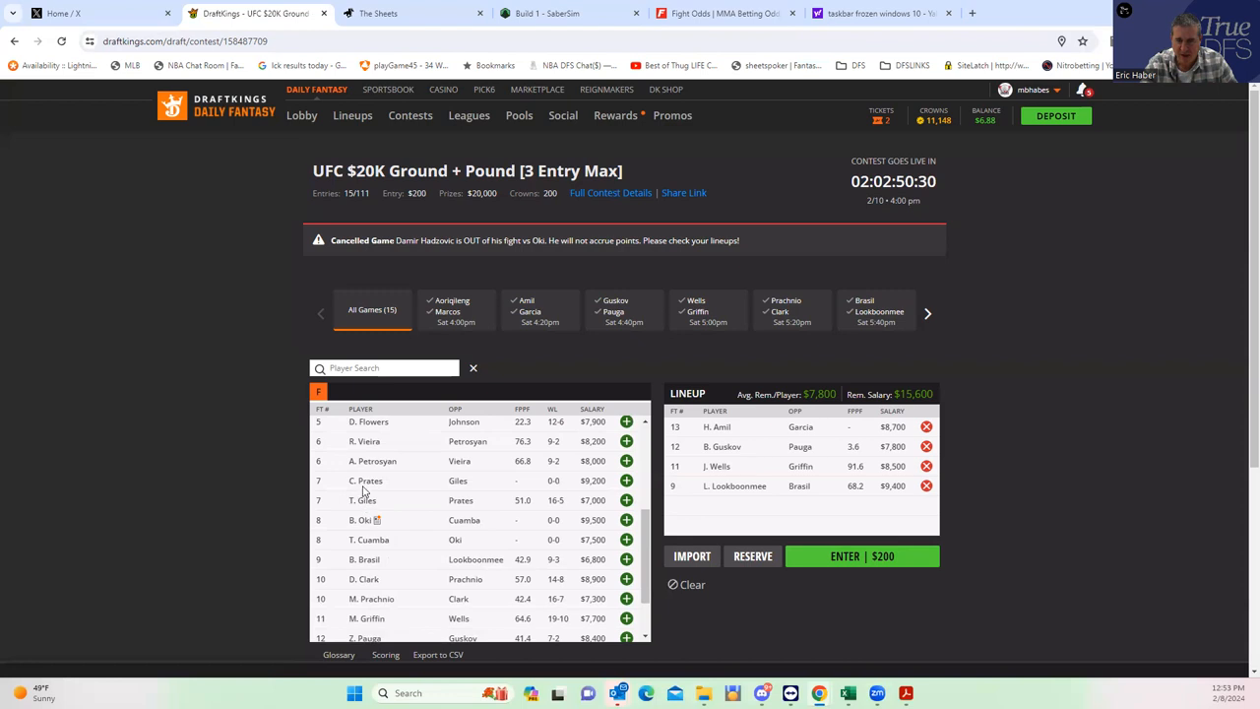
mouse_move(658, 488)
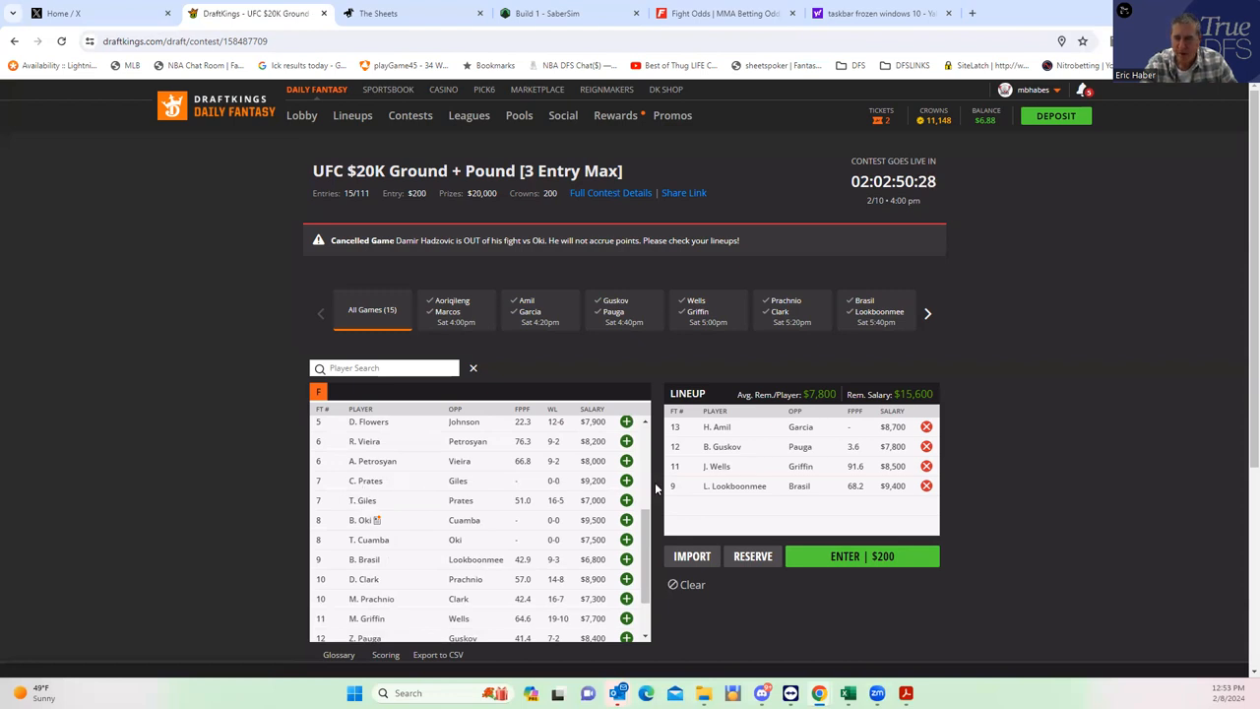
mouse_move(634, 485)
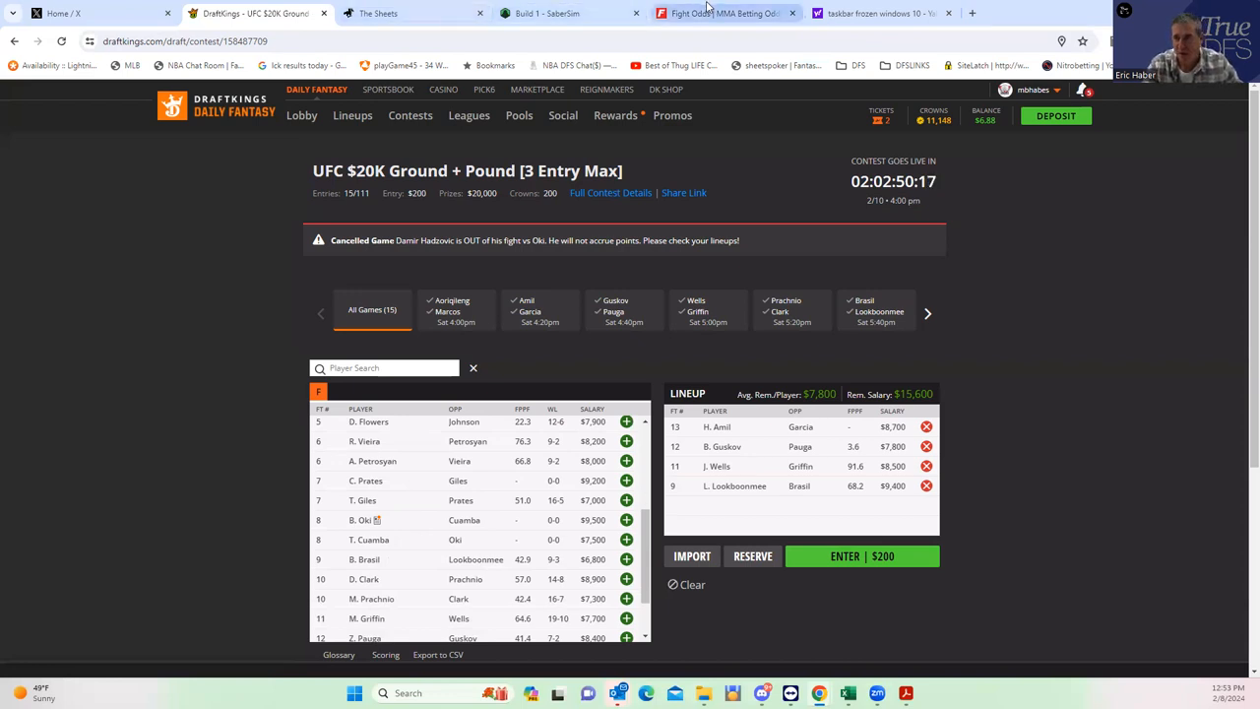
- Review the Giles vs Prates method and decision props on FightOdds, then return to DraftKings
click(725, 12)
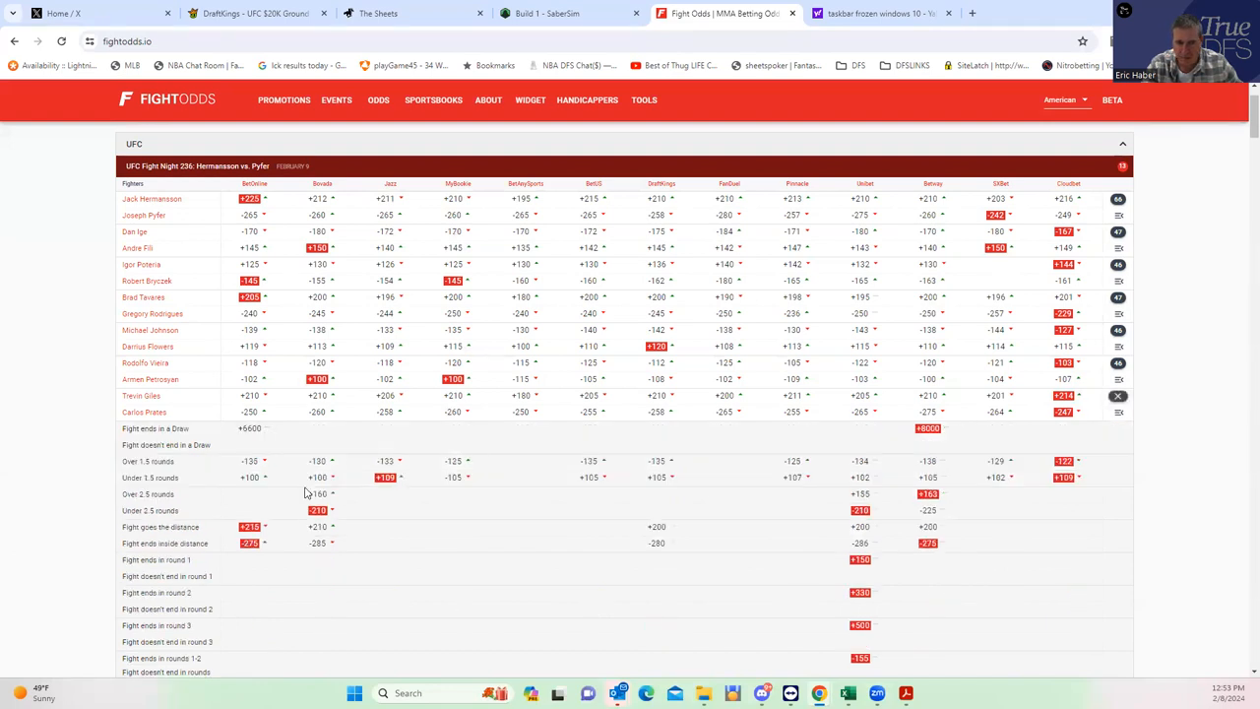
scroll(down, 3)
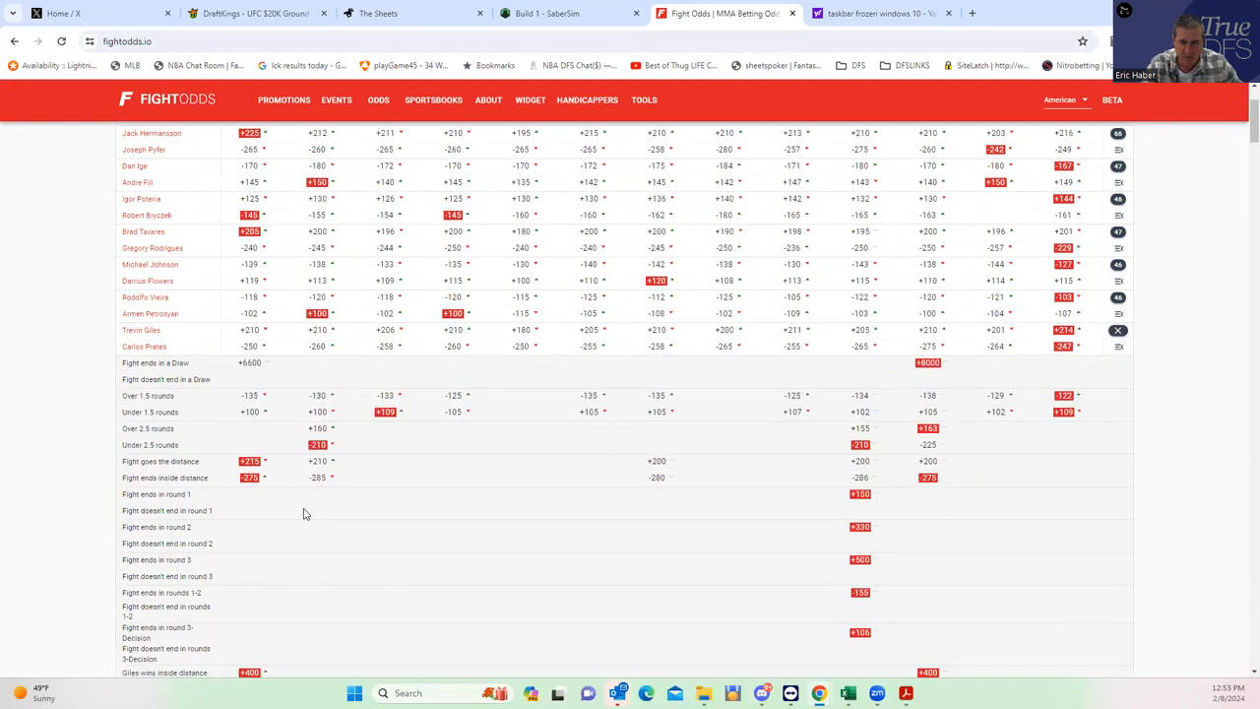
scroll(down, 3)
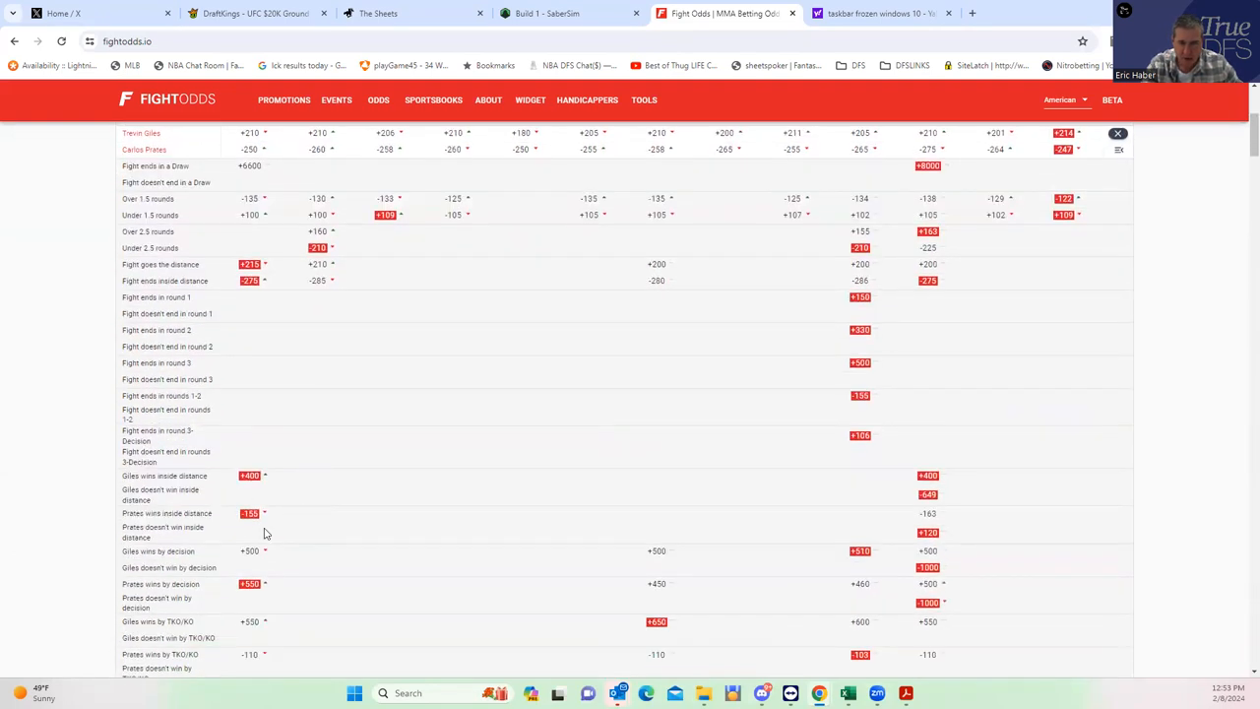
mouse_move(965, 519)
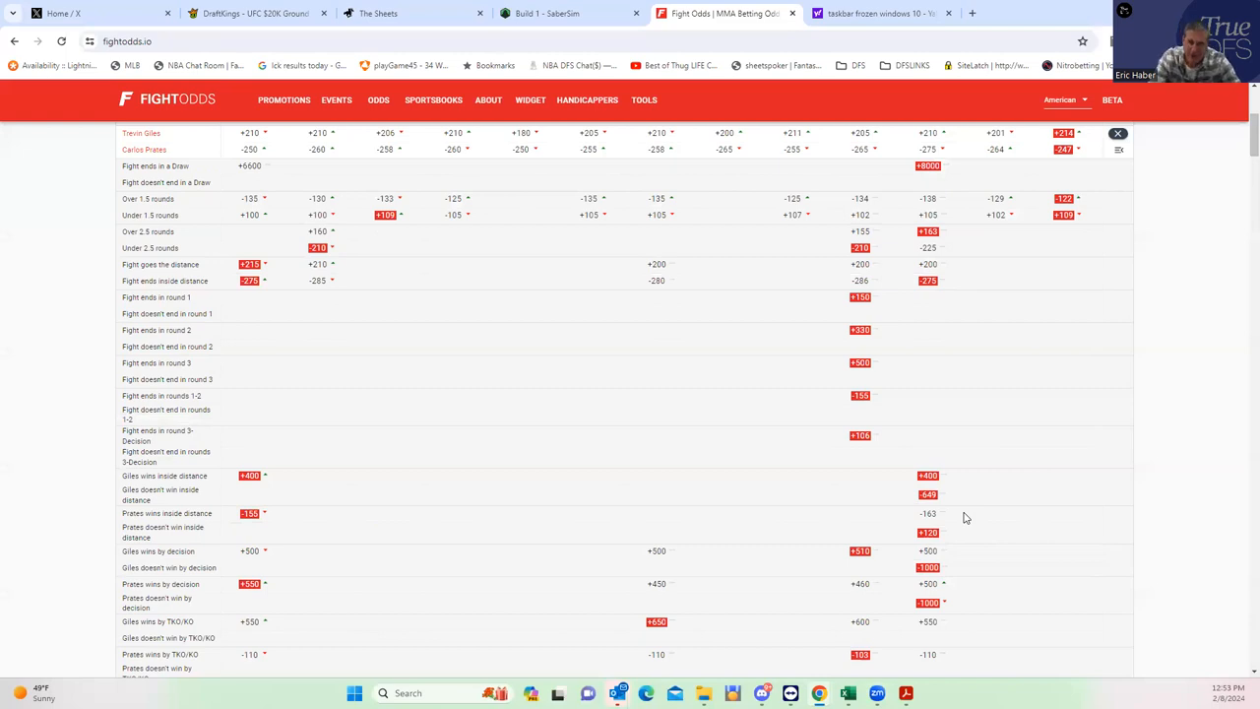
click(254, 12)
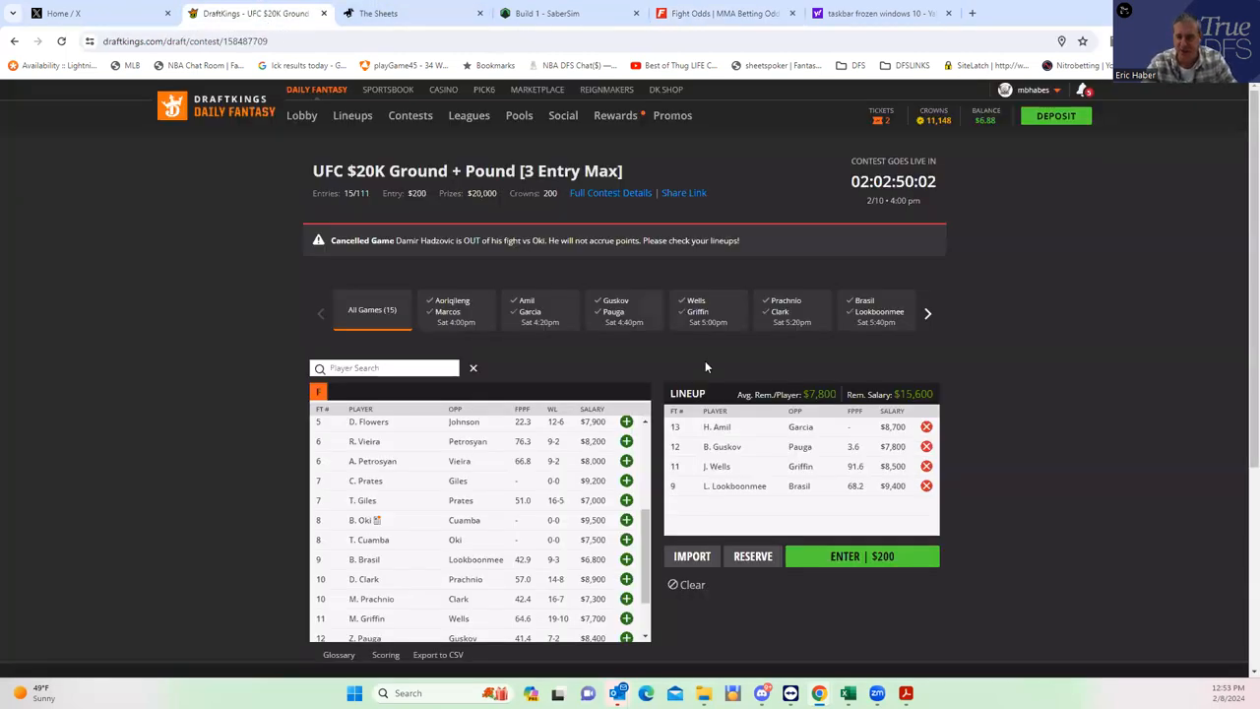
- Swap L. Lookboonmee out for C. Prates ($9,200, vs Giles), leaving $15,800 salary
click(925, 484)
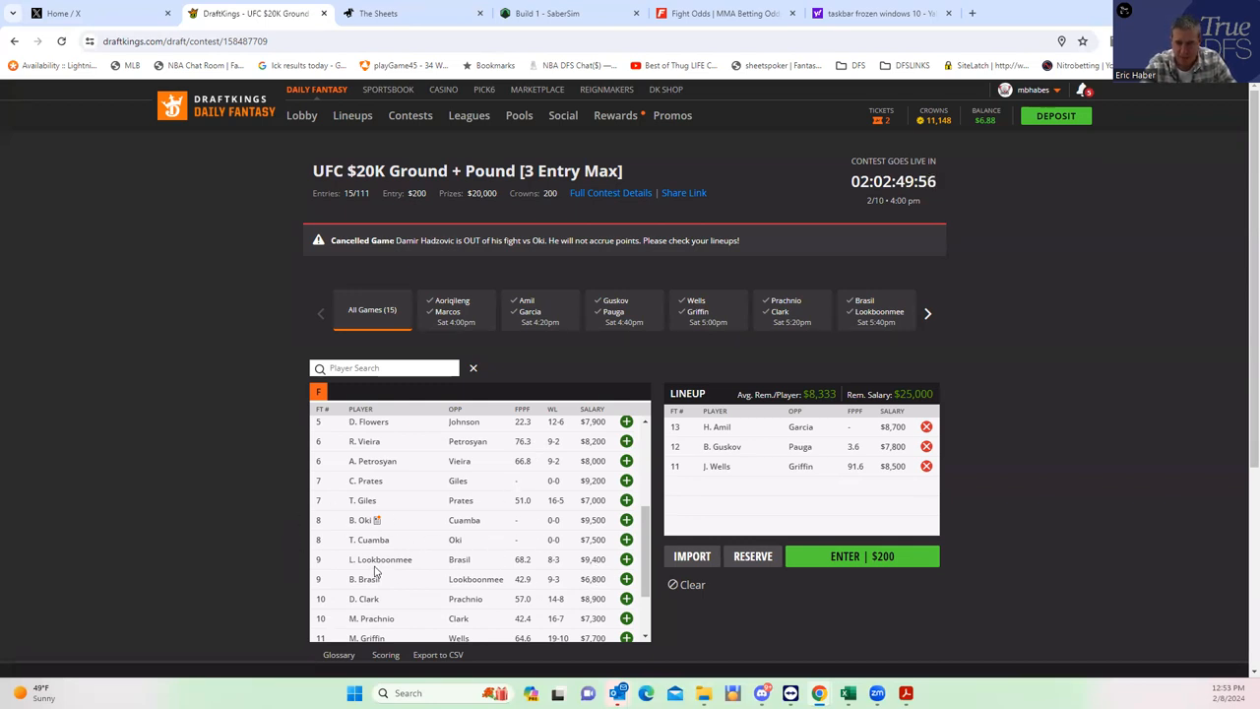
mouse_move(607, 492)
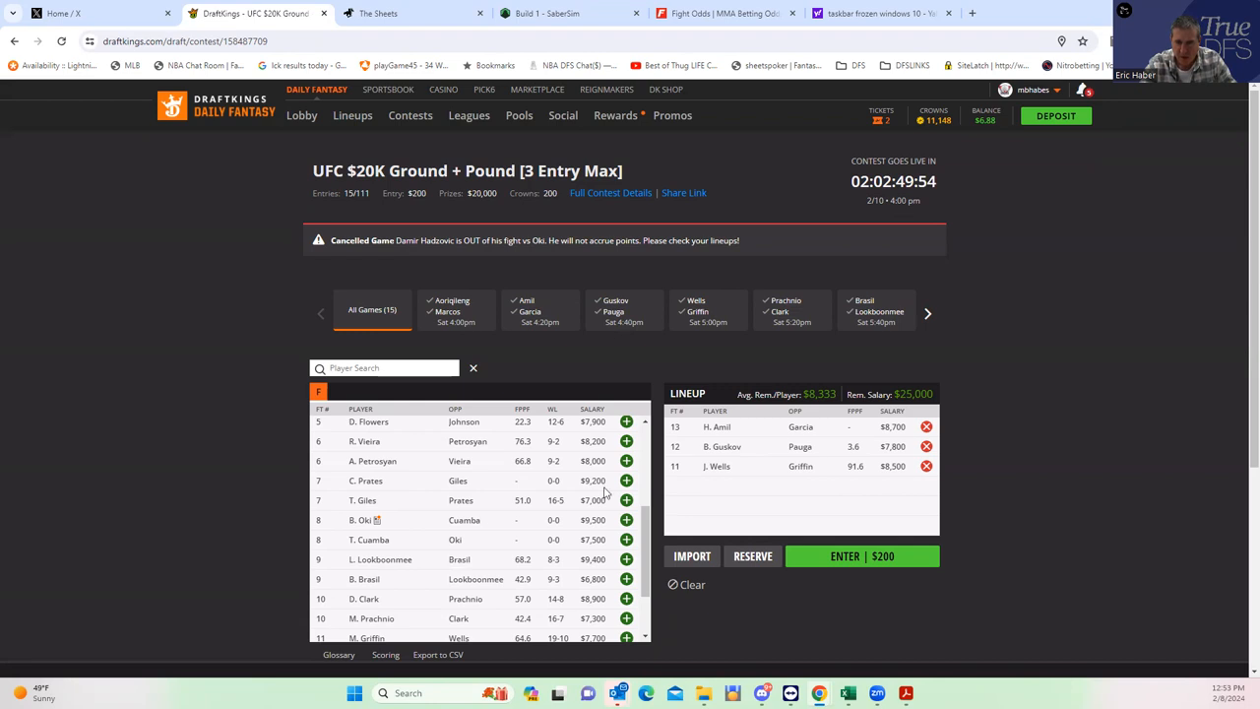
click(626, 480)
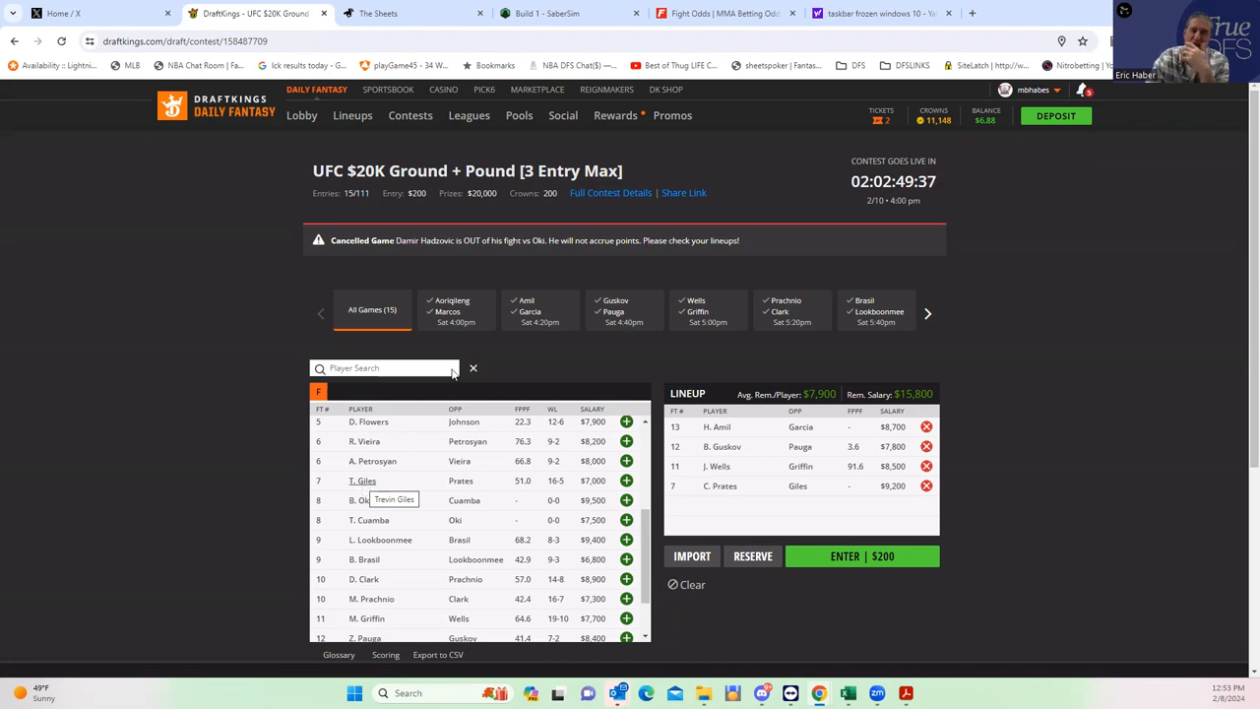
- Recheck the Giles–Prates prop lines on FightOdds, then return to the DraftKings lineup
click(725, 11)
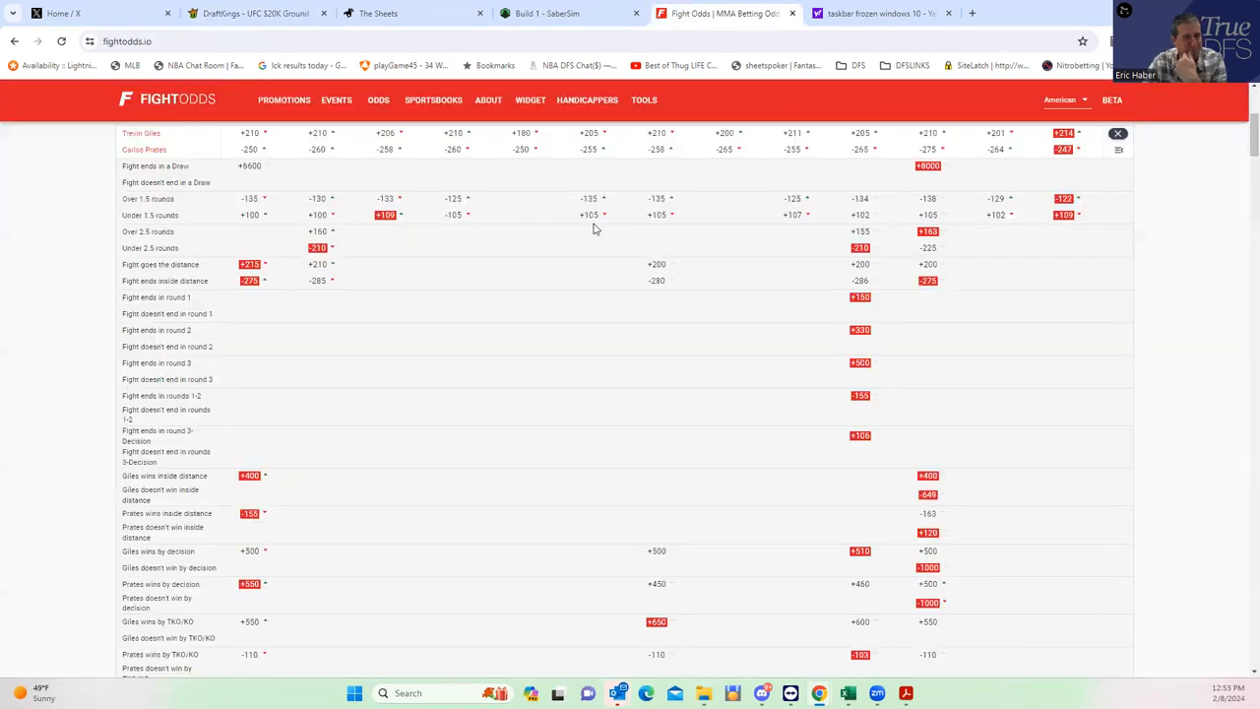
scroll(up, 3)
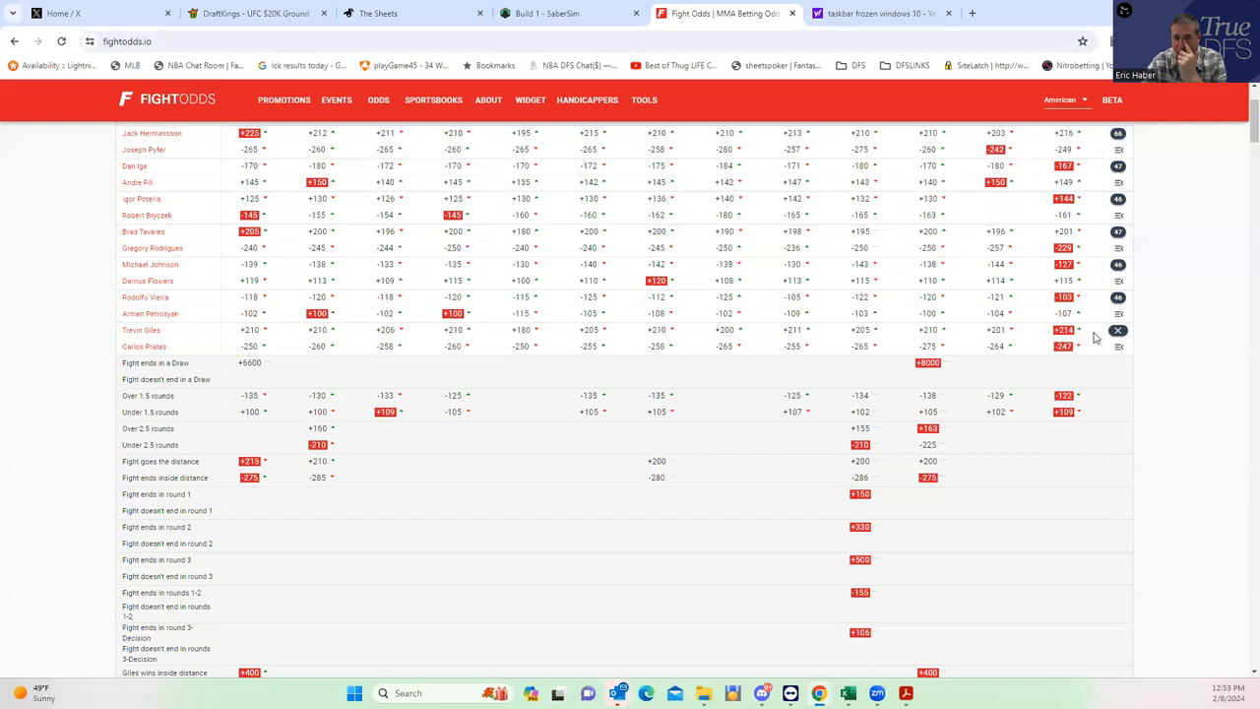
scroll(down, 3)
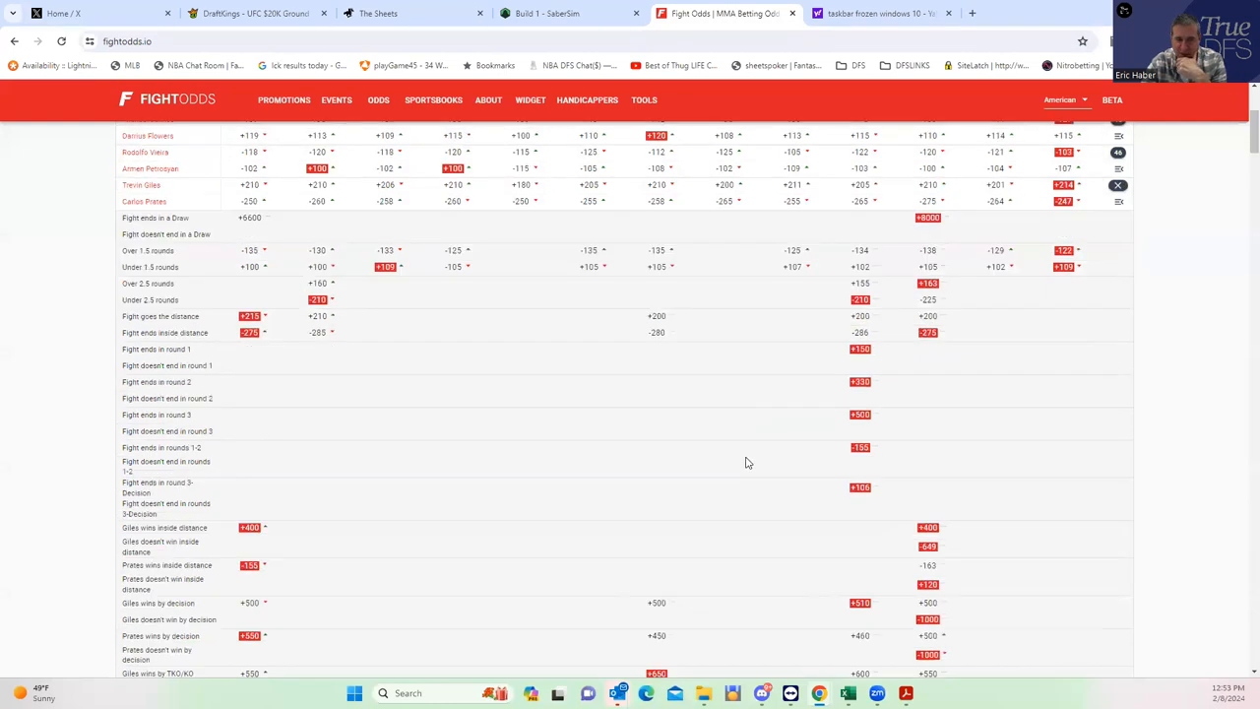
scroll(down, 3)
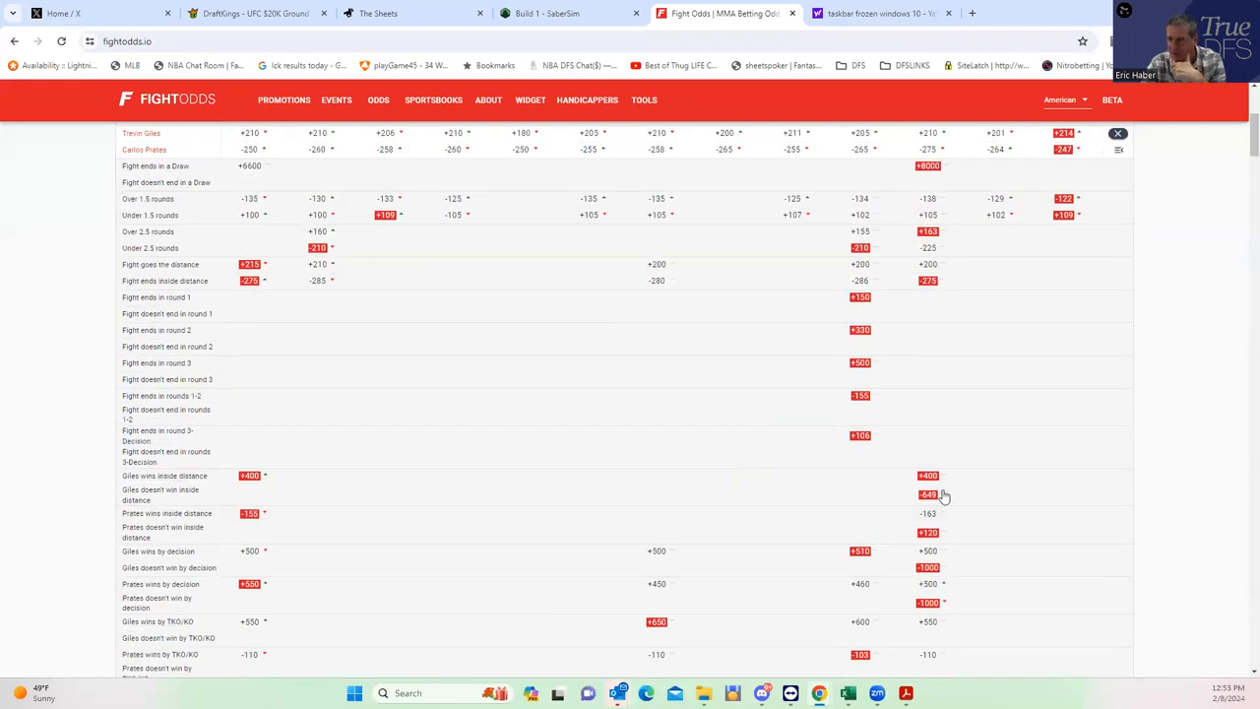
scroll(up, 3)
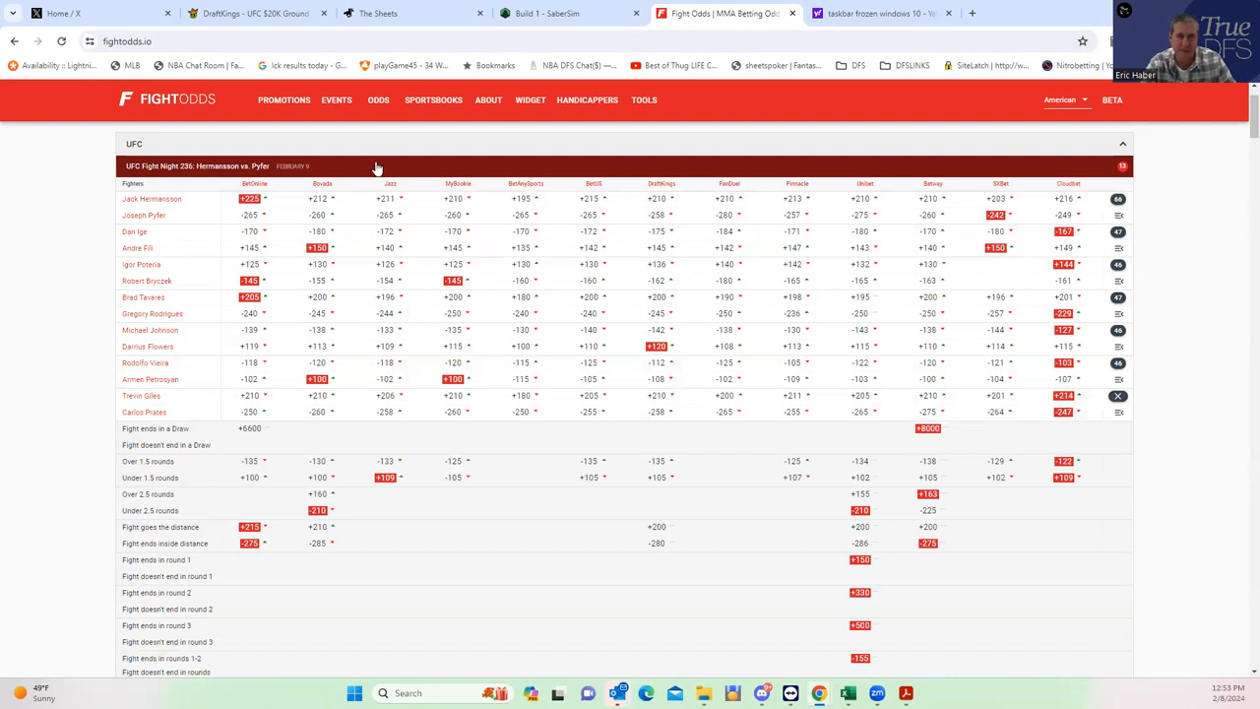
click(252, 12)
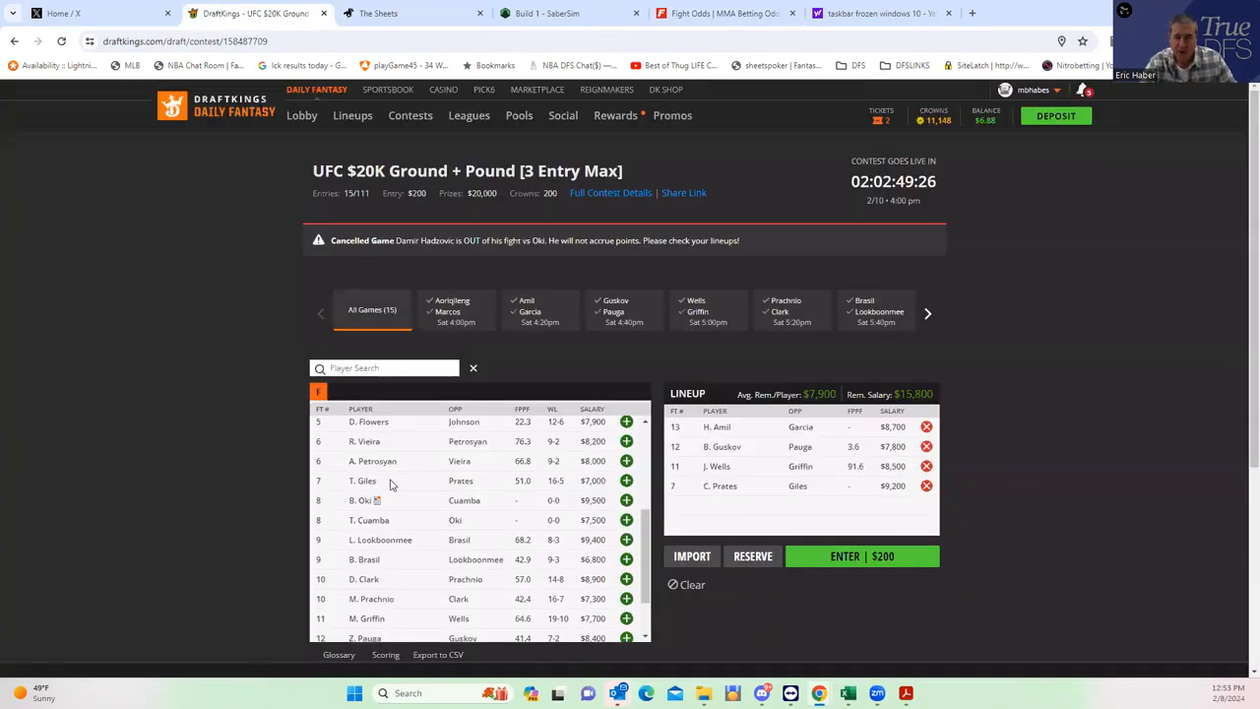
- Check Trevin Giles' and Bolaji Oki's player cards, then move to FightOdds
click(362, 480)
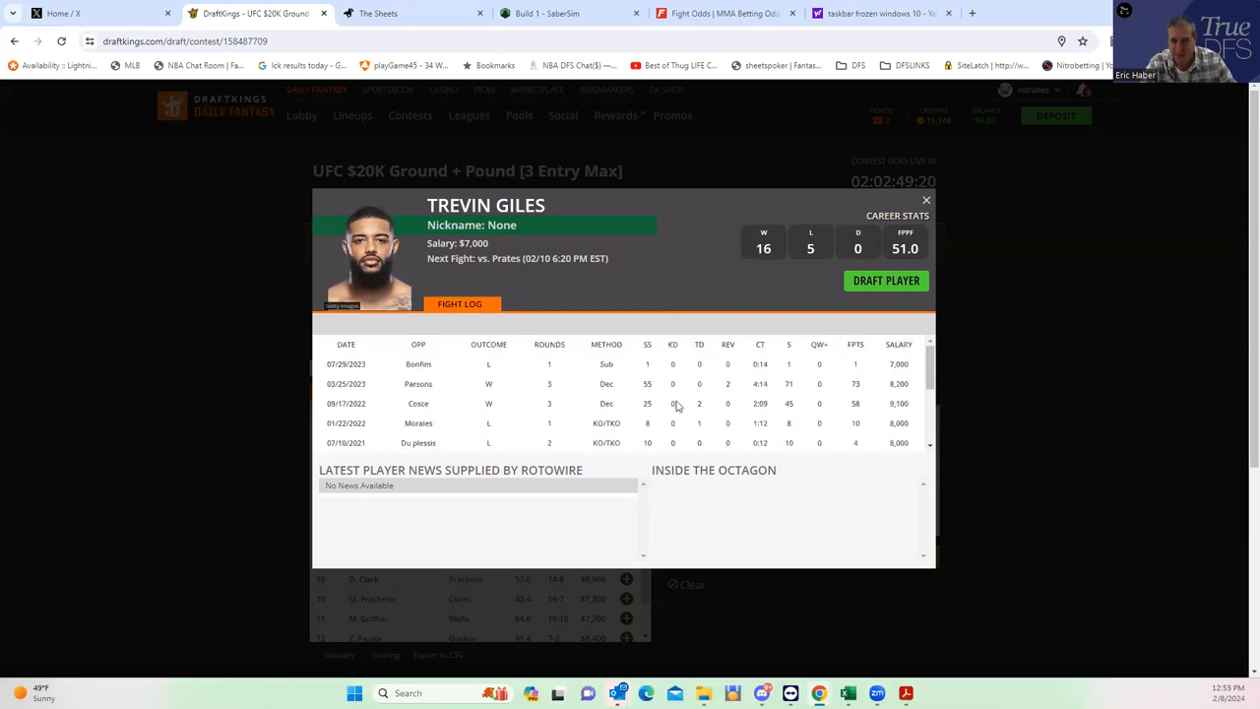
mouse_move(792, 307)
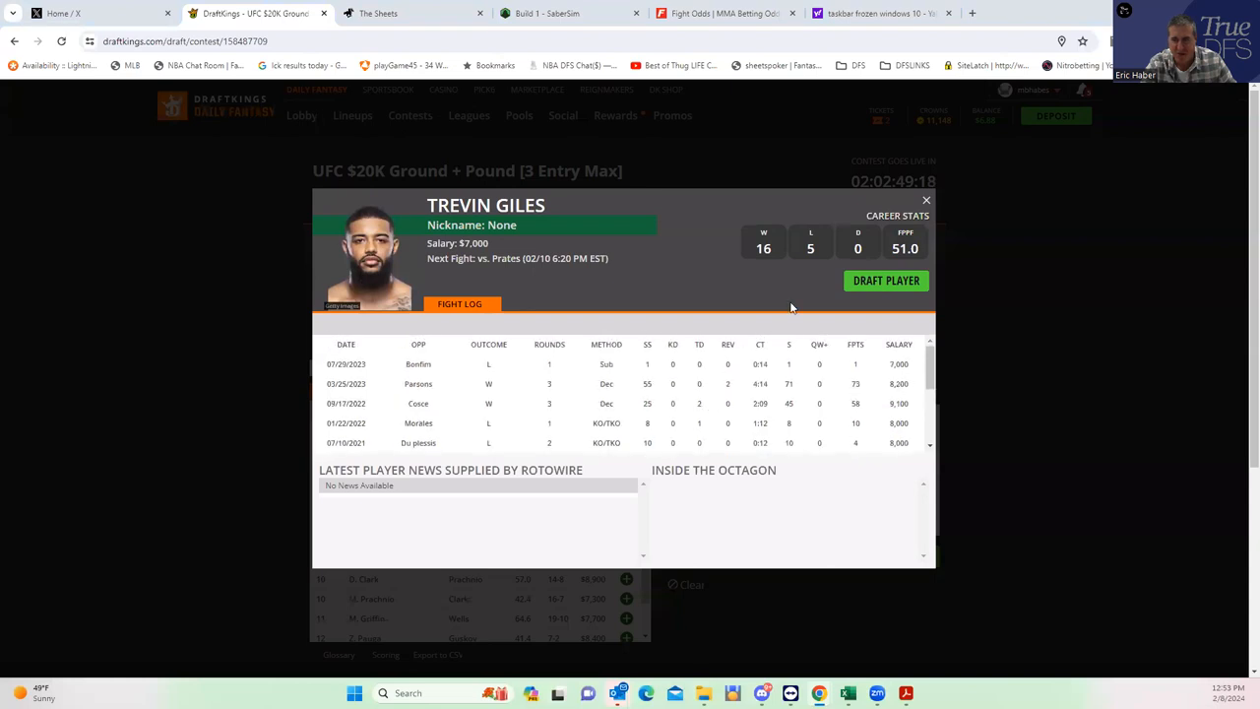
mouse_move(925, 208)
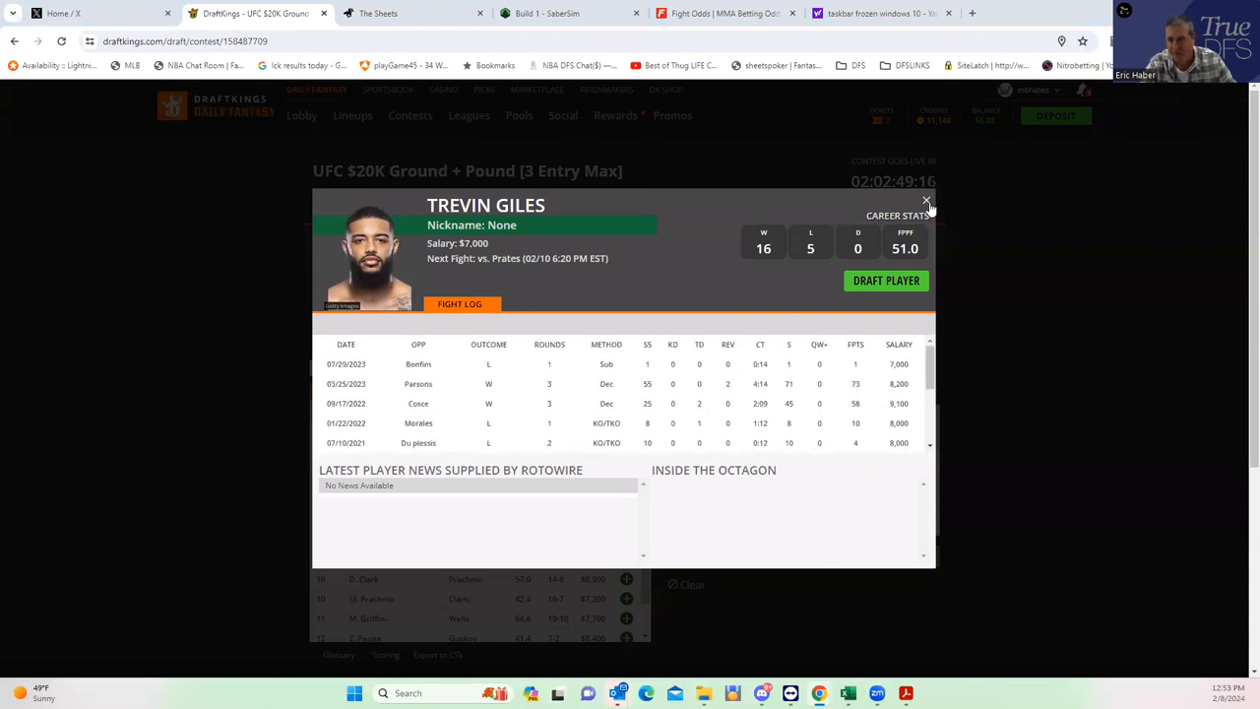
click(926, 207)
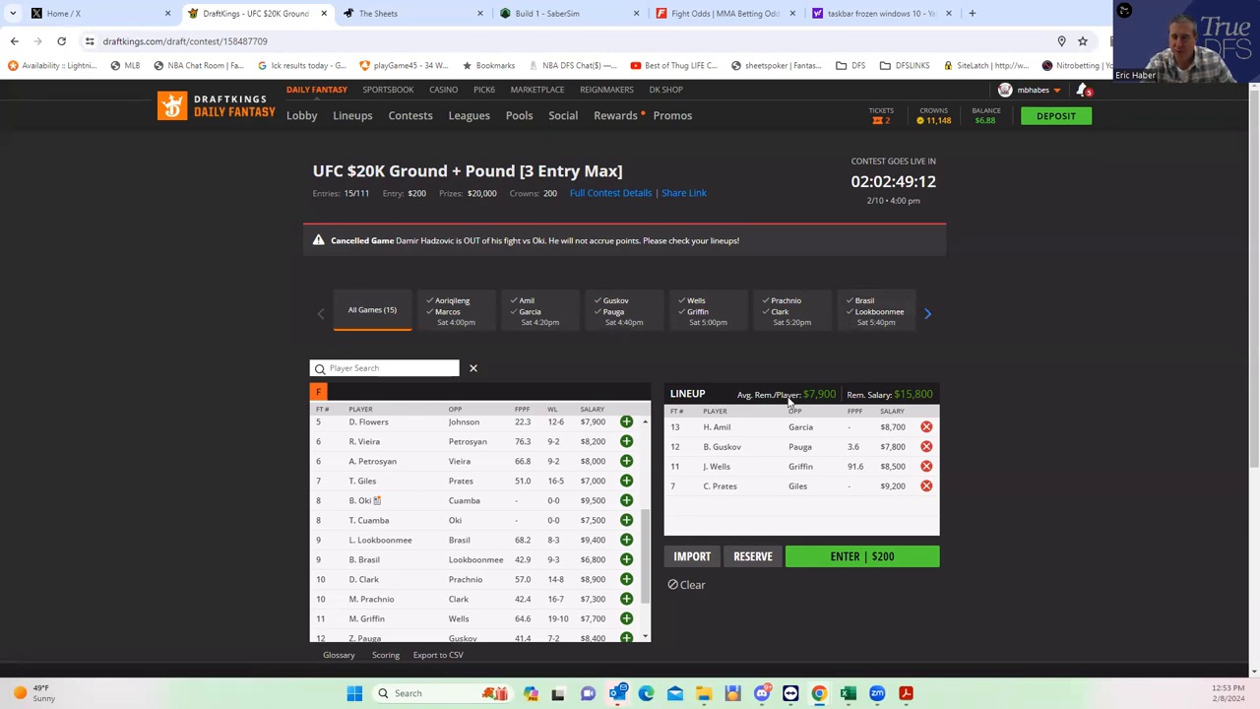
click(363, 500)
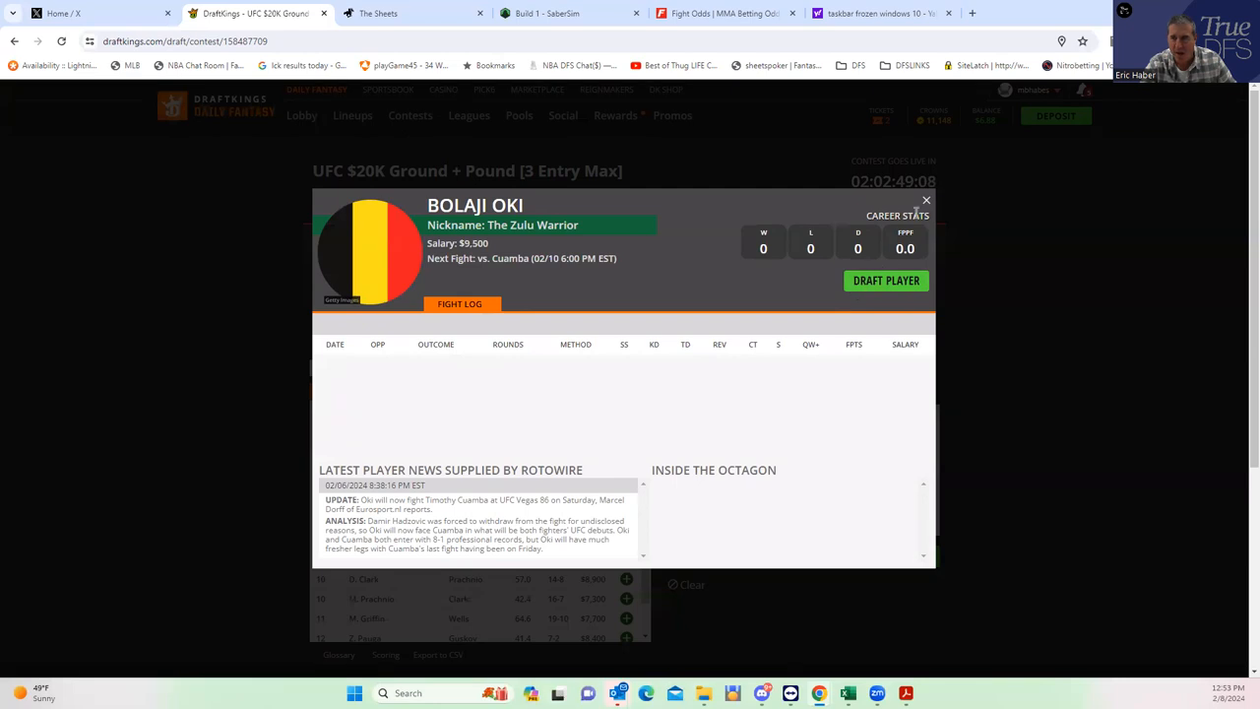
click(925, 200)
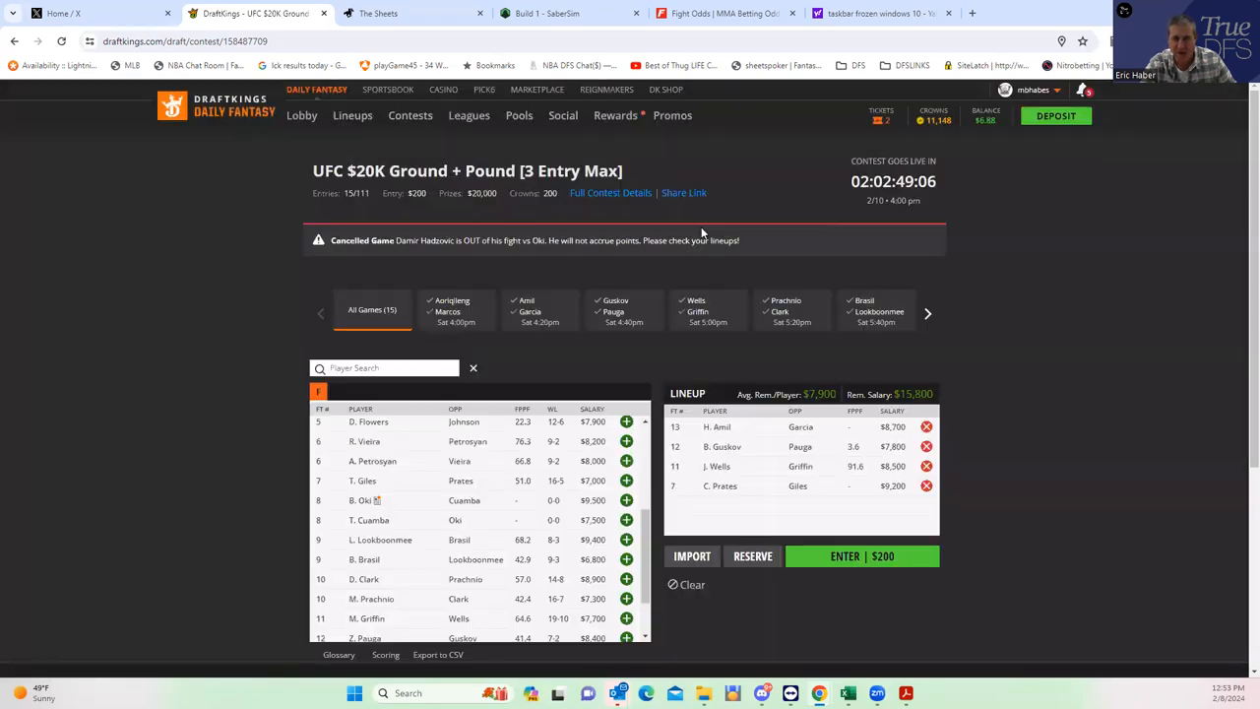
click(725, 12)
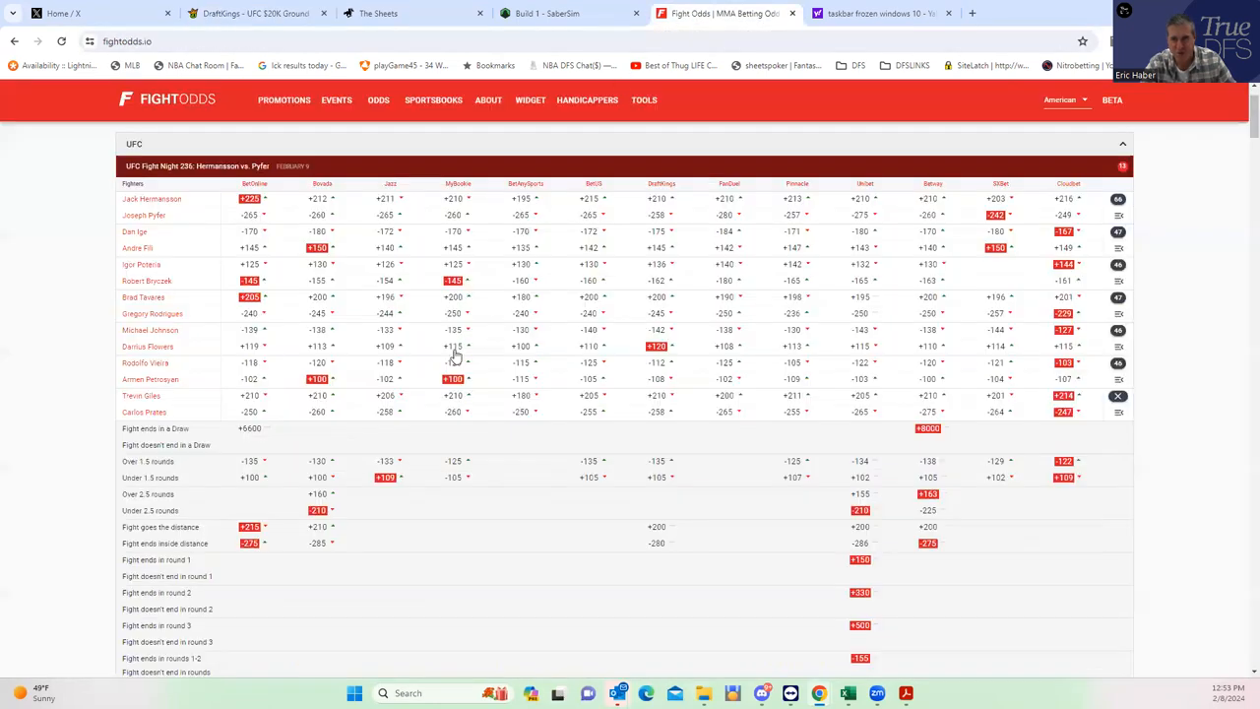
- Scan the FightOdds moneyline table for every fighter on the card, down to Oki
scroll(down, 3)
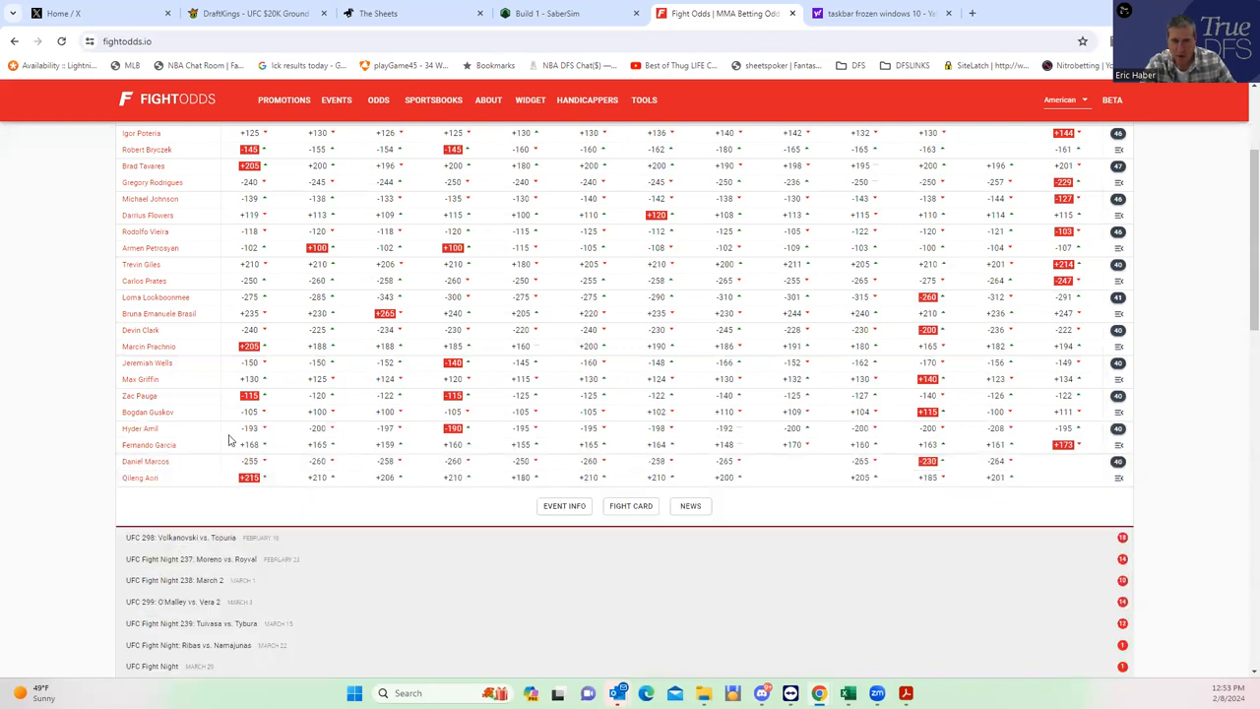
scroll(up, 3)
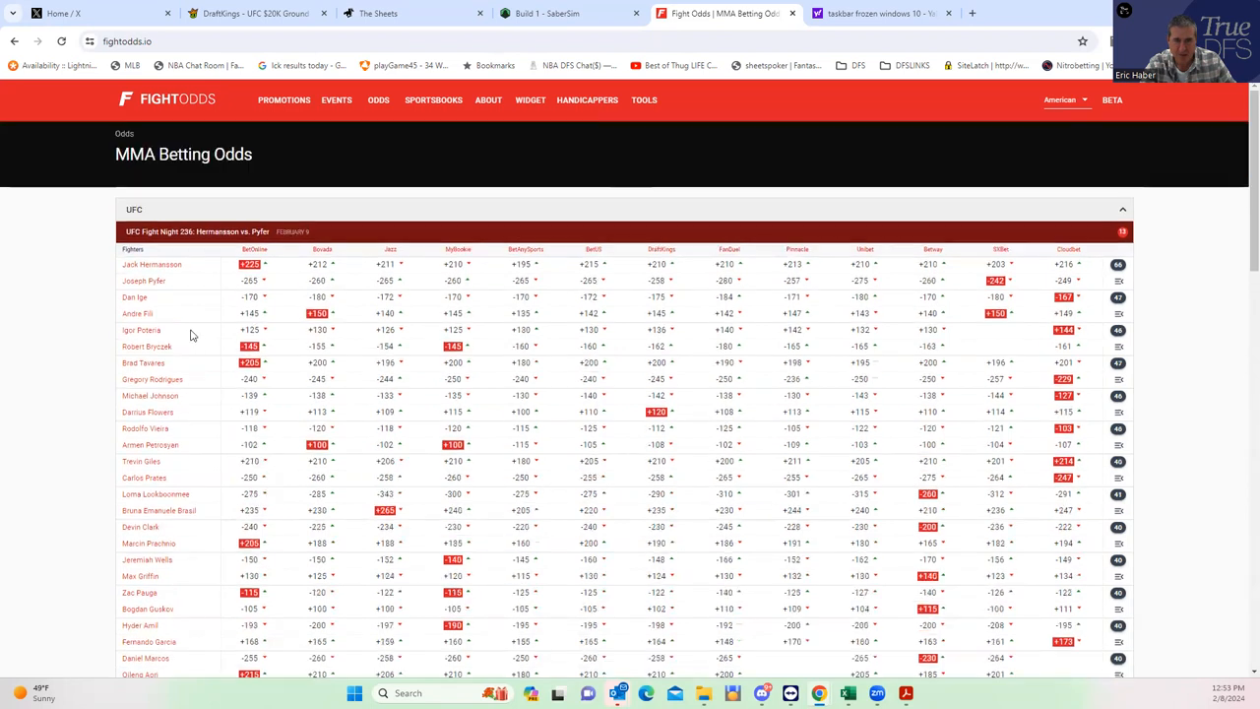
scroll(down, 3)
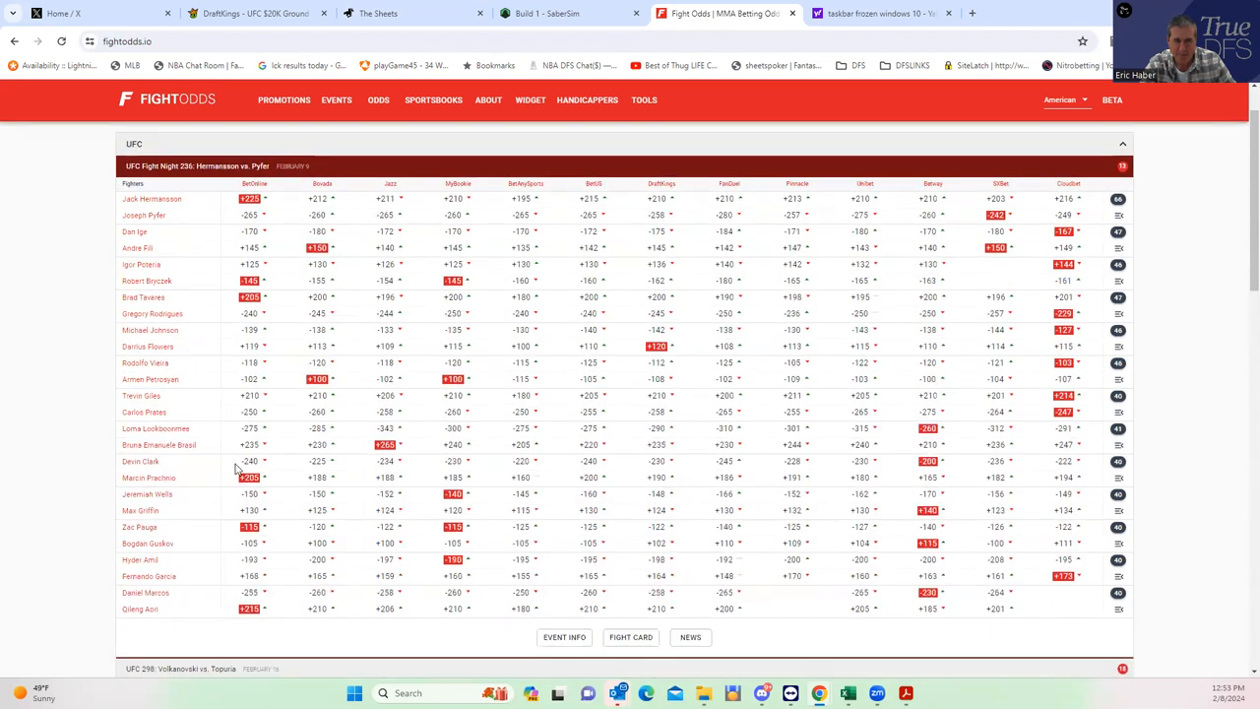
scroll(down, 3)
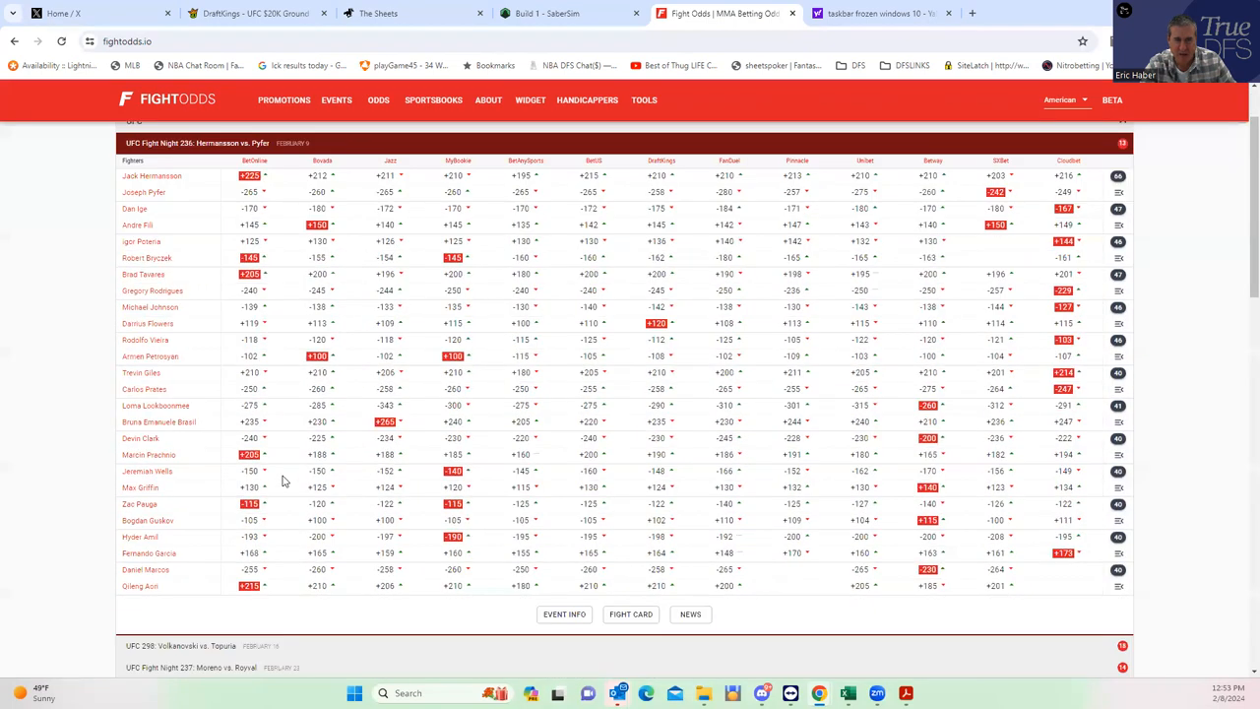
scroll(up, 3)
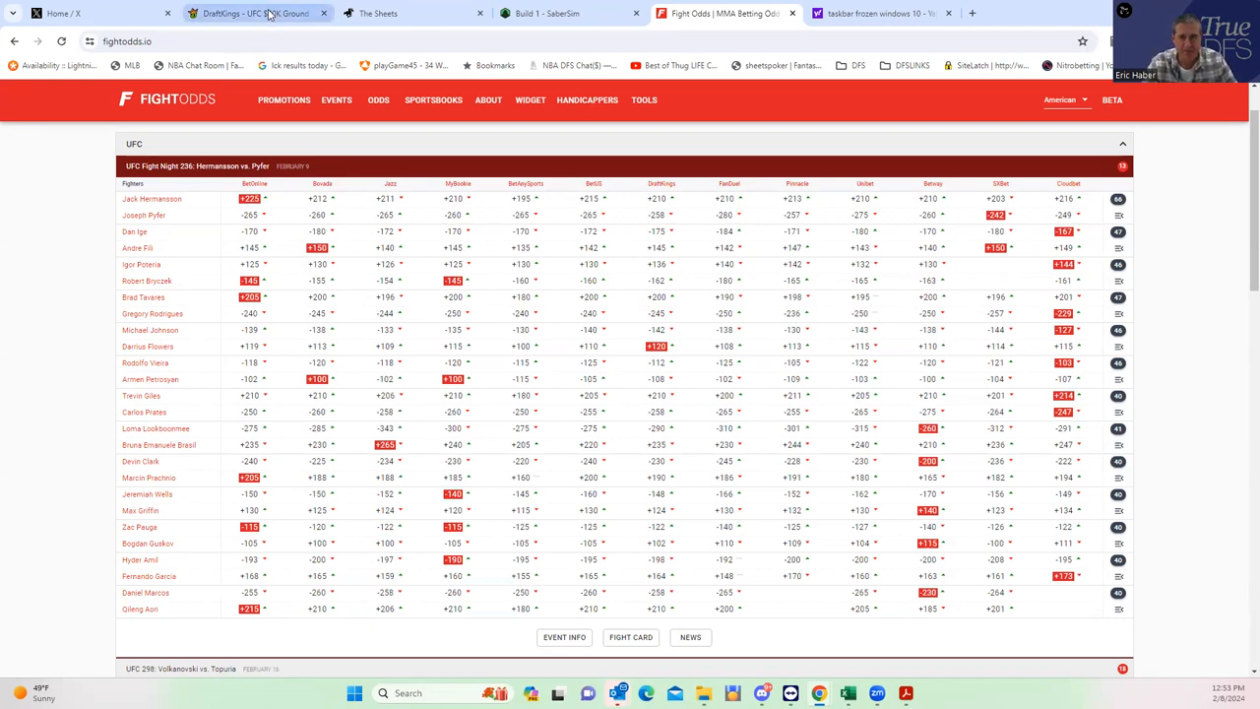
- Return to DraftKings and reopen Bolaji Oki's player card showing no fight history
click(246, 12)
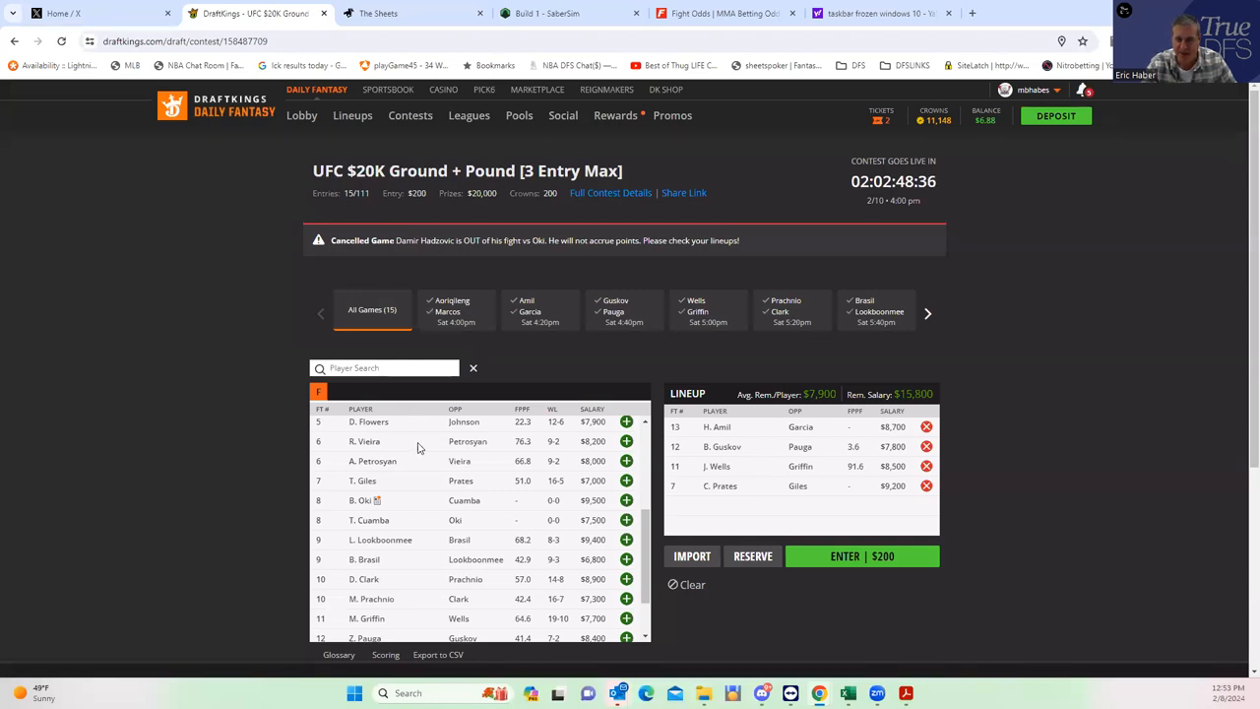
mouse_move(526, 532)
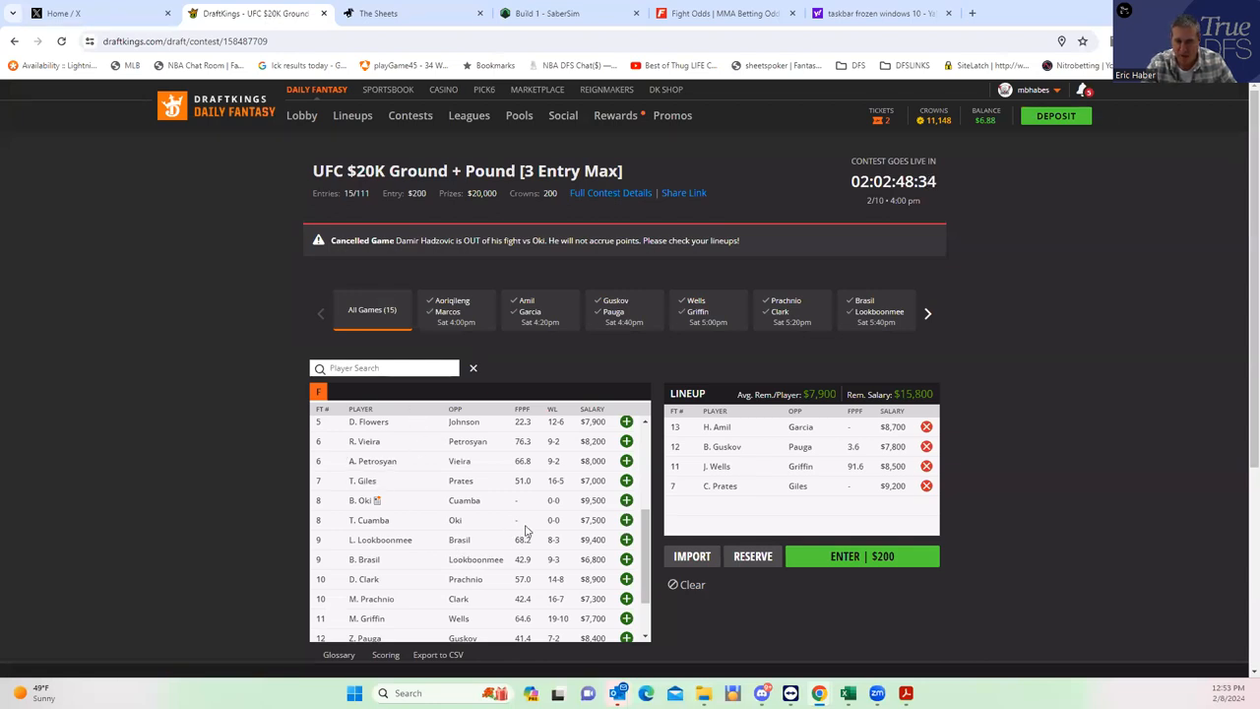
mouse_move(605, 502)
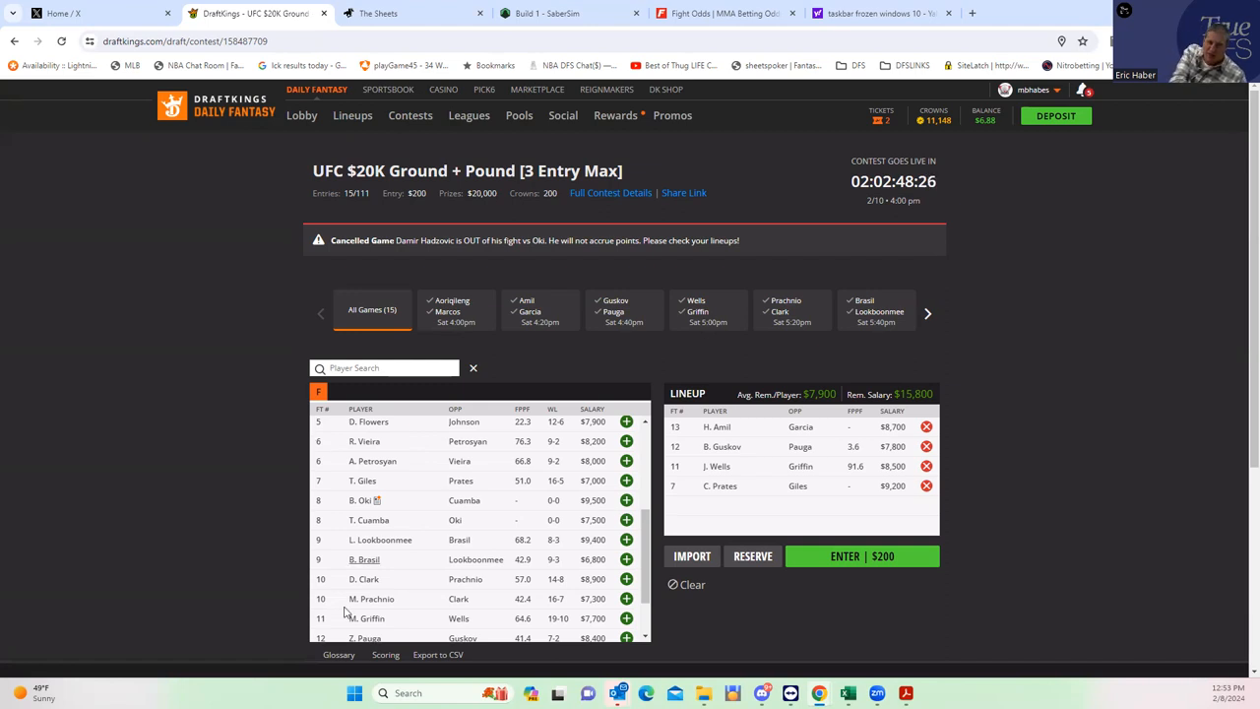
click(363, 500)
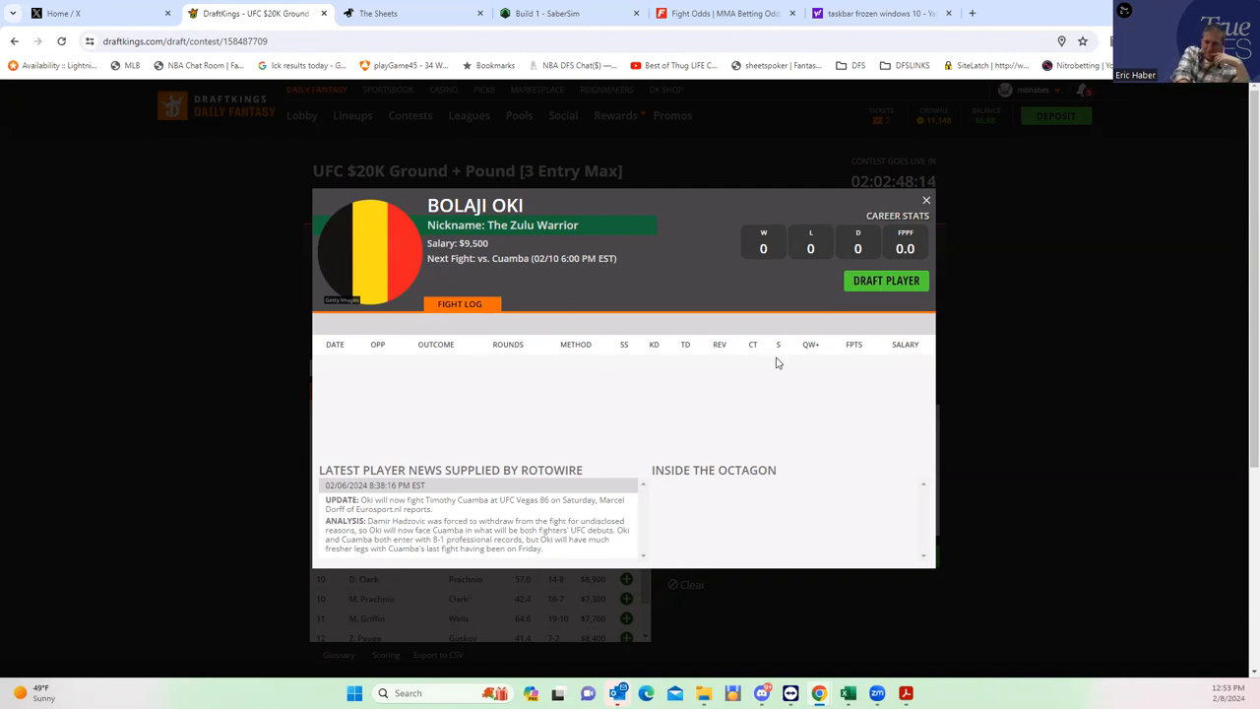
mouse_move(925, 200)
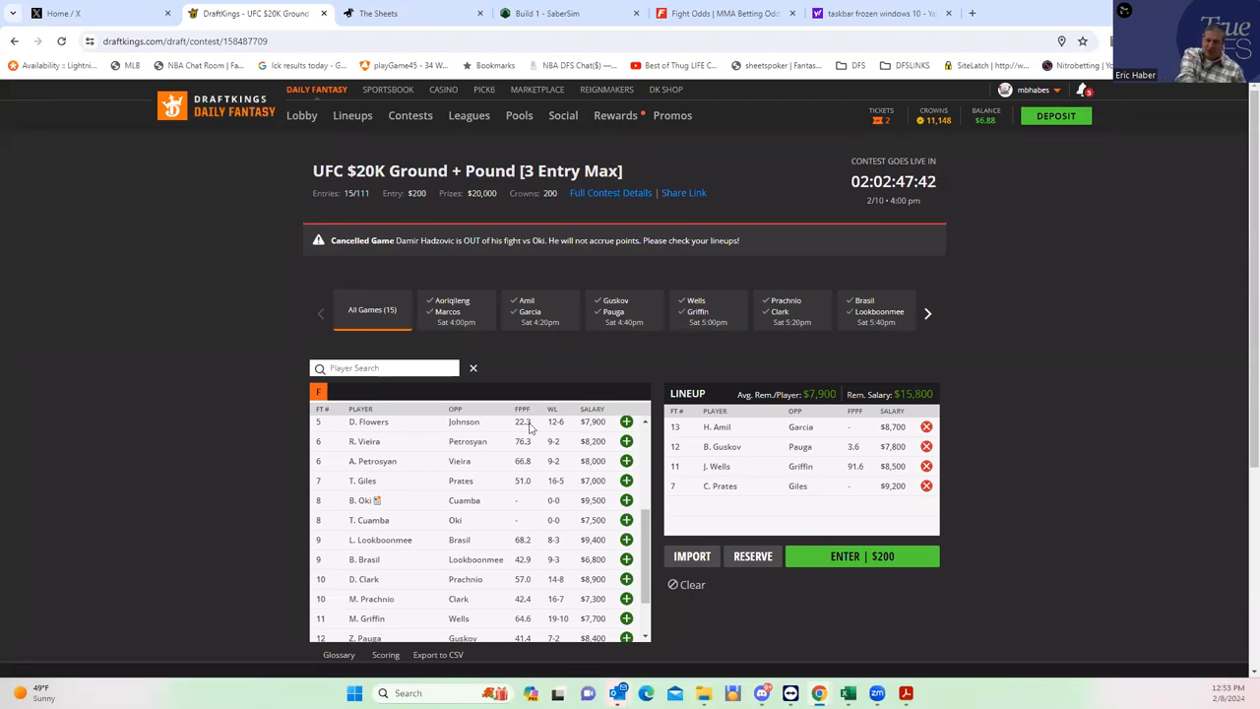
mouse_move(292, 504)
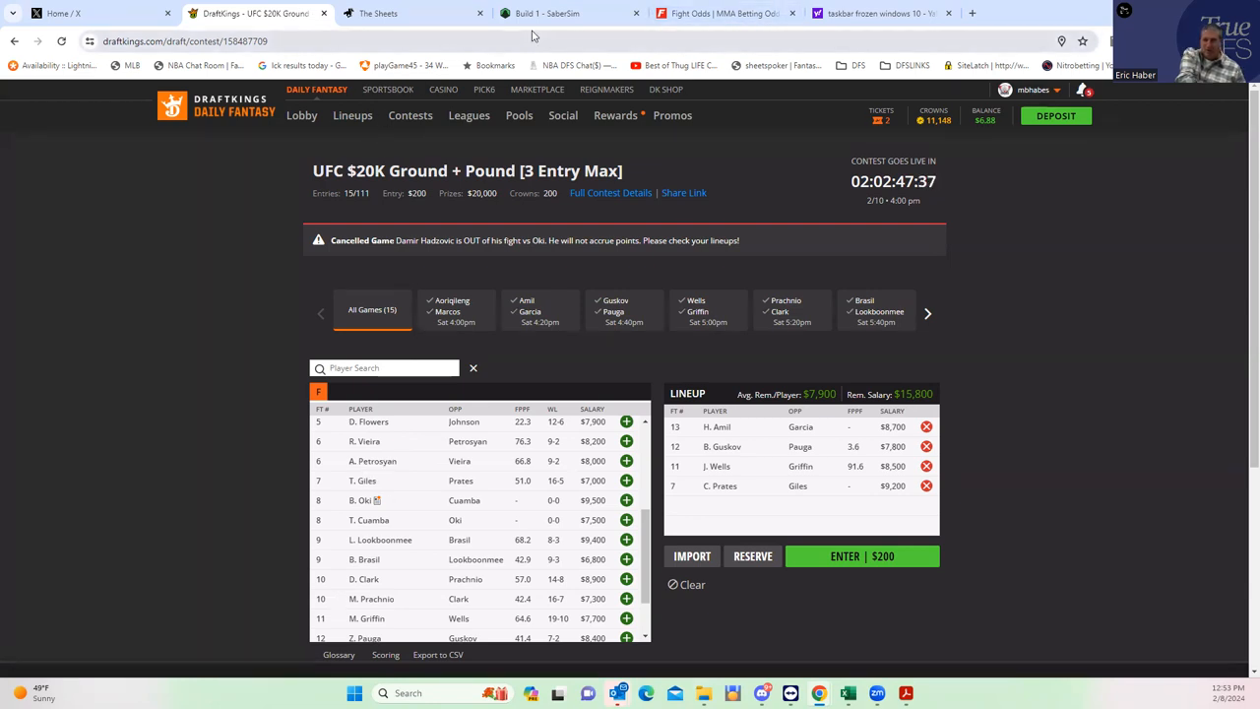
mouse_move(724, 12)
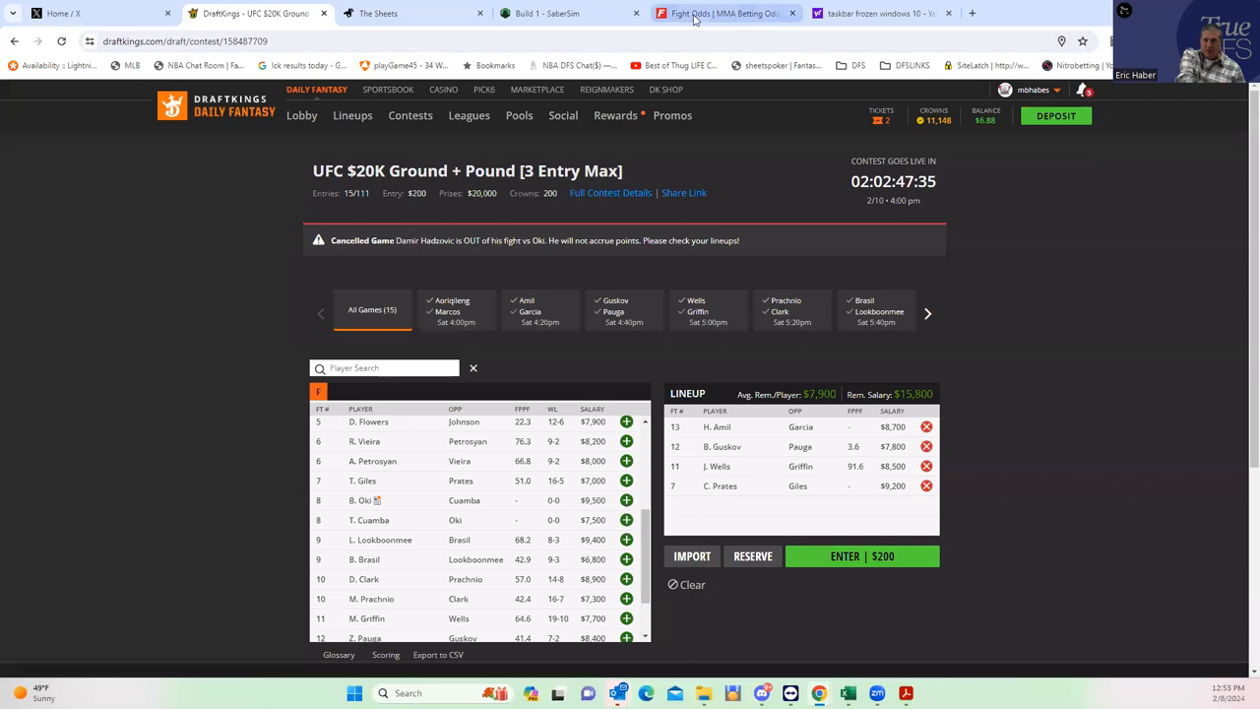
- Review the Vieira–Petrosyan round, distance and decision props on FightOdds
click(725, 12)
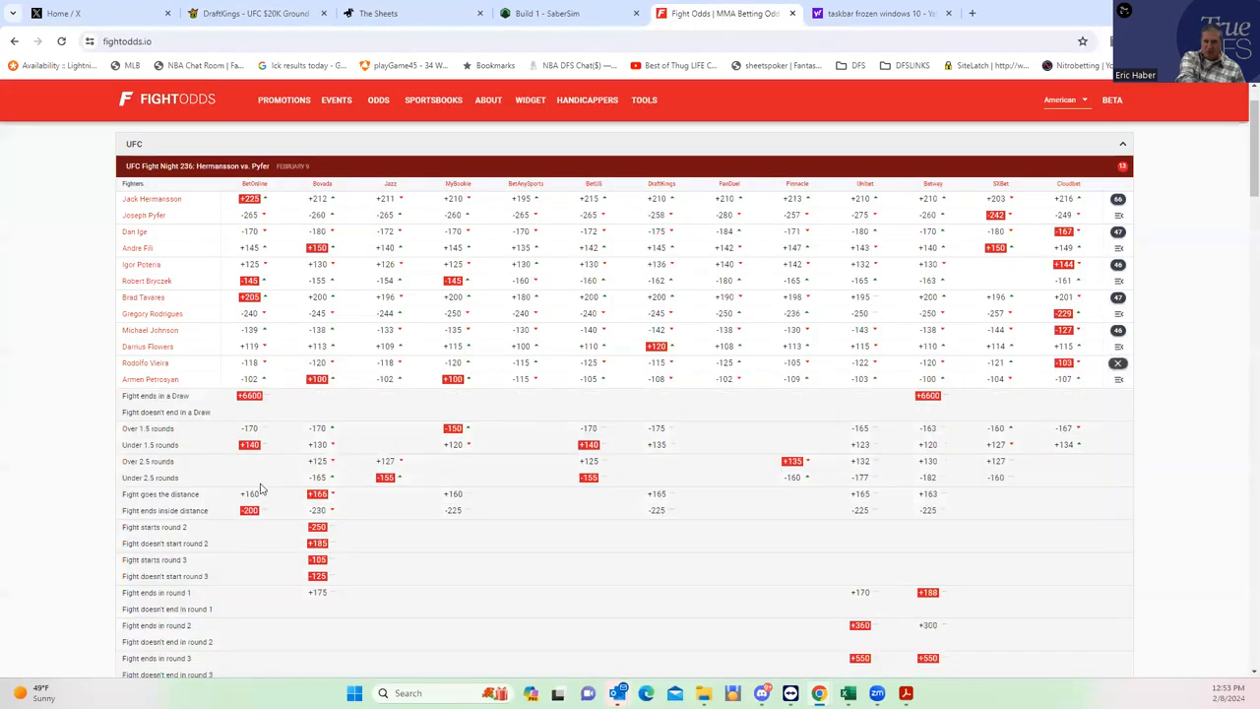
scroll(down, 3)
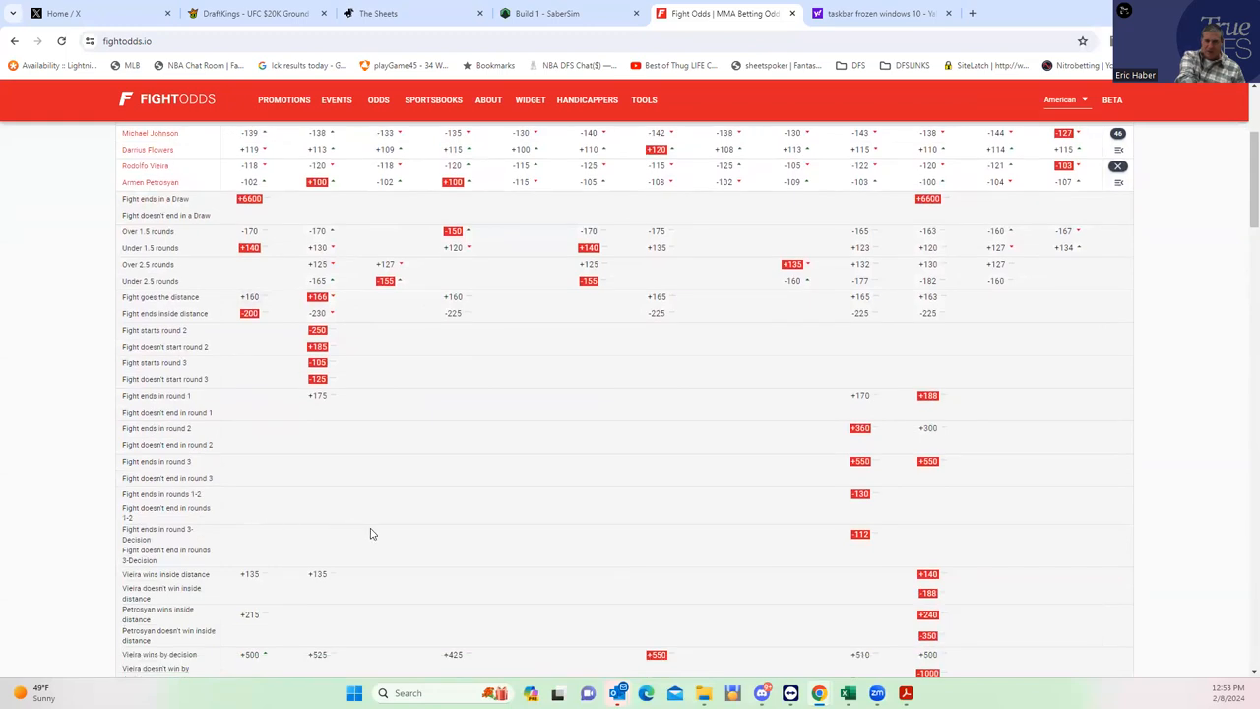
scroll(down, 3)
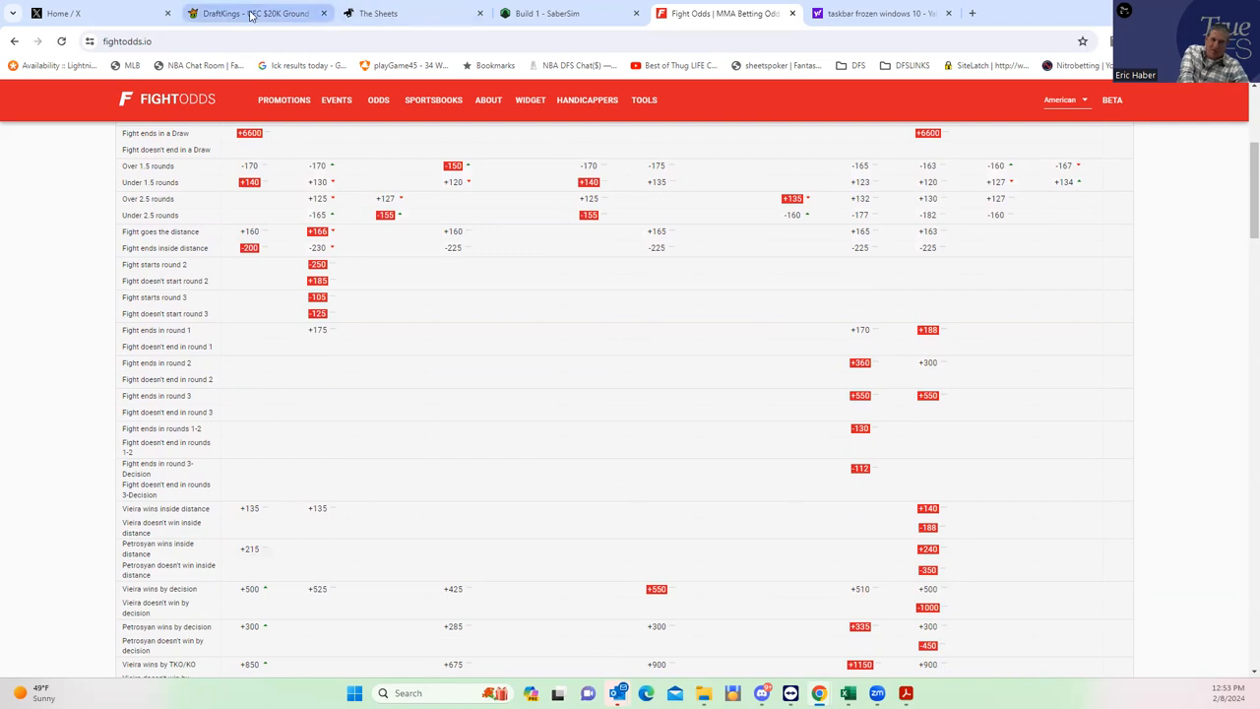
- Review Armen Petrosyan's DraftKings fight log and close his player card
click(254, 11)
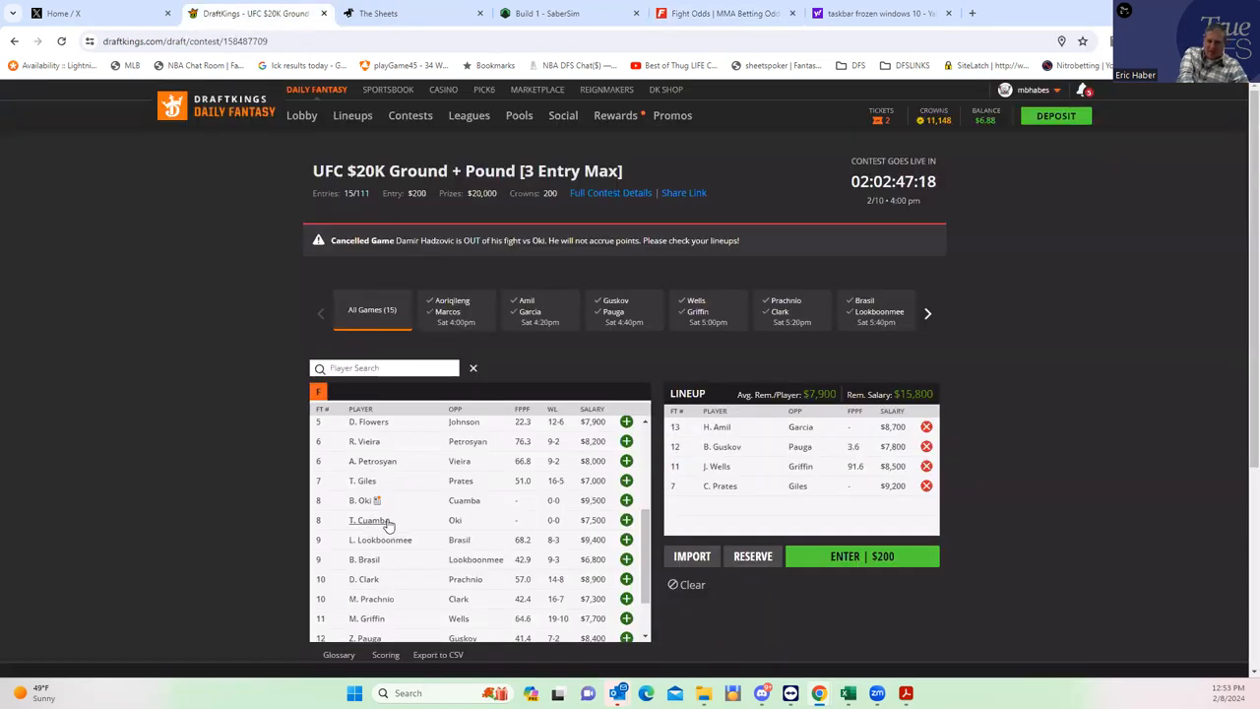
click(372, 461)
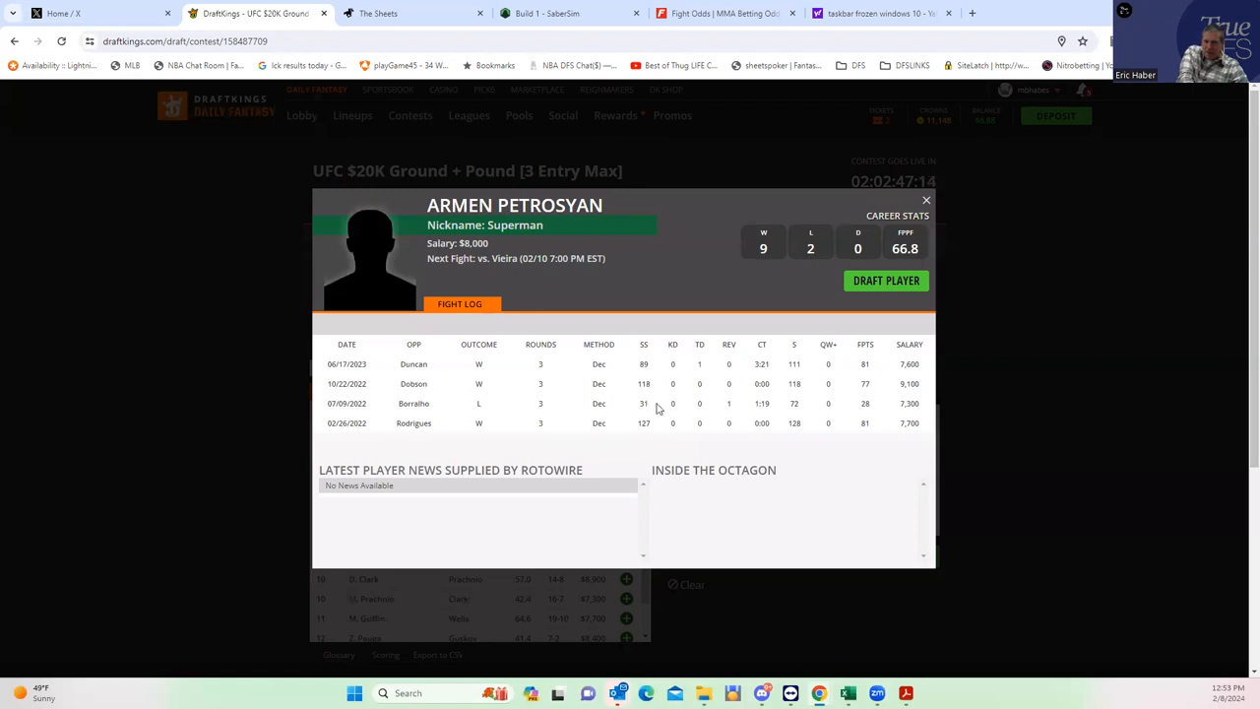
mouse_move(642, 374)
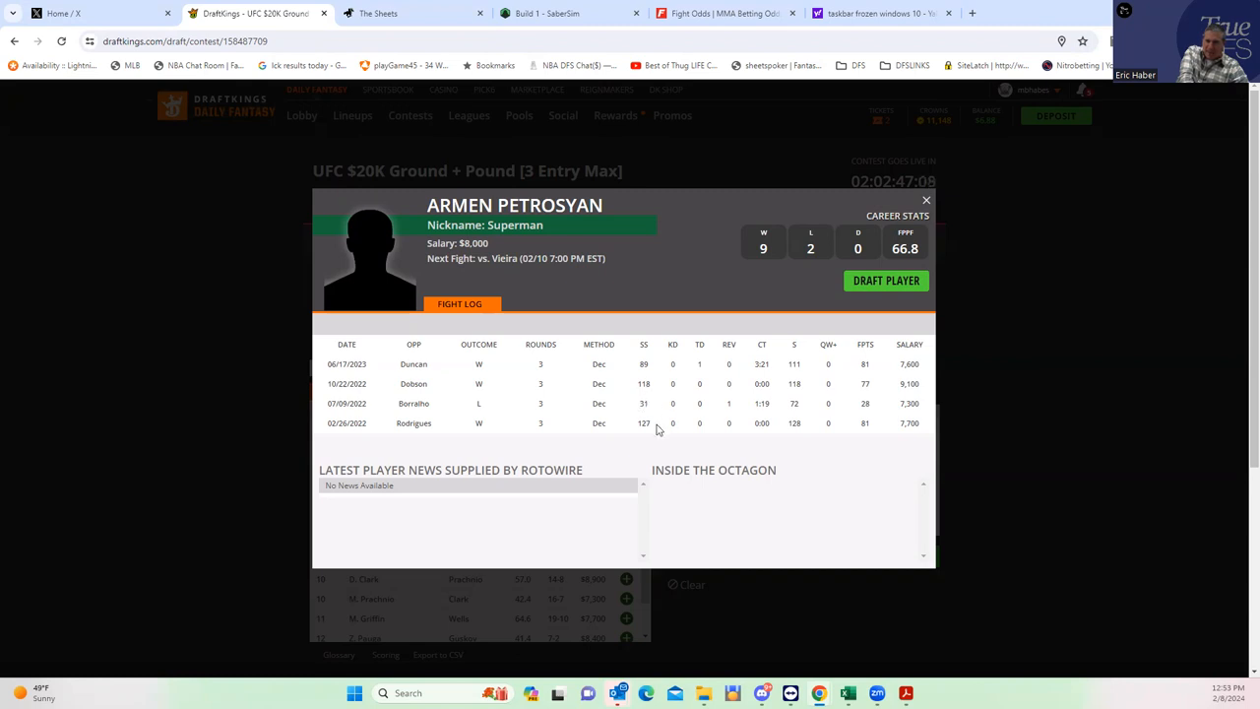
scroll(down, 3)
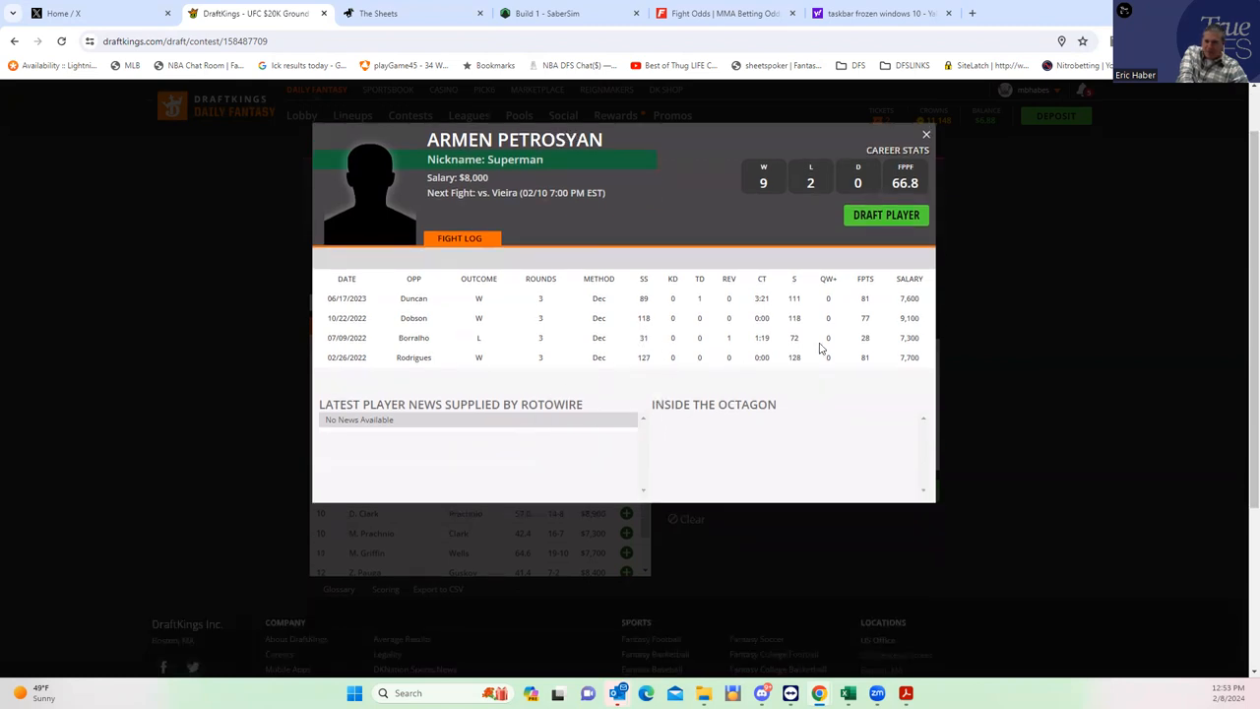
mouse_move(867, 358)
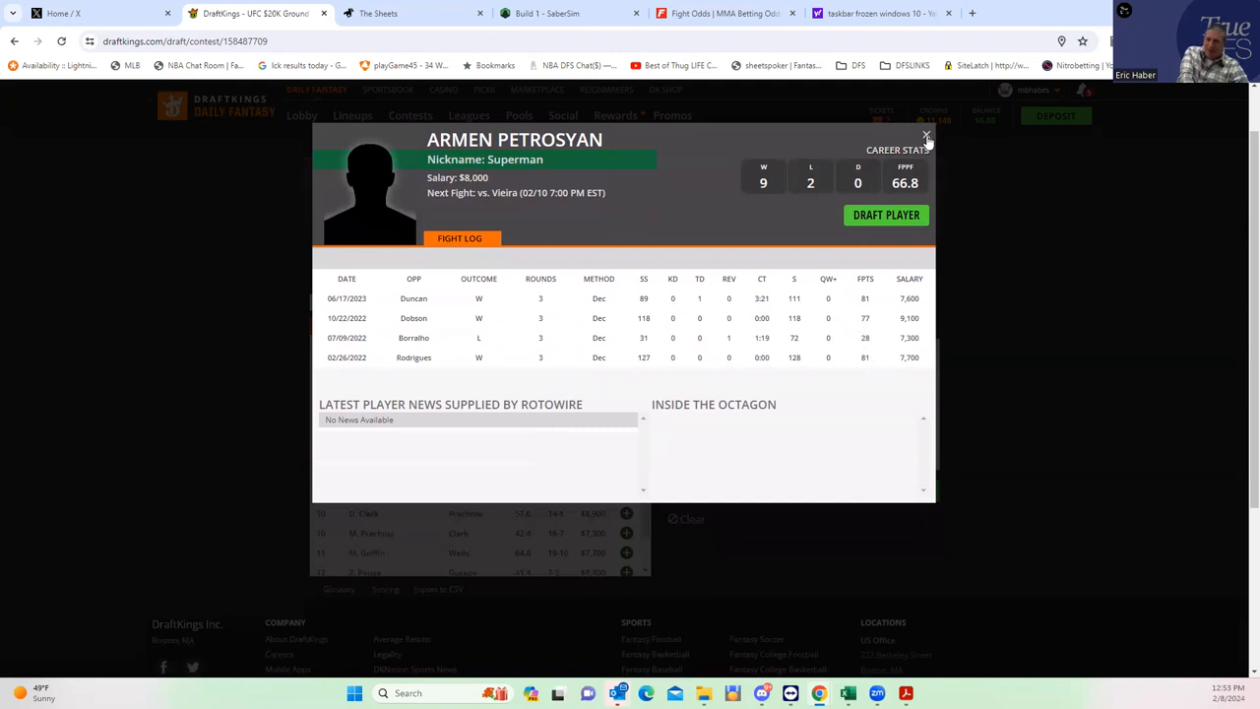
click(925, 134)
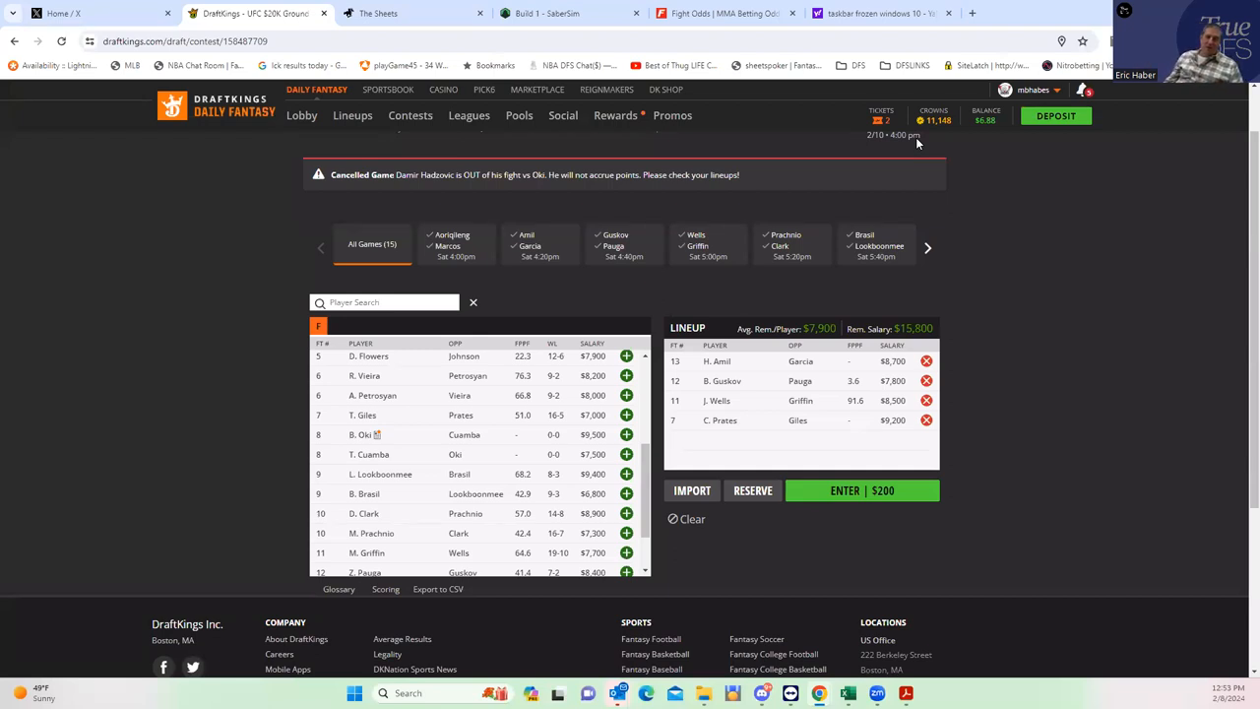
mouse_move(699, 247)
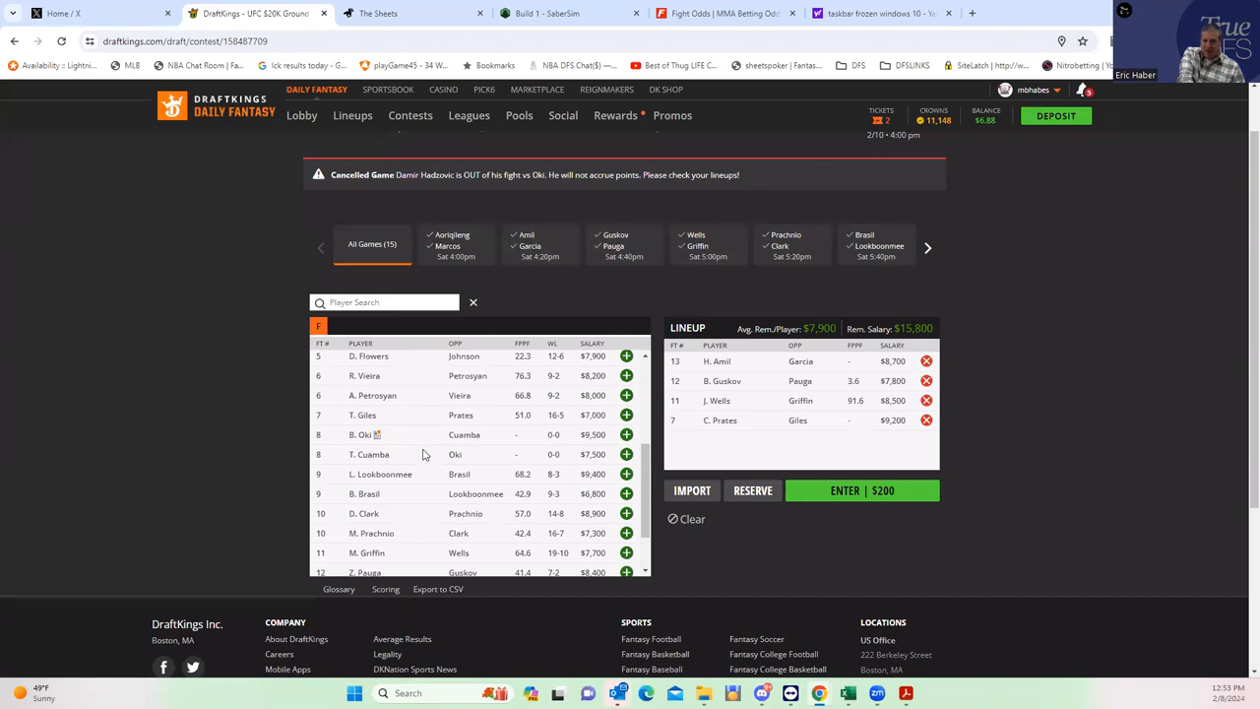
mouse_move(397, 122)
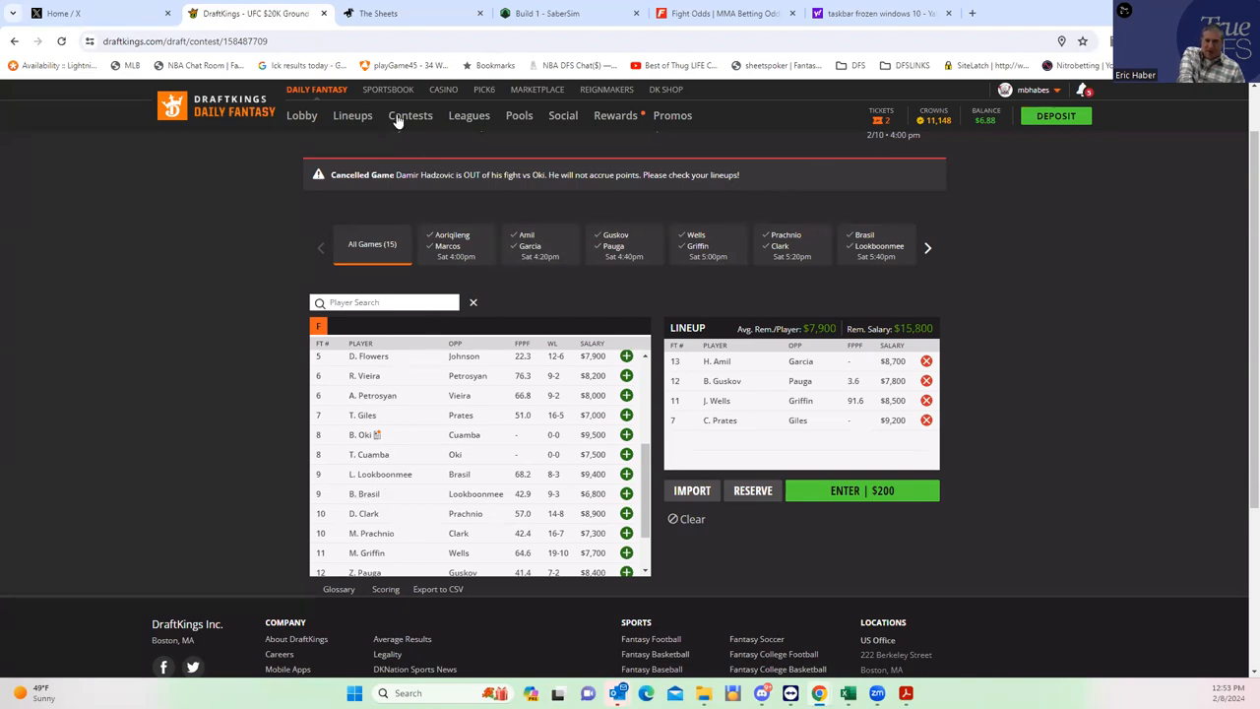
- Bring the Vieira–Petrosyan round and method-of-victory props back into view on FightOdds
click(718, 11)
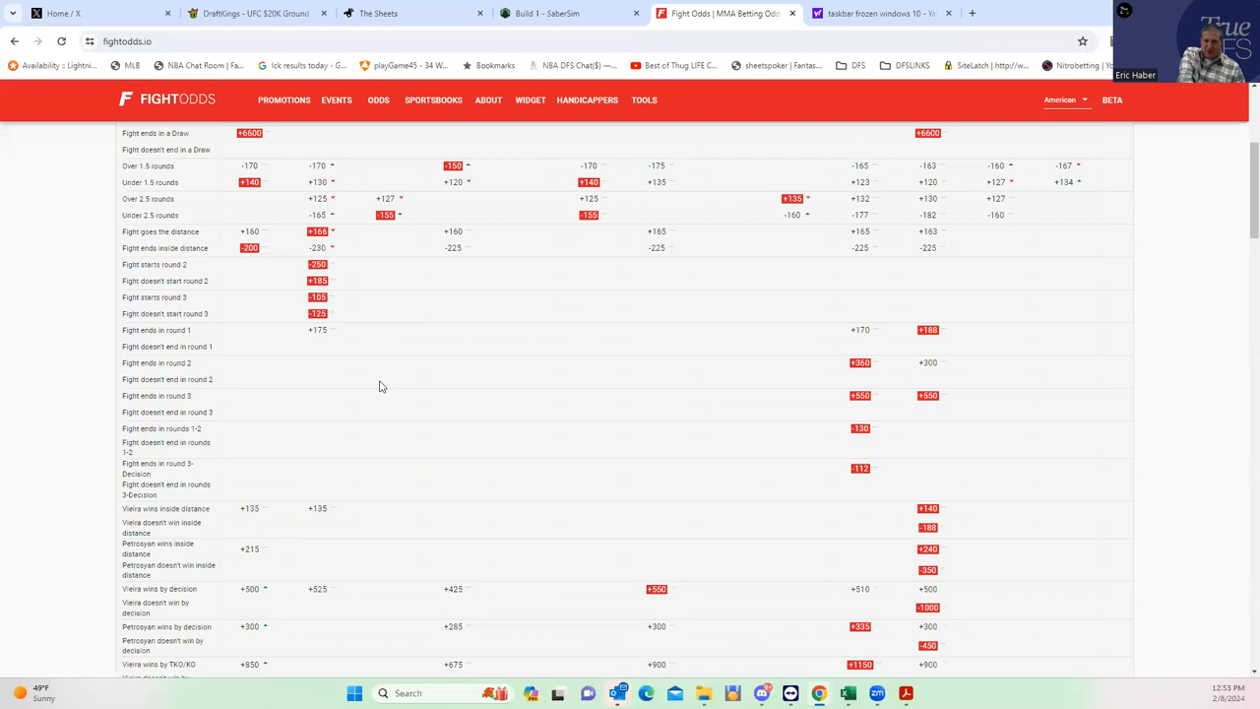
scroll(up, 3)
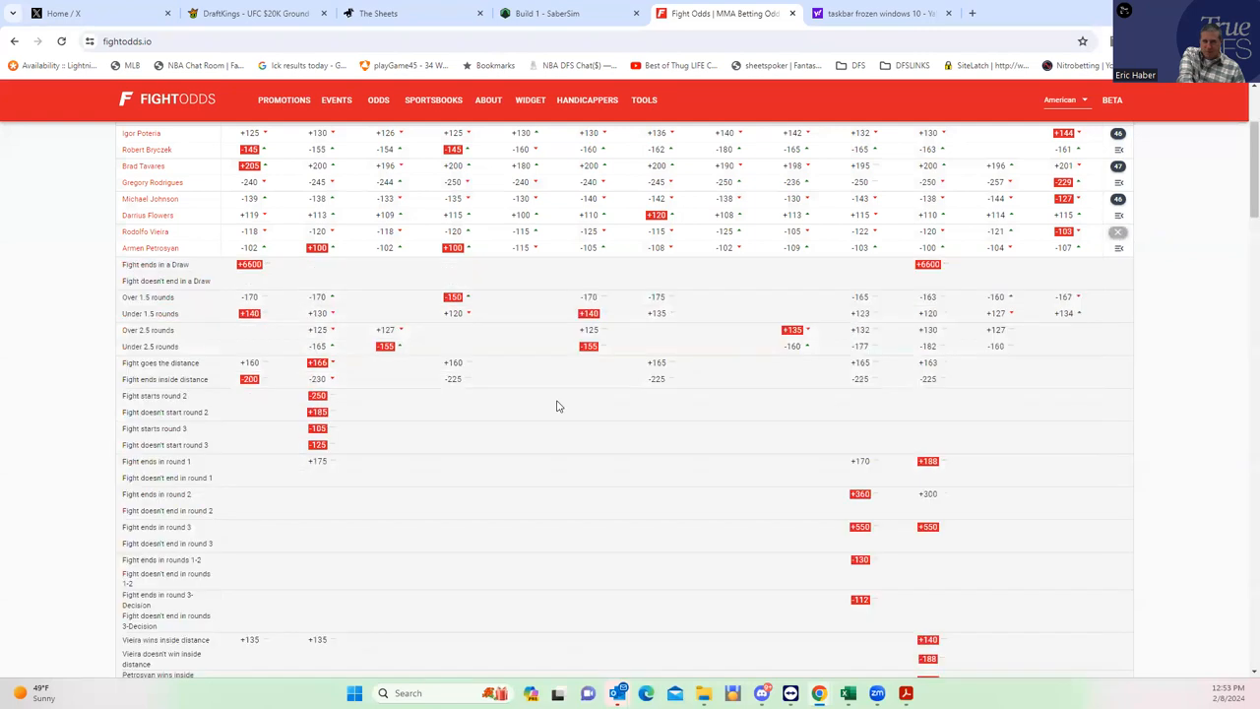
scroll(down, 3)
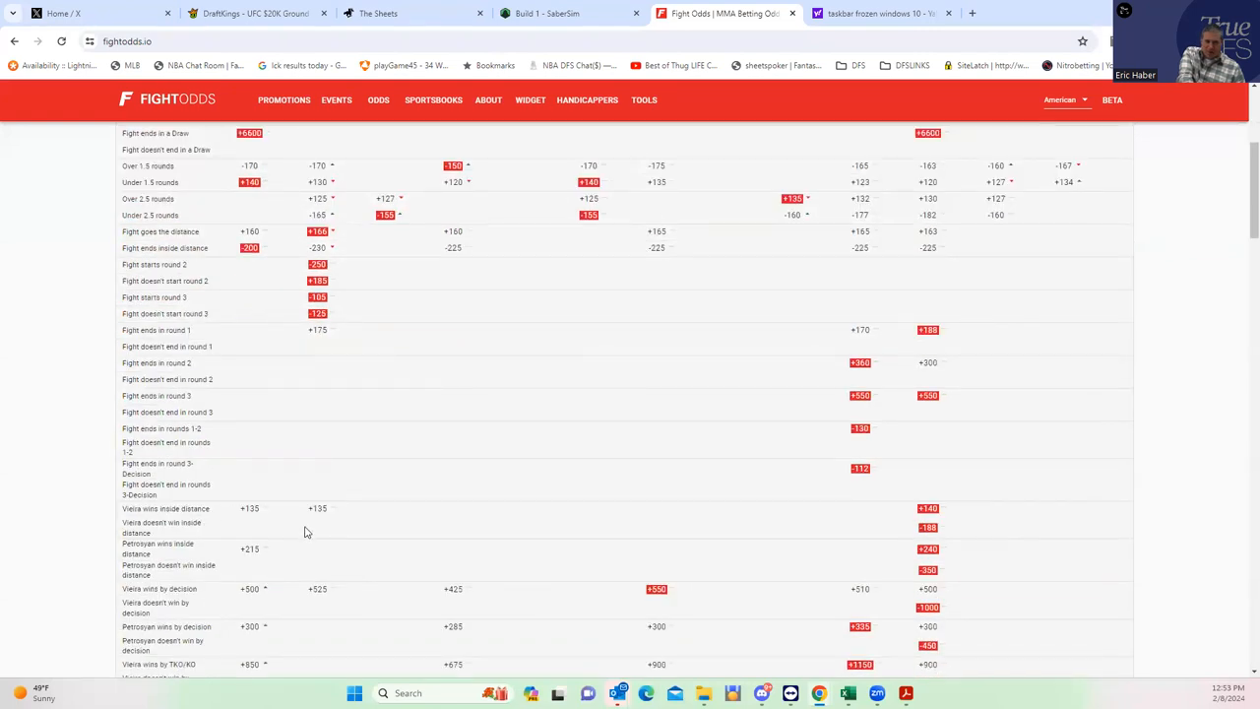
mouse_move(924, 549)
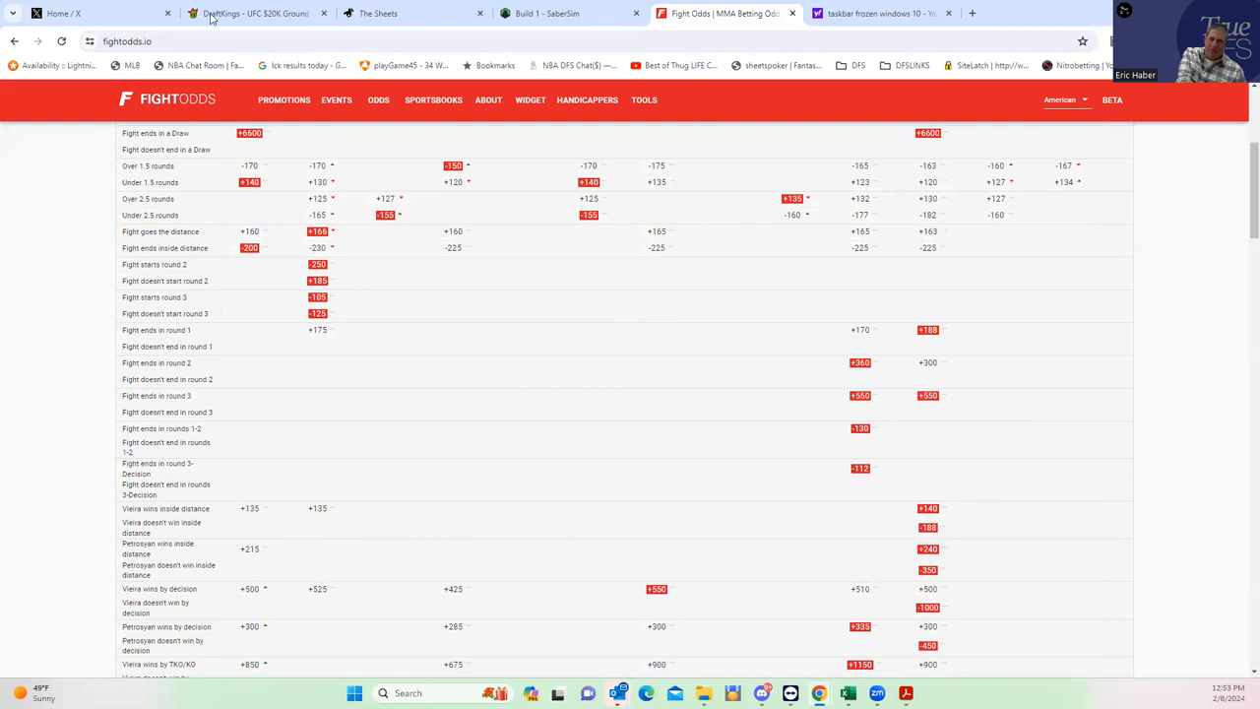
- Add R. Vieira as the fifth DraftKings pick, leaving $7,600 of salary
click(256, 11)
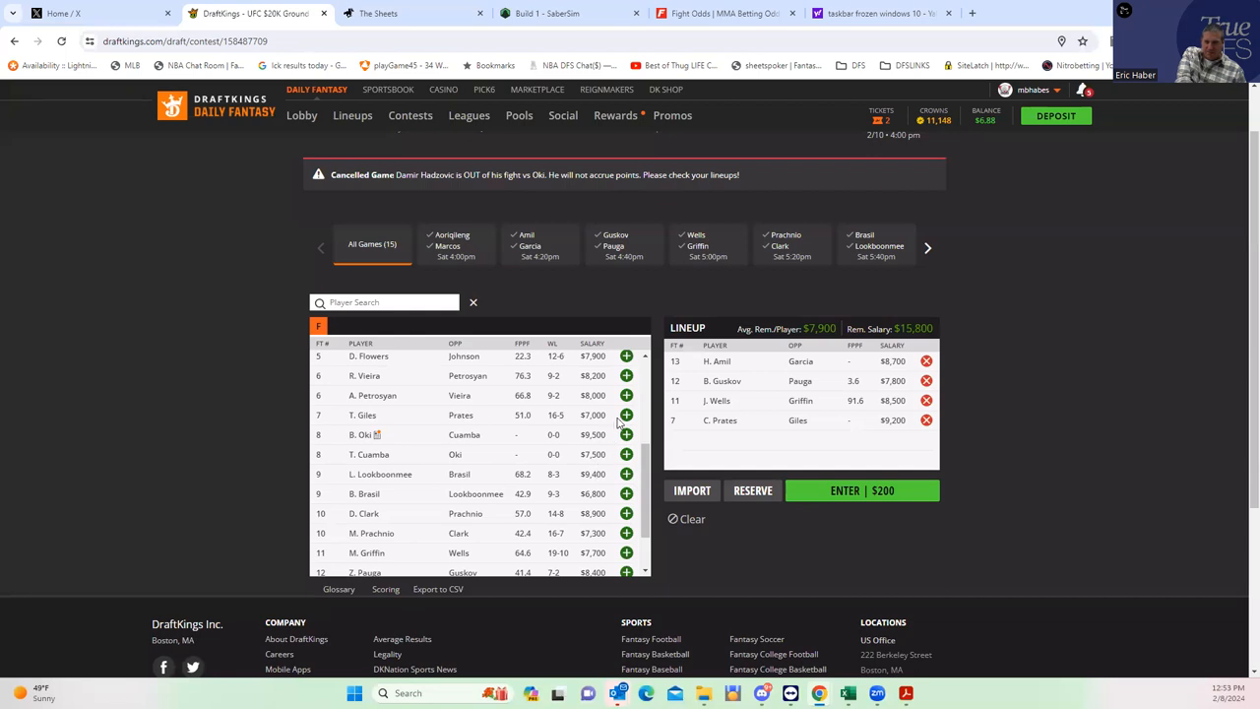
mouse_move(627, 435)
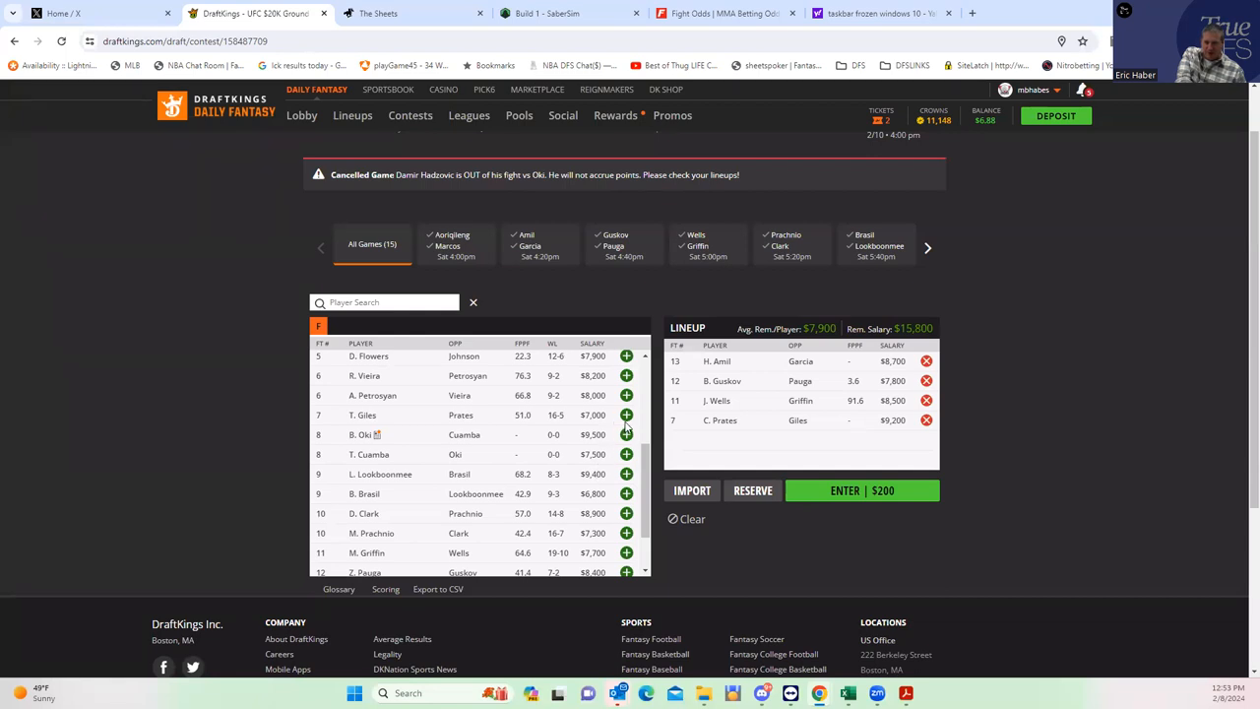
click(626, 374)
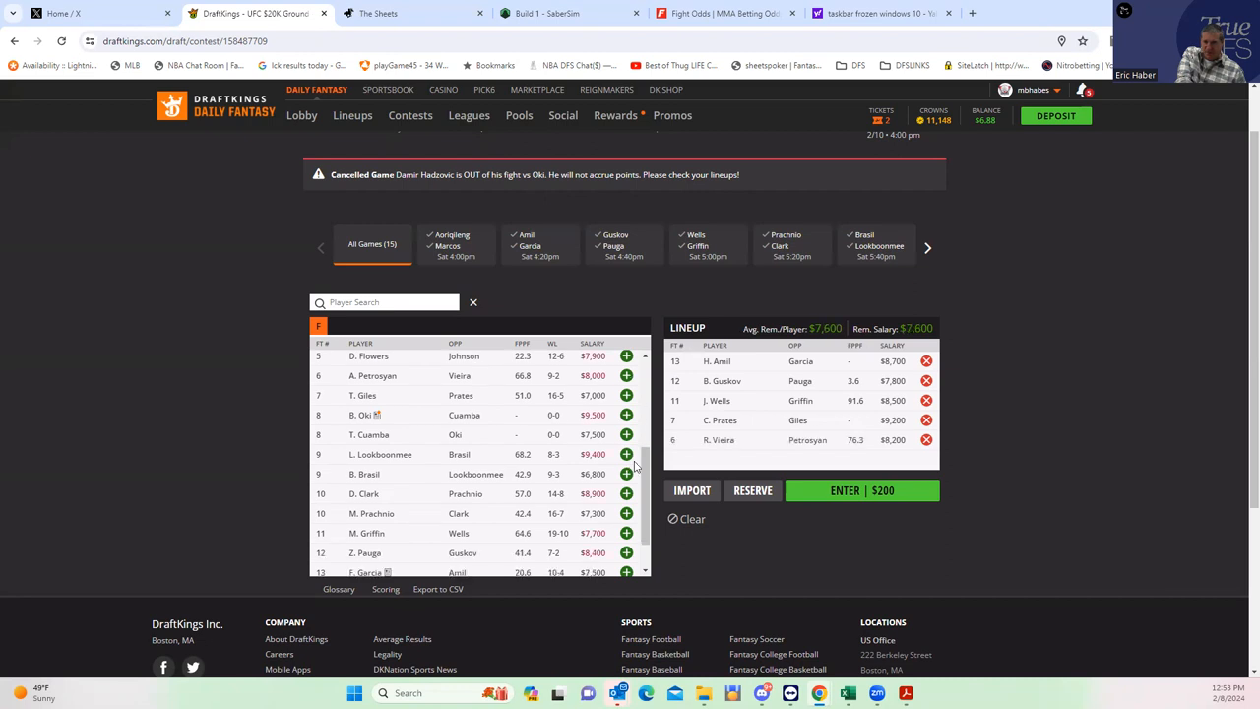
scroll(up, 3)
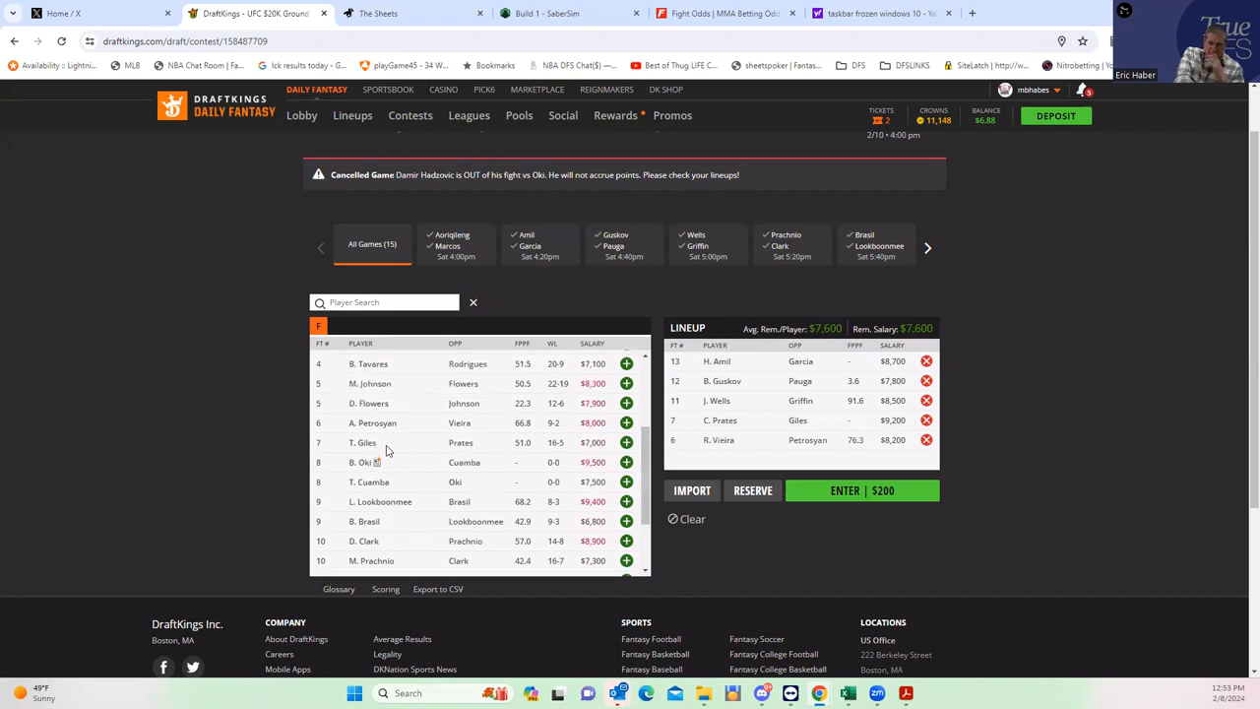
mouse_move(386, 399)
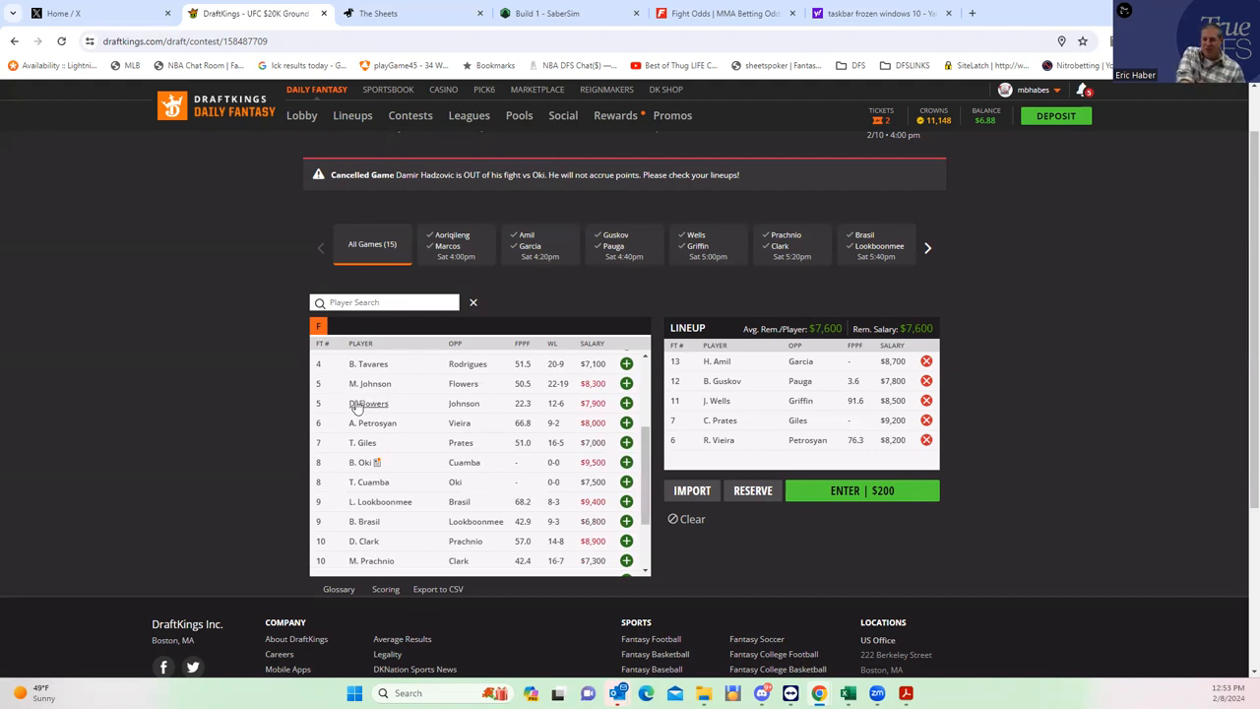
- Scroll FightOdds to the Johnson–Flowers inside-distance and decision props
click(724, 12)
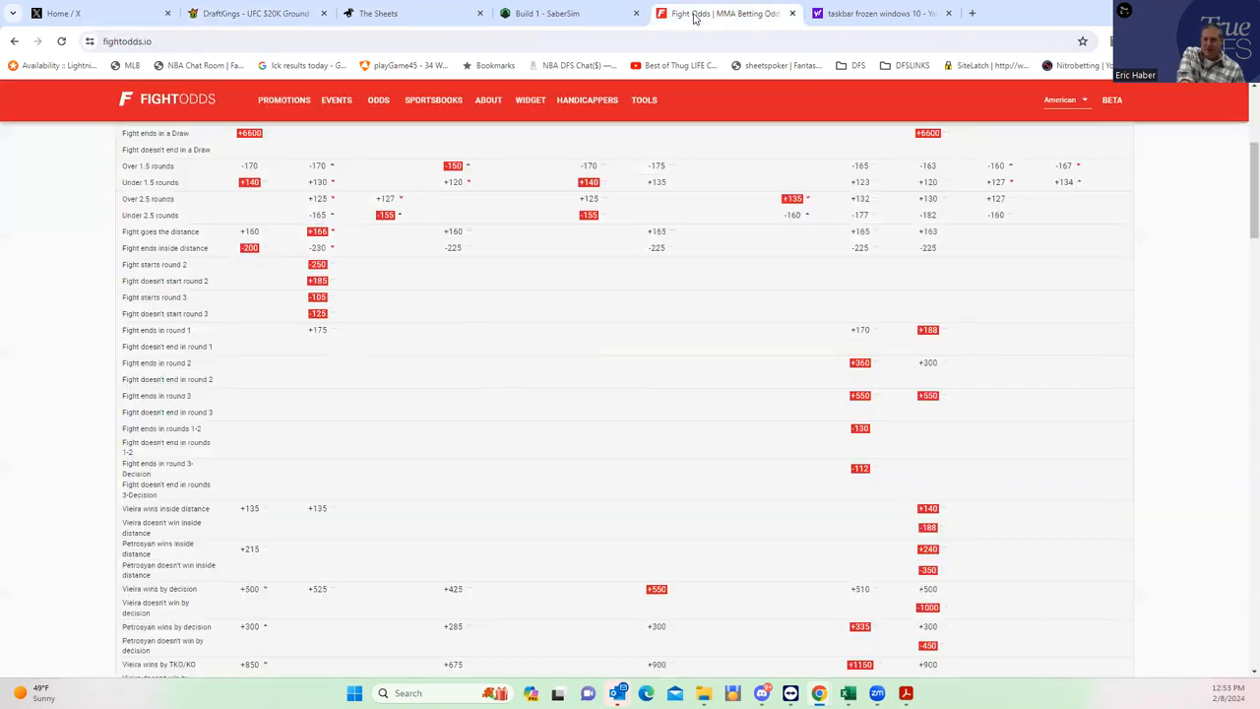
scroll(up, 3)
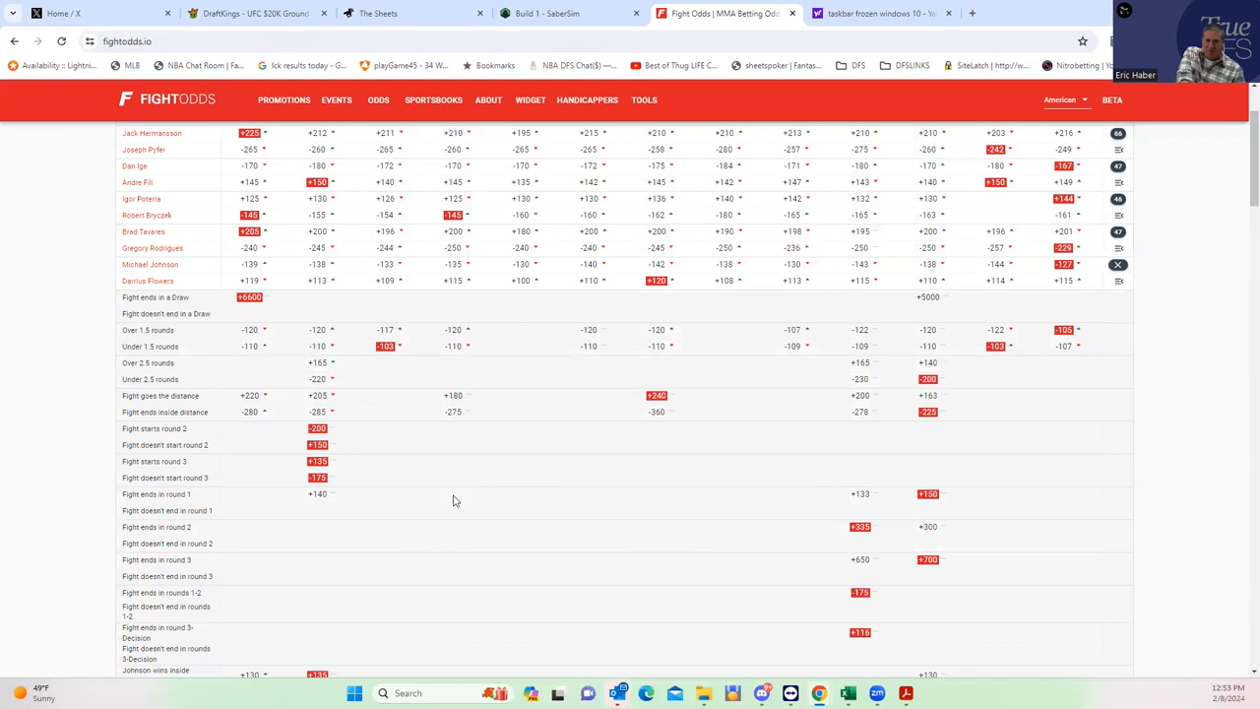
scroll(down, 3)
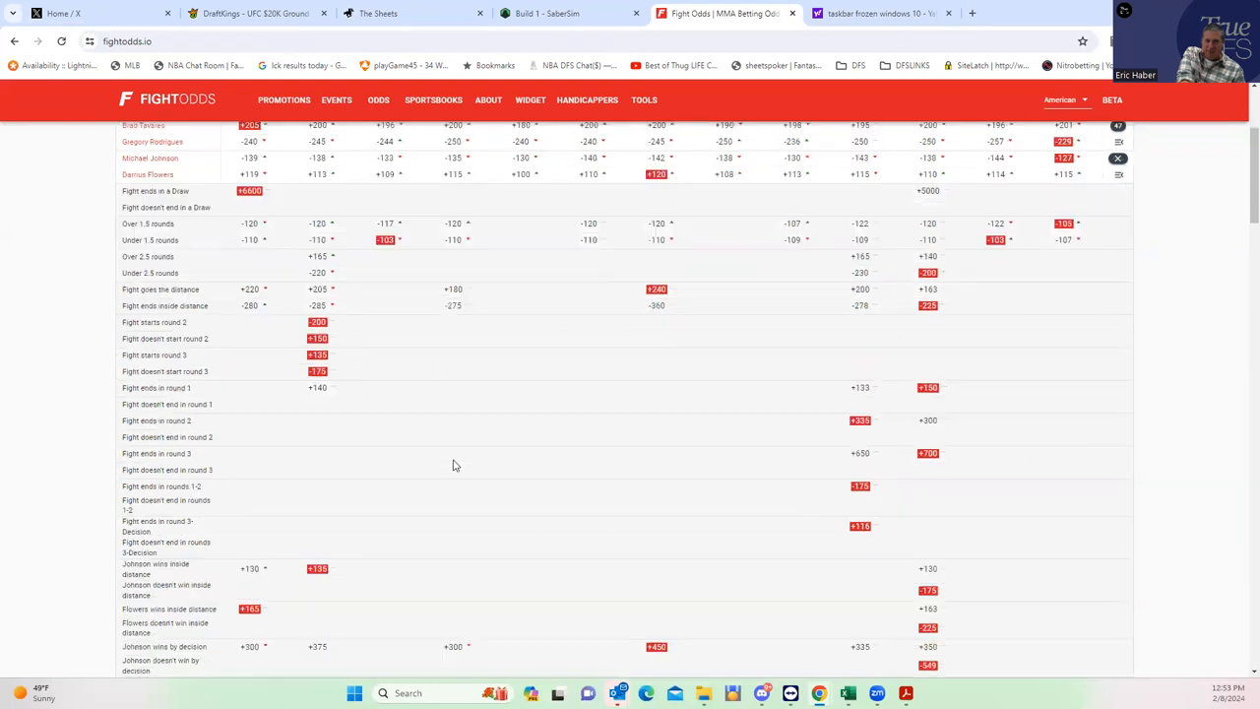
scroll(down, 3)
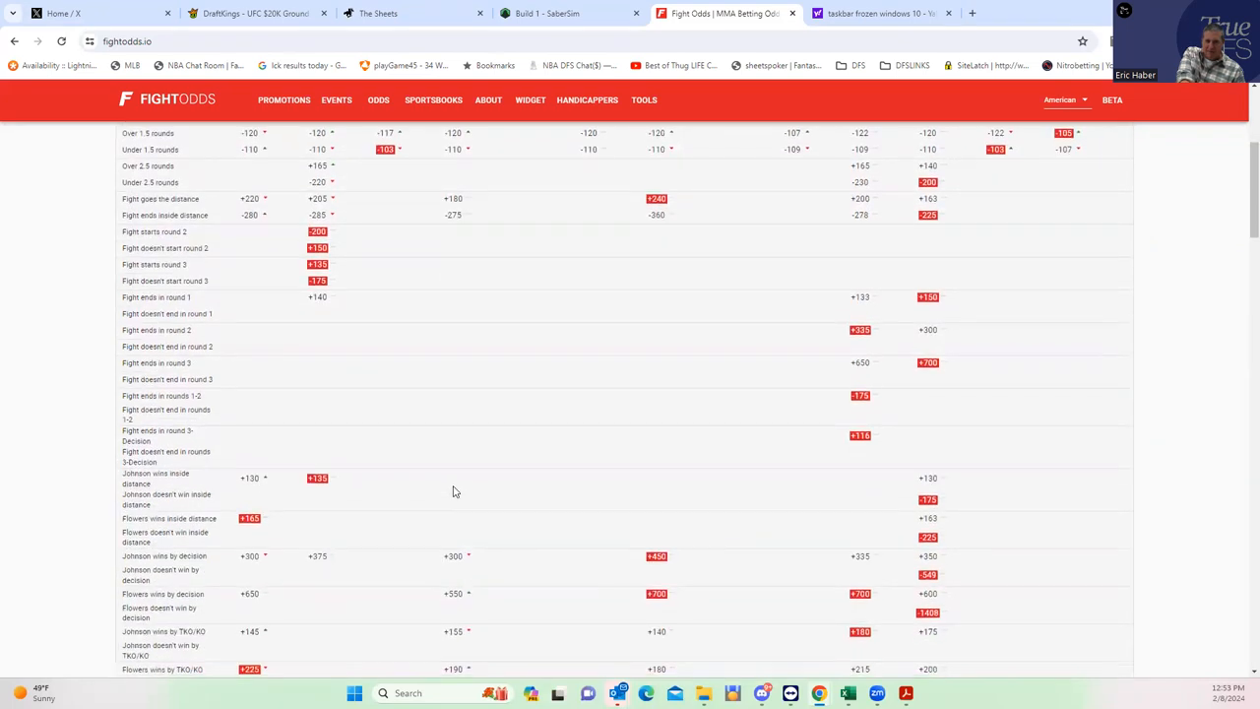
mouse_move(863, 545)
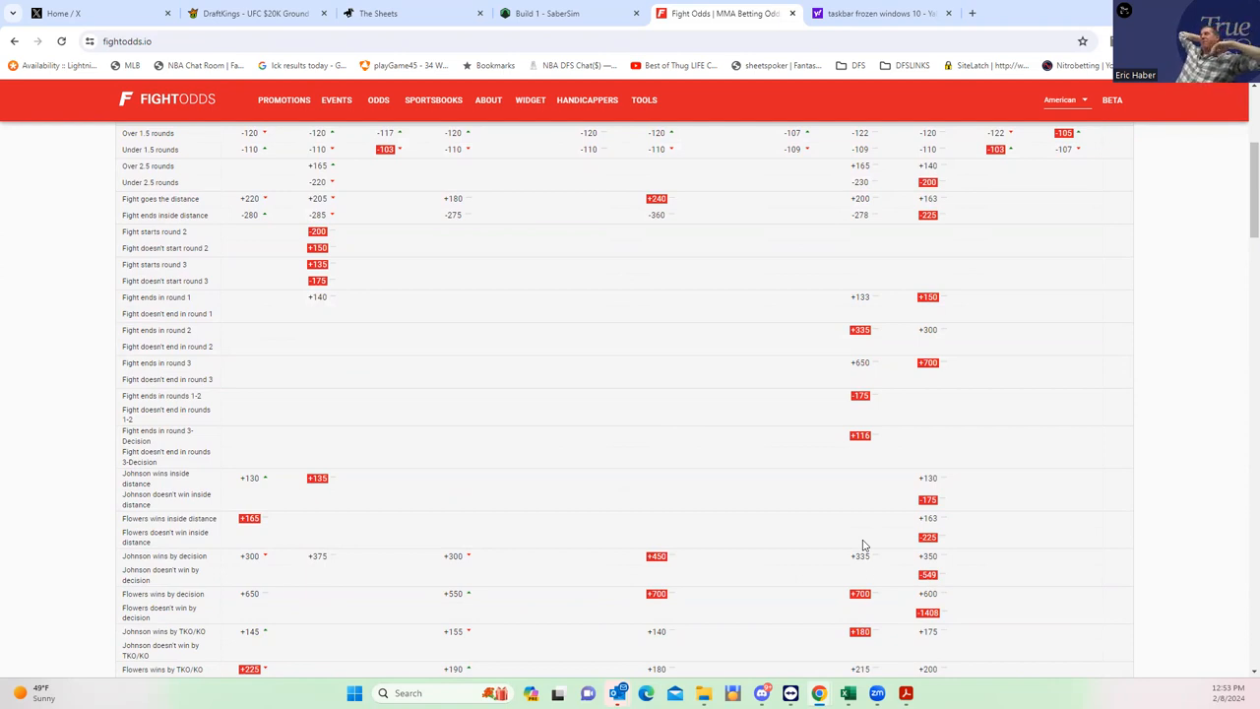
mouse_move(630, 359)
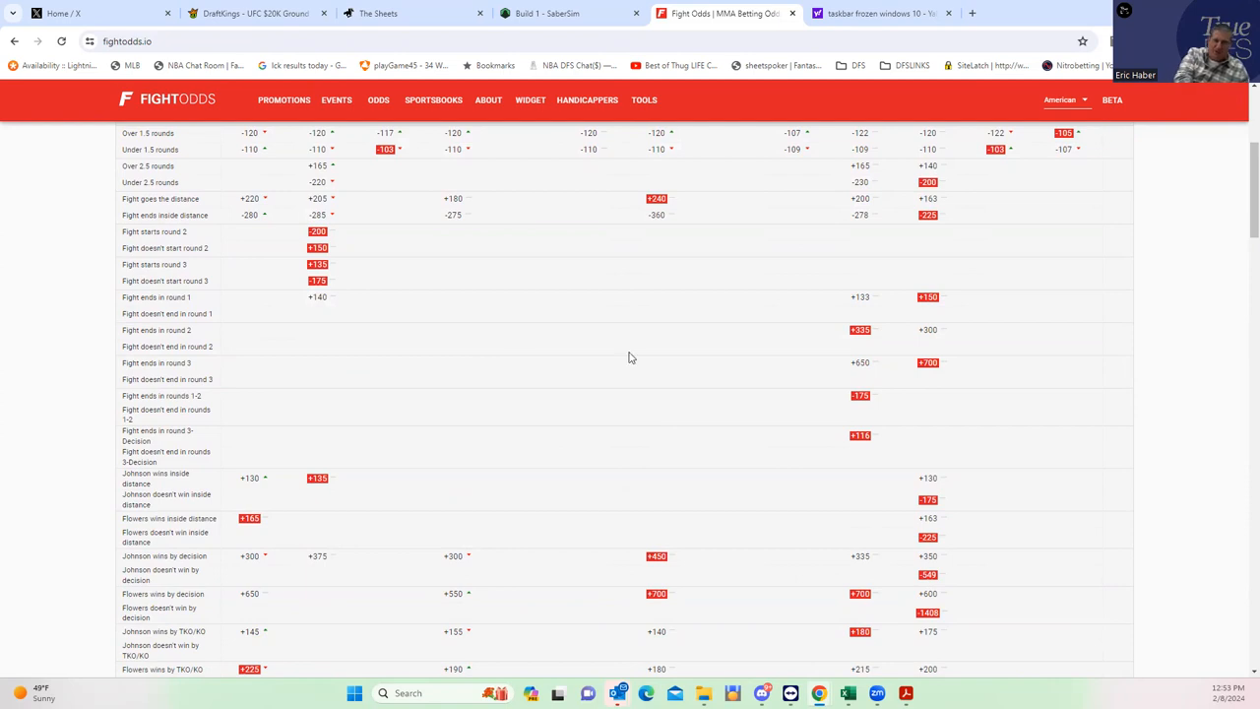
- Search 'F' and add D. Flowers ($7,600) as the sixth pick, completing the lineup
click(246, 11)
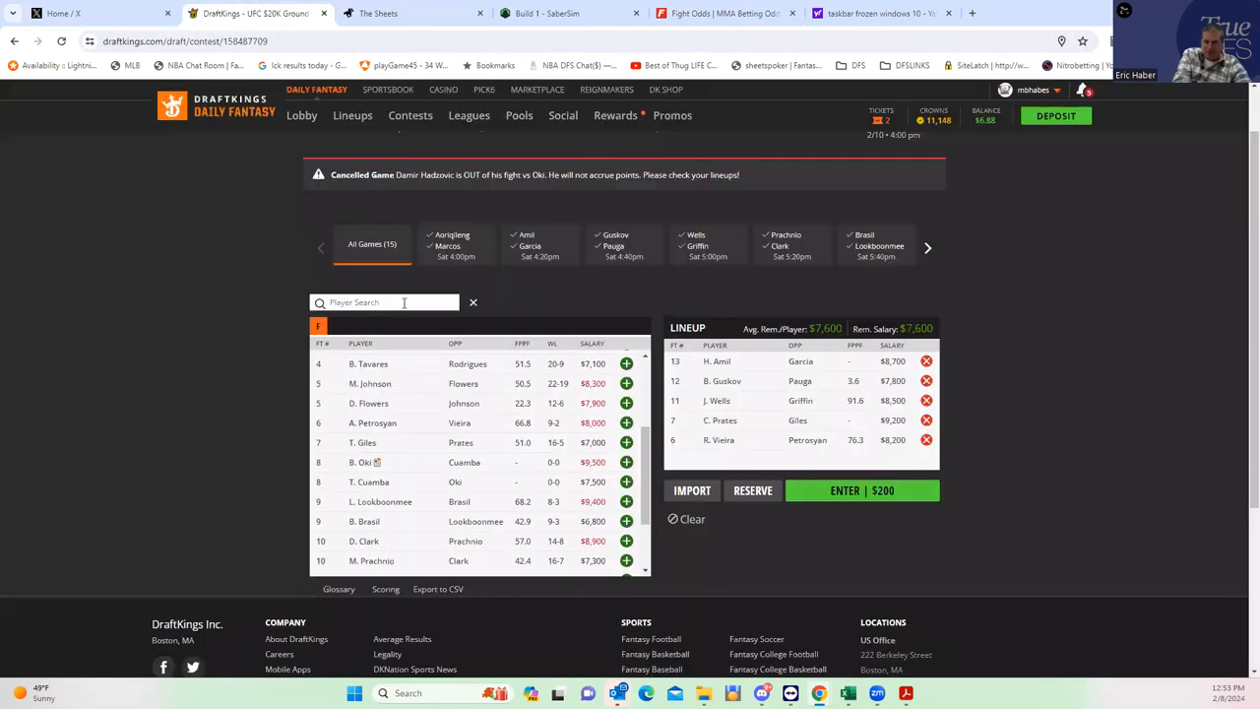
text(Fl)
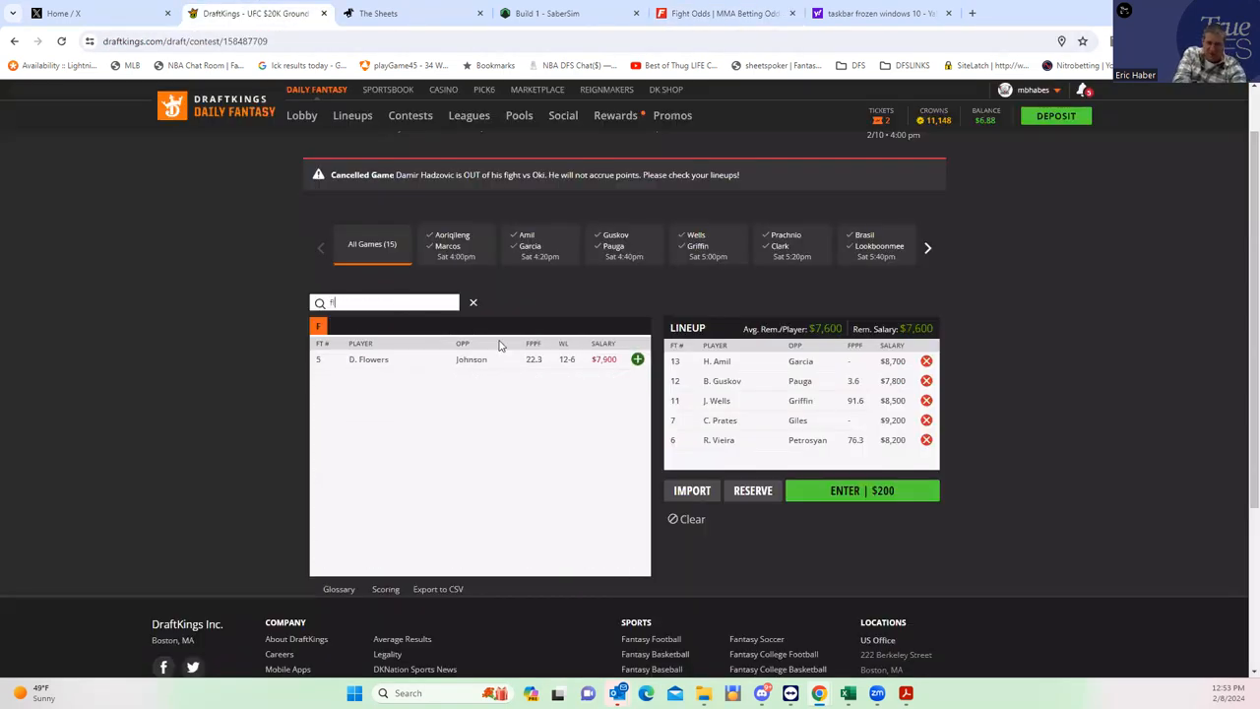
click(638, 359)
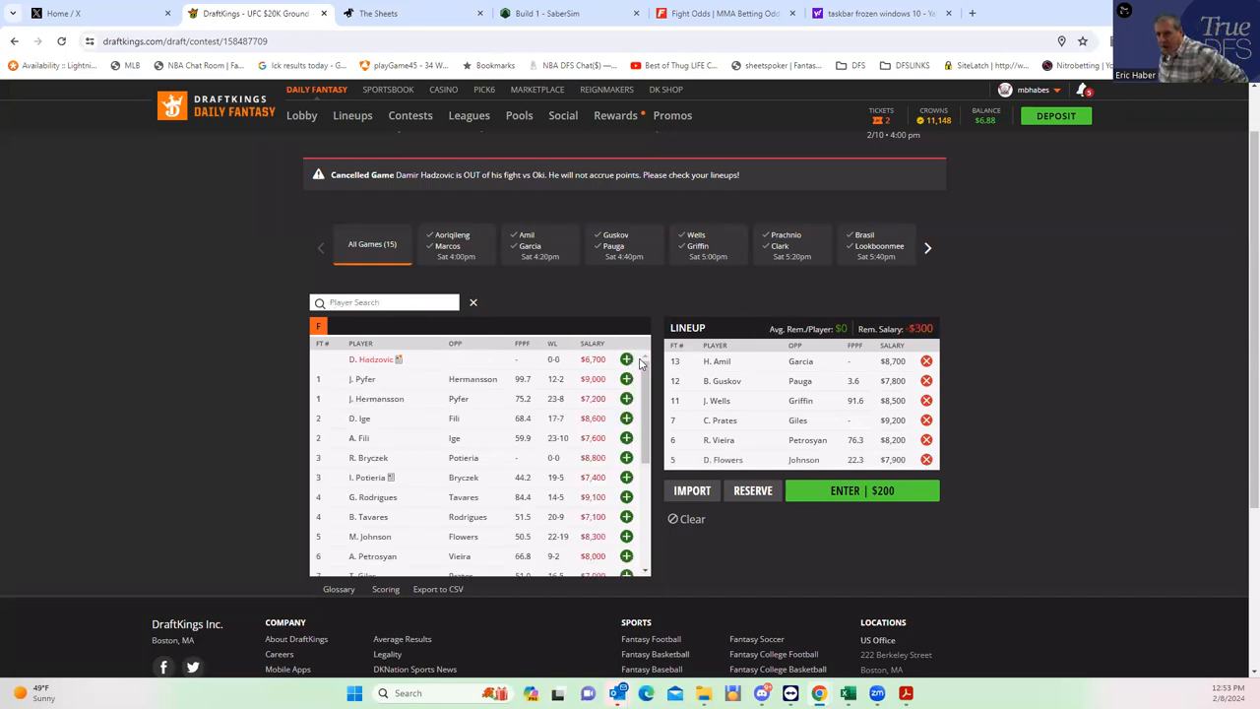
mouse_move(411, 579)
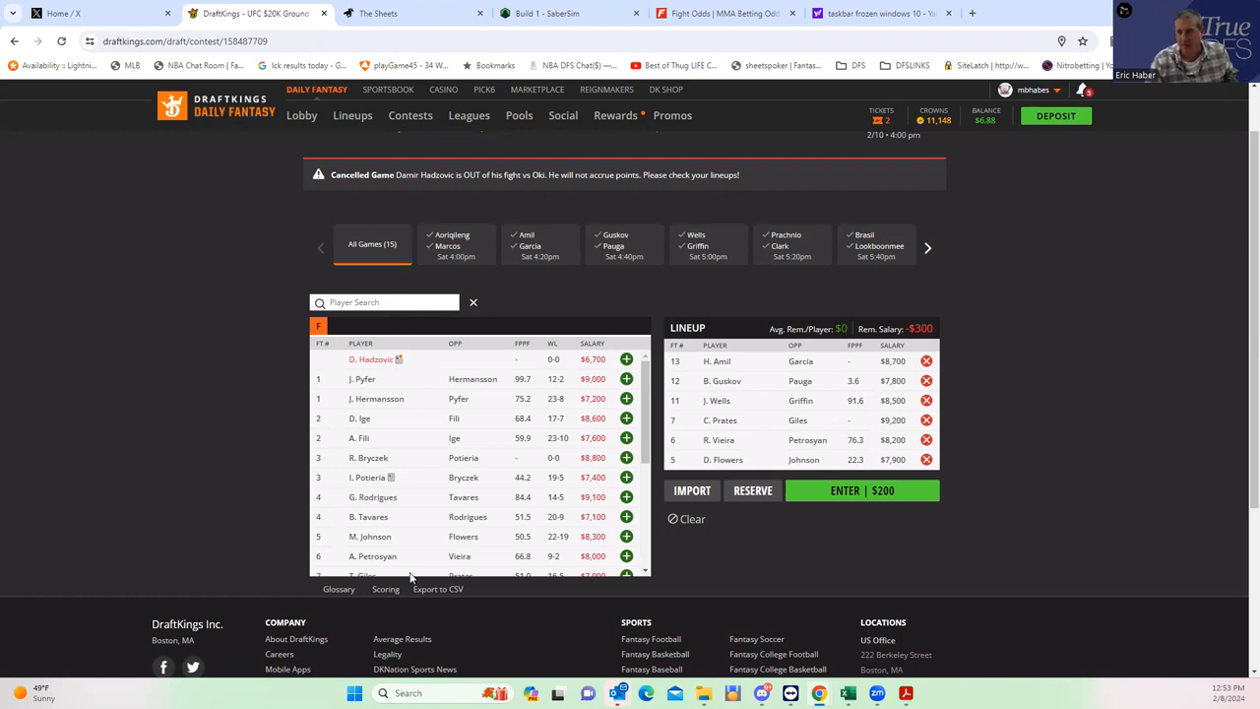
mouse_move(947, 429)
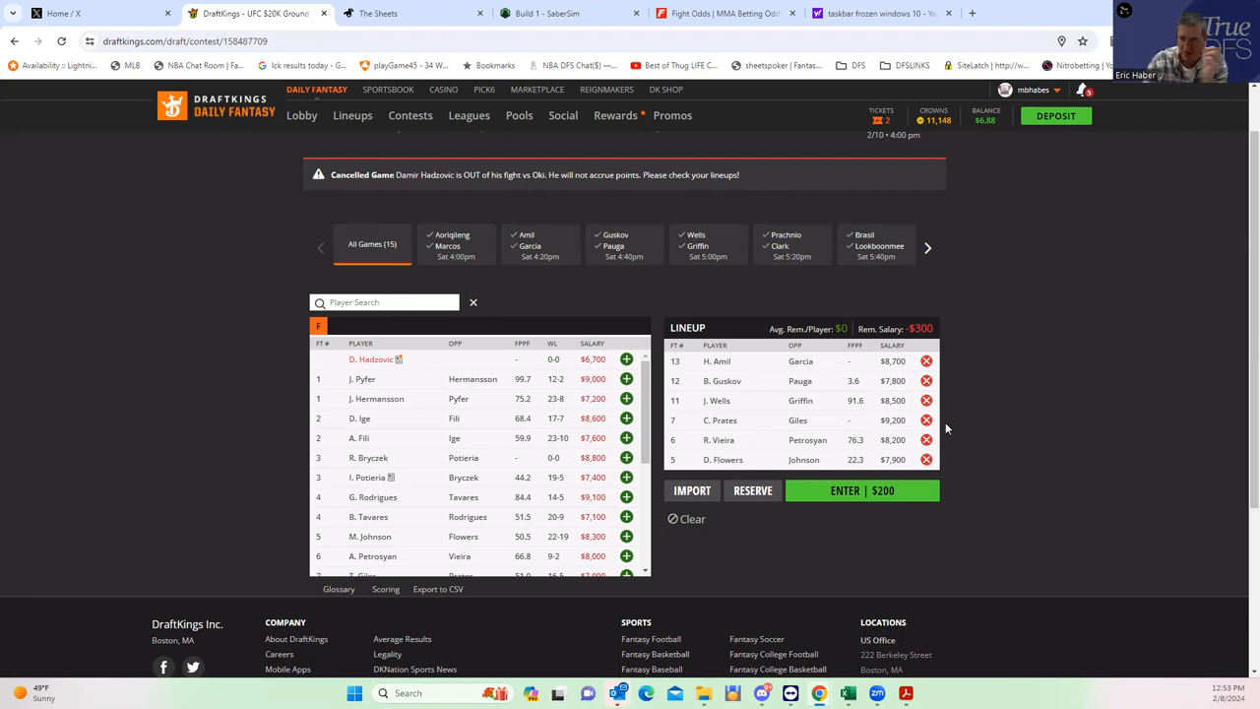
mouse_move(812, 426)
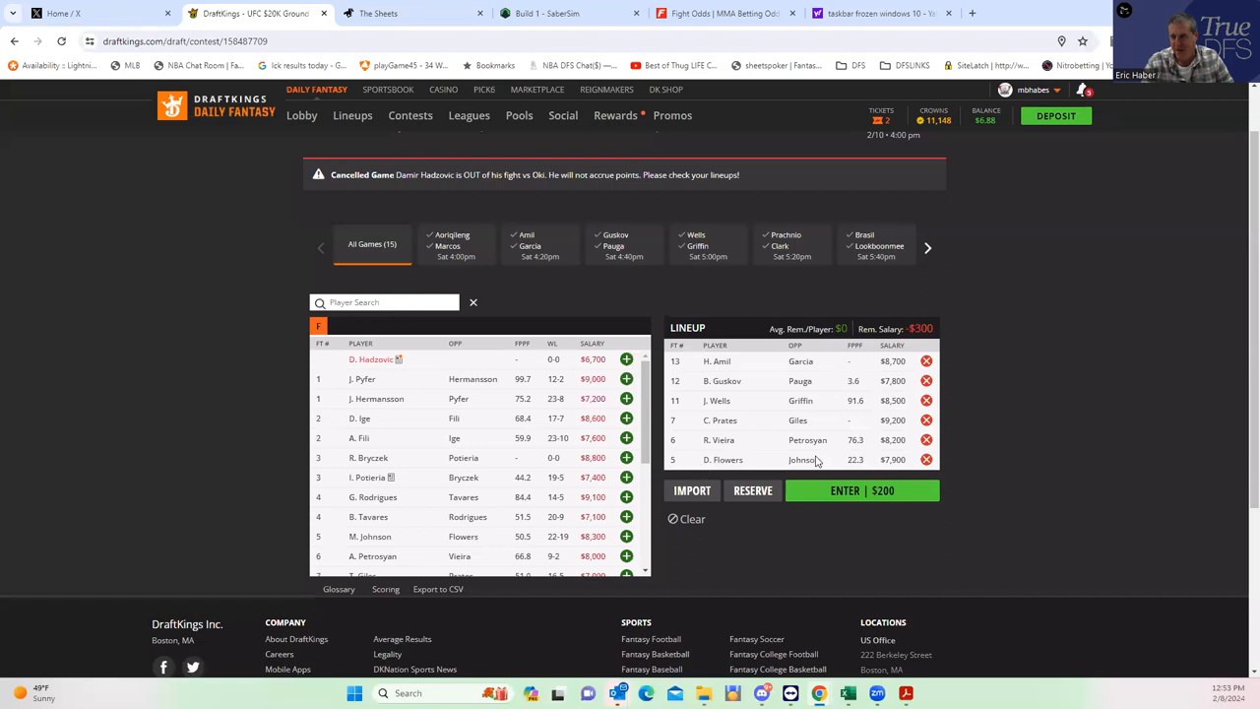
click(725, 12)
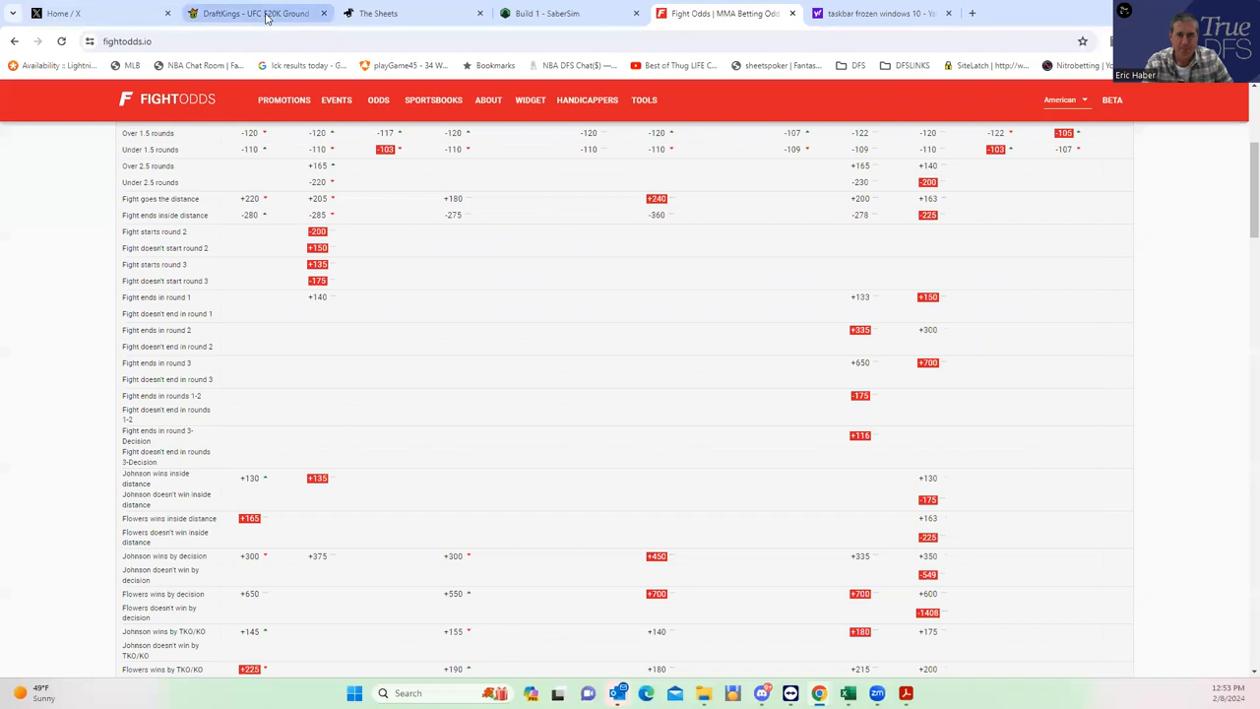
click(254, 12)
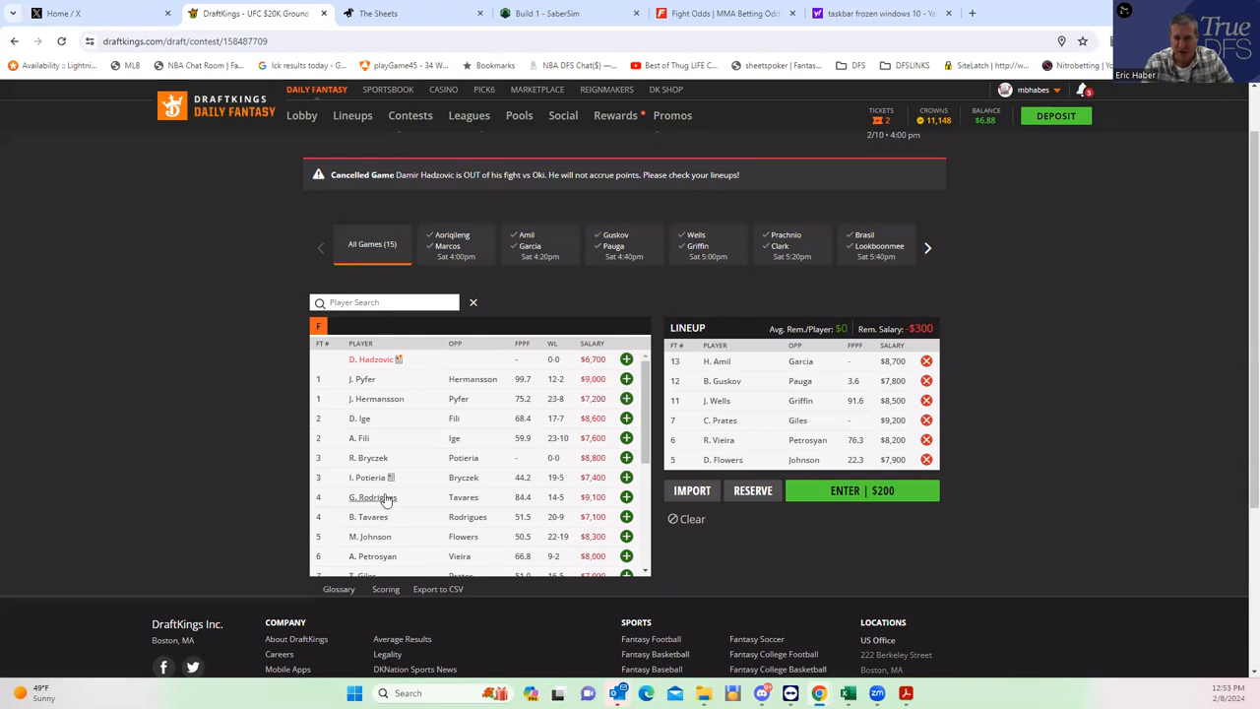
mouse_move(729, 83)
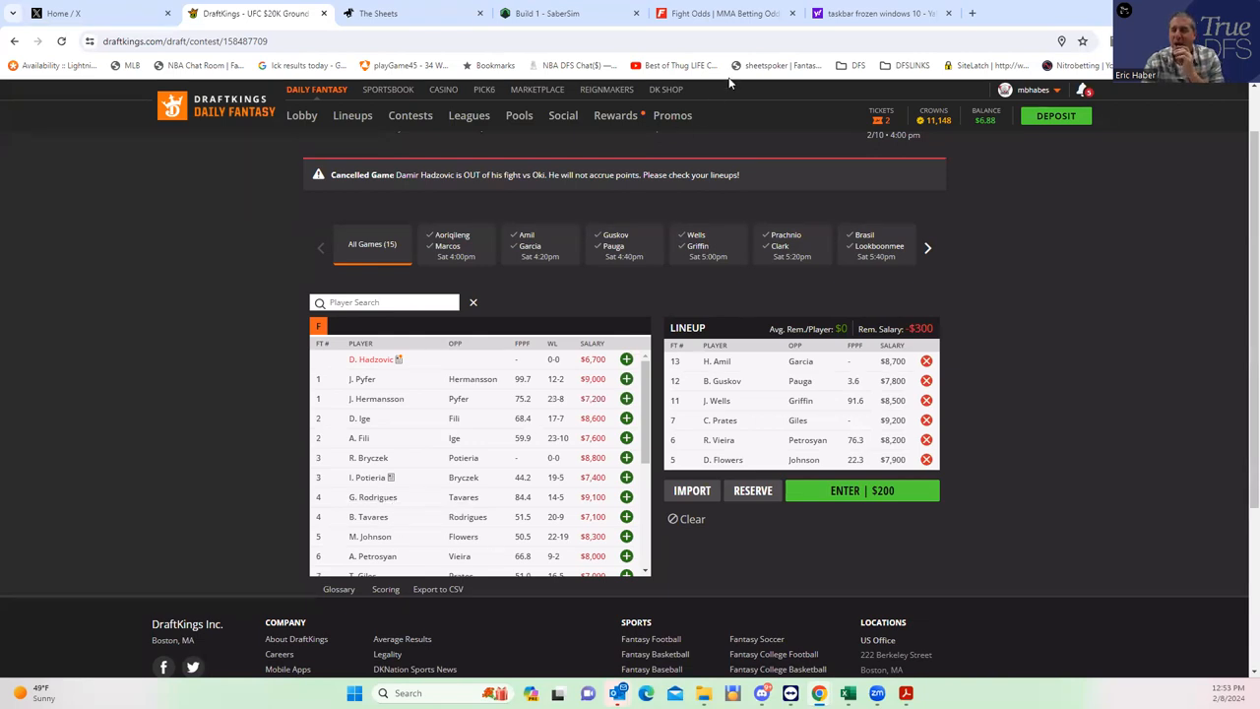
- Check the Tavares–Rodrigues props on FightOdds, glance at the lineup, and return to the odds
click(724, 12)
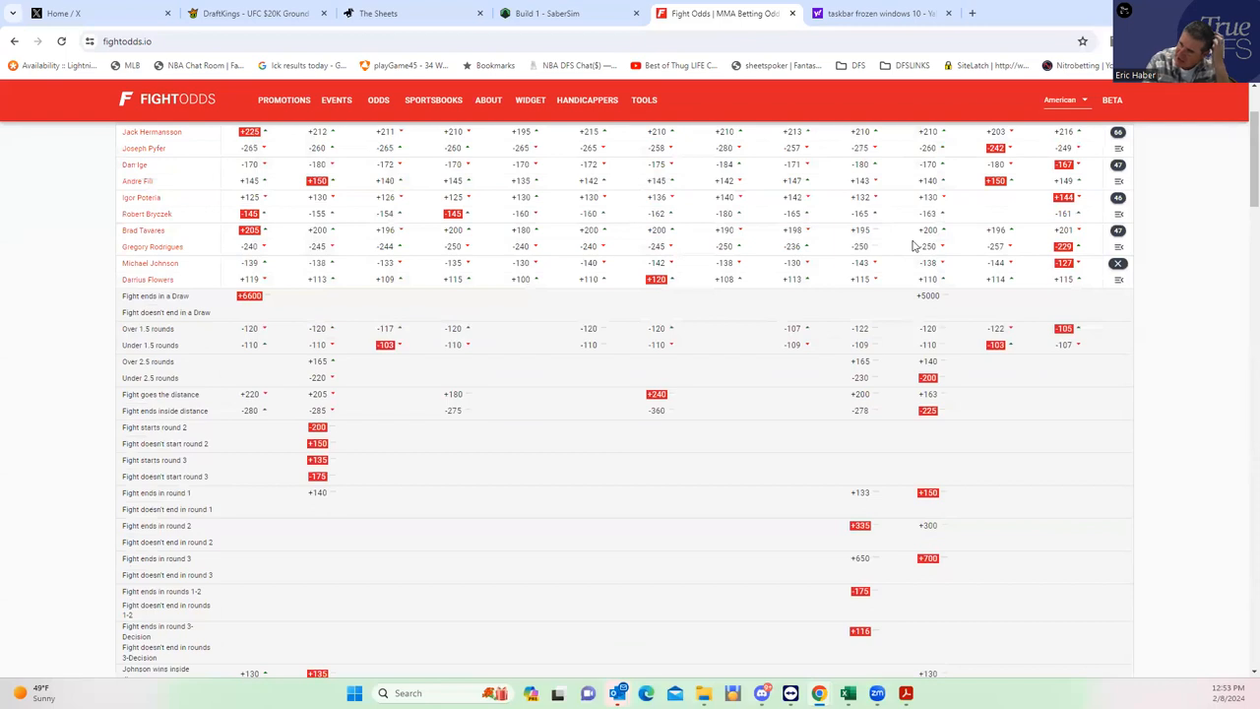
scroll(down, 3)
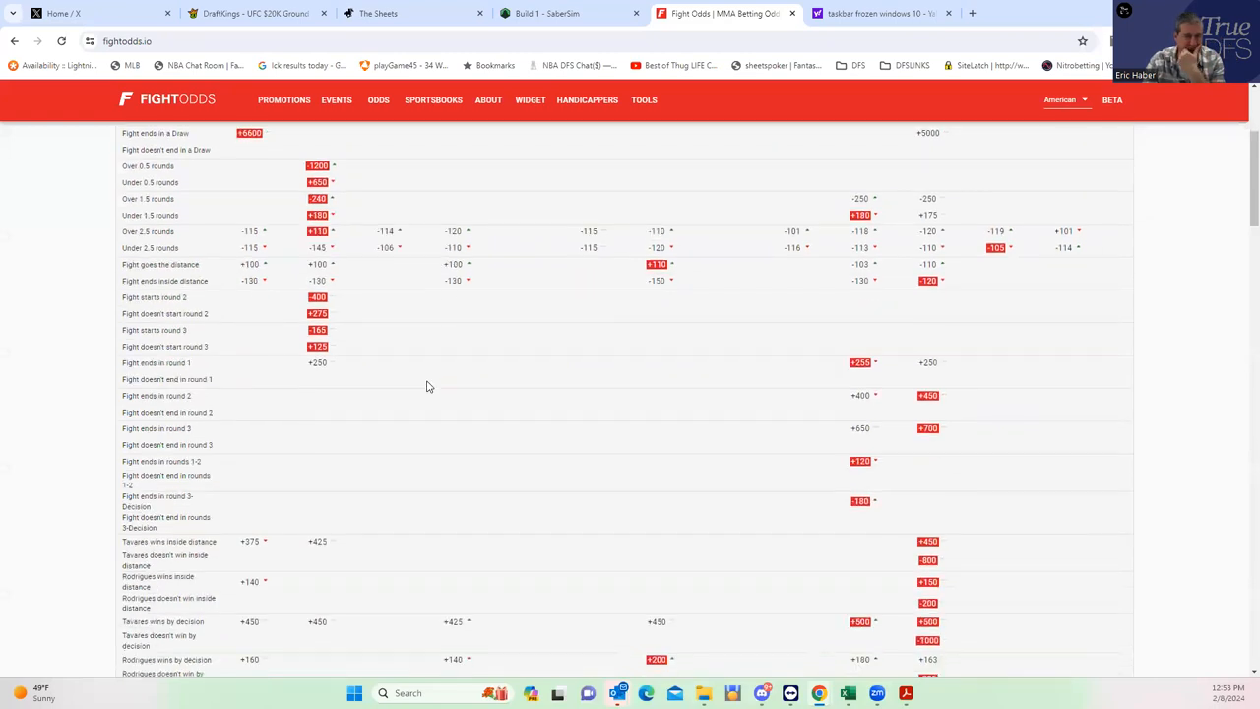
scroll(down, 3)
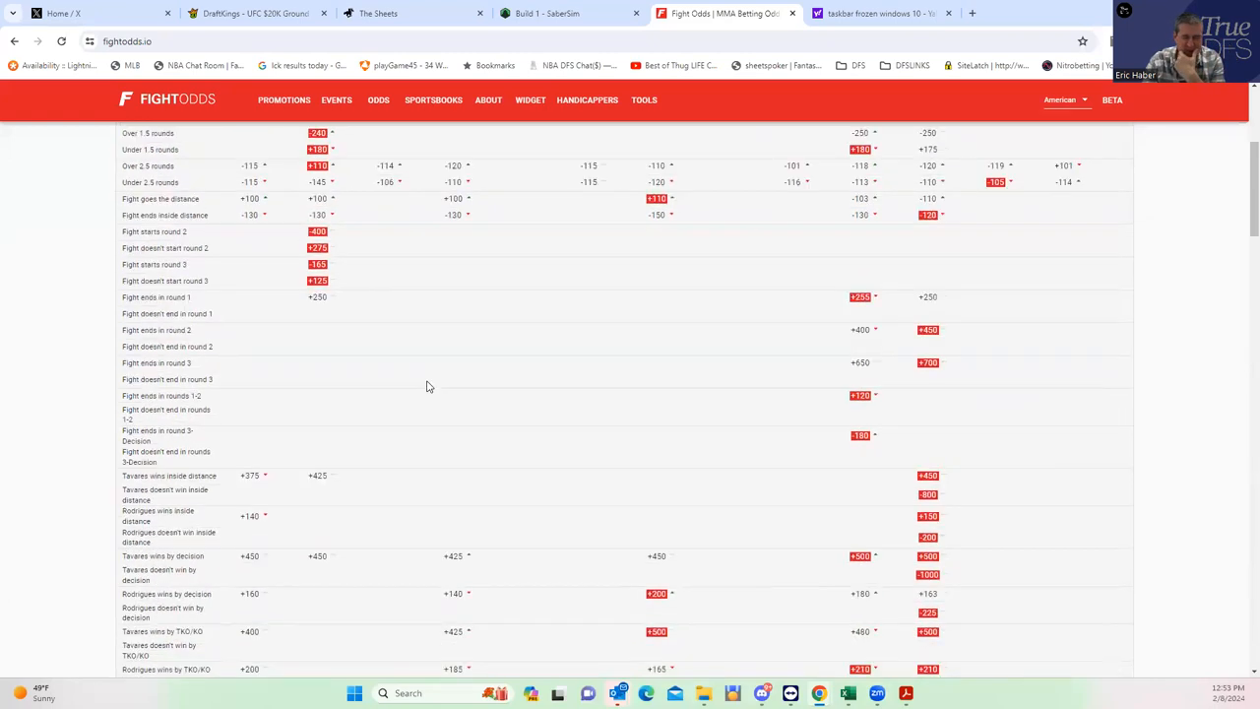
mouse_move(469, 538)
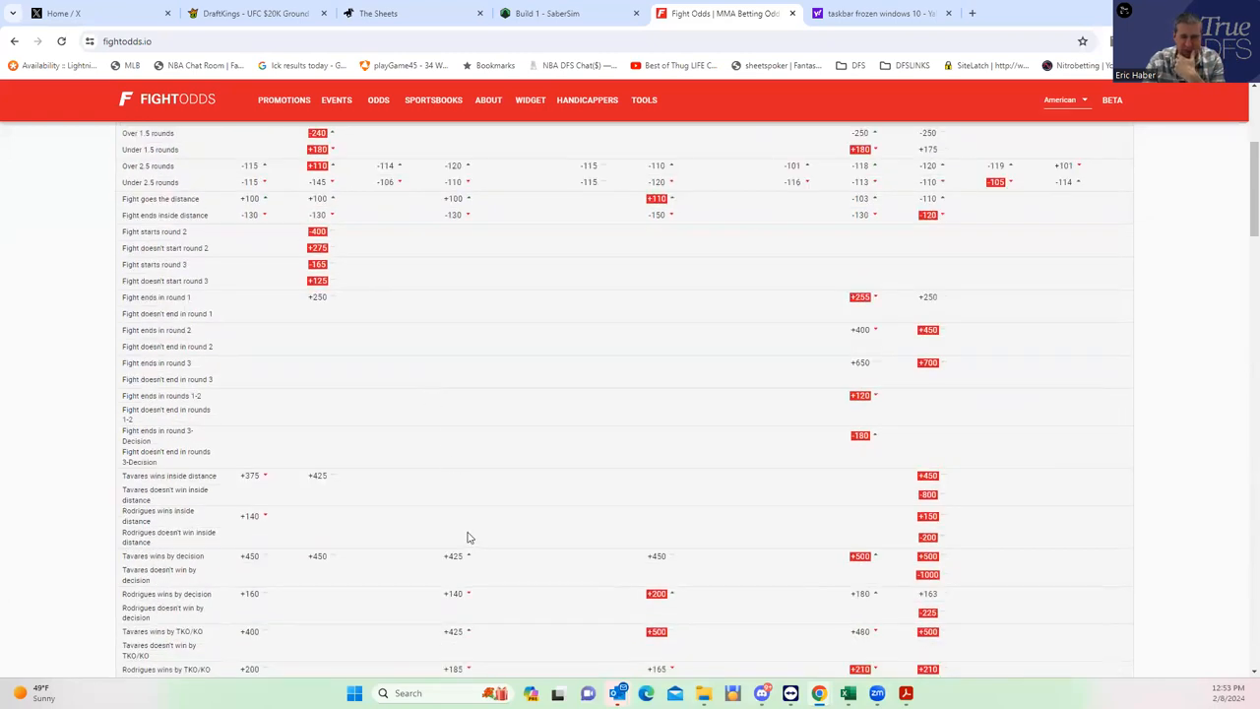
mouse_move(932, 564)
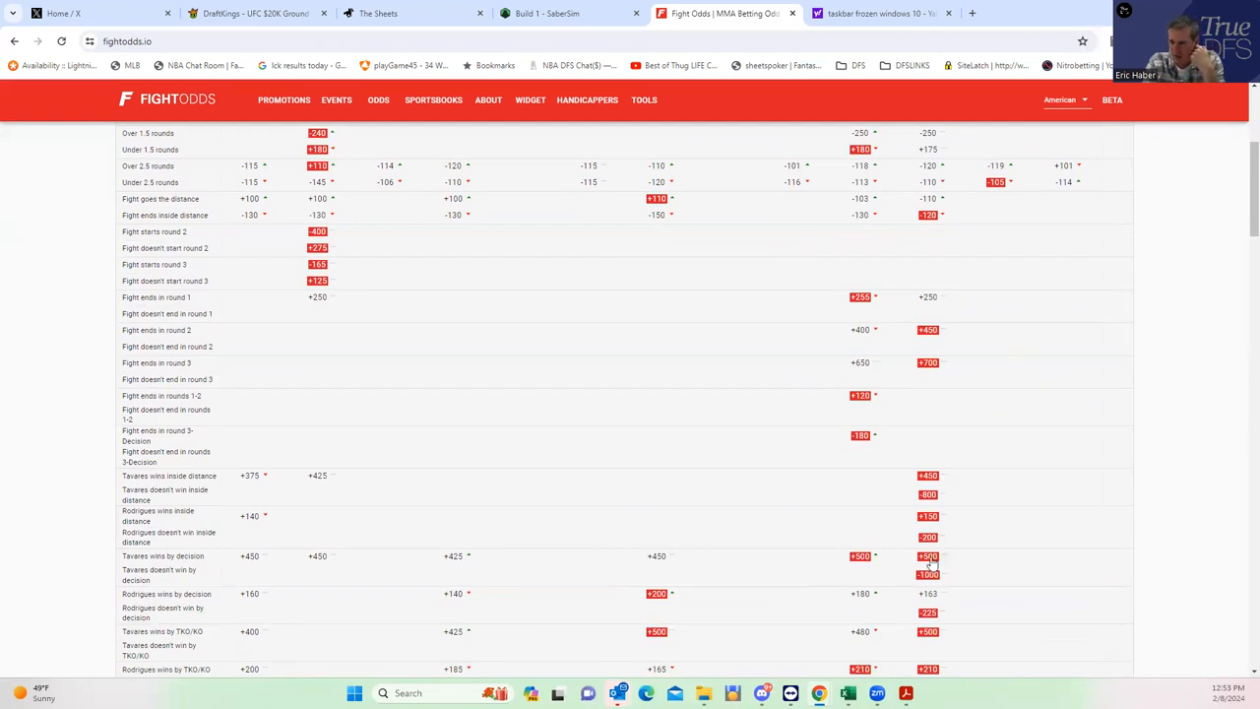
mouse_move(941, 551)
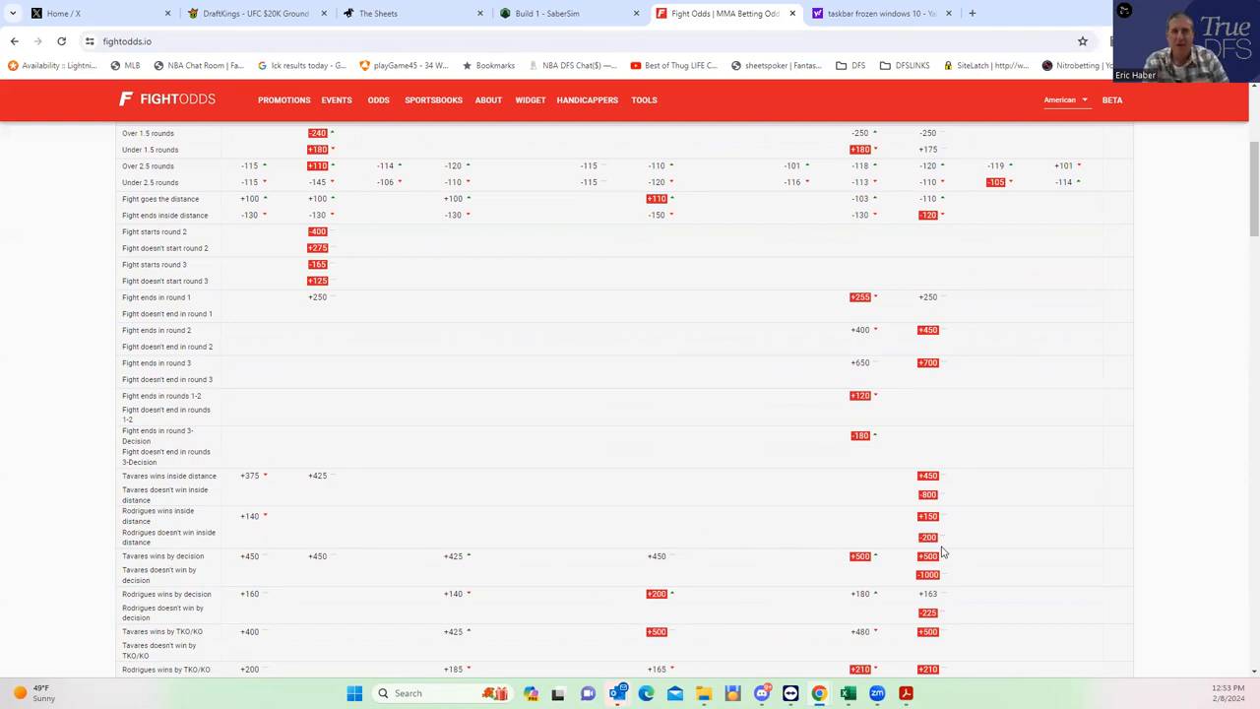
click(252, 11)
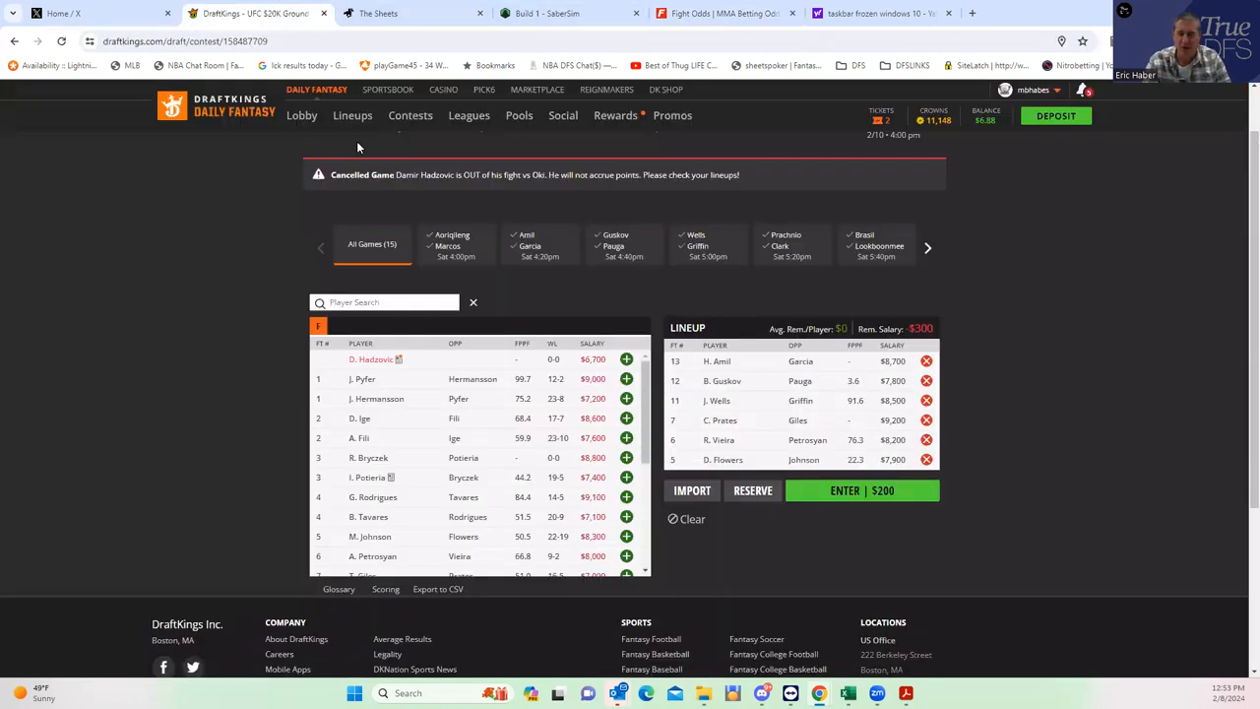
mouse_move(815, 274)
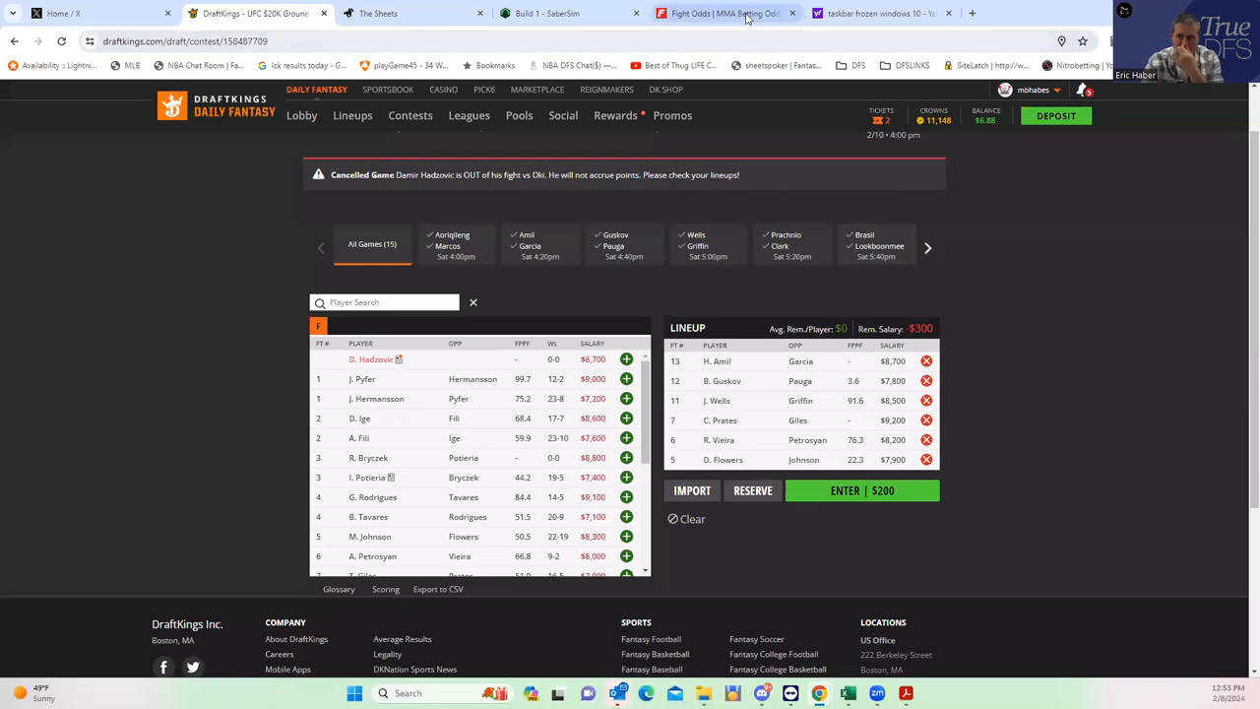
click(724, 11)
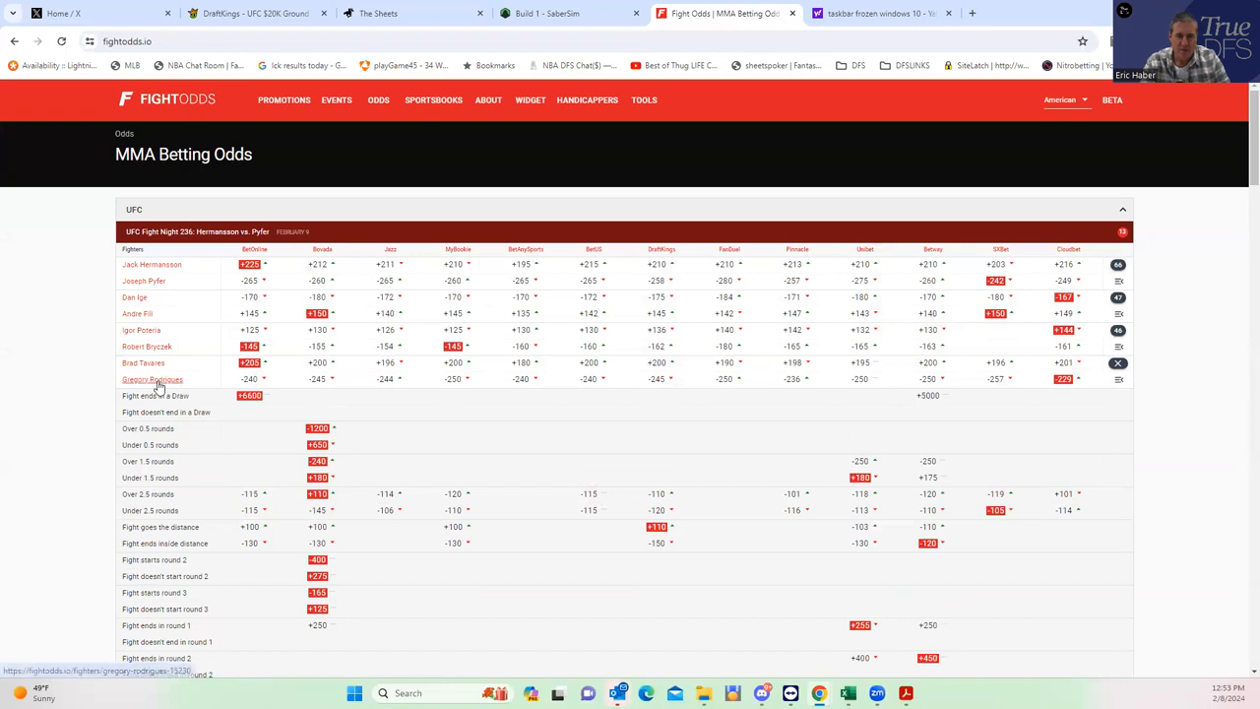
- Review Gregory Rodrigues's FightOdds fighter profile and 14-5-0 fight history
click(152, 378)
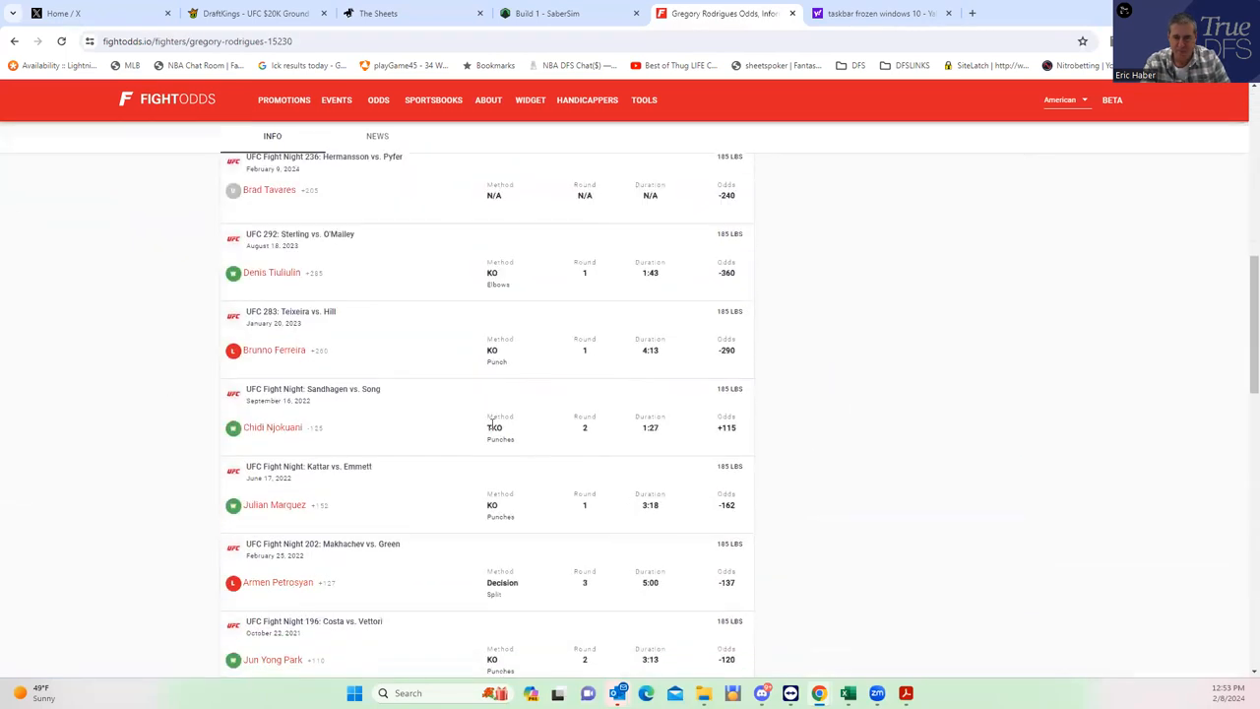
mouse_move(508, 534)
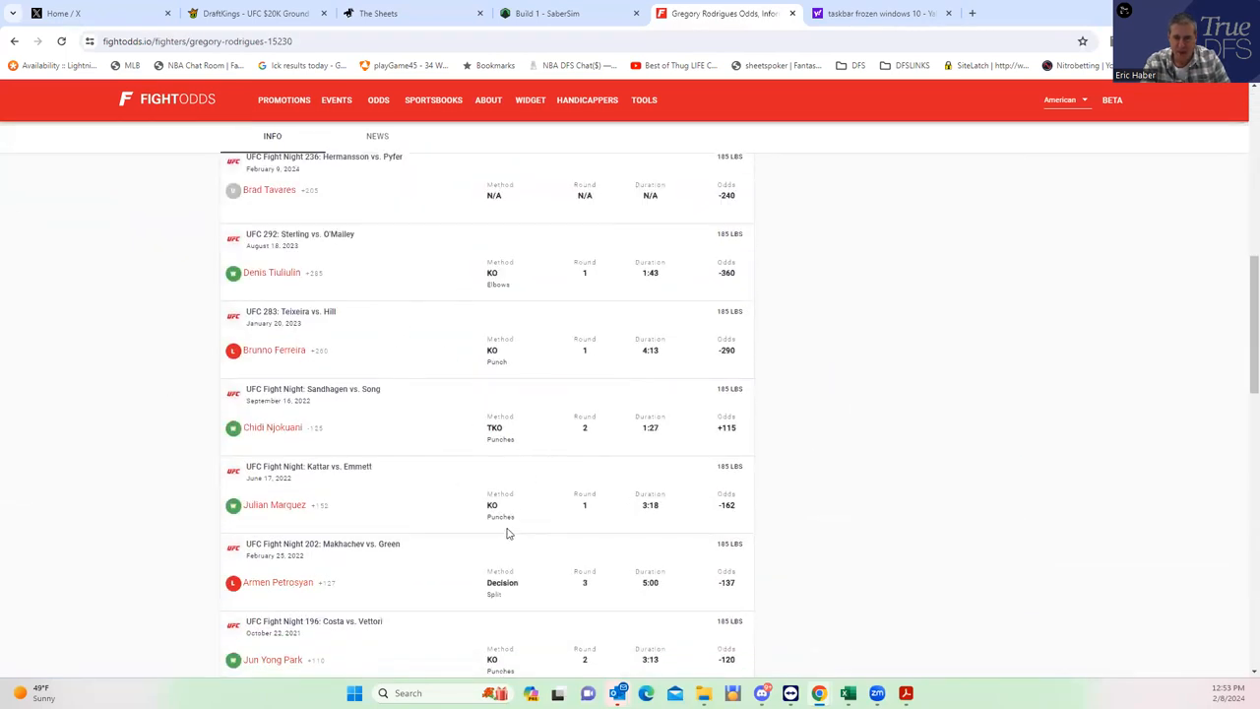
scroll(down, 3)
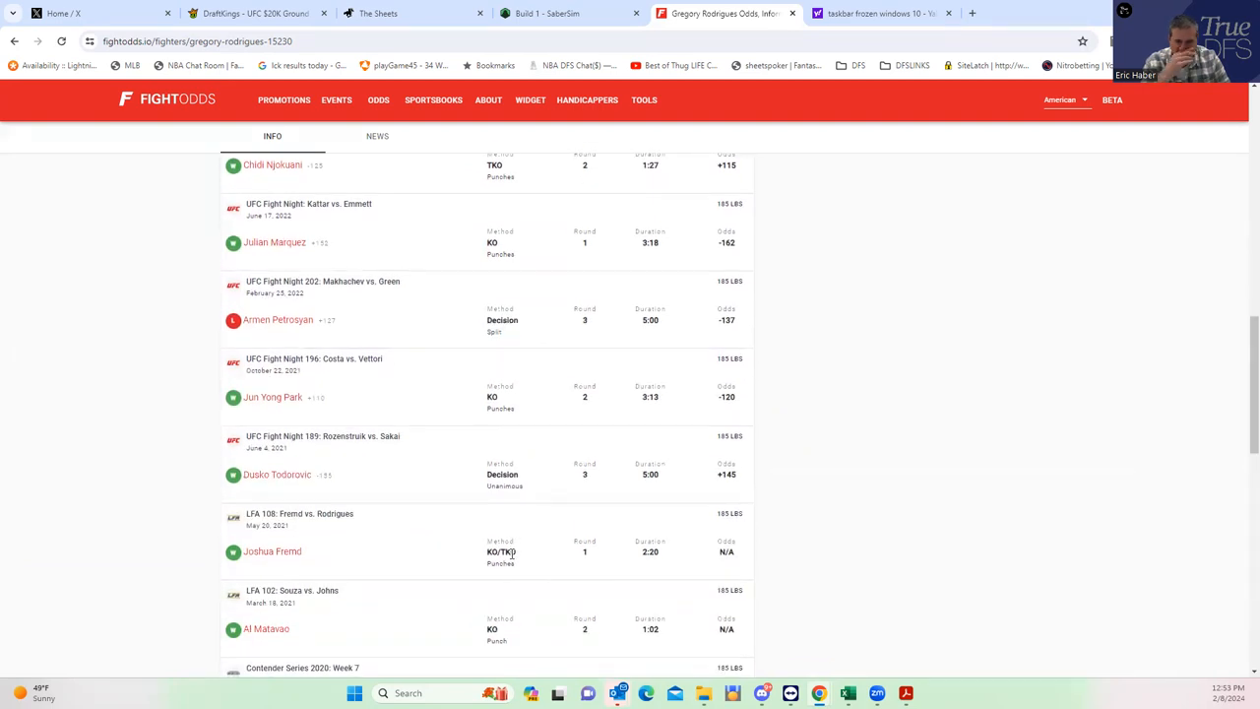
mouse_move(453, 481)
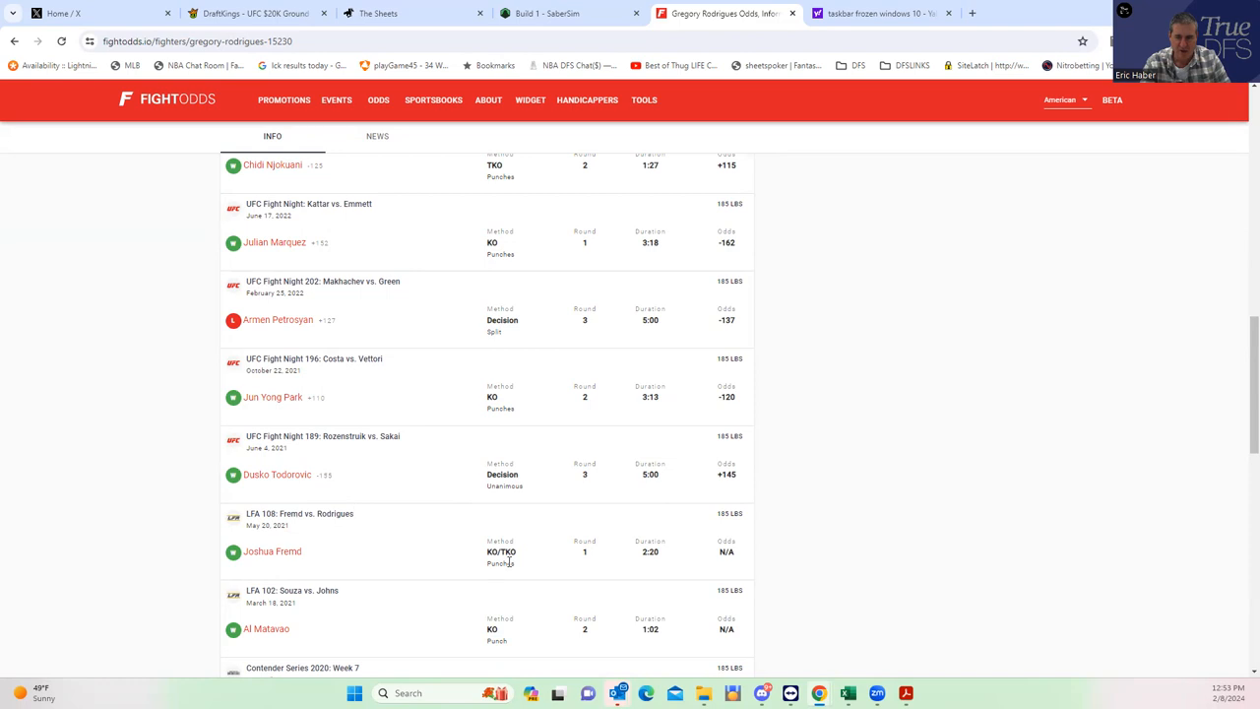
scroll(down, 3)
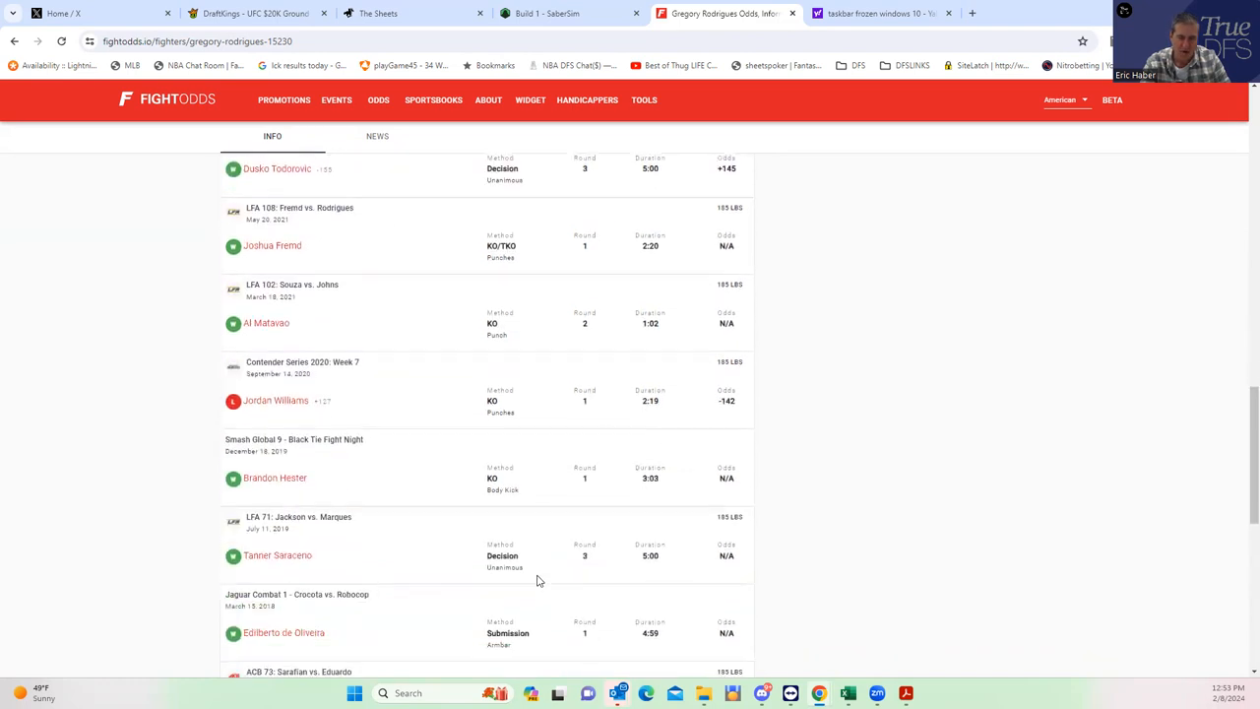
scroll(down, 3)
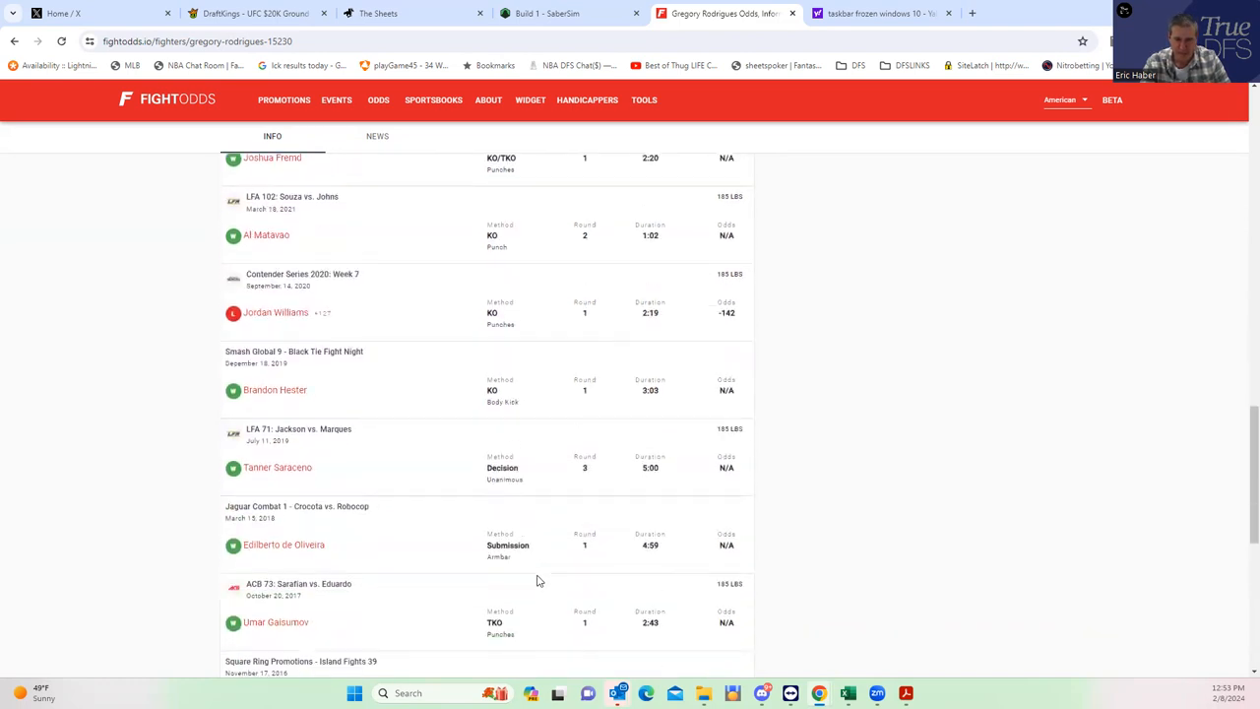
scroll(up, 3)
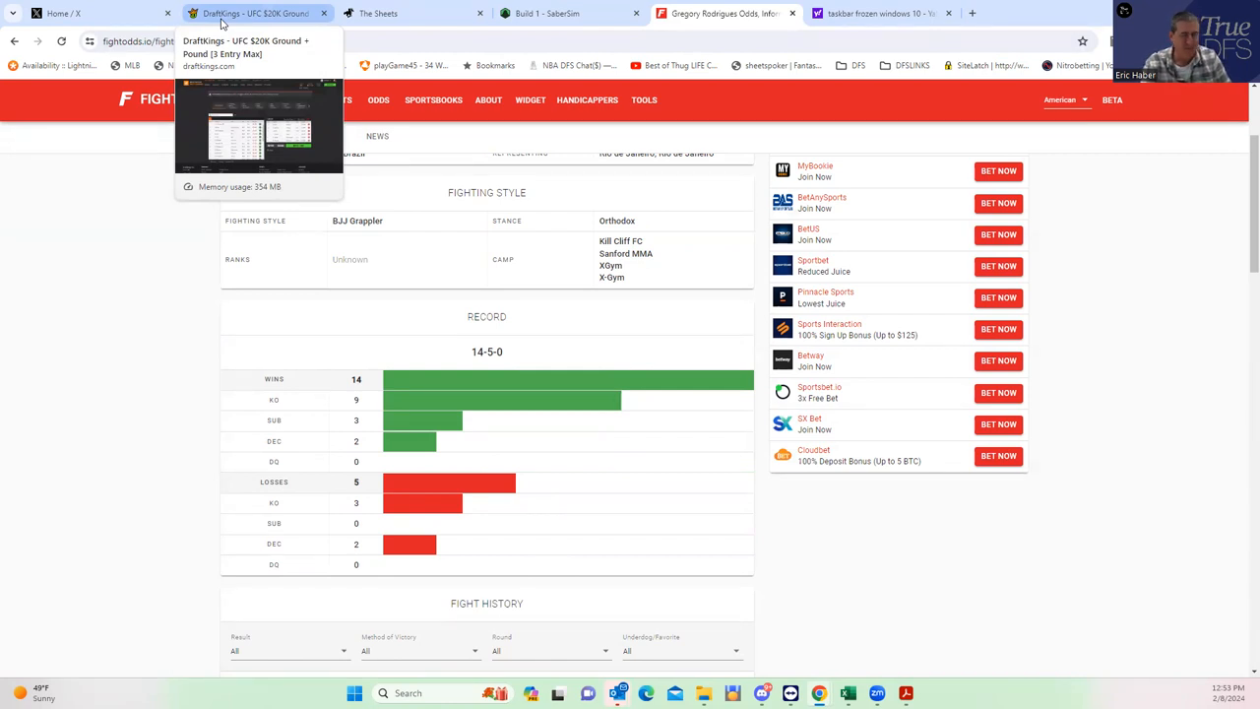
- Swap C. Prates for G. Rodrigues in the DraftKings lineup
click(256, 14)
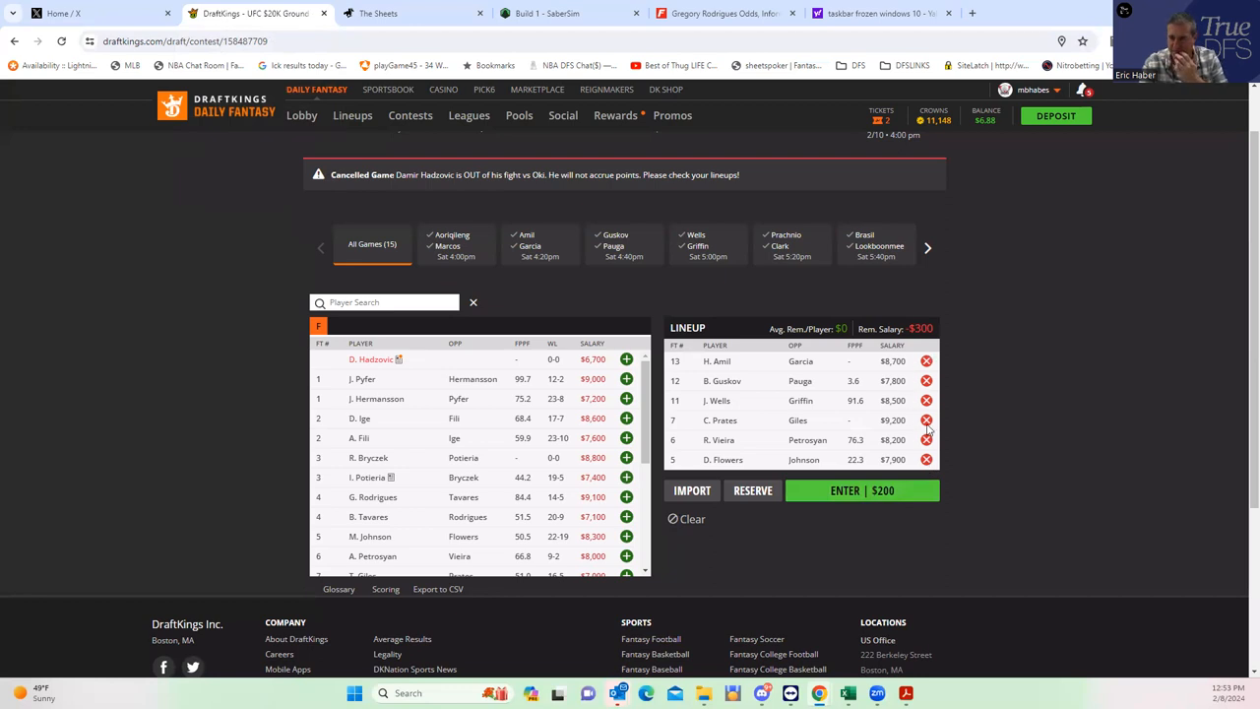
click(926, 419)
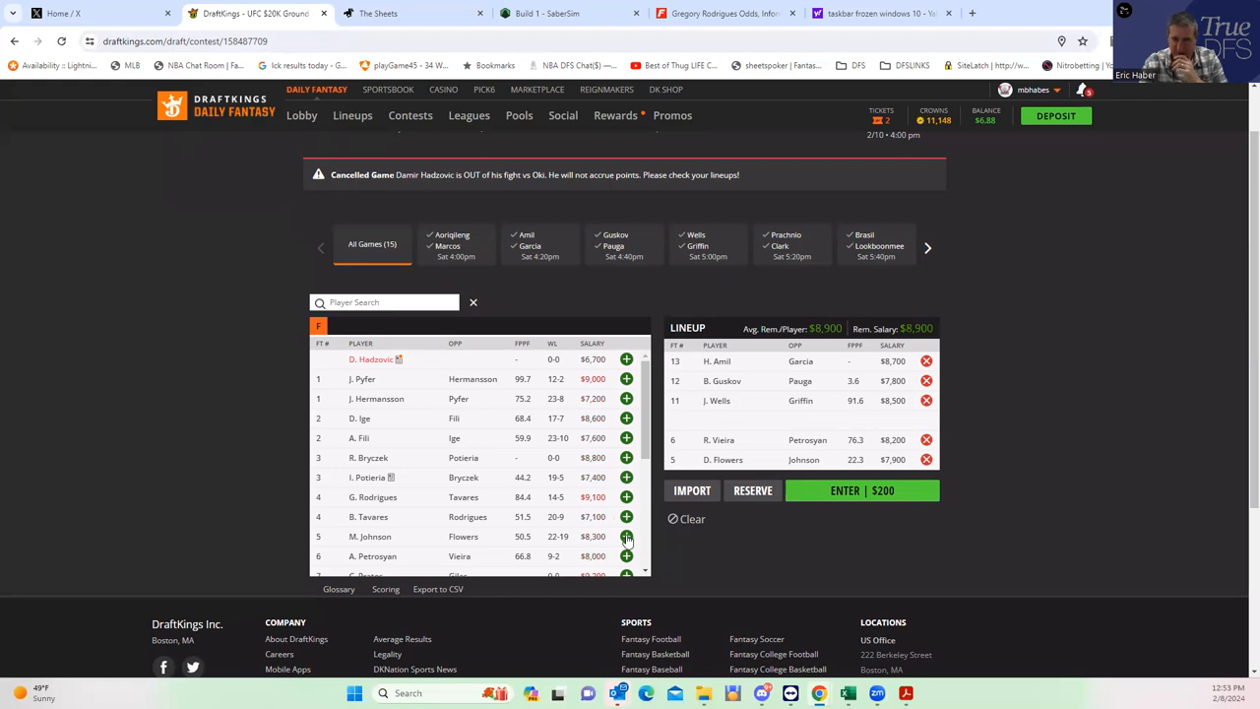
click(626, 496)
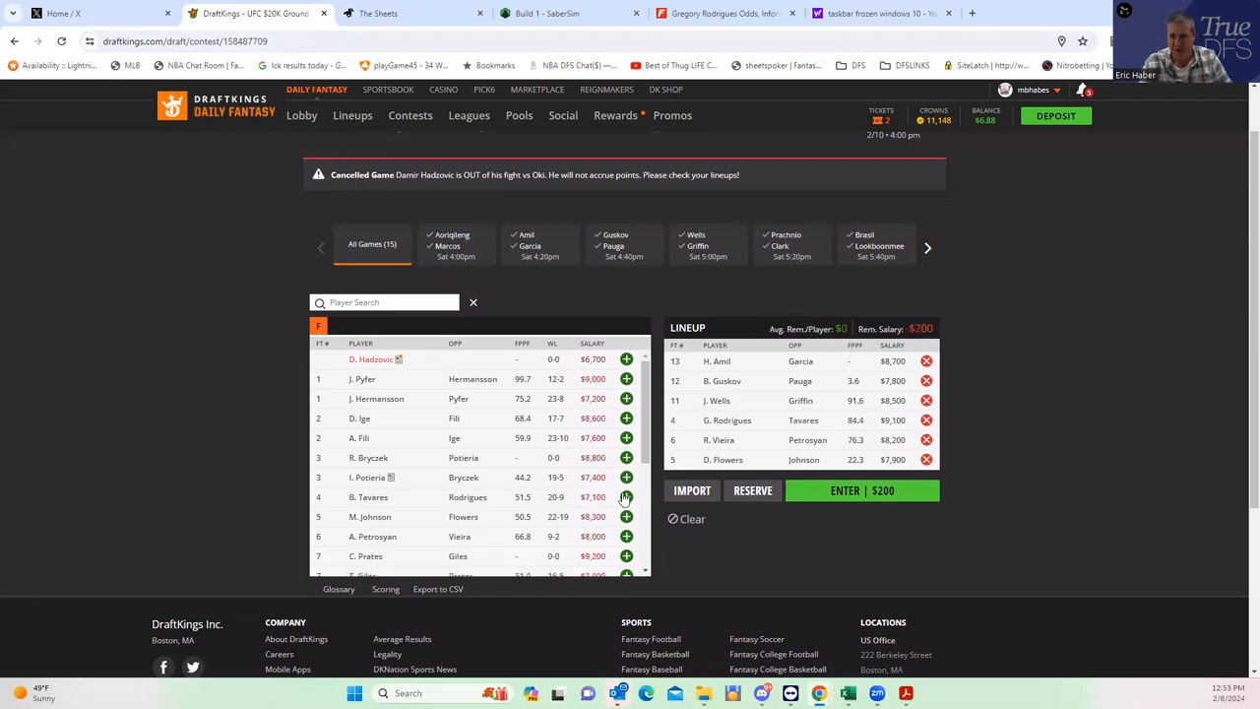
click(724, 12)
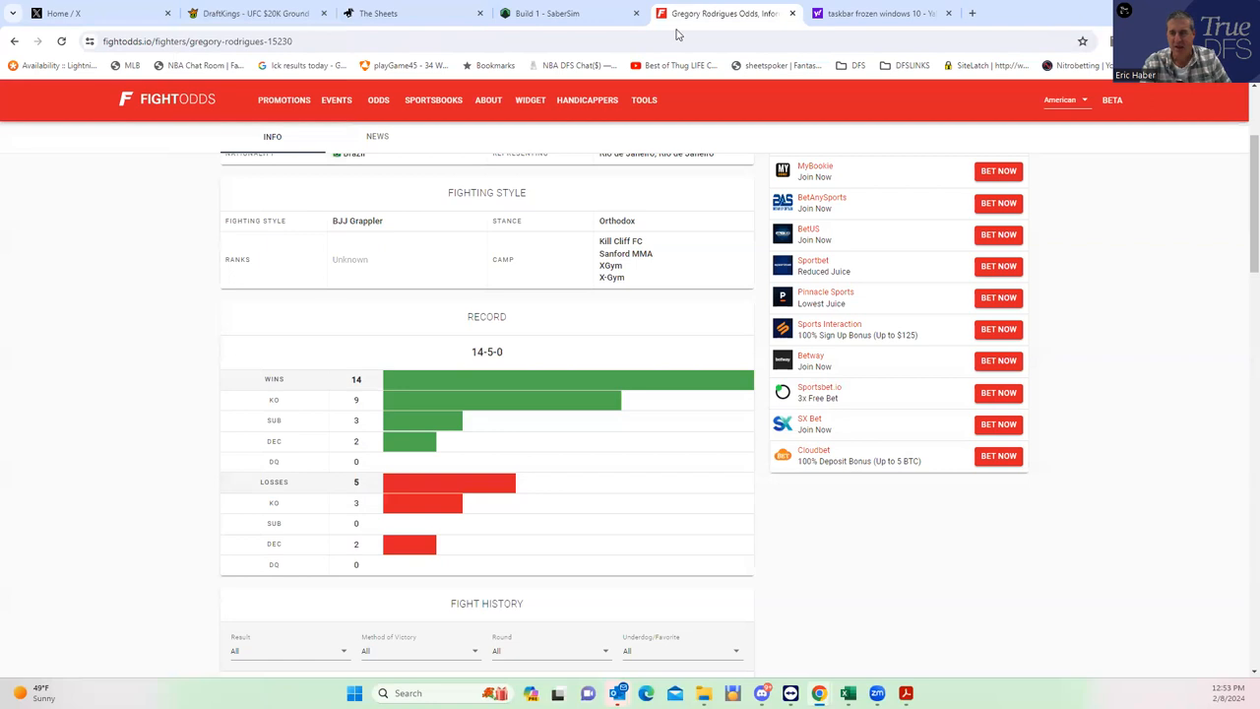
- Recheck the Tavares–Rodrigues props on the event odds page, then return to the six-fighter lineup
scroll(up, 3)
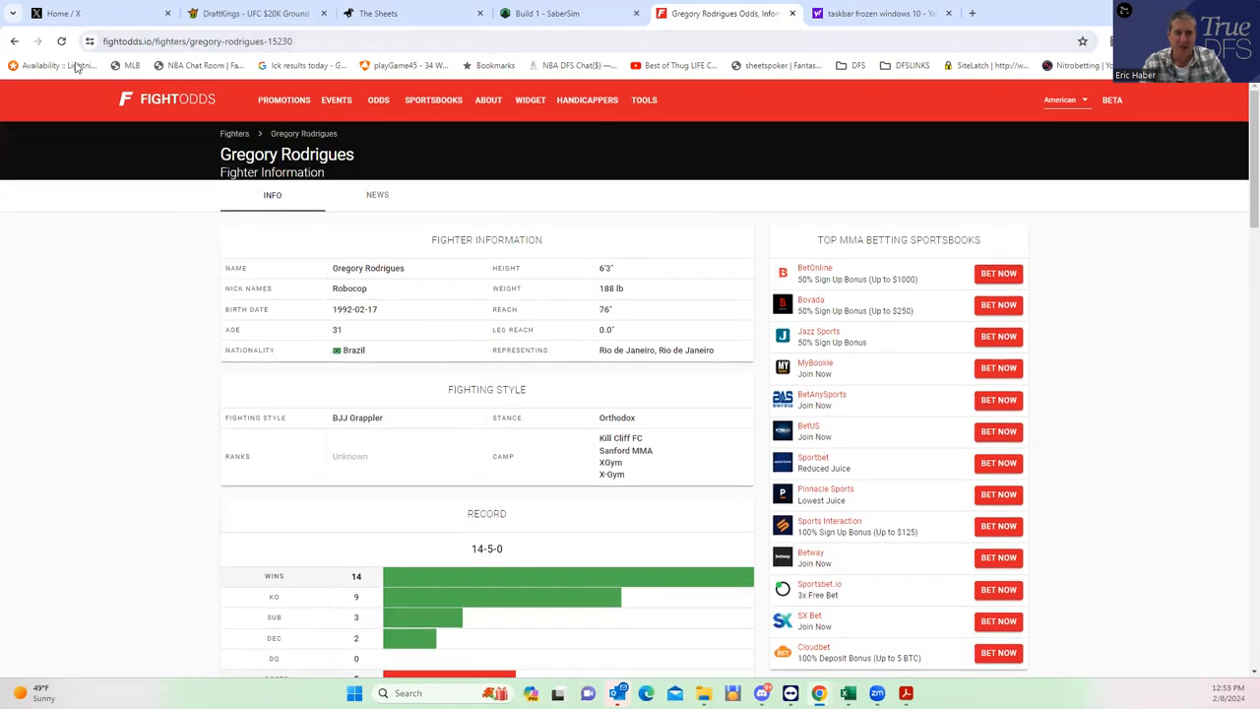
click(378, 99)
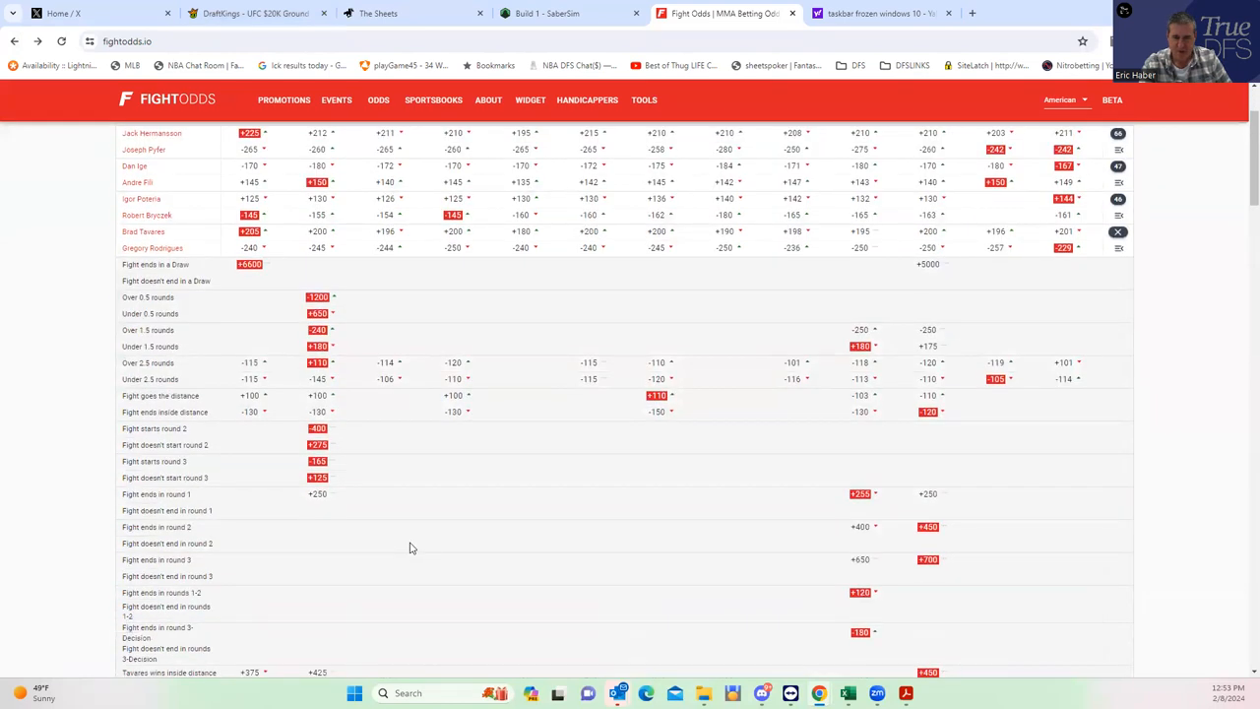
scroll(down, 3)
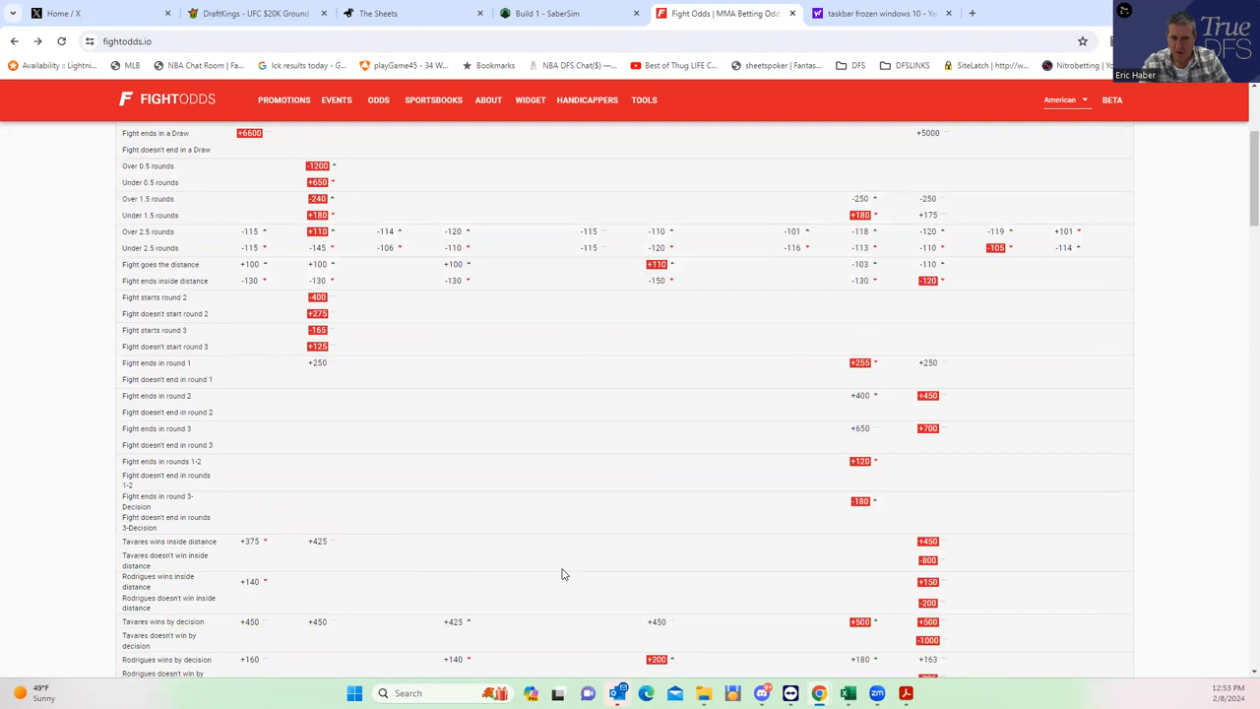
mouse_move(949, 569)
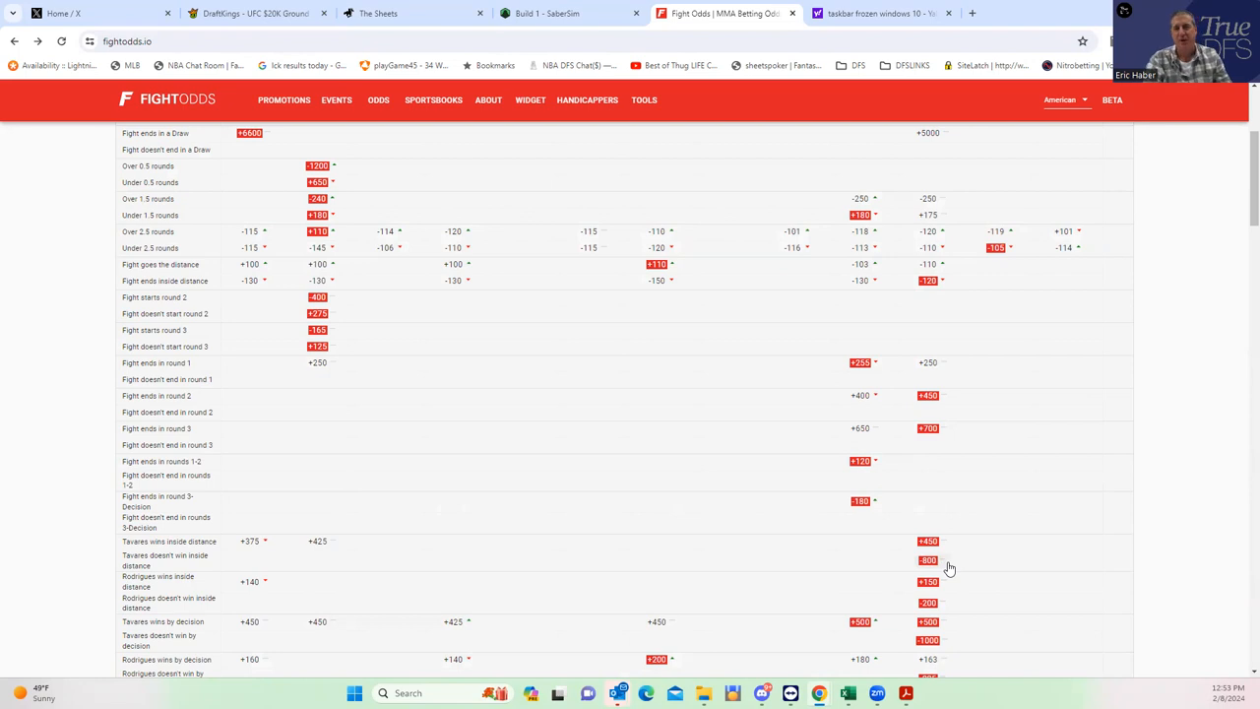
click(587, 99)
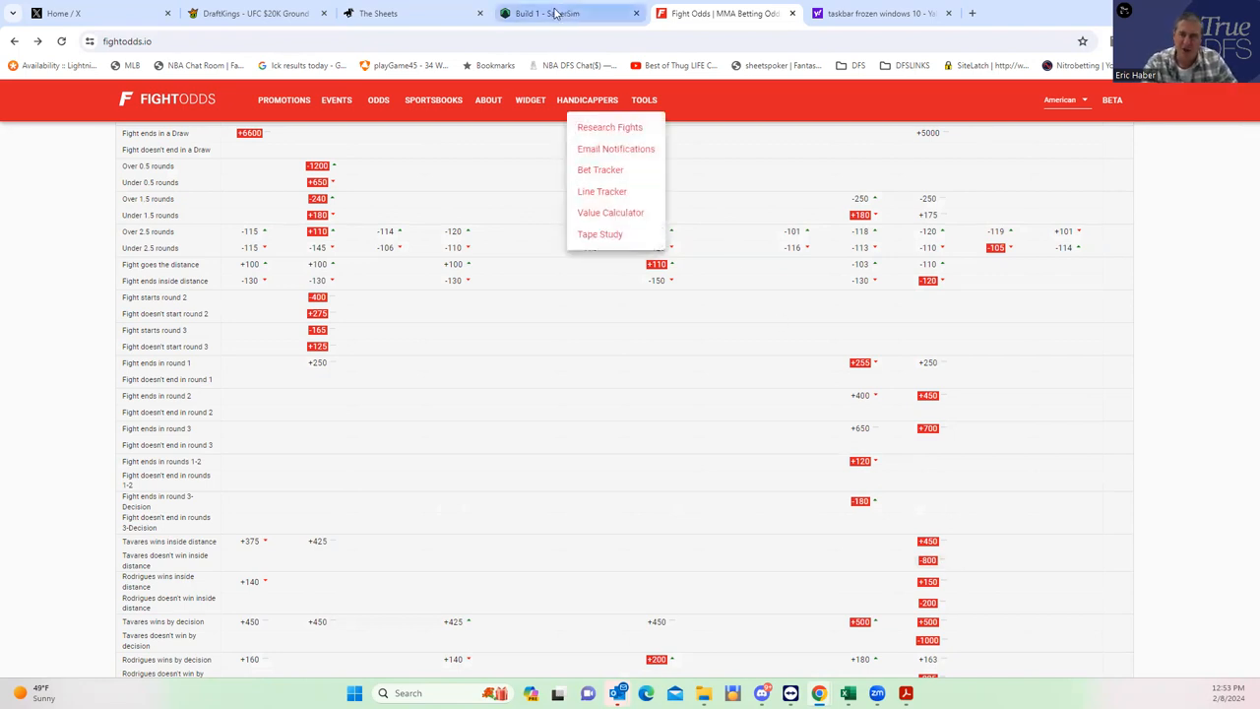
mouse_move(256, 12)
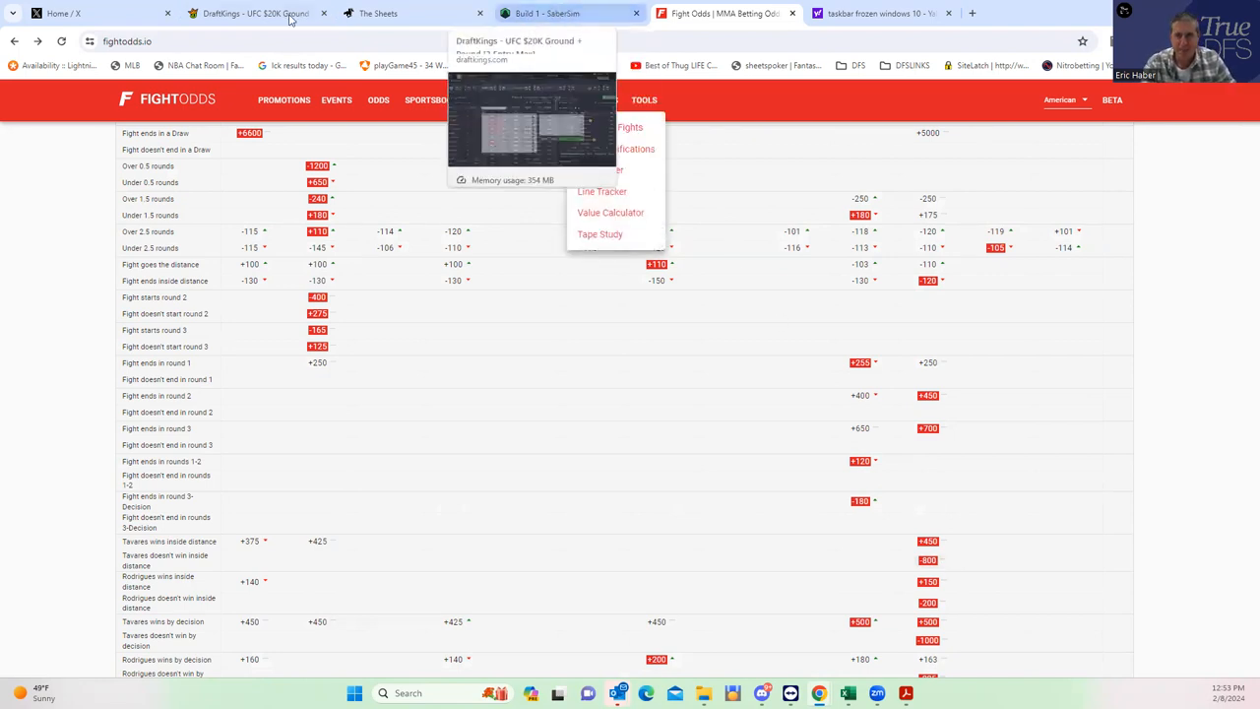
click(252, 11)
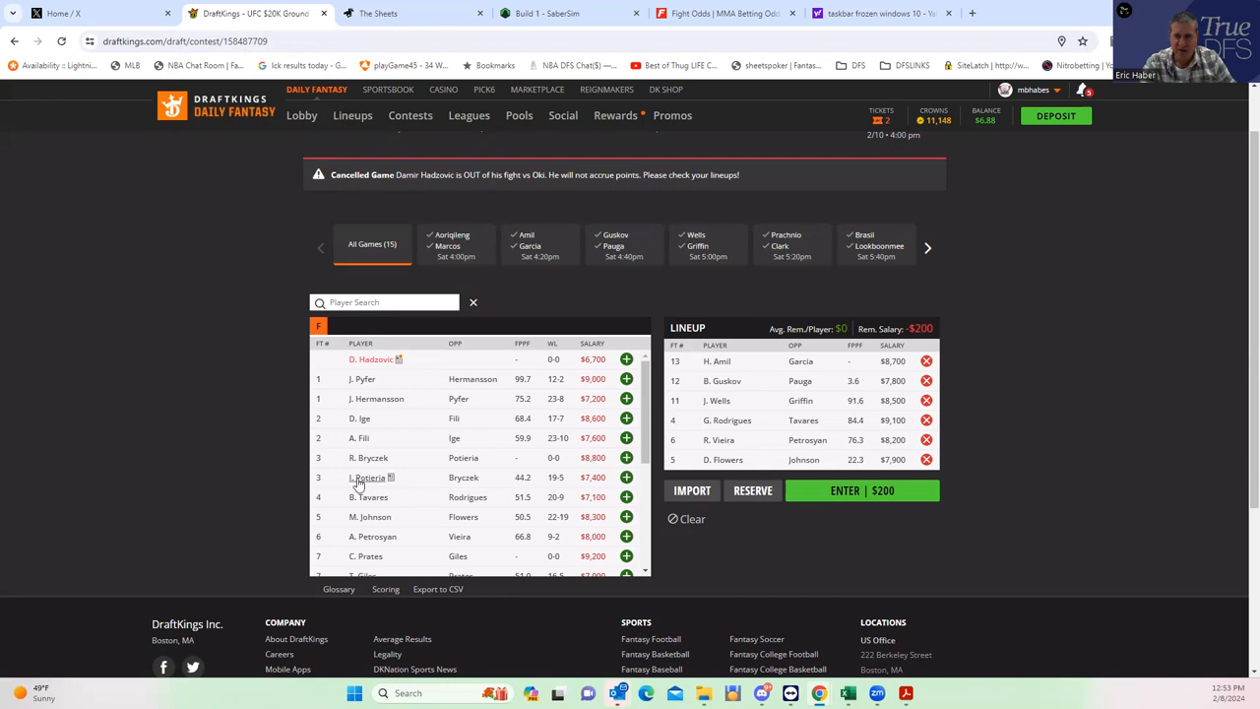
mouse_move(374, 470)
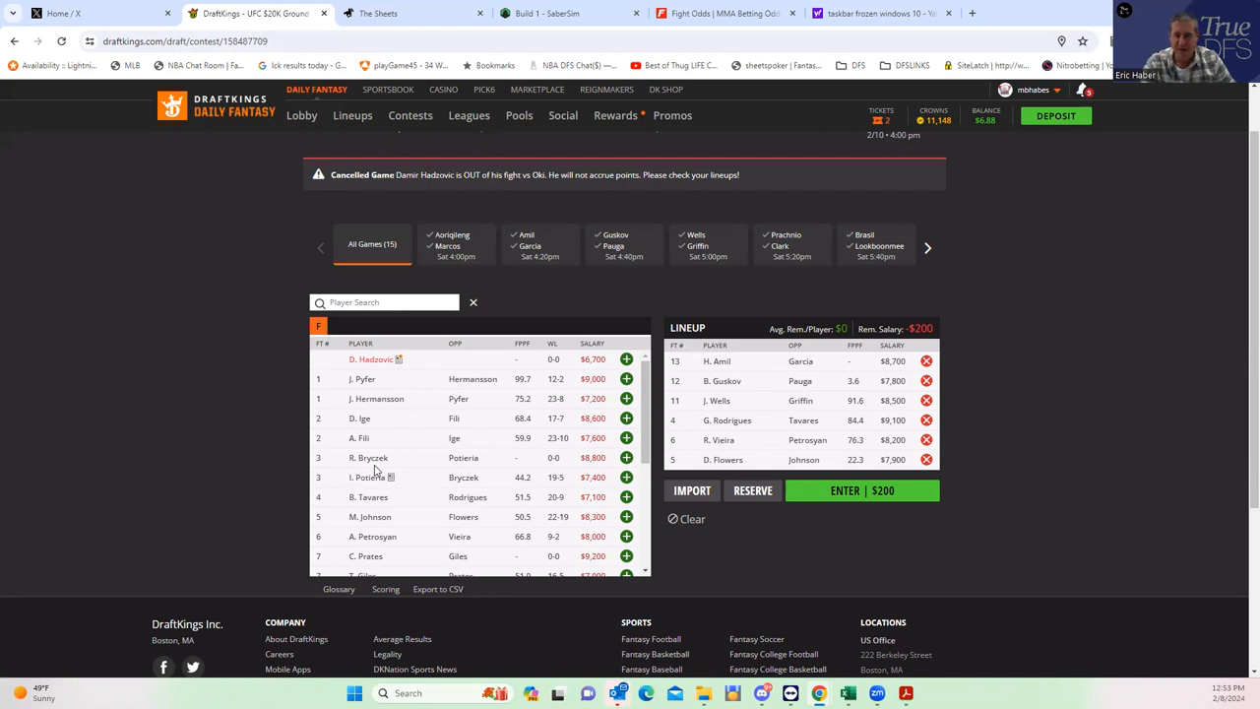
mouse_move(368, 457)
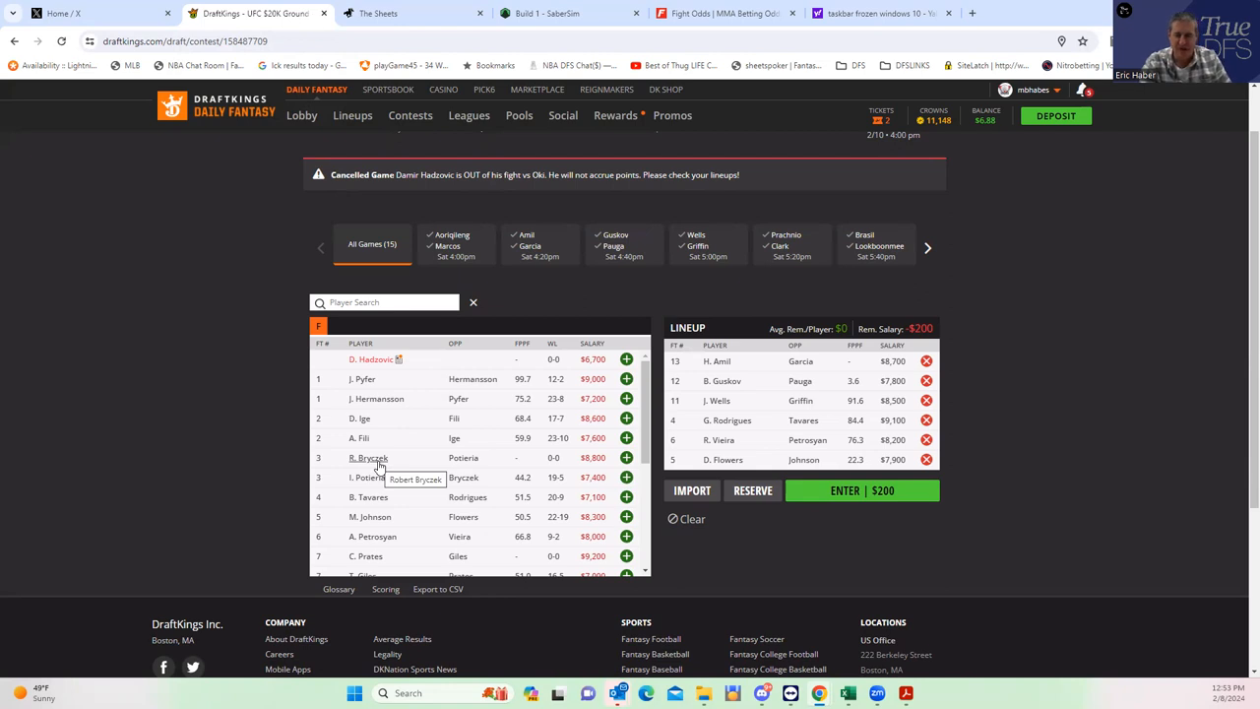
mouse_move(350, 437)
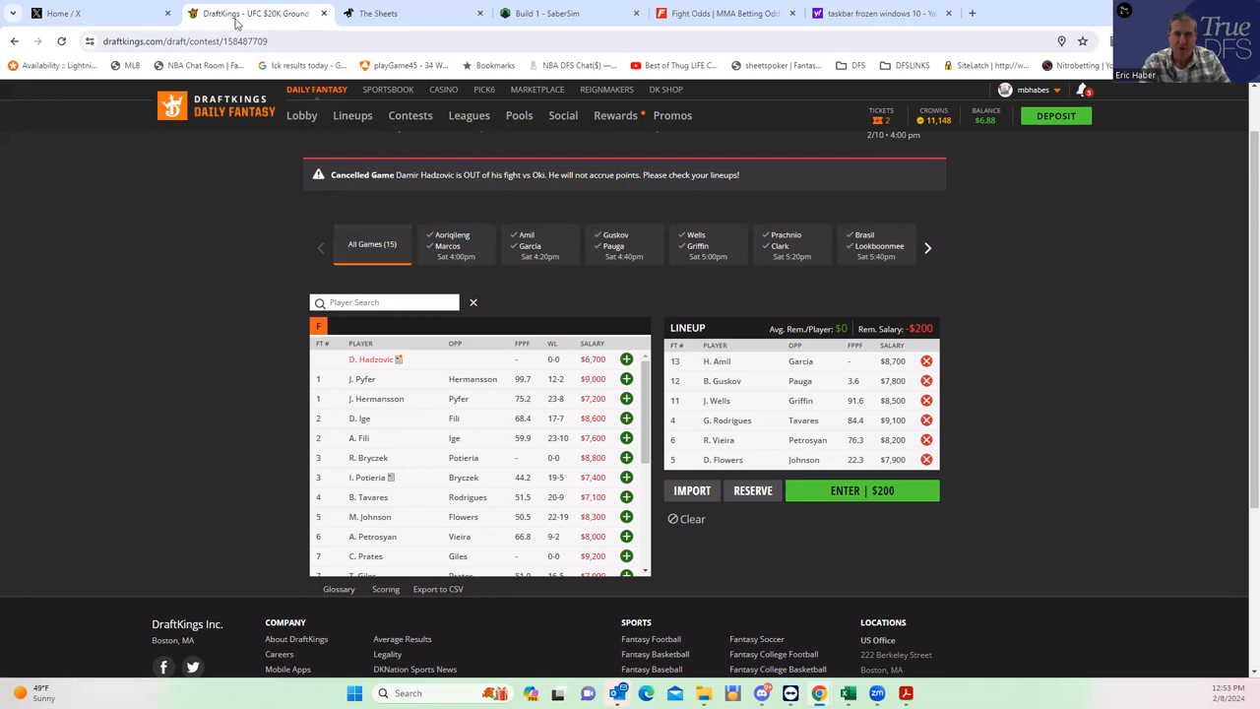
- Review the FightOdds round and method props for Poterla vs Bryczek, then return to the DraftKings lineup
click(725, 12)
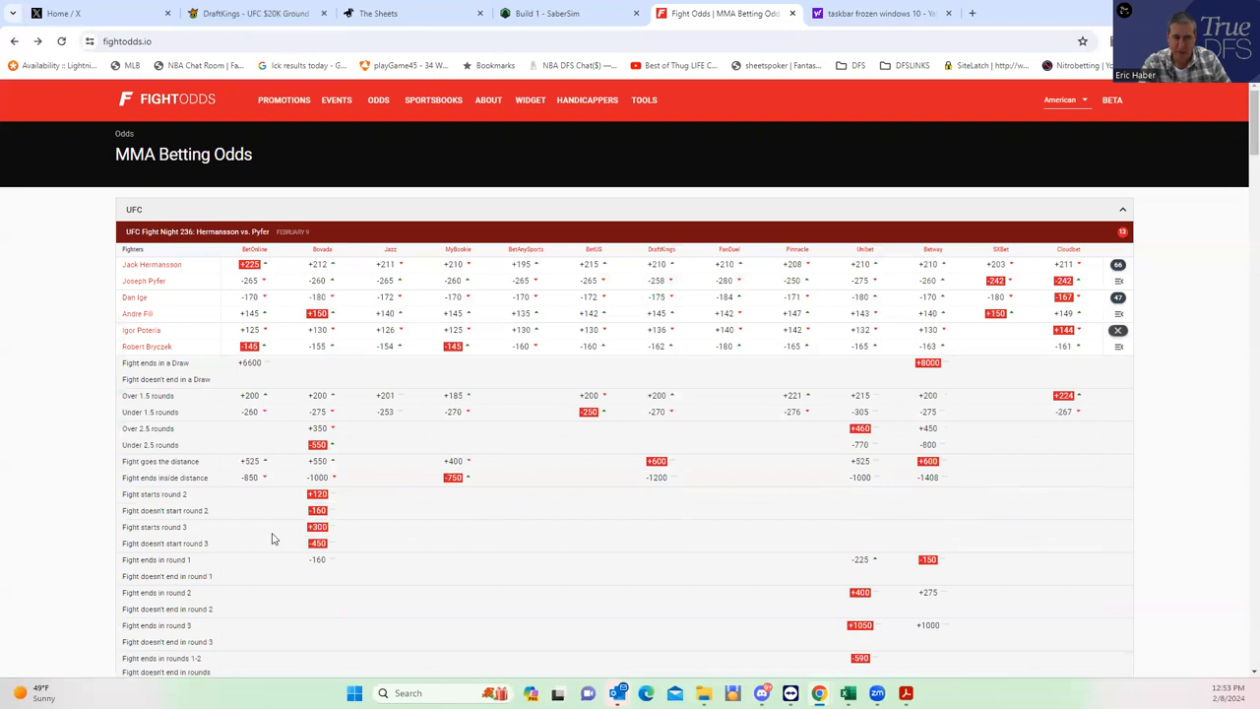
scroll(down, 3)
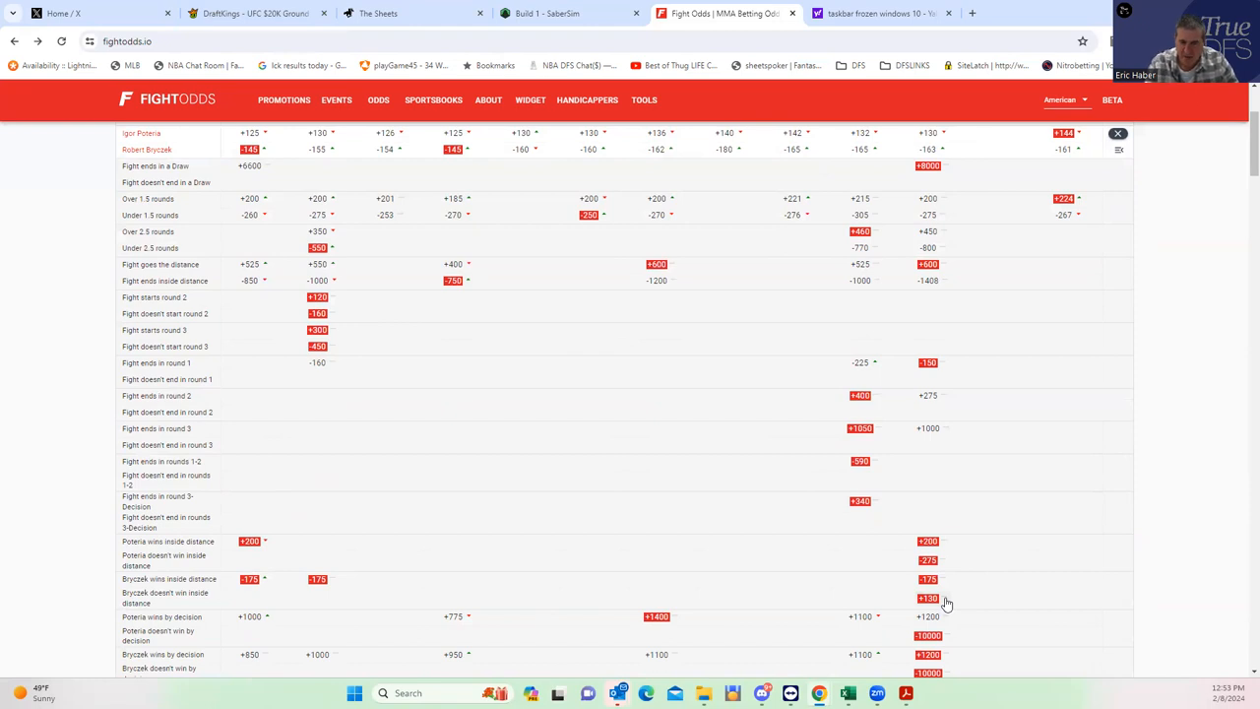
mouse_move(233, 116)
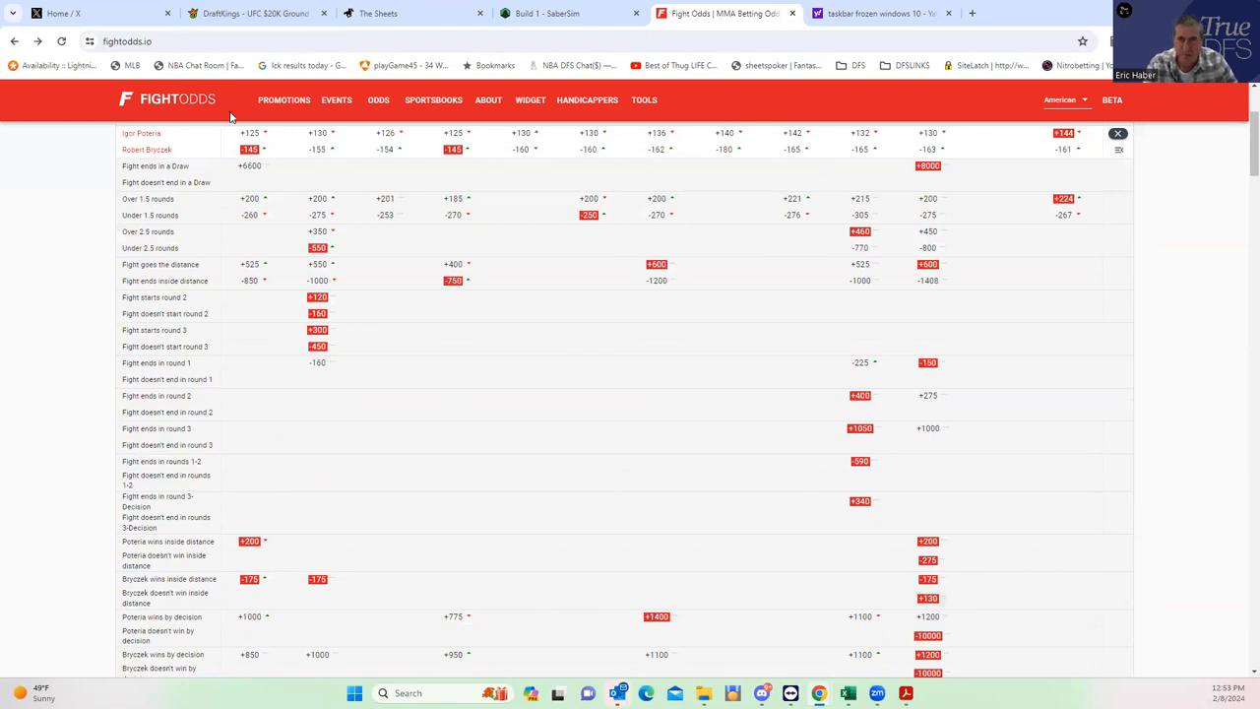
click(254, 12)
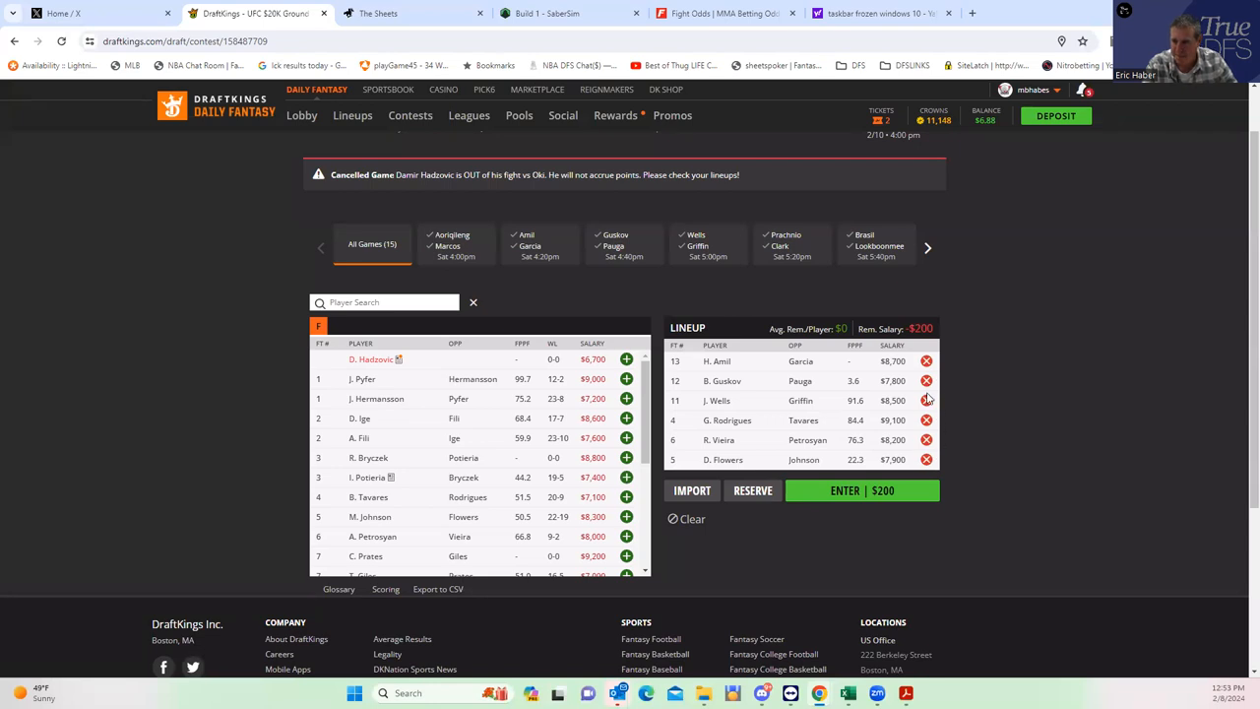
mouse_move(930, 429)
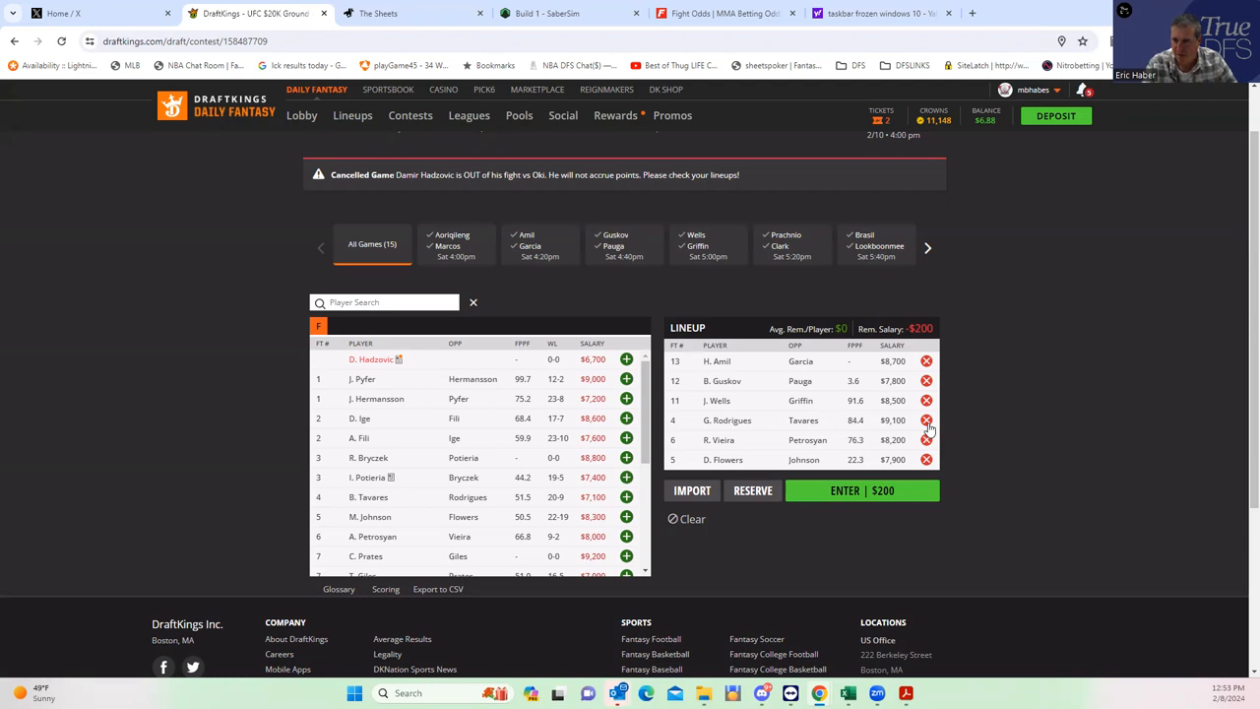
- Swap G. Rodrigues out for R. Bryczek, leaving $100 salary, then bring up the FightOdds lines
click(925, 419)
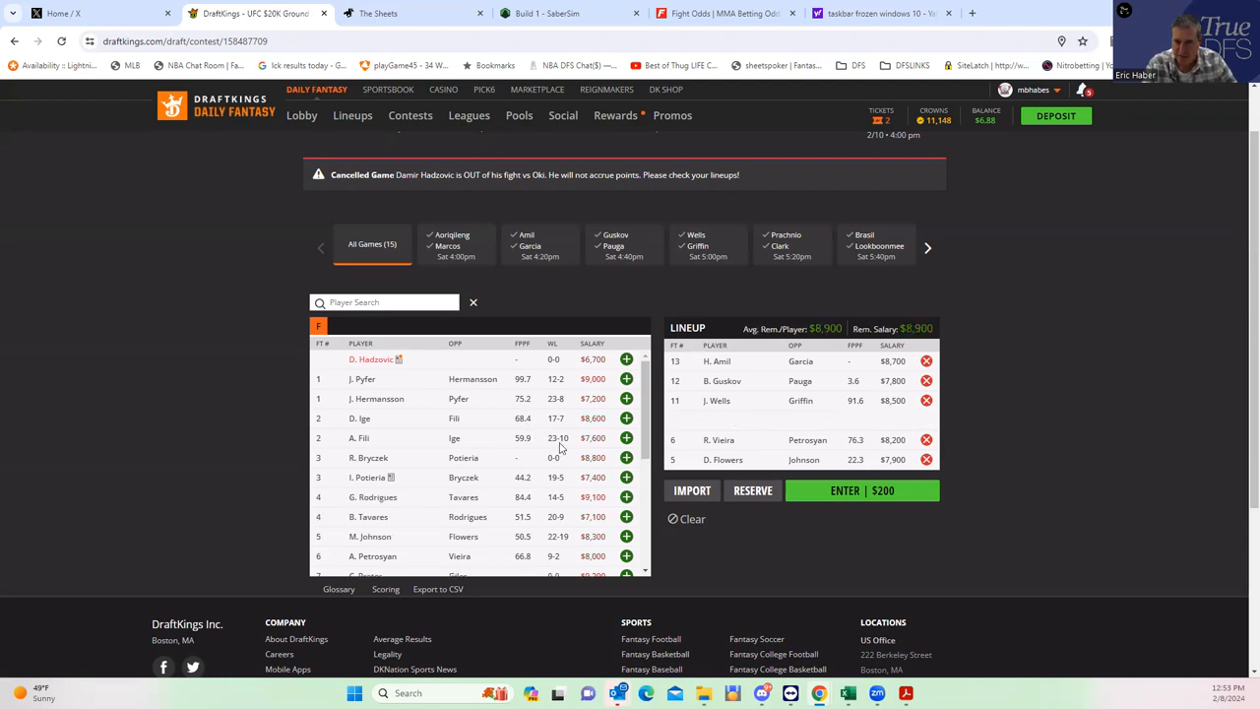
click(626, 457)
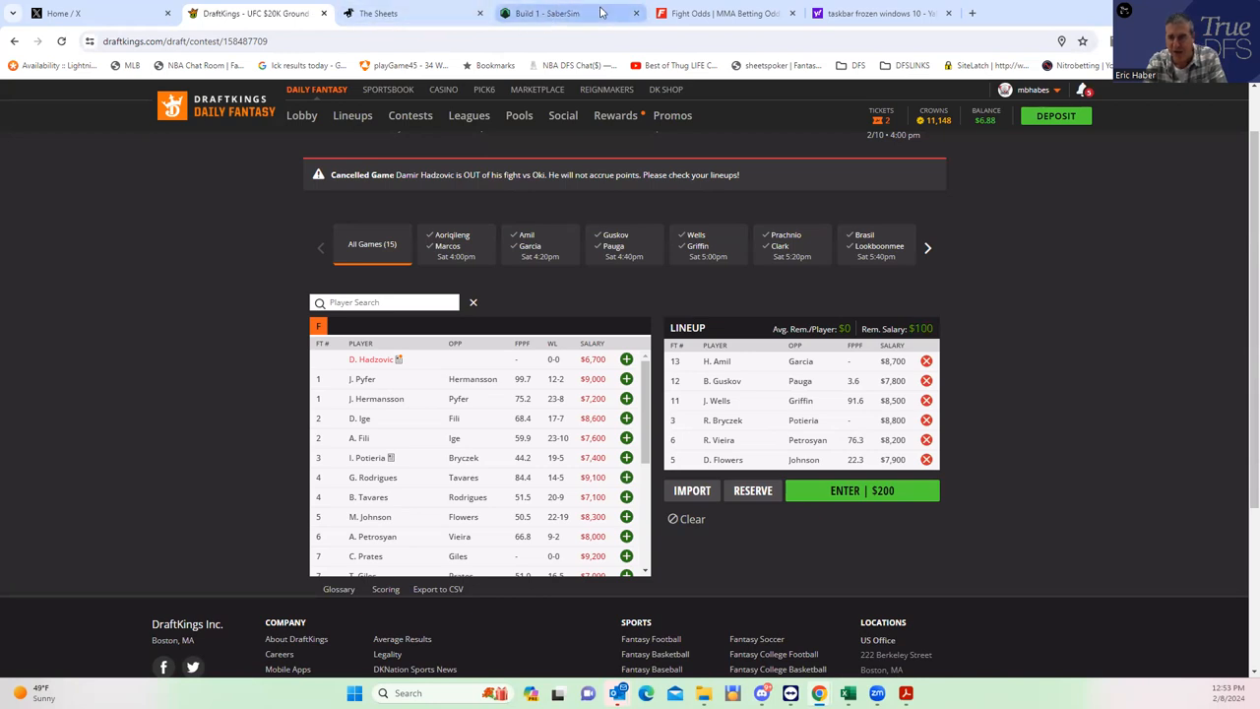
click(725, 12)
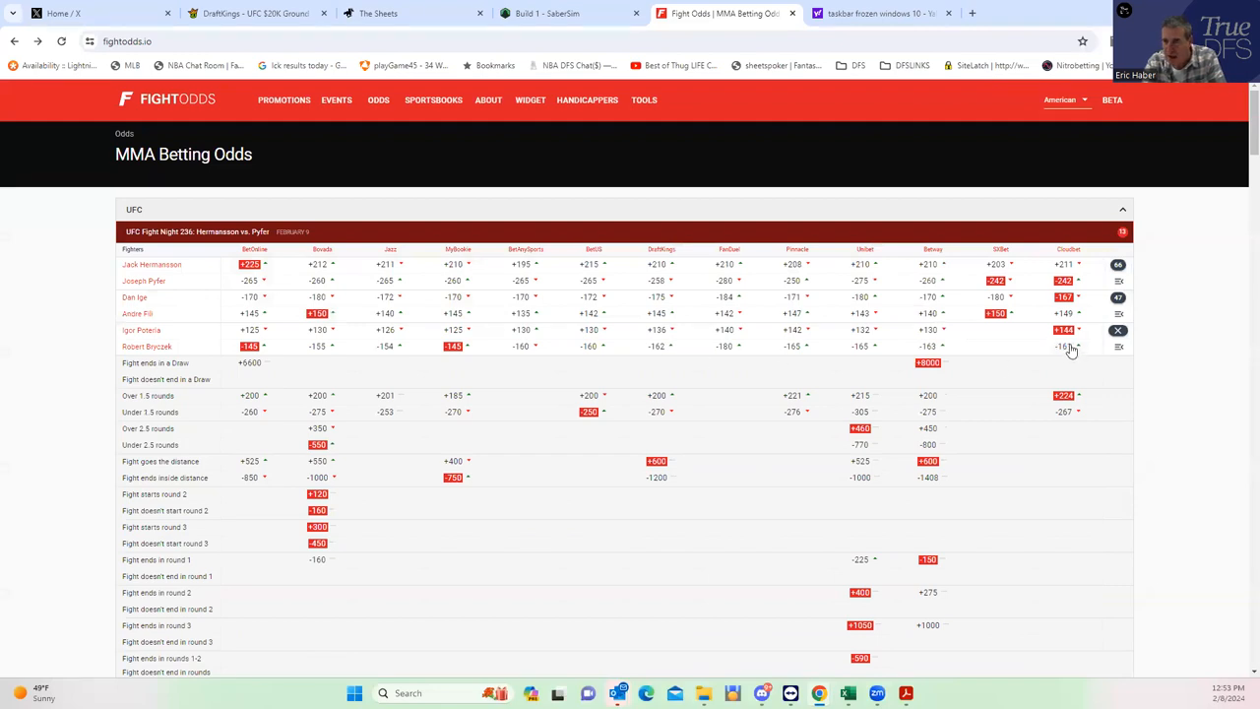
- Recheck the Poterla/Bryczek inside-distance and decision props, then return to the DraftKings lineup
scroll(down, 3)
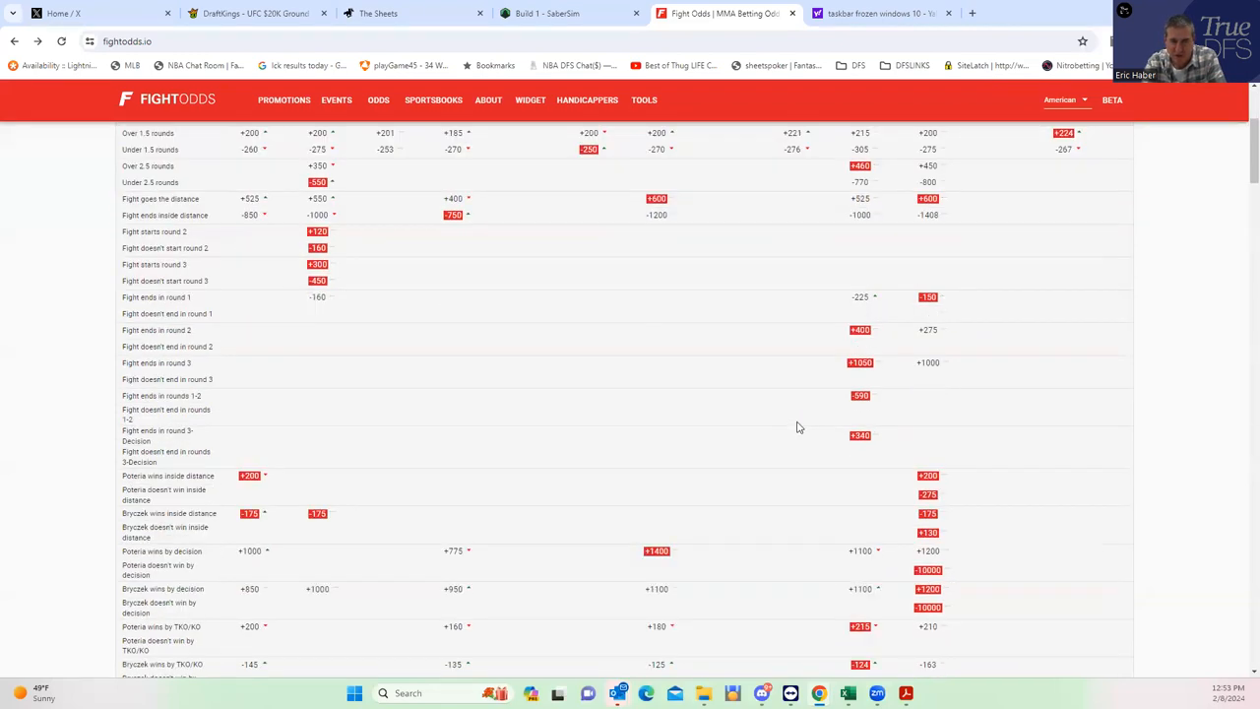
mouse_move(933, 492)
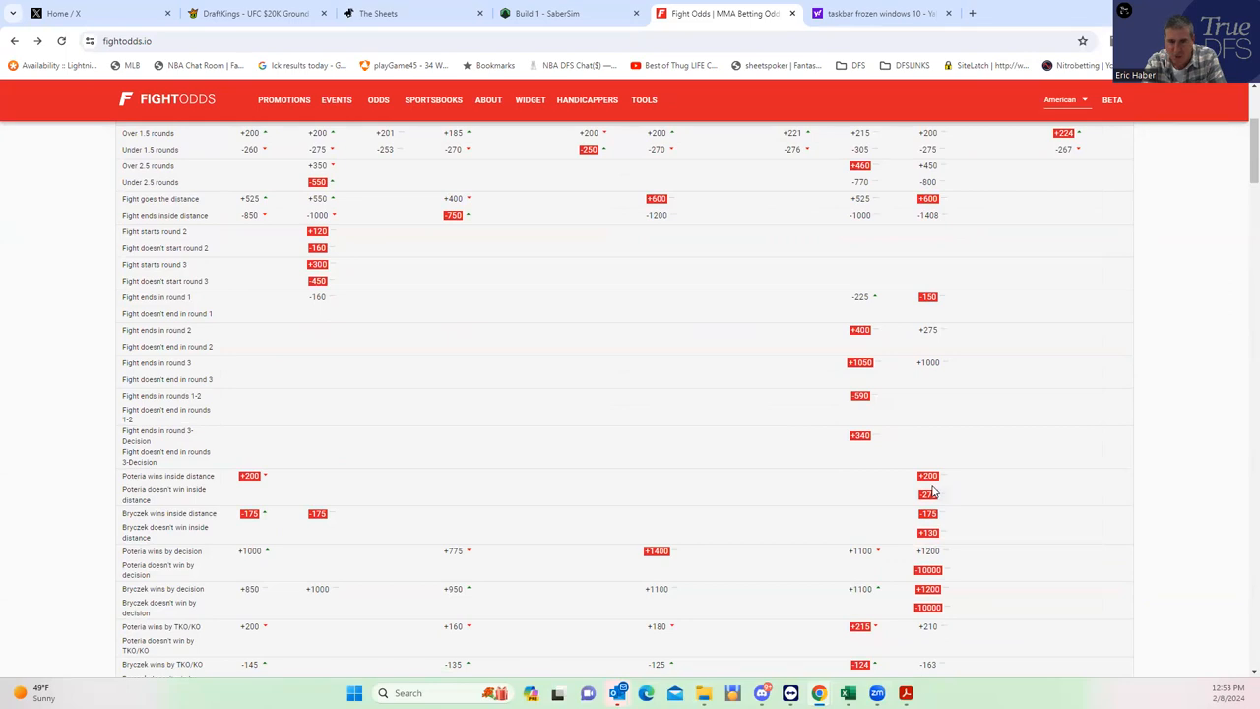
mouse_move(937, 489)
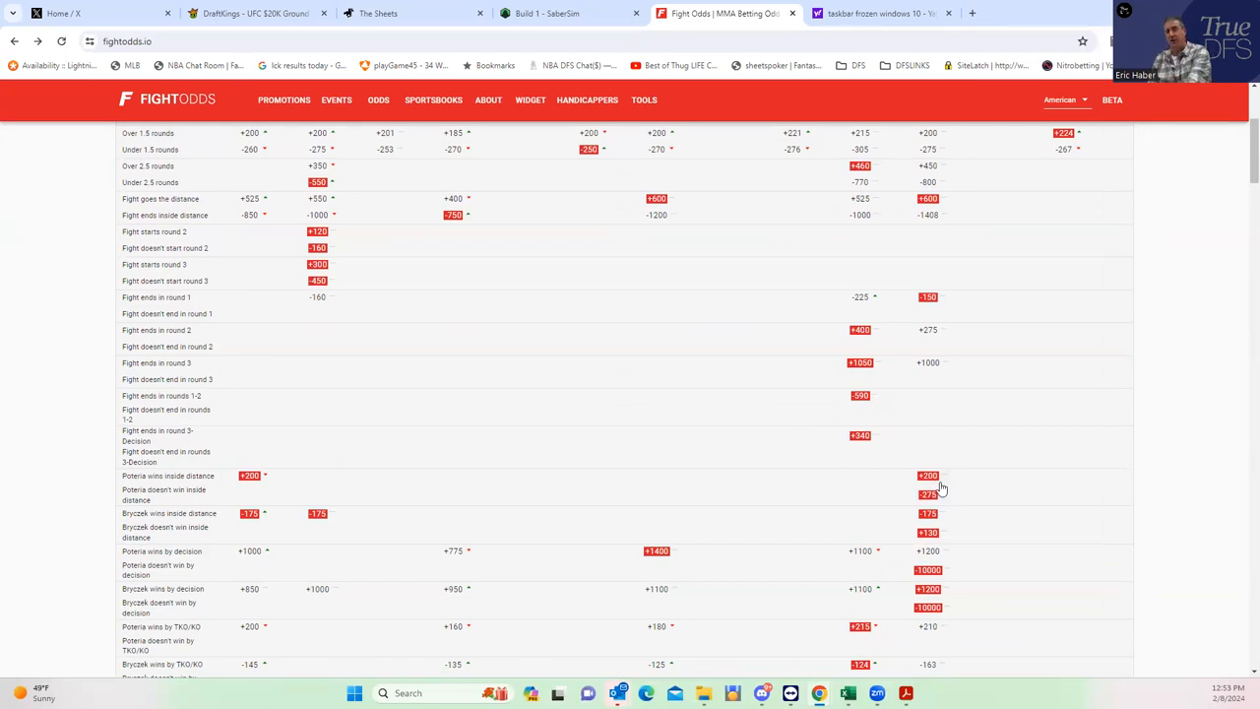
click(253, 12)
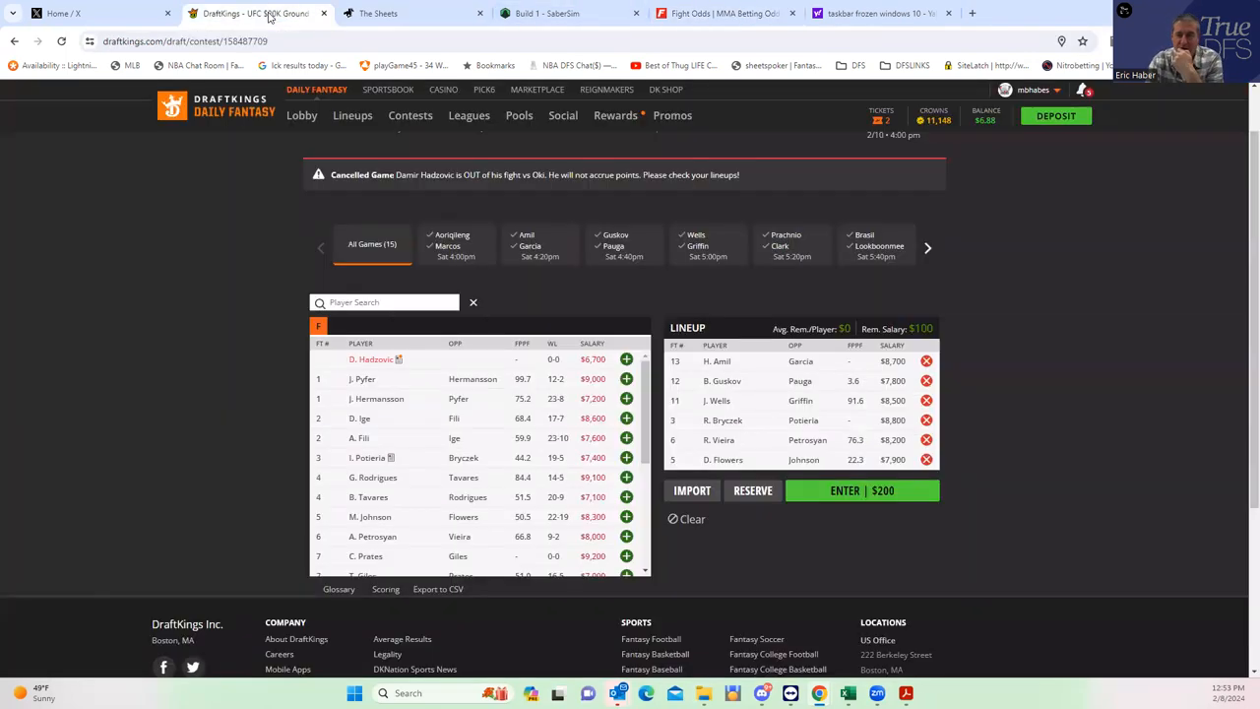
mouse_move(800, 362)
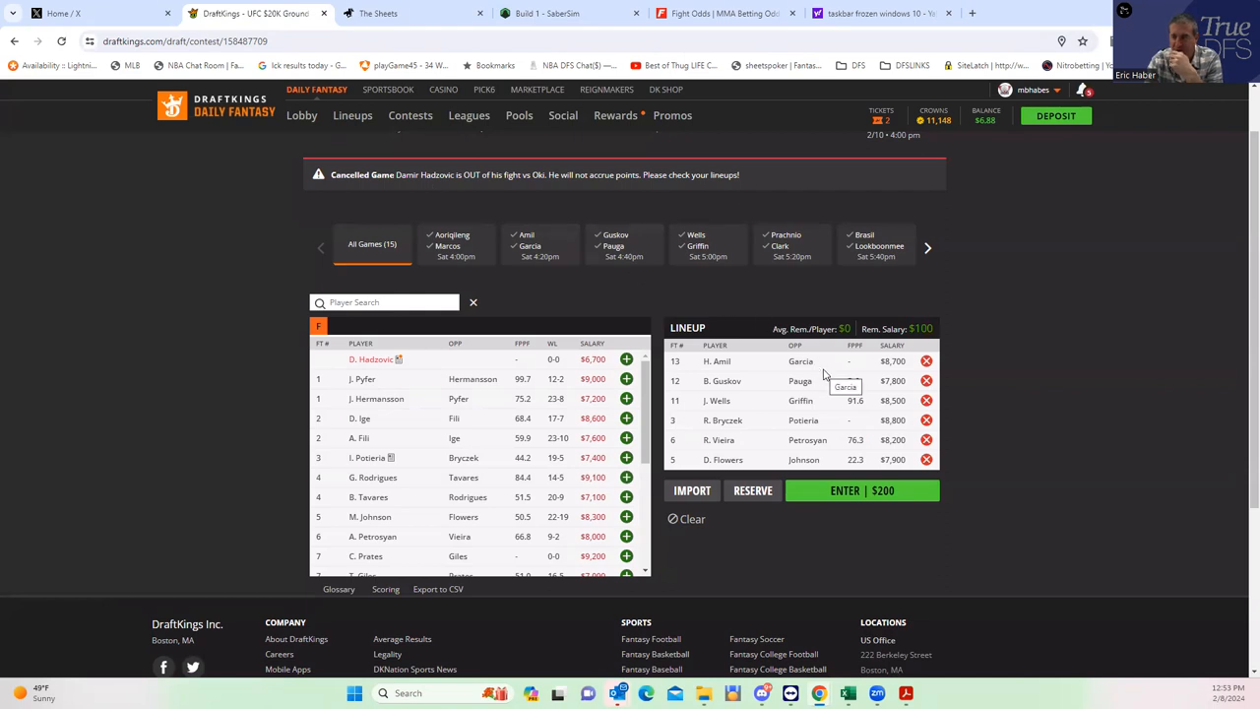
mouse_move(465, 457)
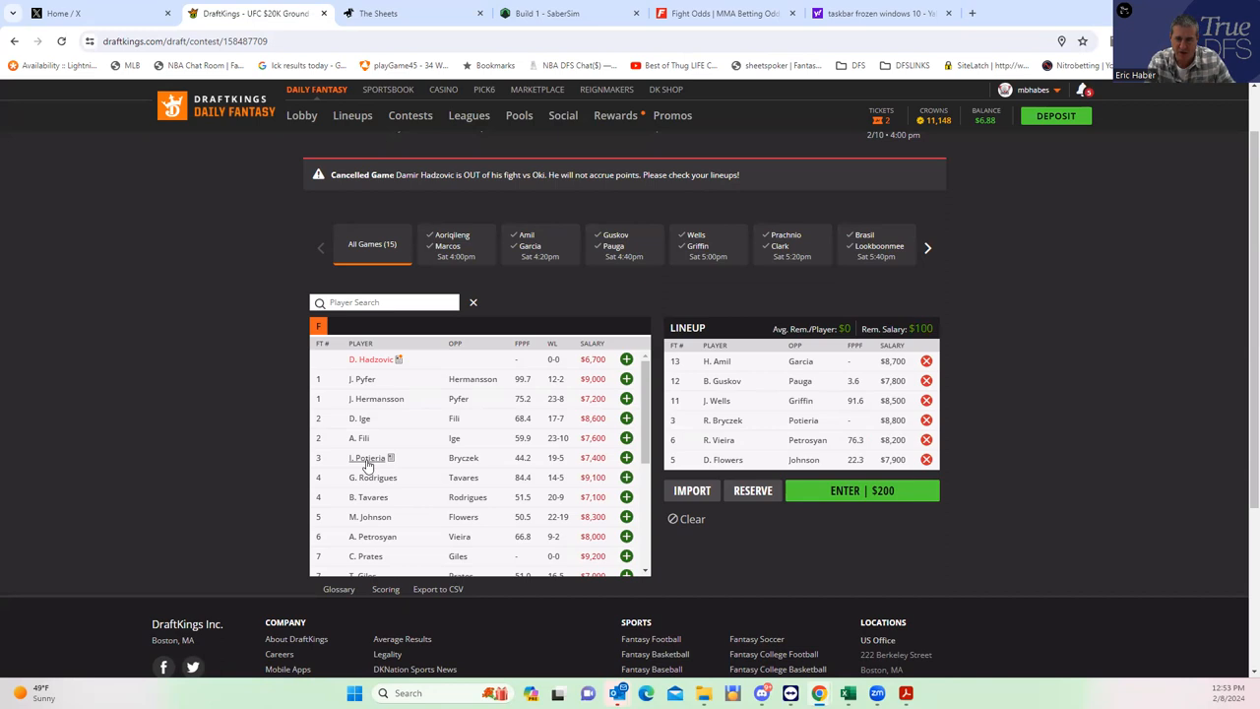
mouse_move(367, 457)
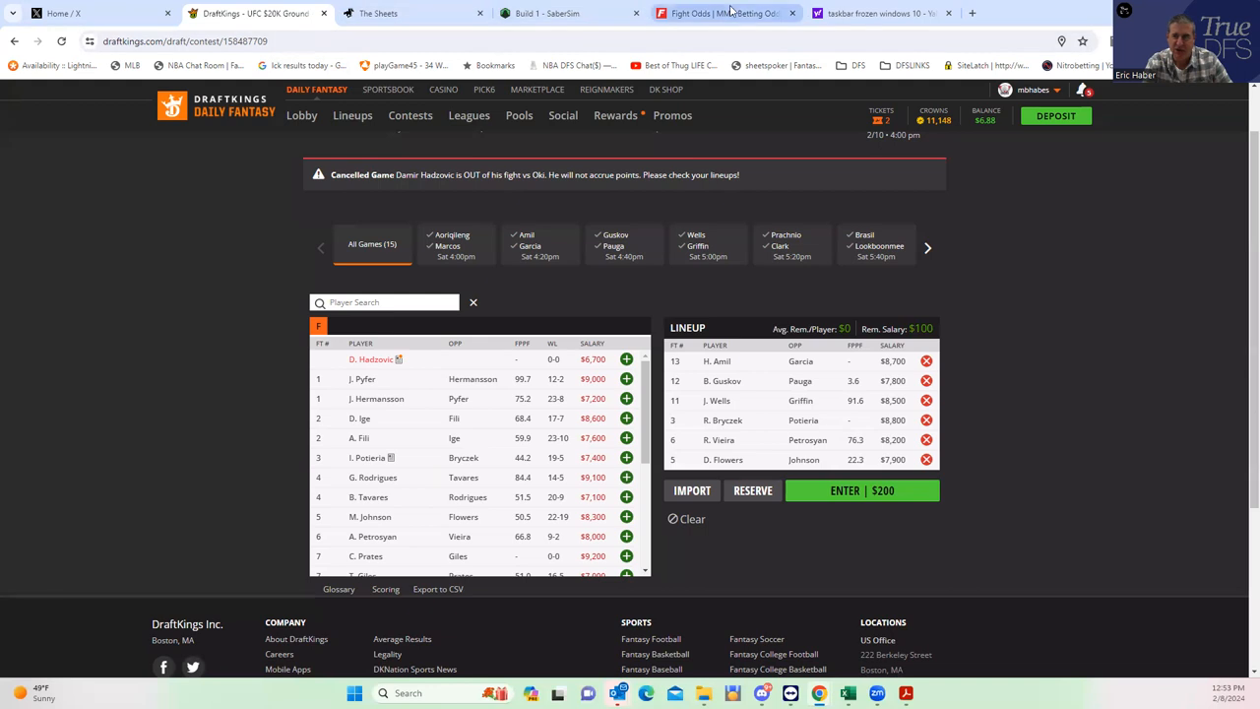
- Review the Ige vs Fili inside-distance, decision and KO props on FightOdds, ending at the moneyline table
click(725, 12)
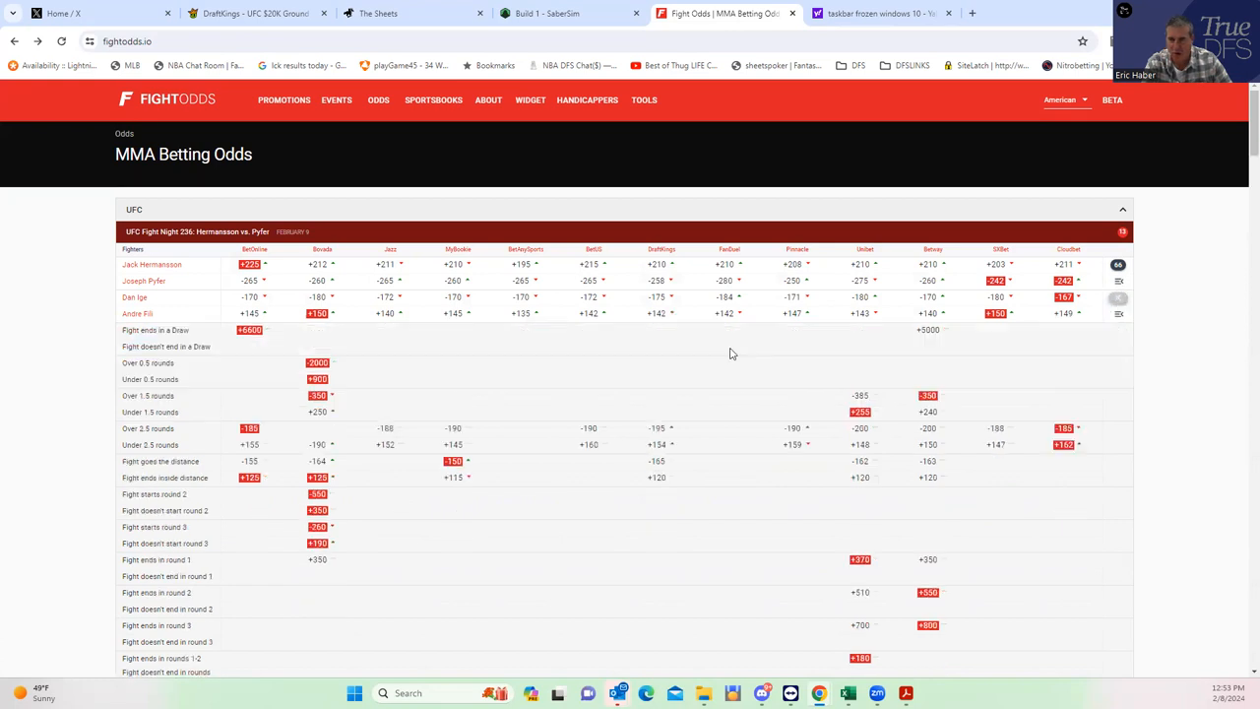
scroll(down, 3)
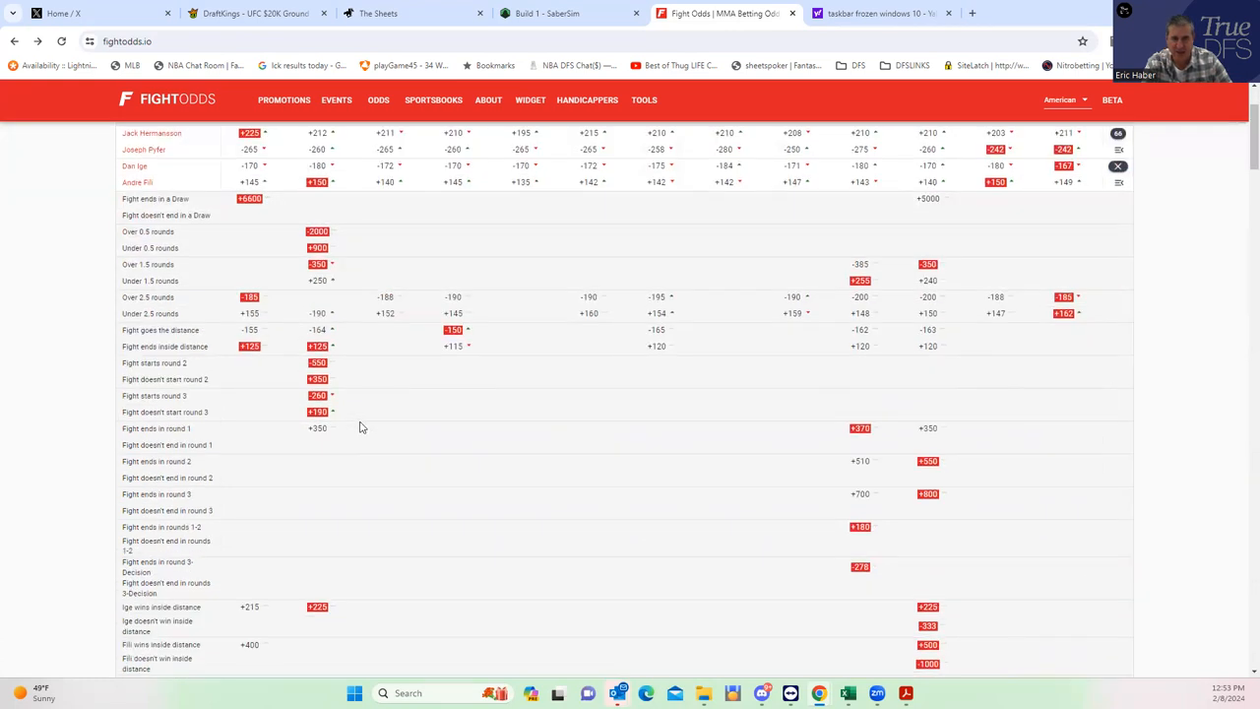
scroll(down, 3)
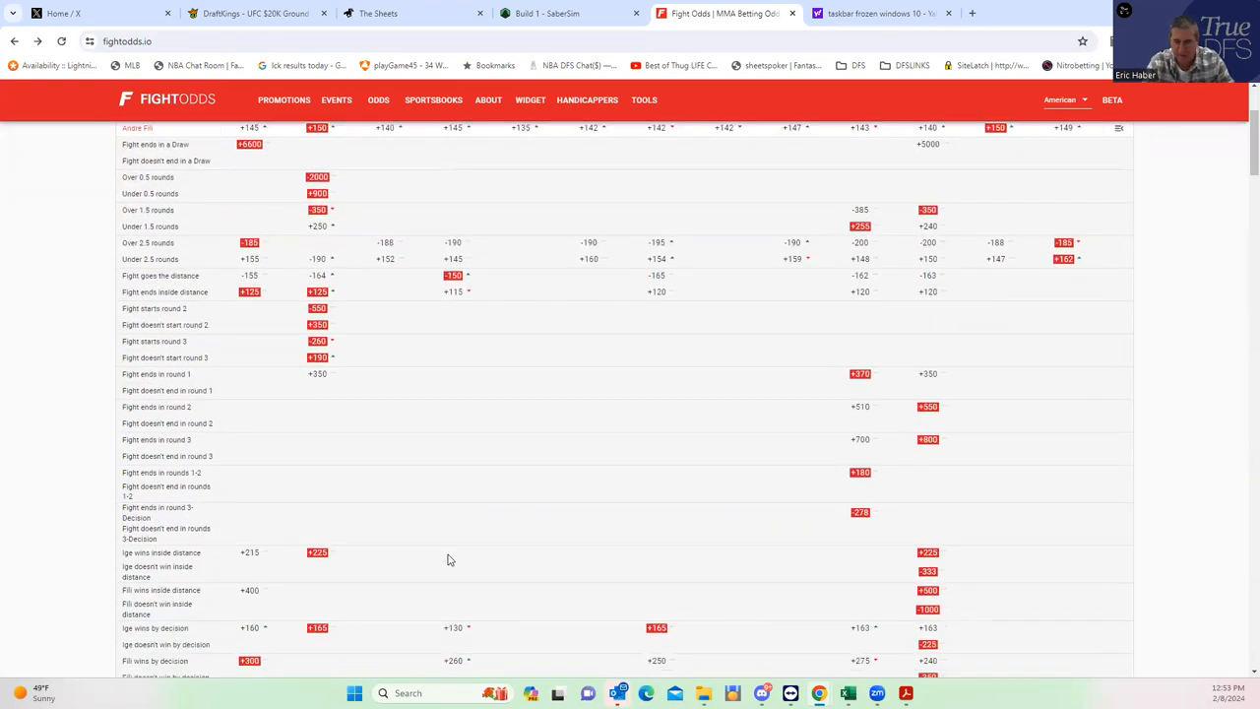
scroll(down, 3)
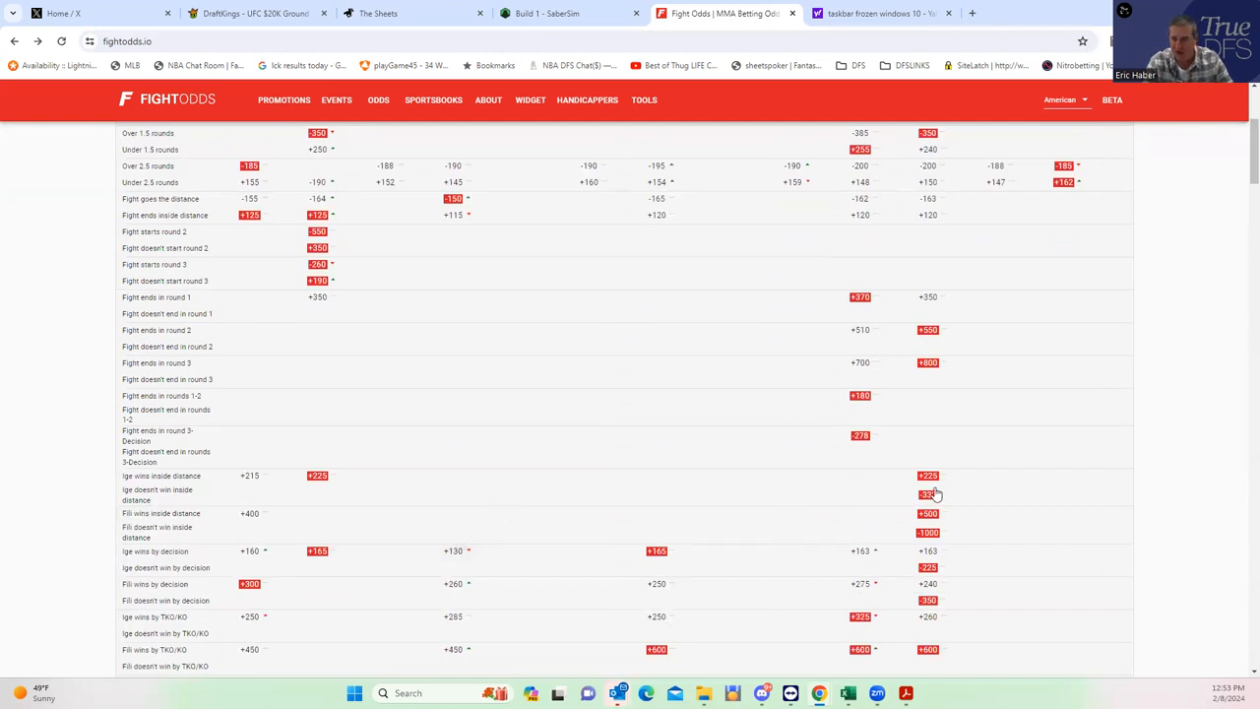
mouse_move(936, 494)
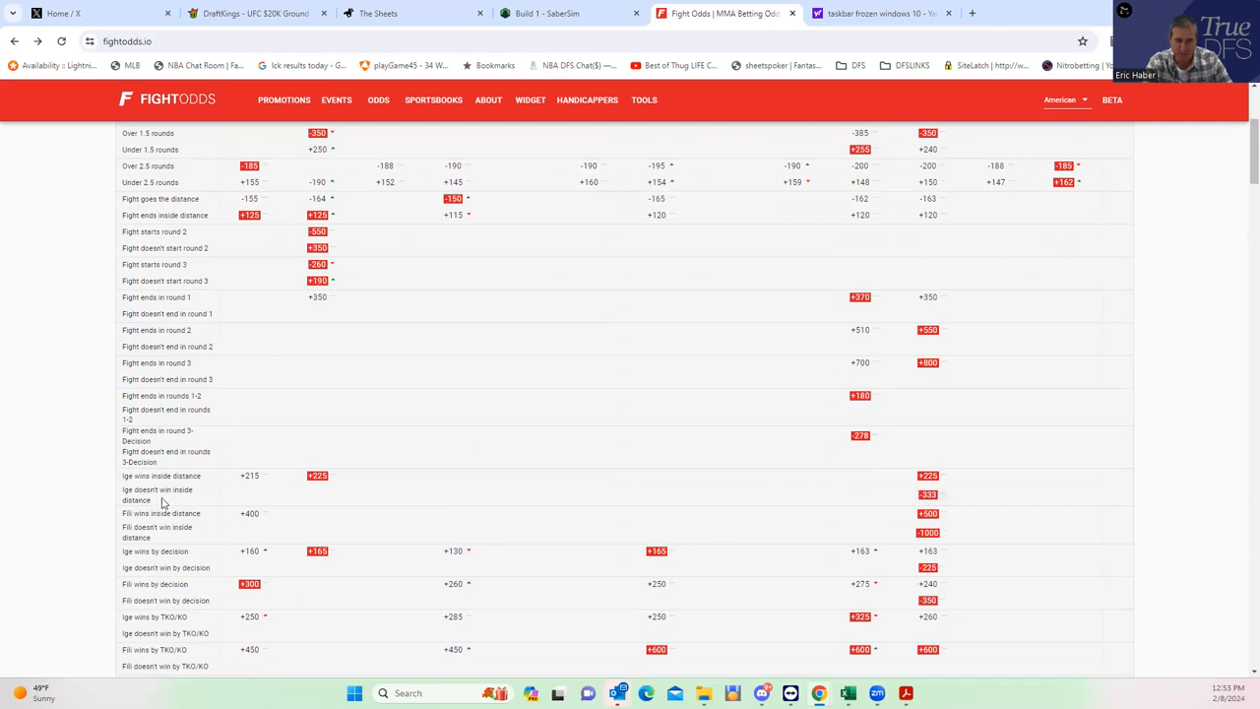
scroll(up, 3)
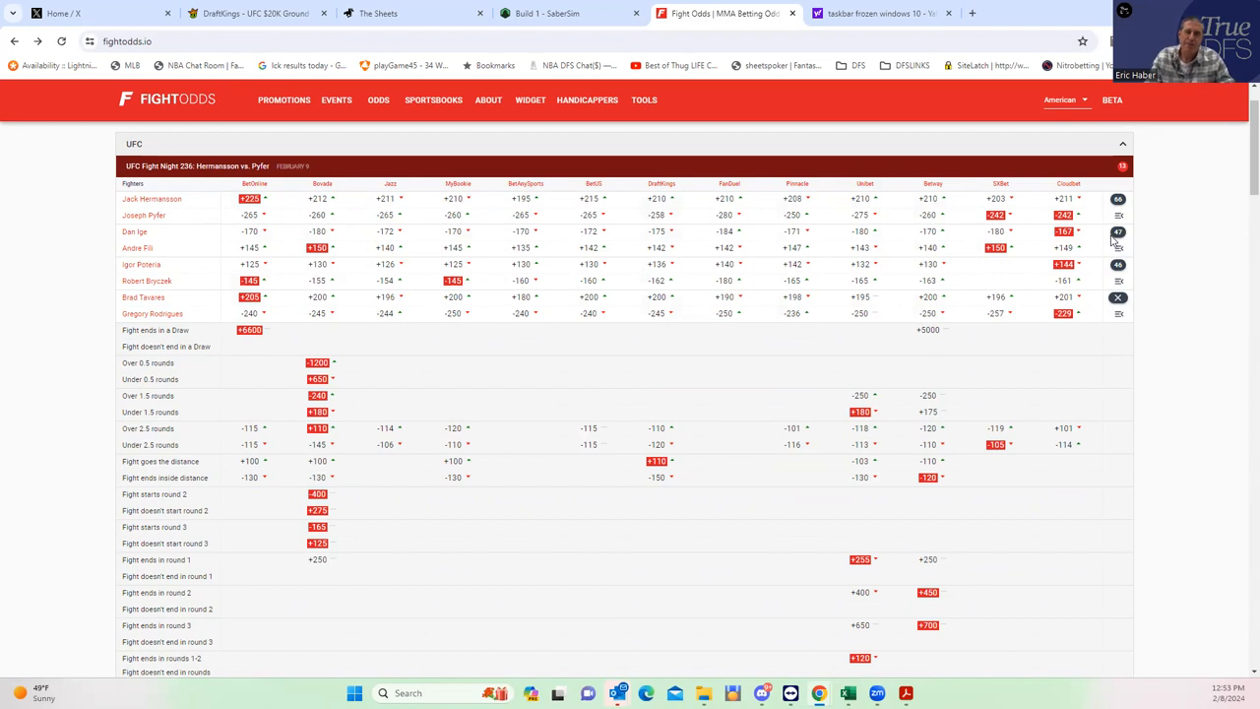
- Review Andre Fili's DraftKings player card, scrolling his fight log back to 2017
click(252, 12)
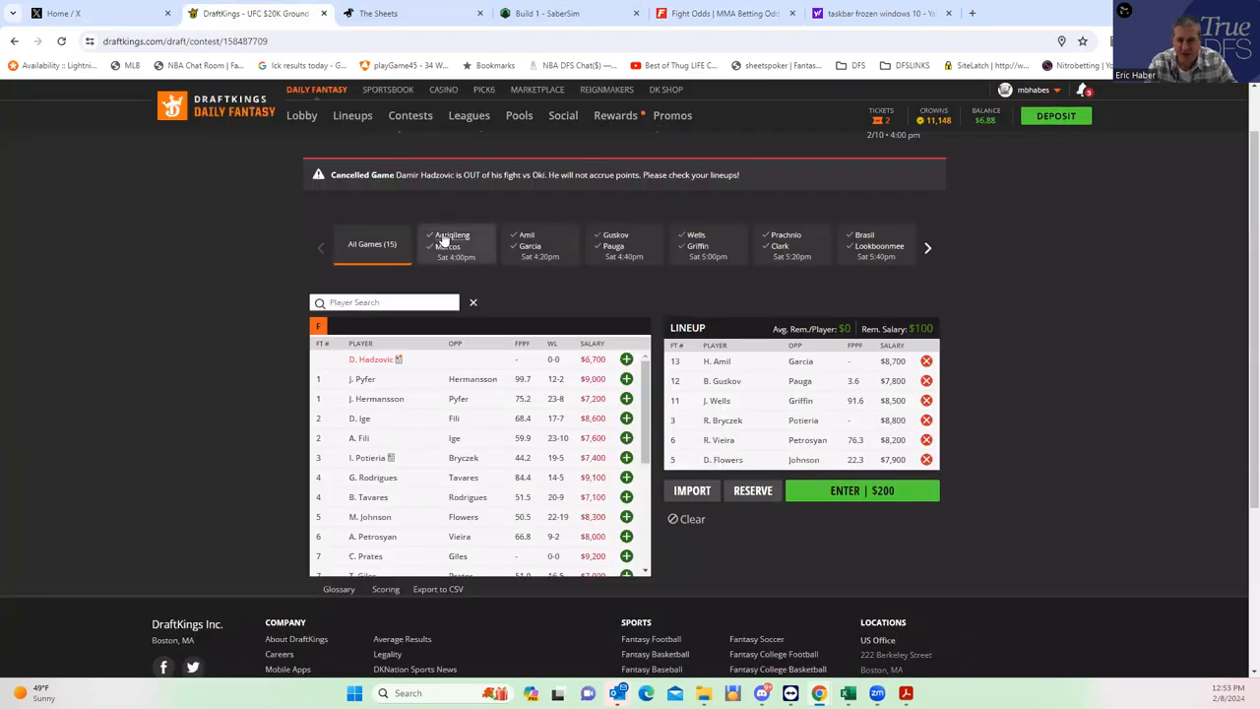
click(358, 437)
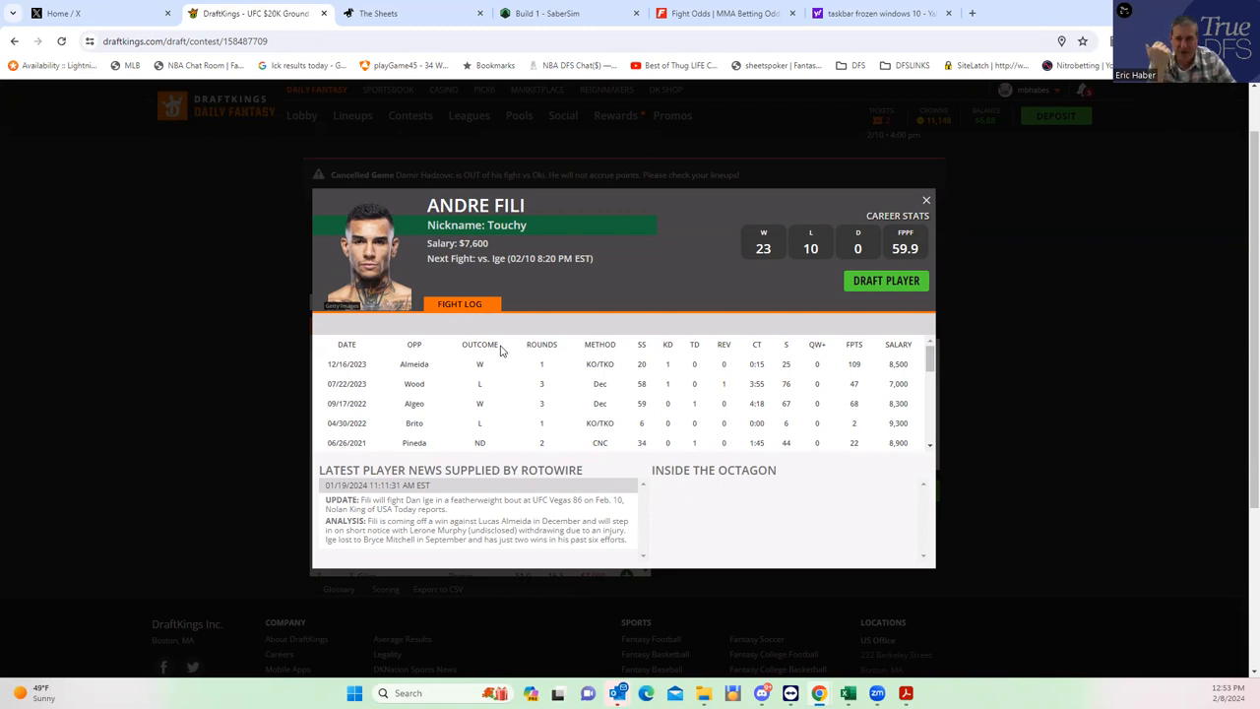
scroll(down, 3)
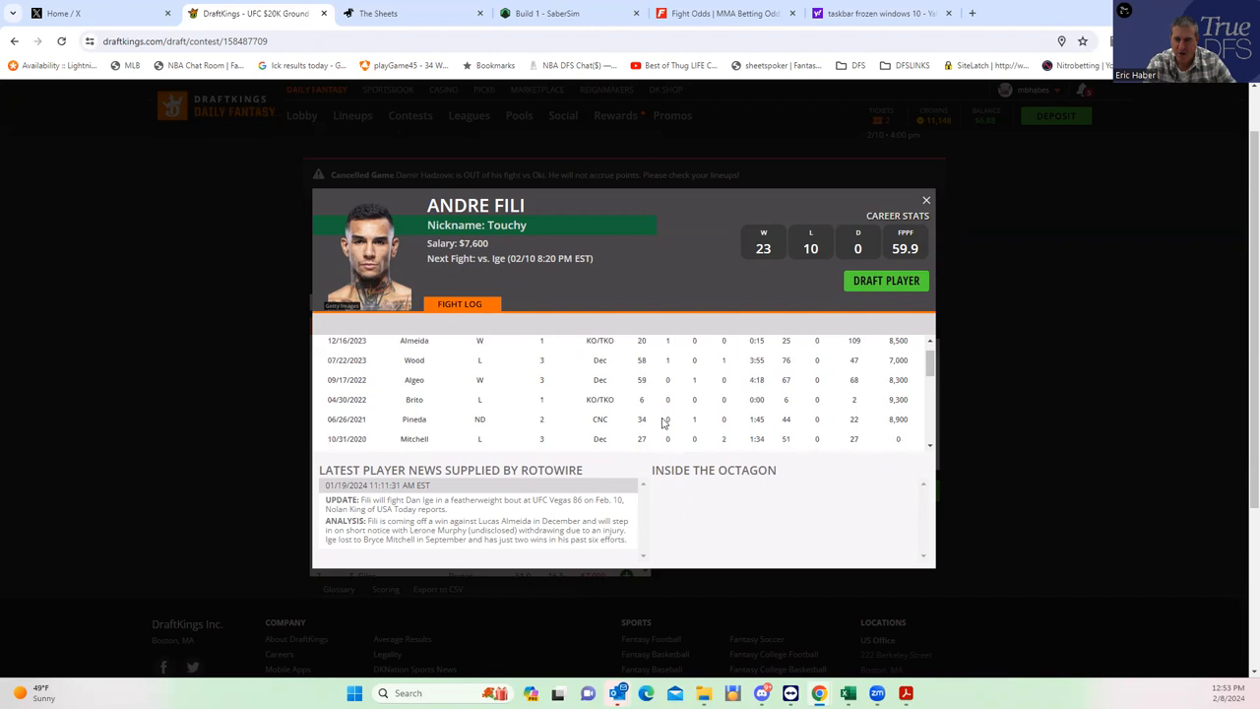
scroll(down, 3)
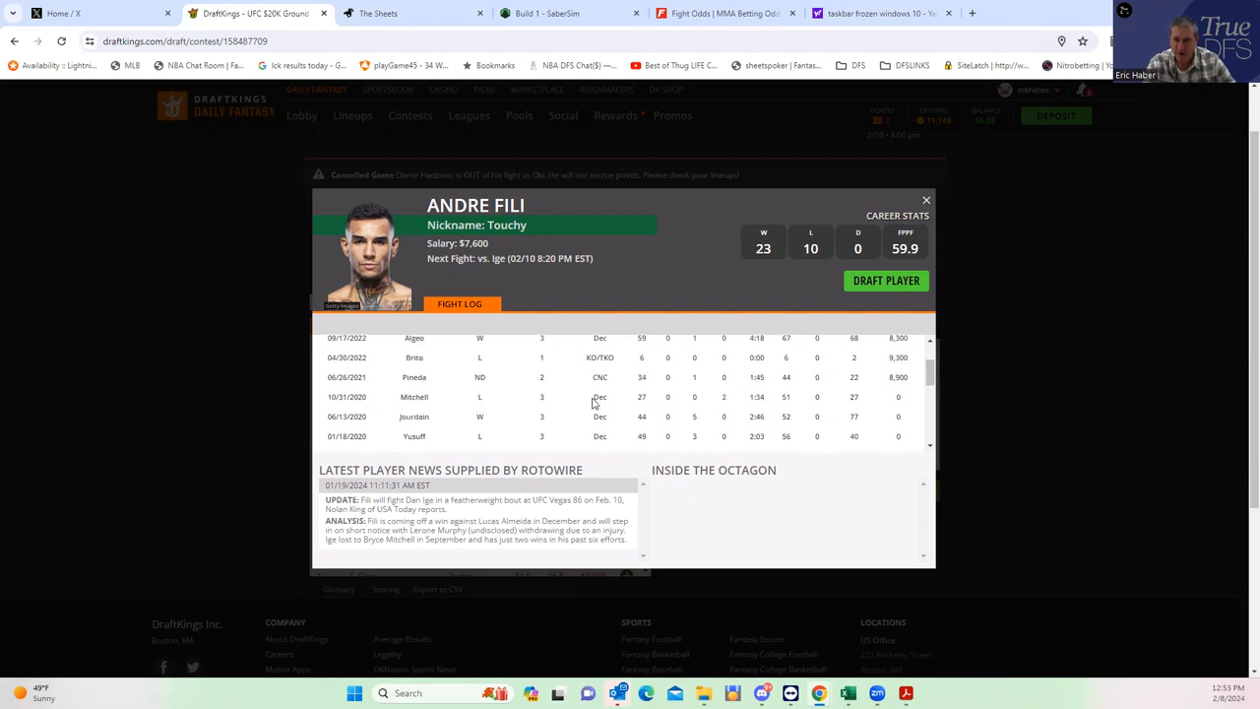
mouse_move(434, 402)
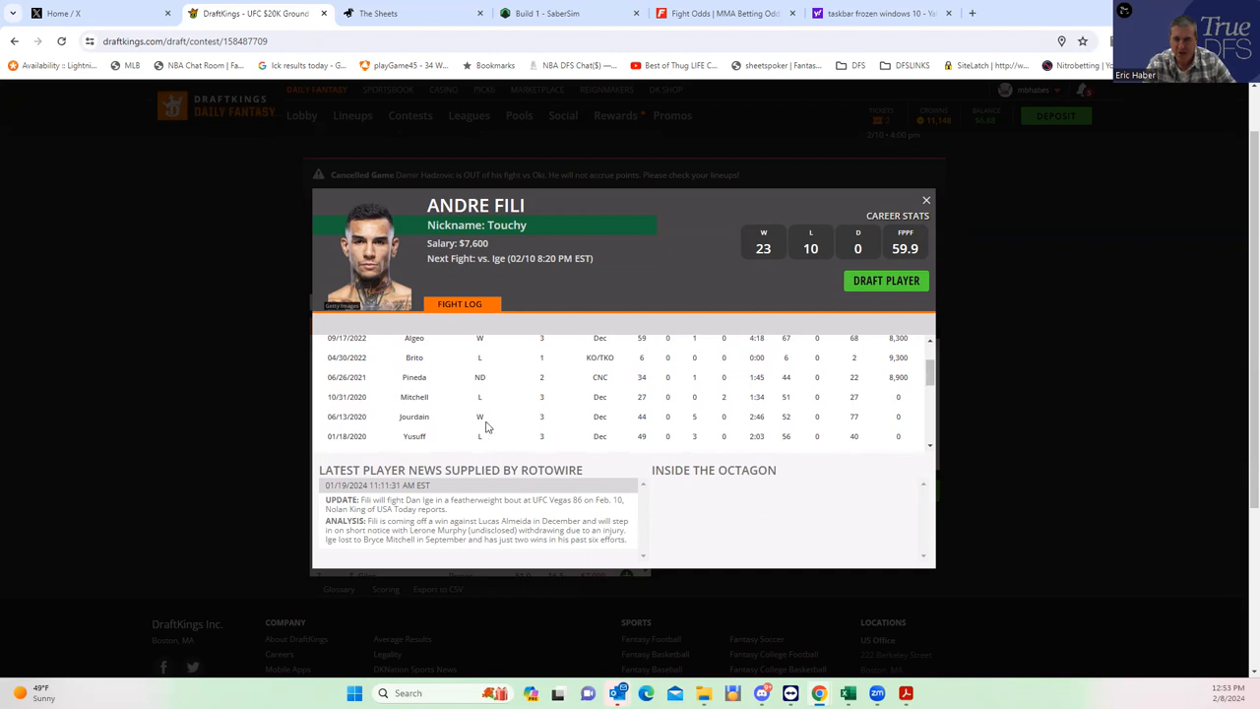
mouse_move(697, 437)
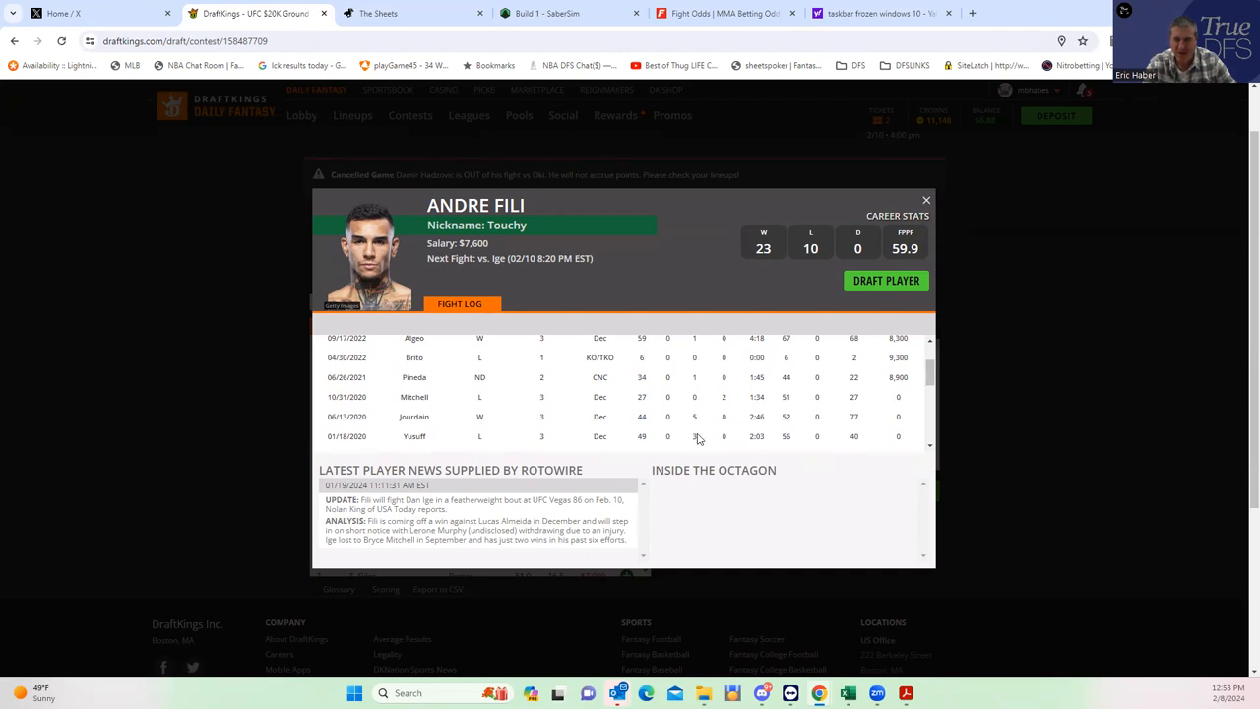
scroll(down, 3)
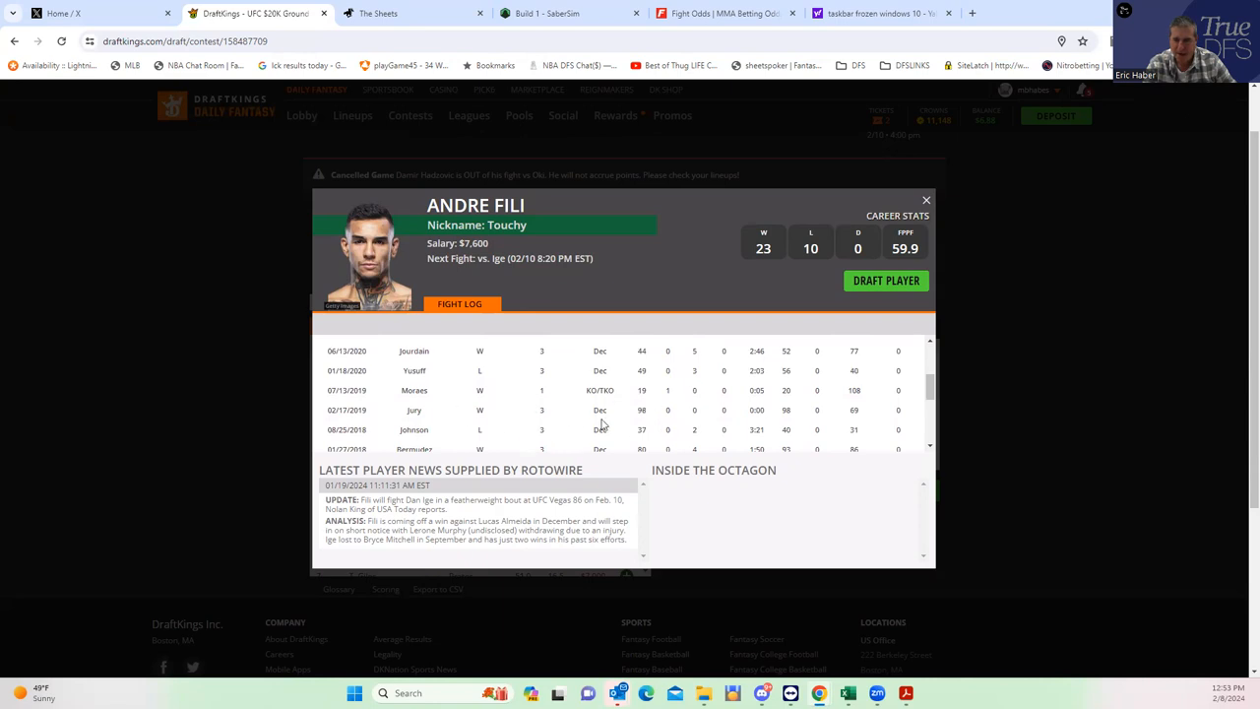
mouse_move(678, 435)
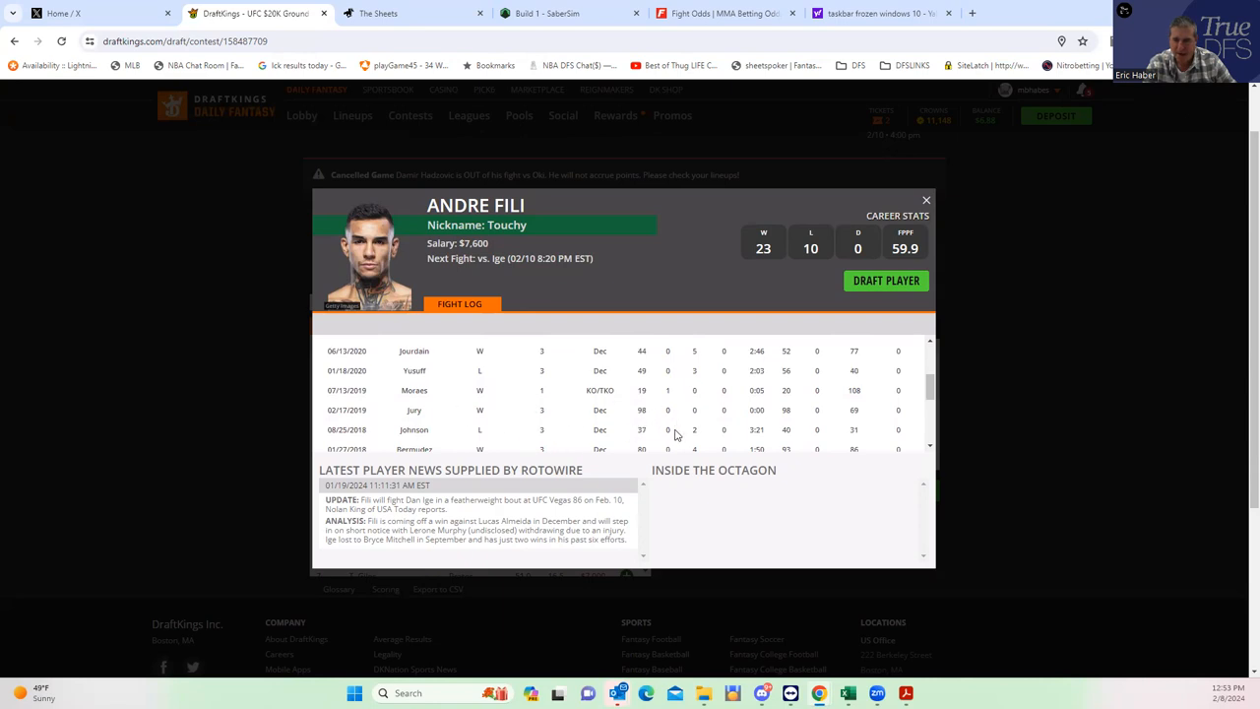
scroll(down, 3)
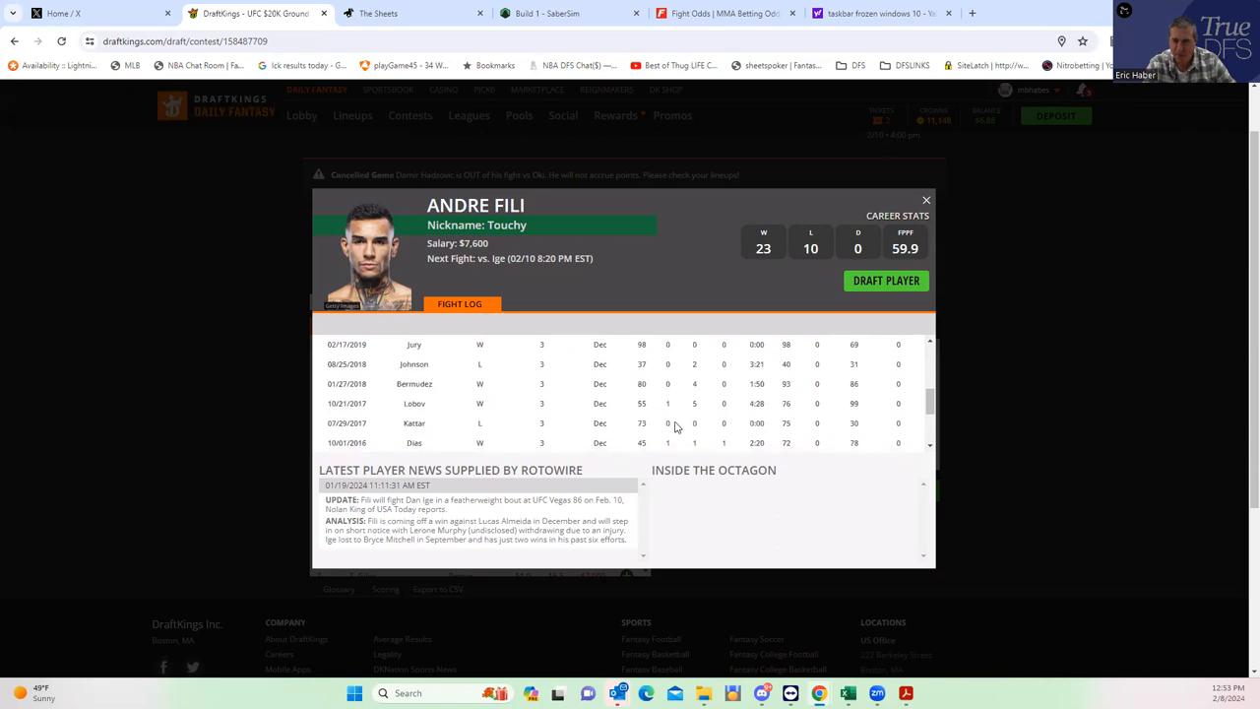
mouse_move(701, 394)
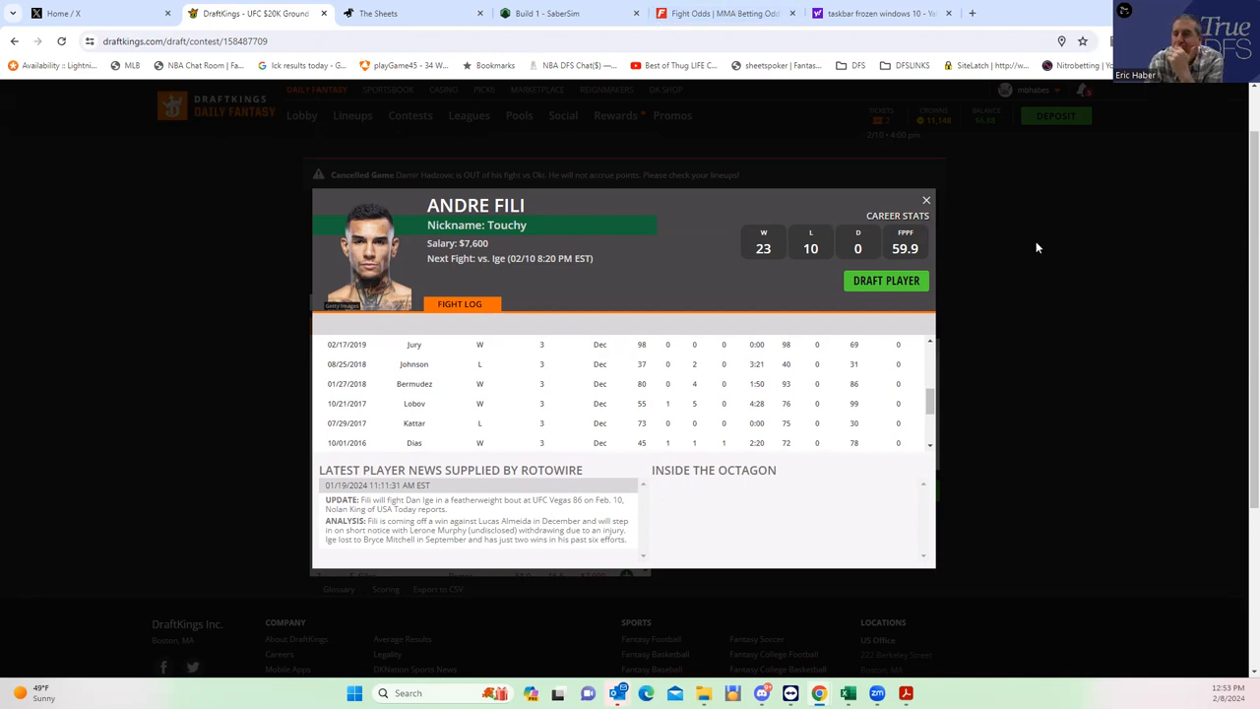
click(925, 200)
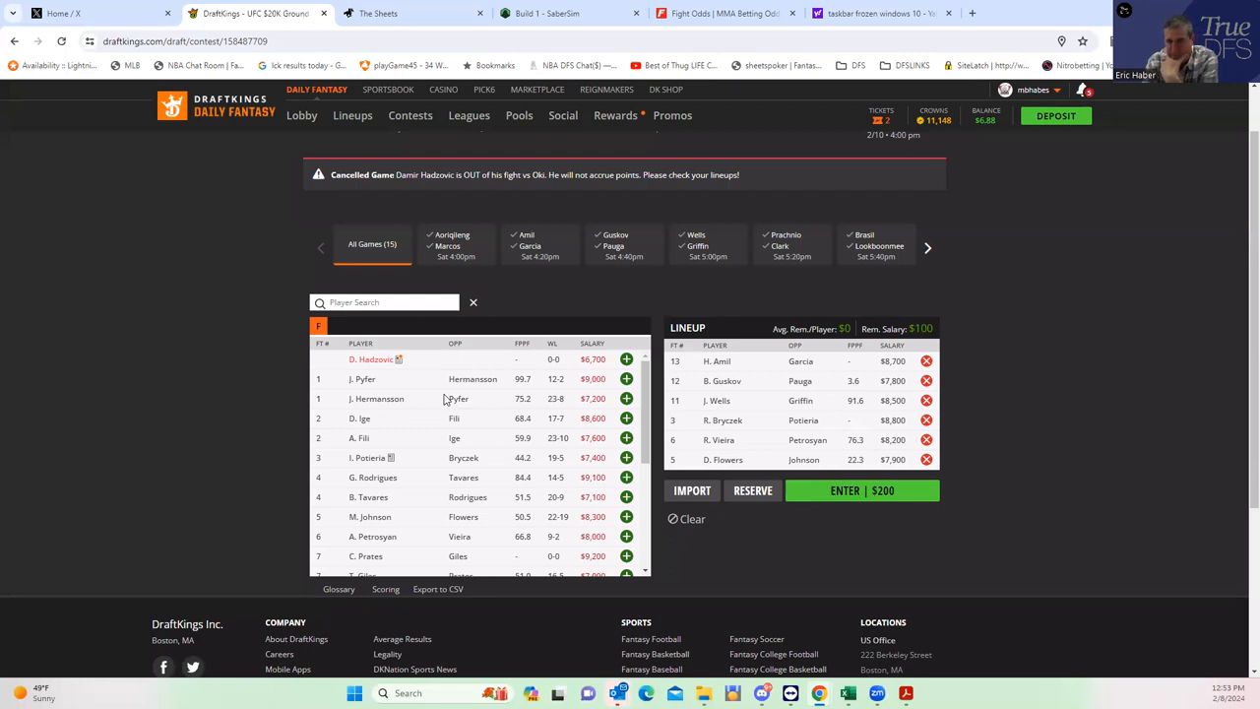
mouse_move(505, 386)
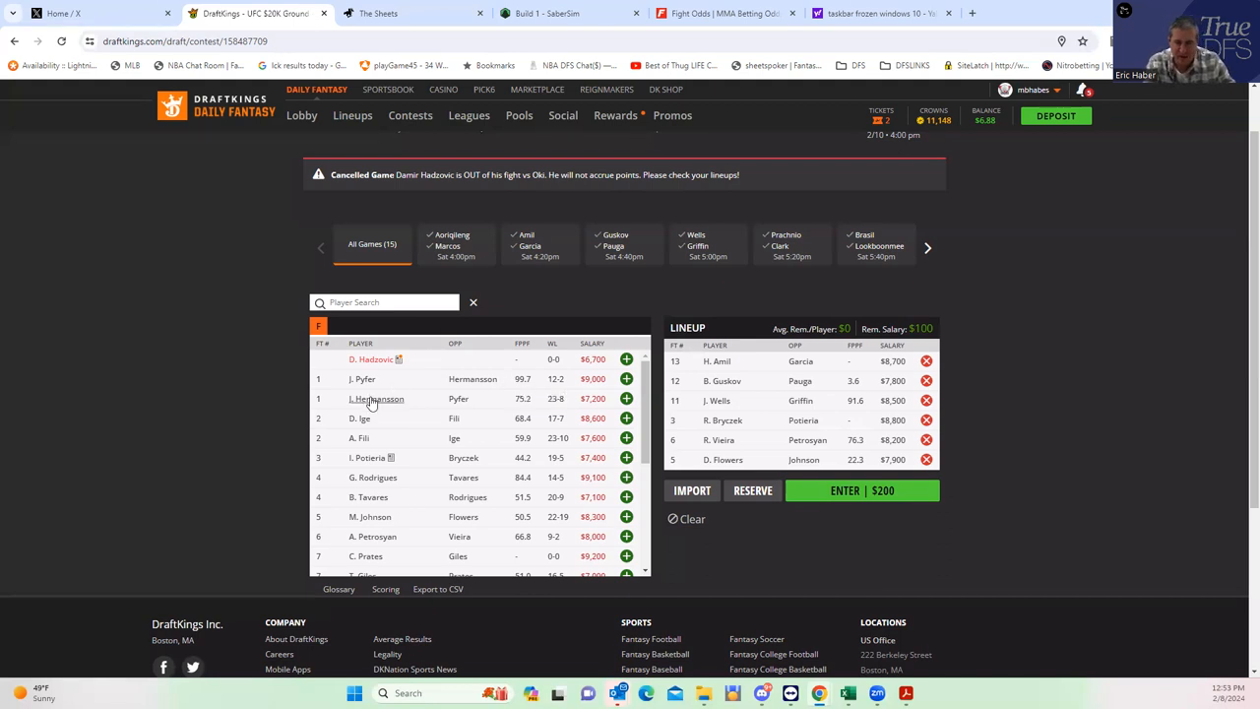
mouse_move(376, 397)
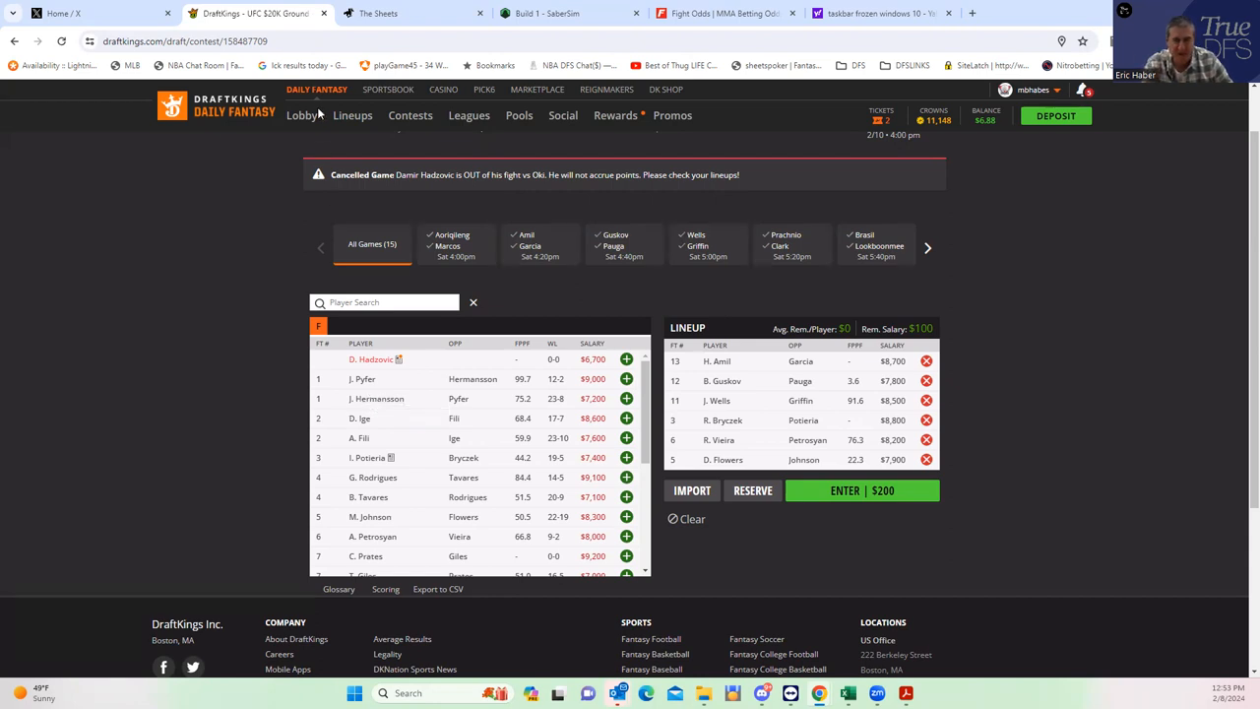
- Glance at the FightOdds lines, then review Jack Hermansson's fight log on DraftKings
click(724, 11)
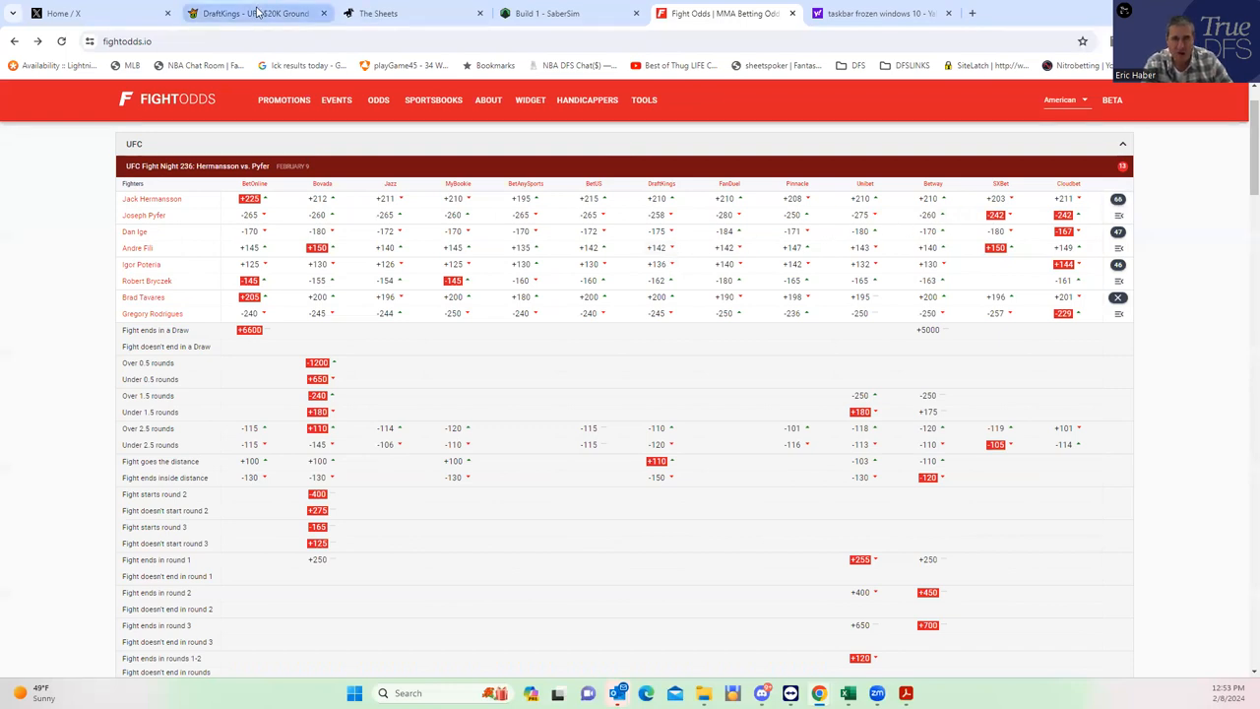
click(256, 12)
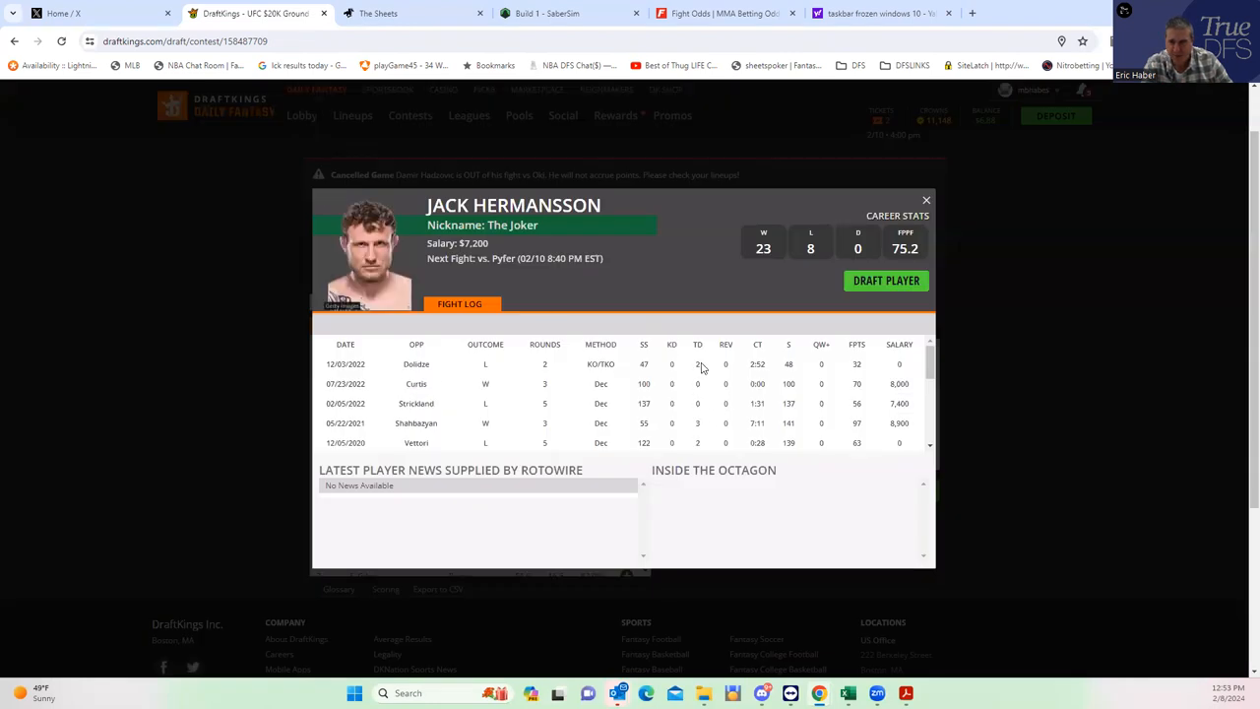
scroll(down, 3)
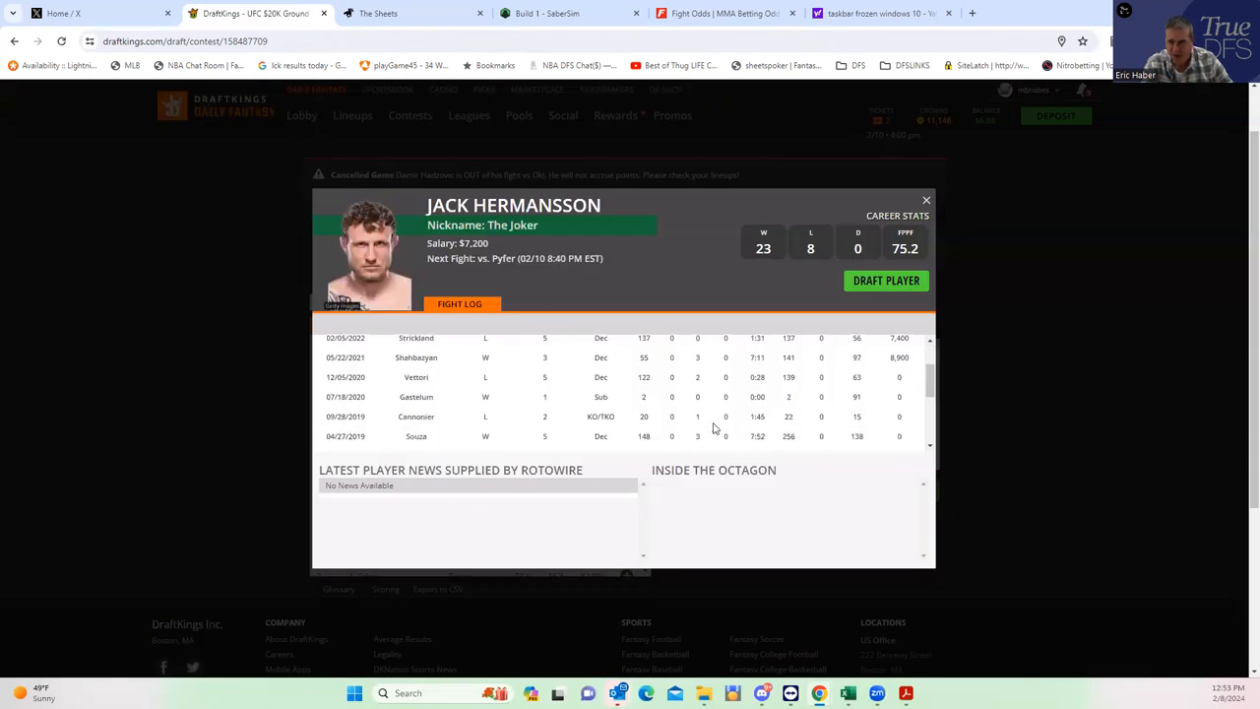
scroll(up, 3)
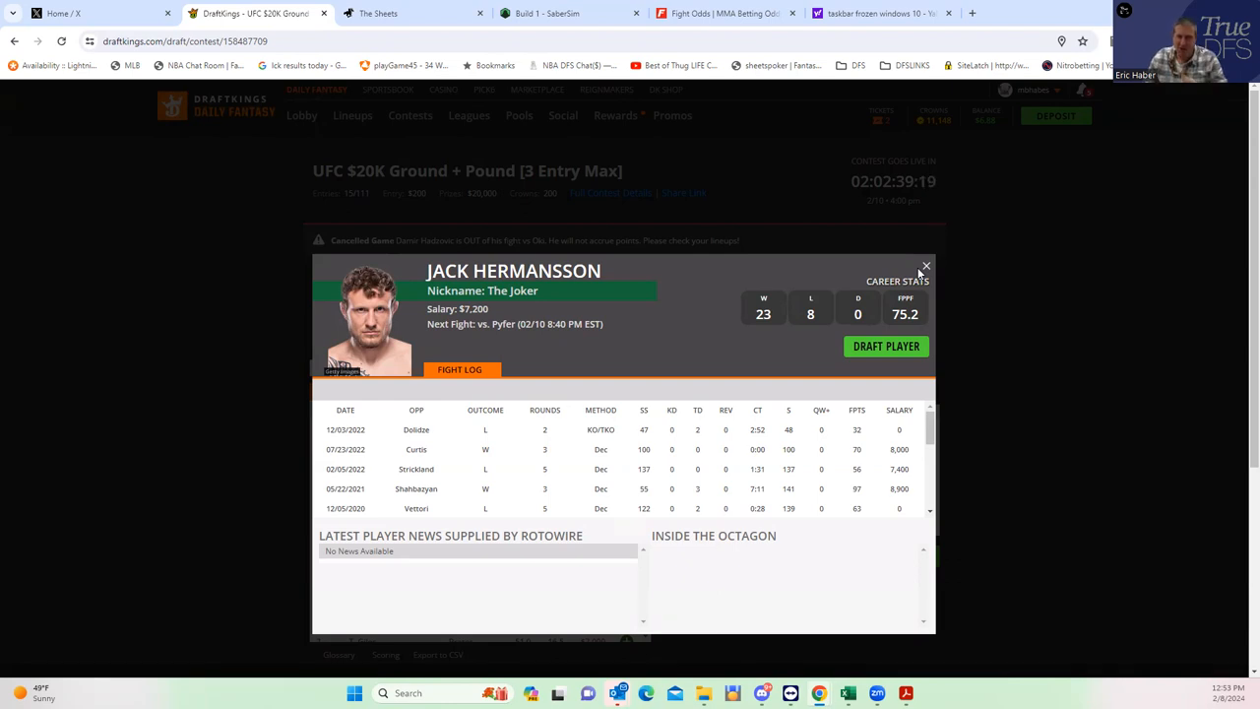
- Close Hermansson's card and bring up Joe Pyfer's player card and fight log
click(926, 266)
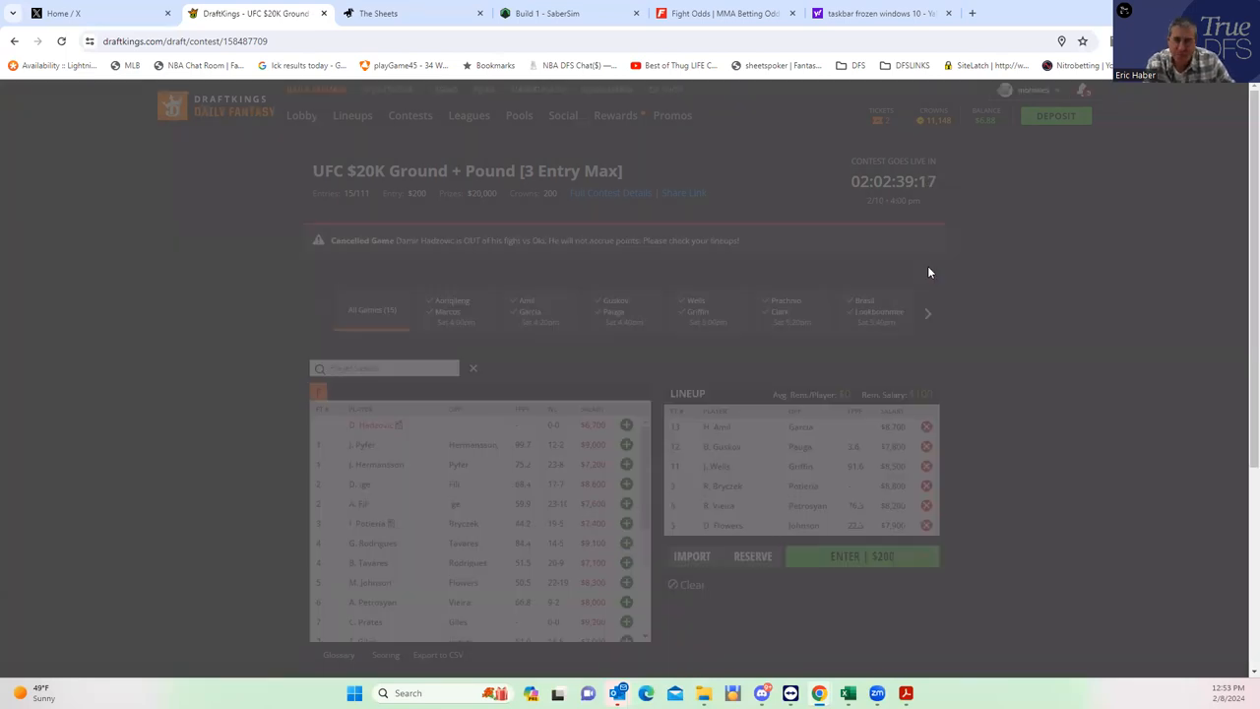
click(363, 445)
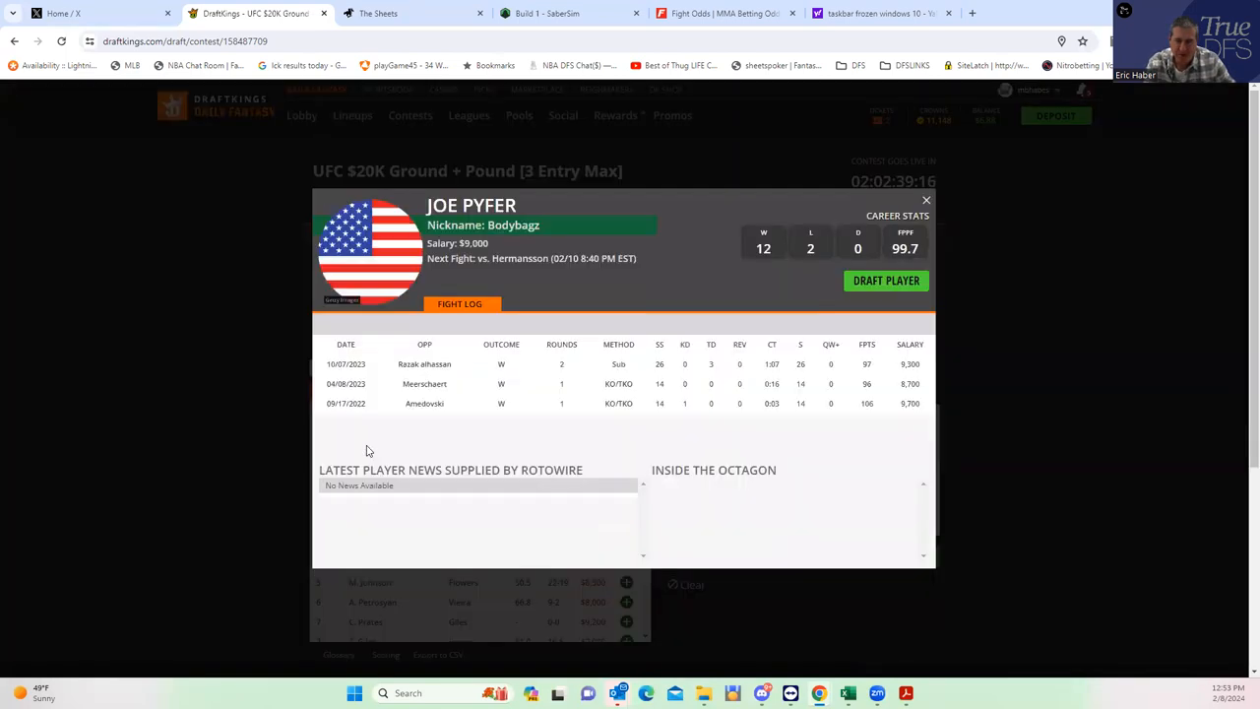
mouse_move(540, 394)
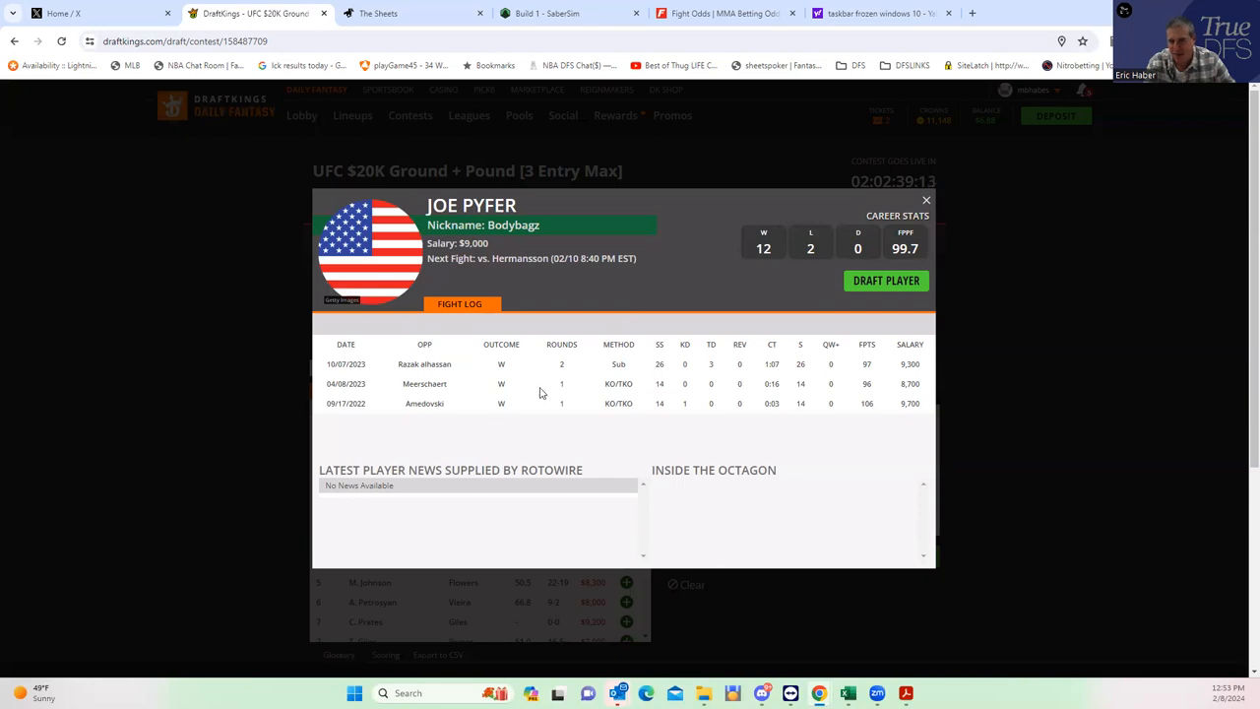
mouse_move(524, 374)
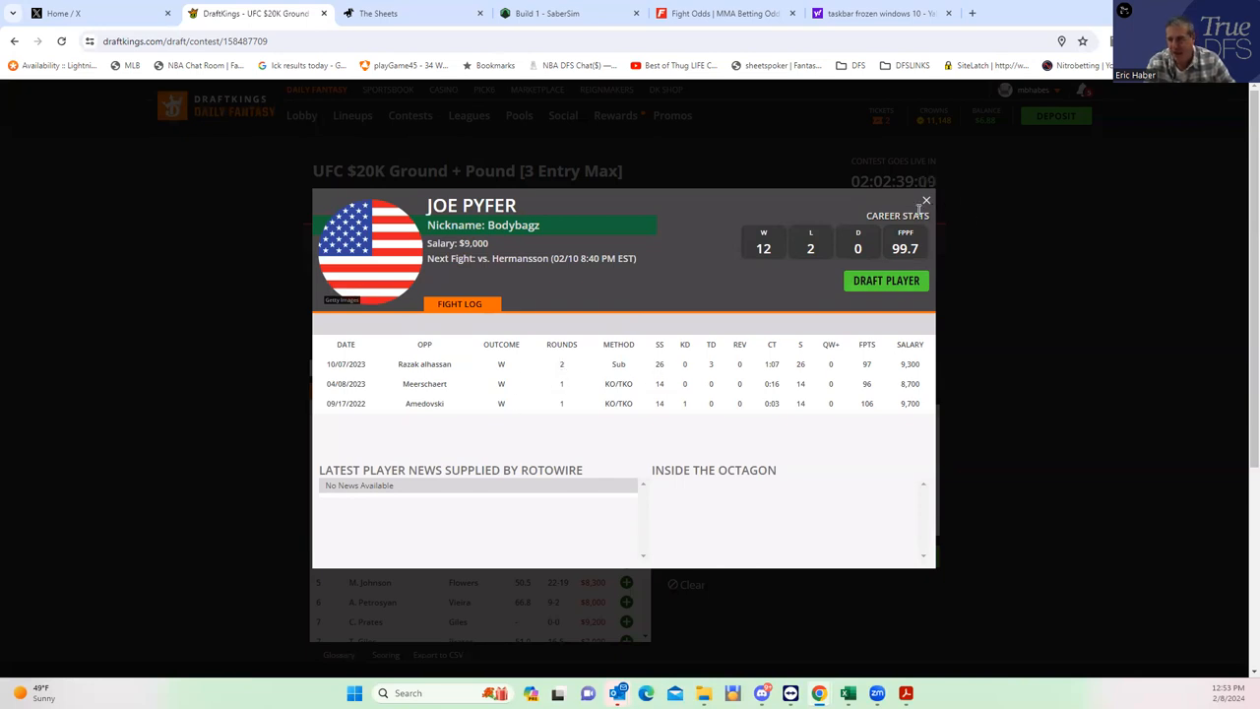
- Close Pyfer's card and review the Hermansson vs Pyfer method-of-victory props on FightOdds
click(926, 201)
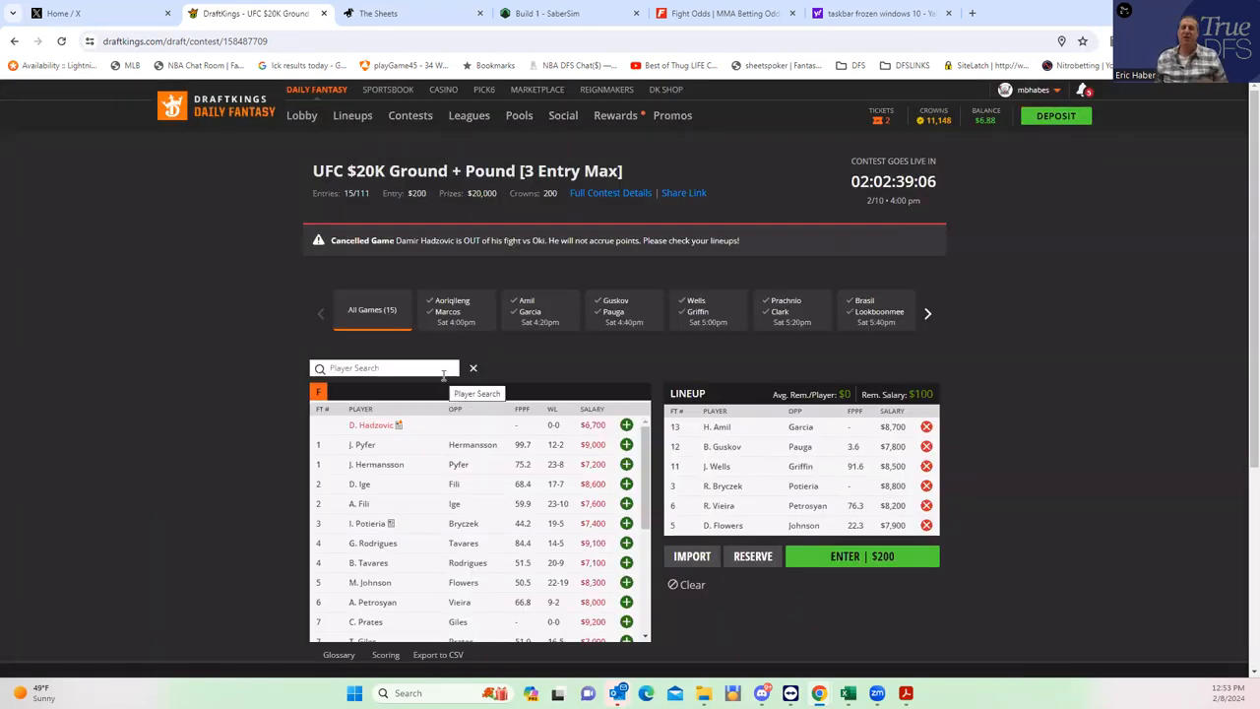
mouse_move(176, 413)
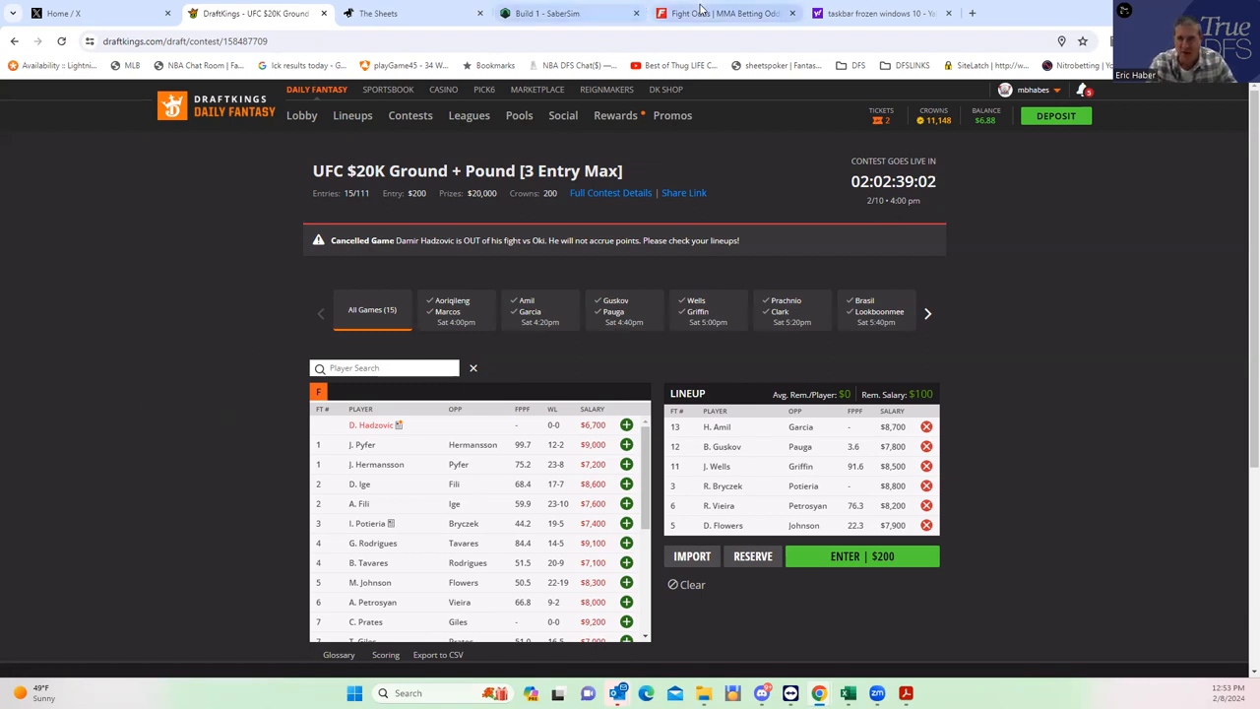
click(725, 12)
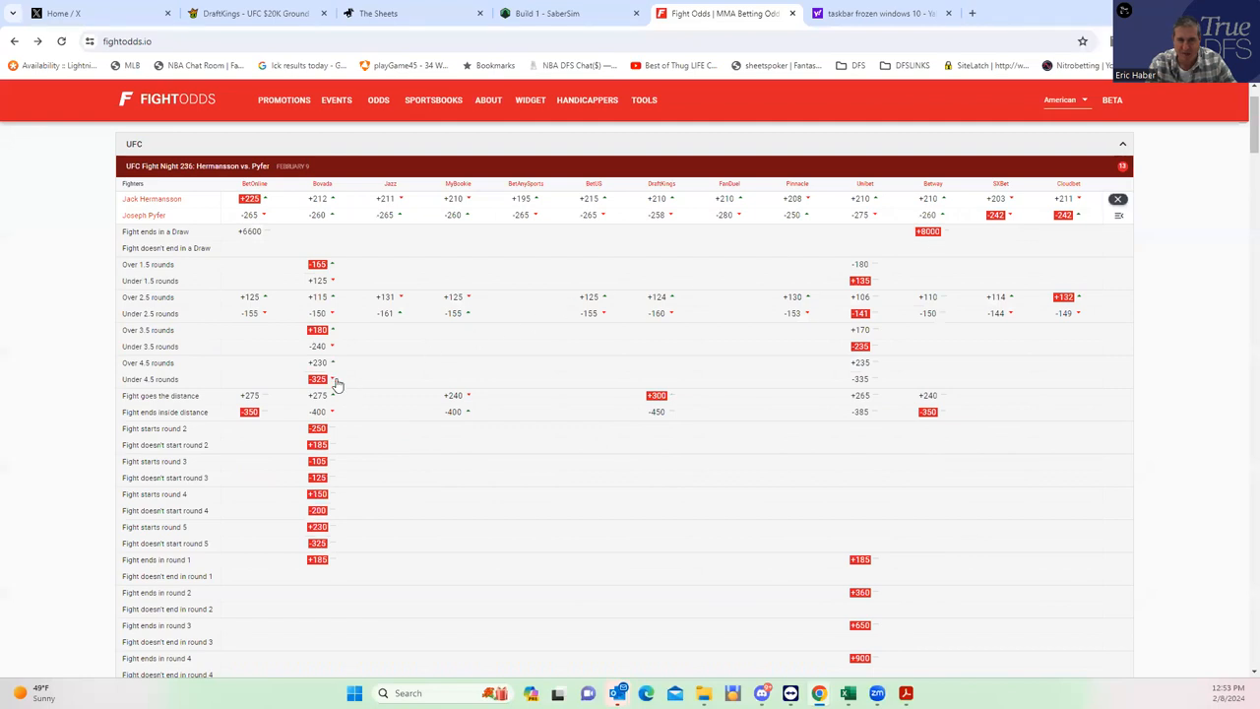
scroll(down, 3)
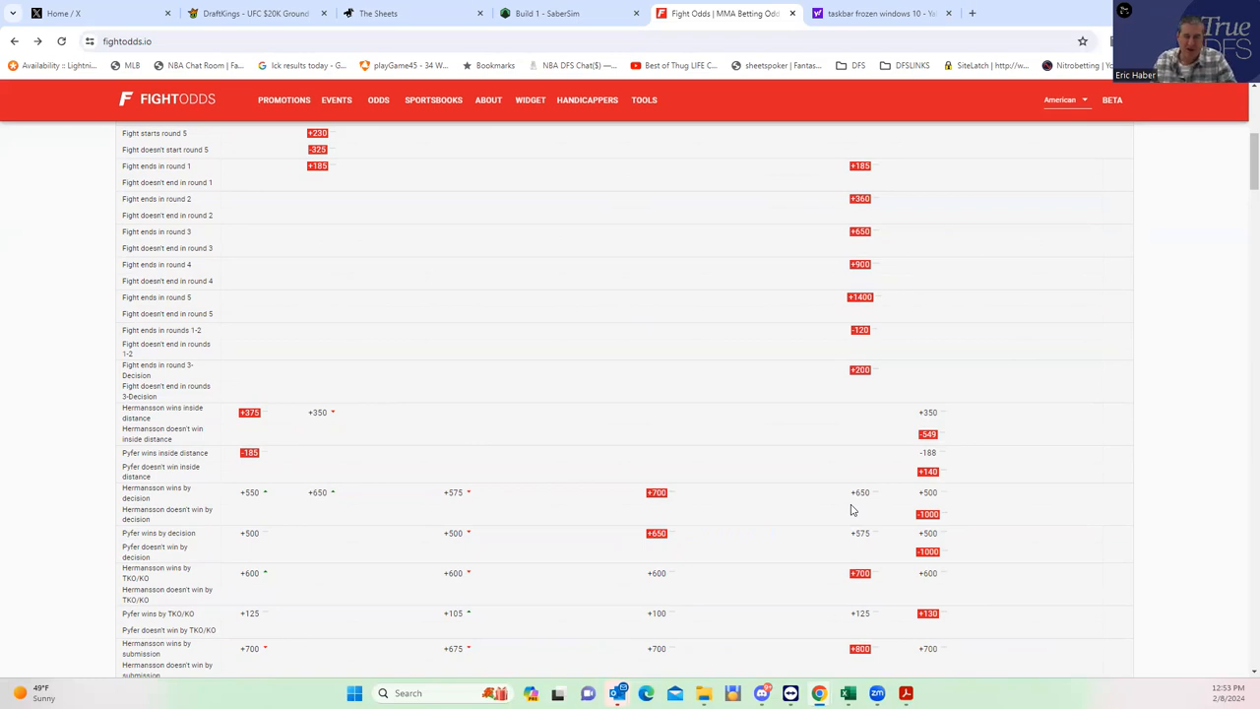
mouse_move(512, 79)
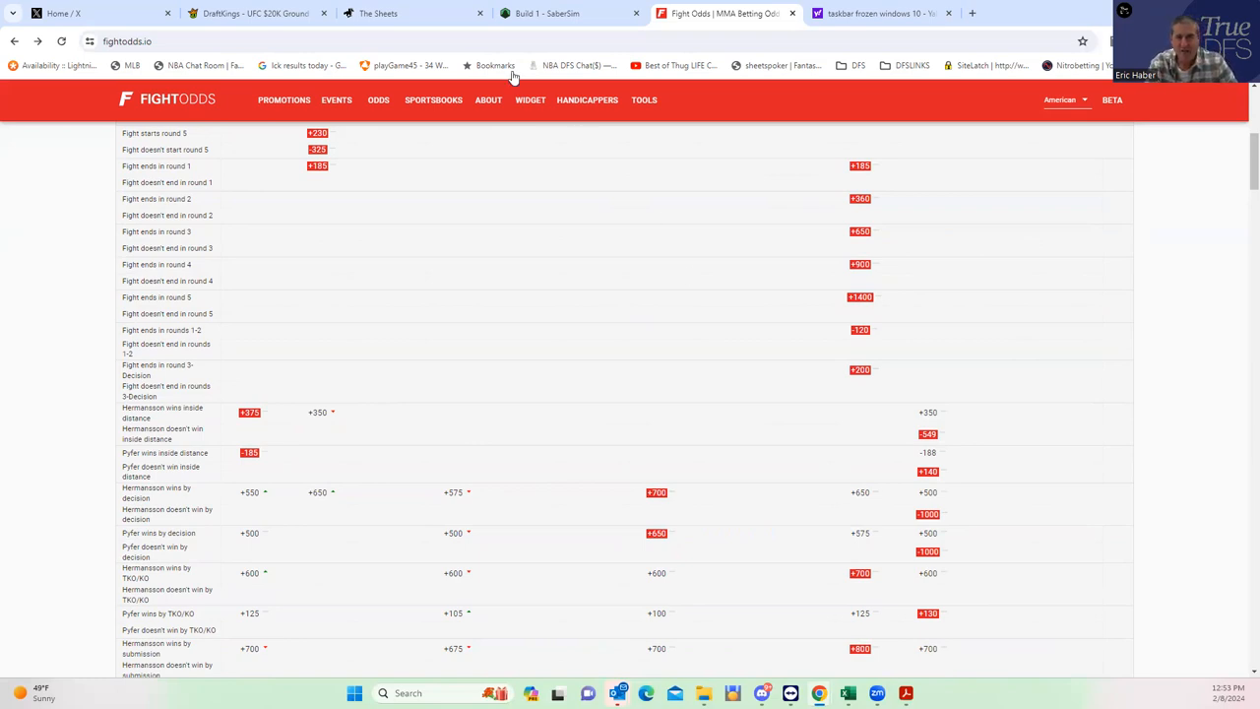
- Return to the DraftKings draft page and scan the player pool, keeping the six-fighter lineup unchanged
click(247, 12)
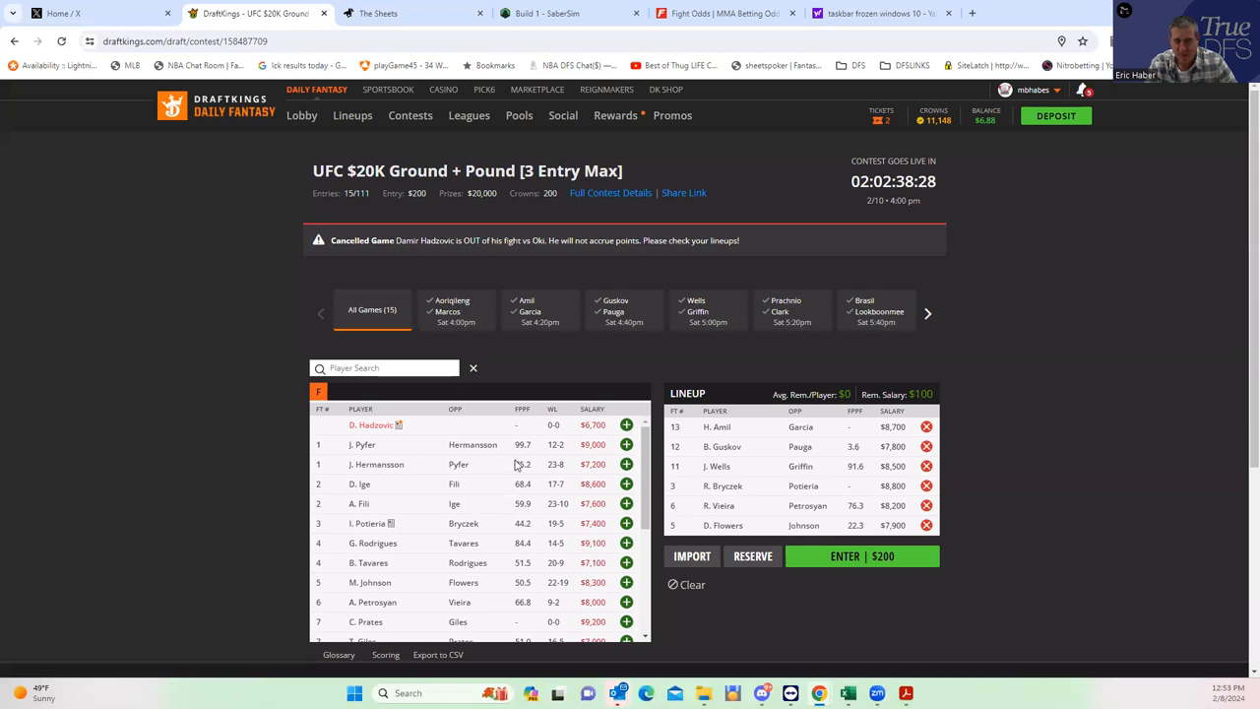
scroll(down, 3)
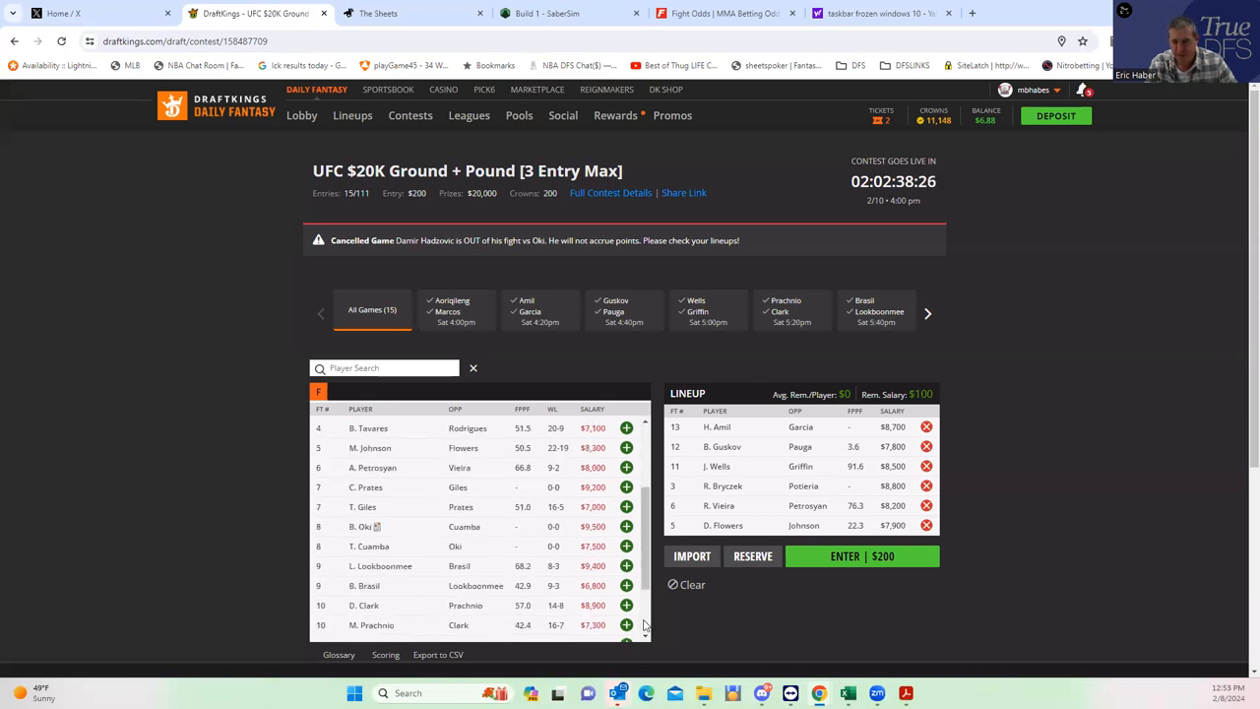
mouse_move(770, 528)
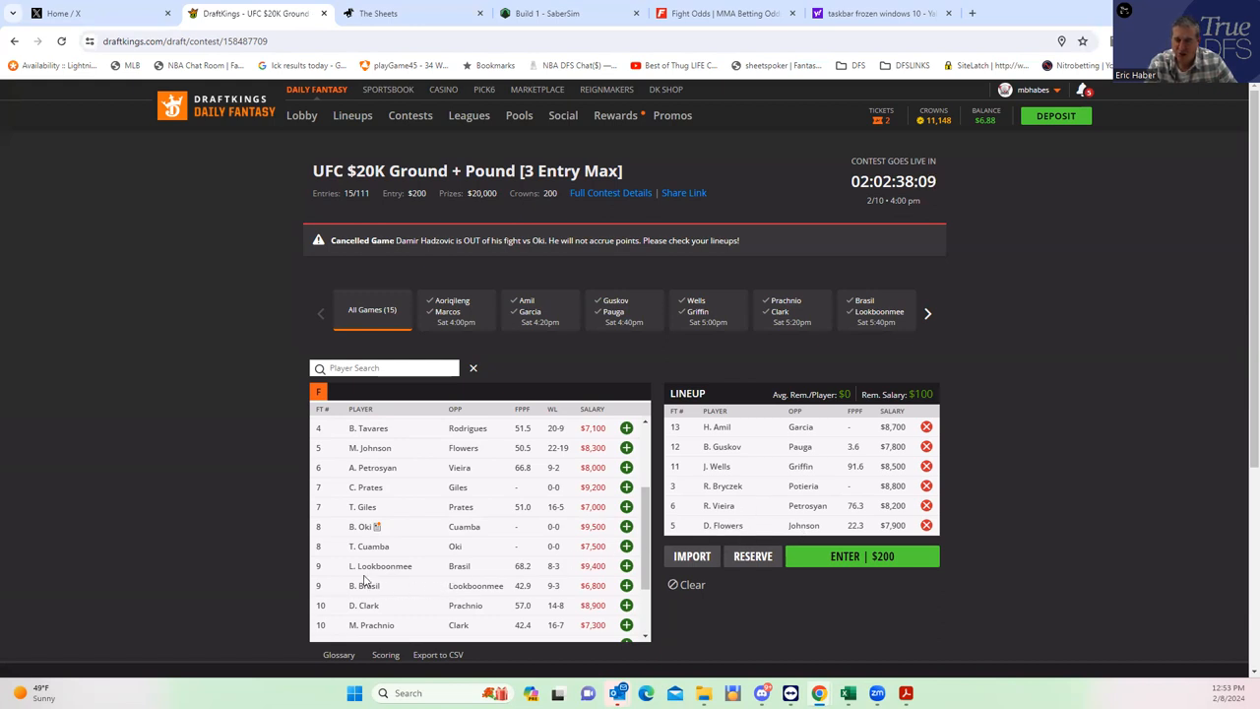
mouse_move(380, 567)
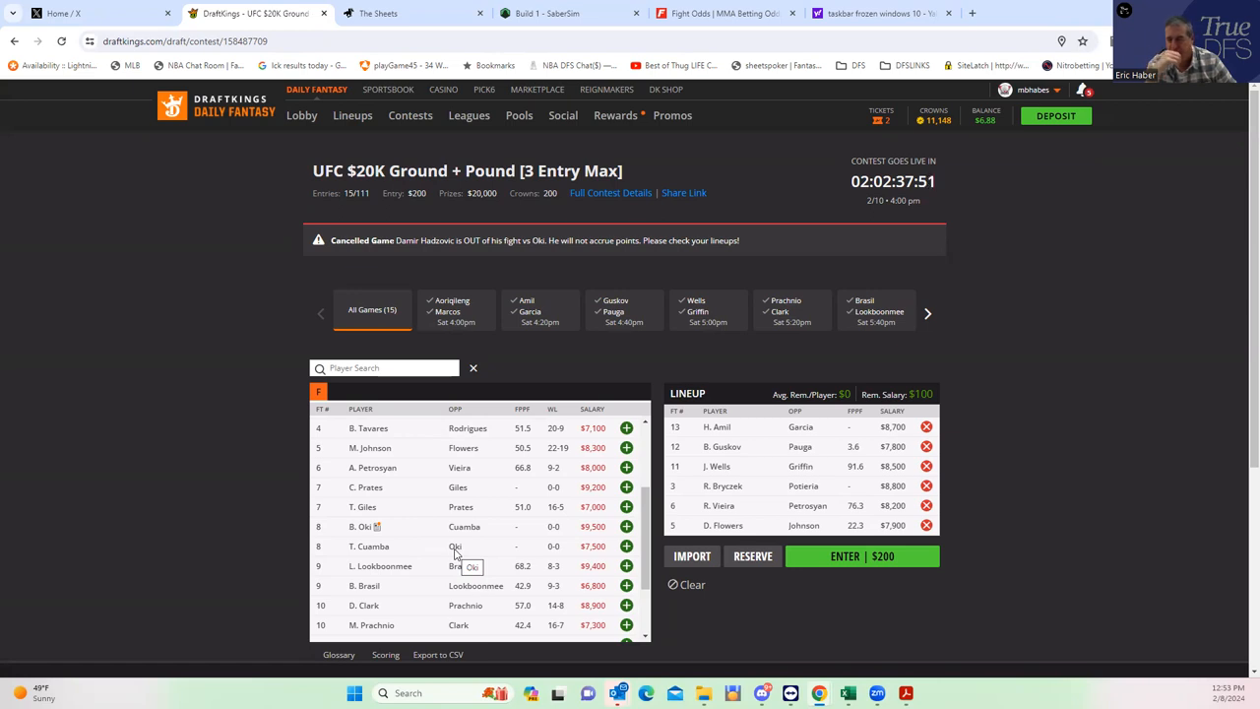
mouse_move(669, 449)
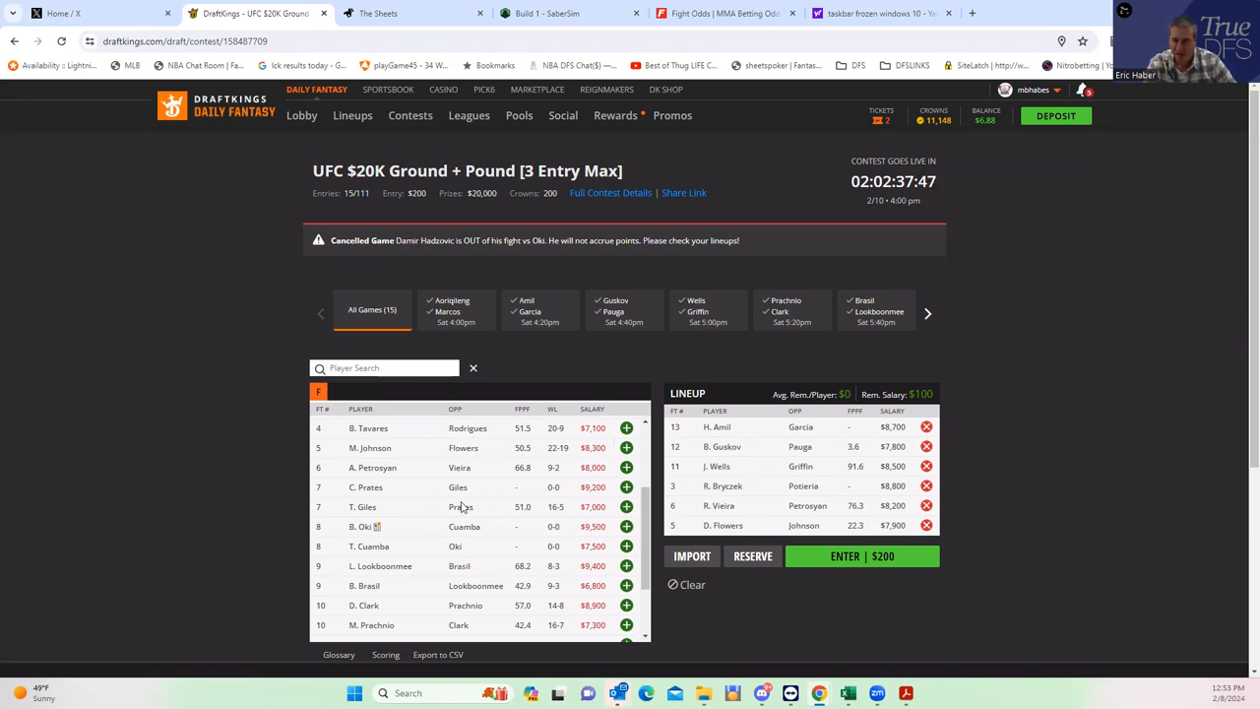
scroll(up, 3)
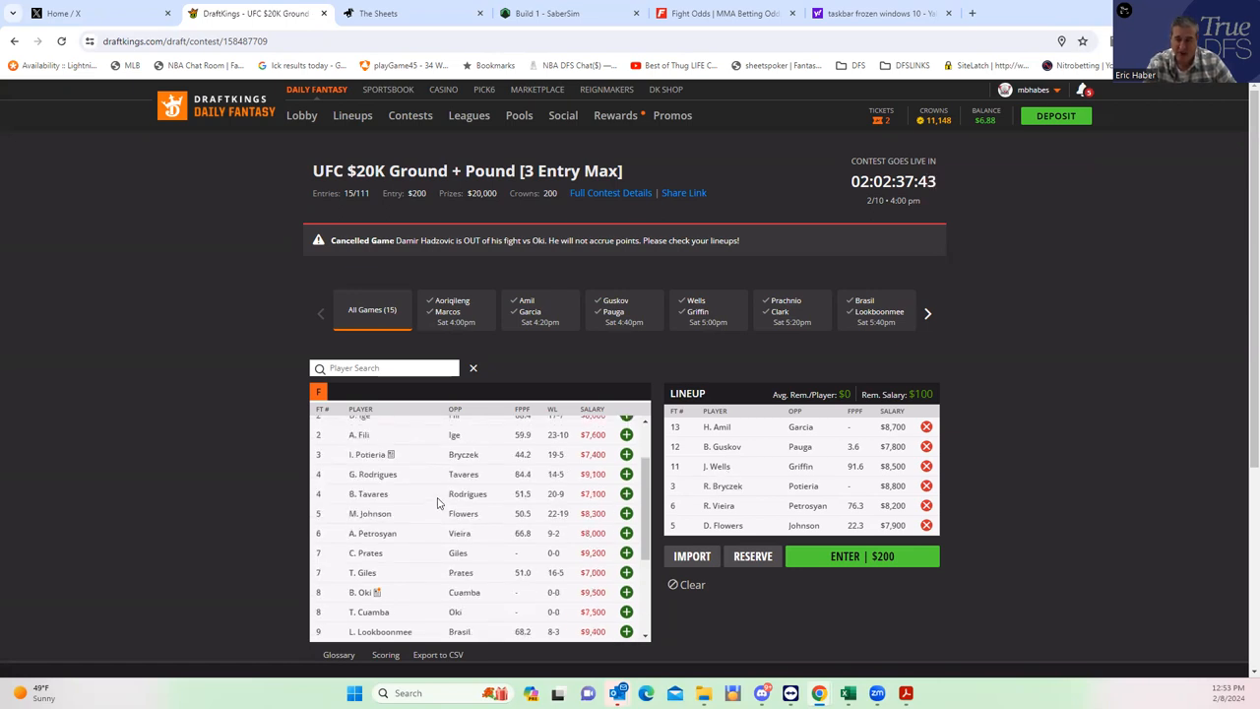
scroll(up, 3)
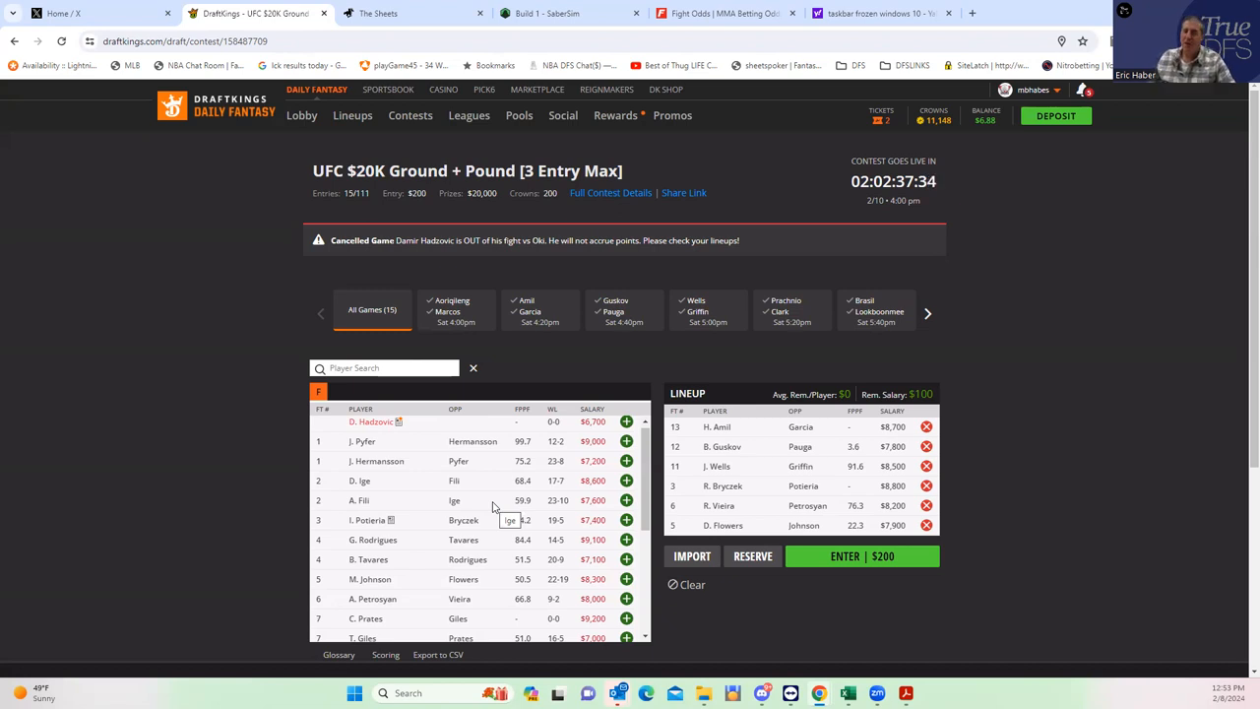
mouse_move(699, 345)
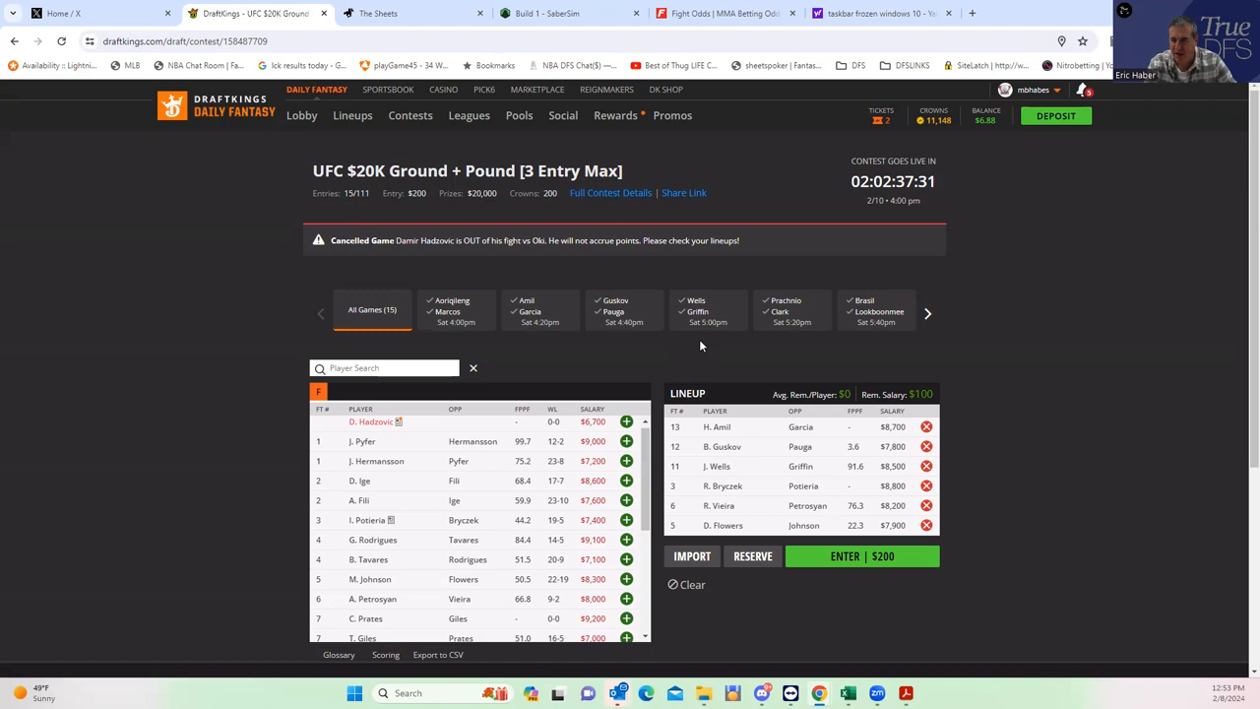
mouse_move(484, 418)
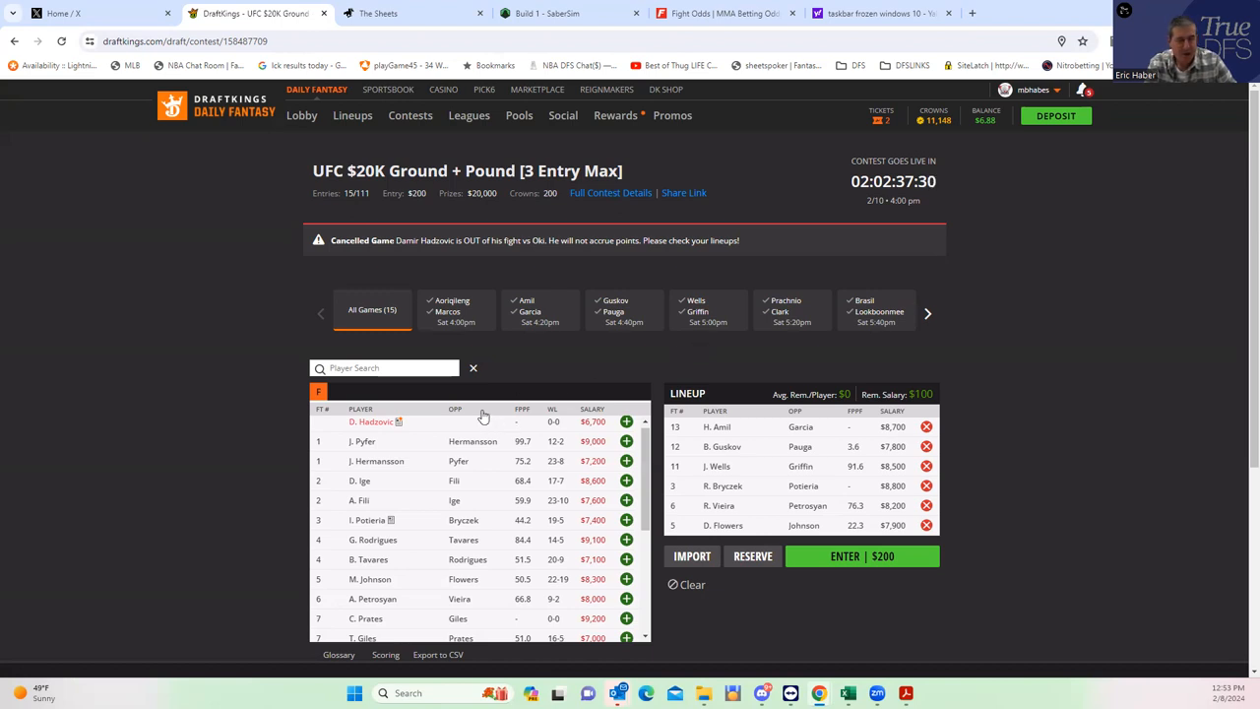